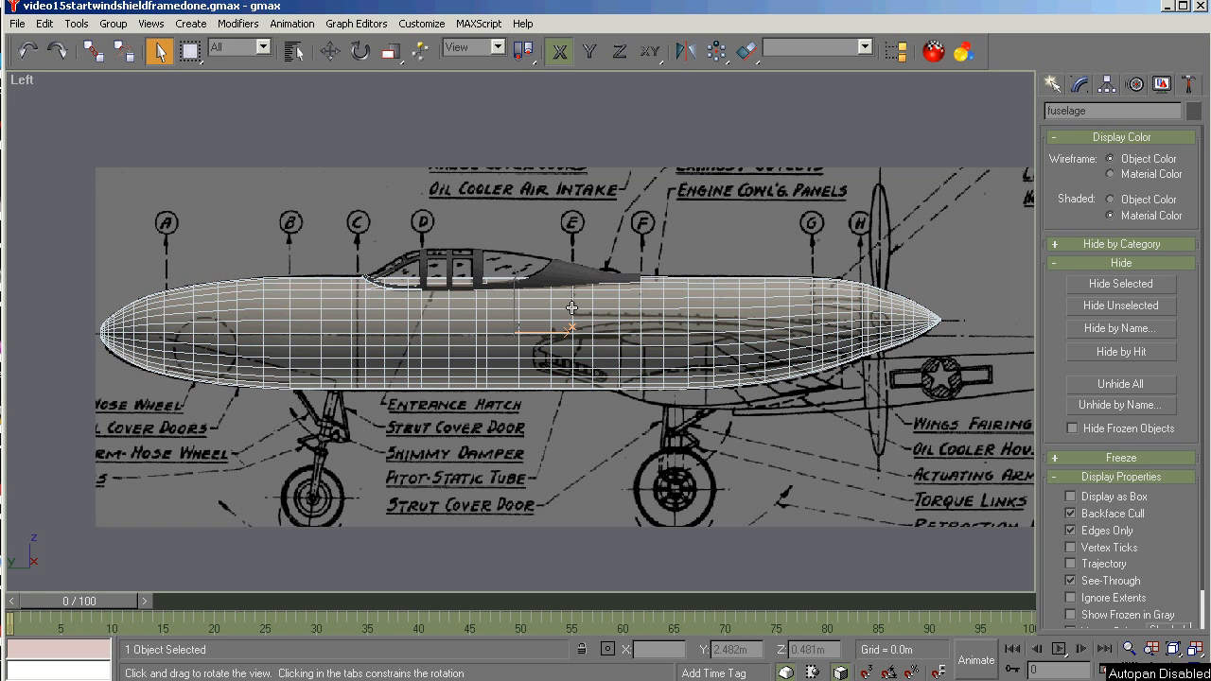
mouse_move(342, 322)
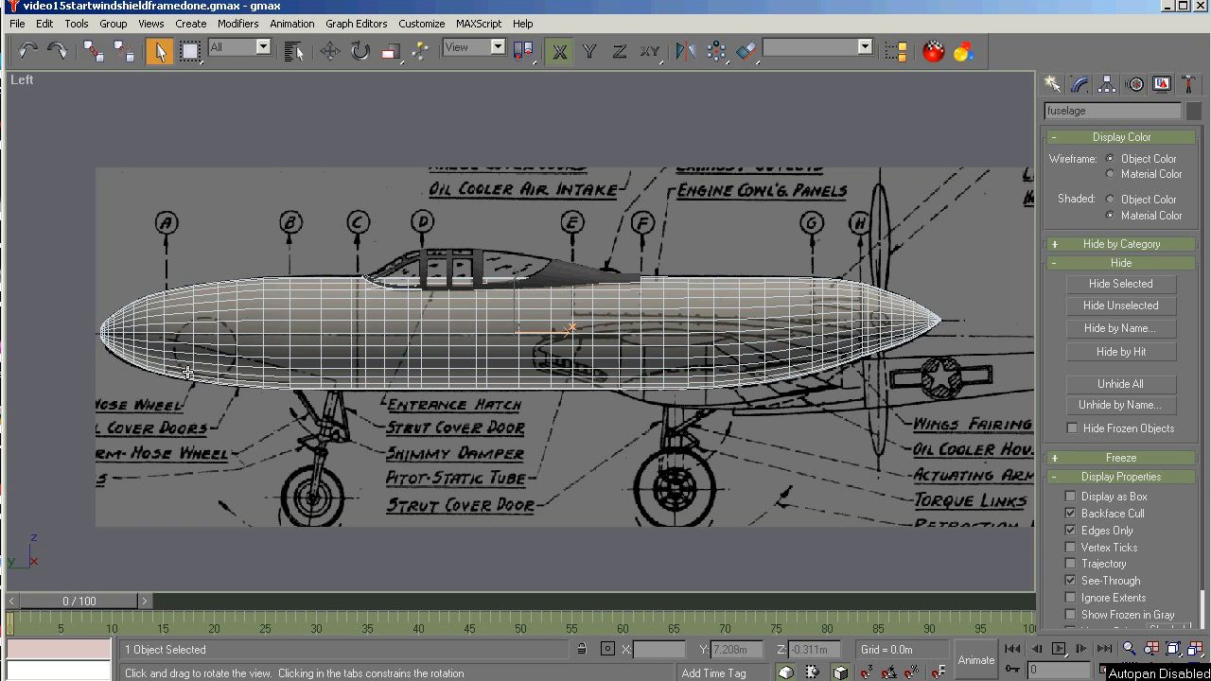
mouse_move(318, 477)
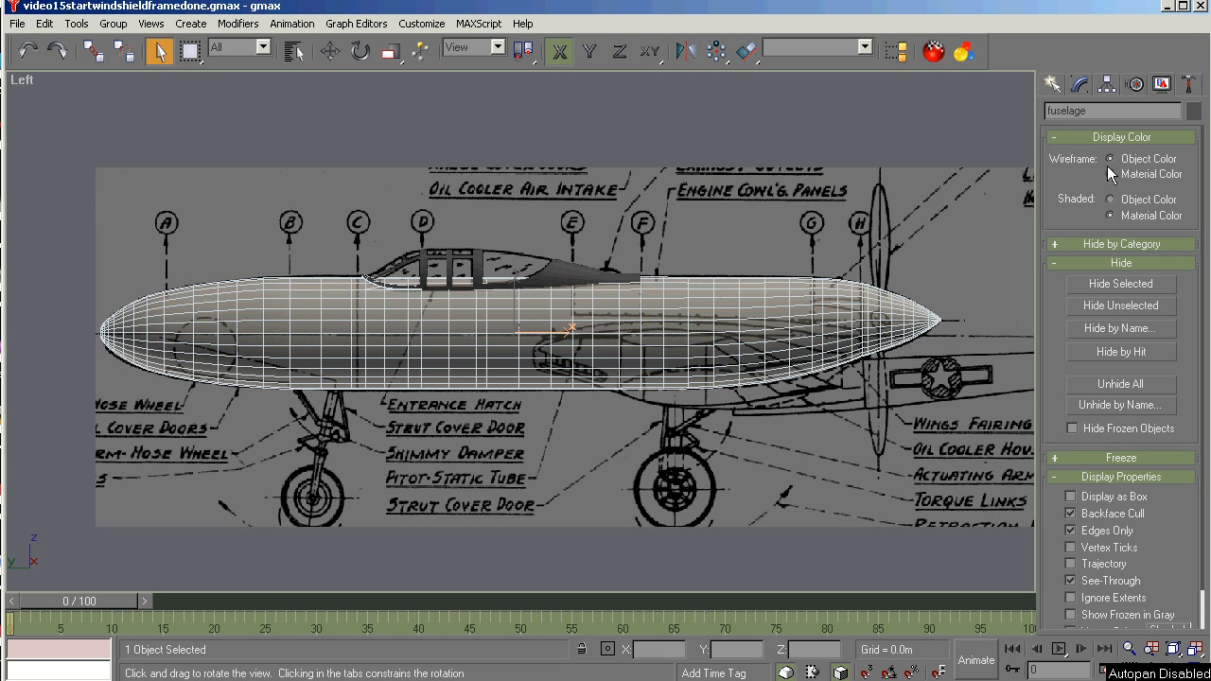
mouse_move(445, 72)
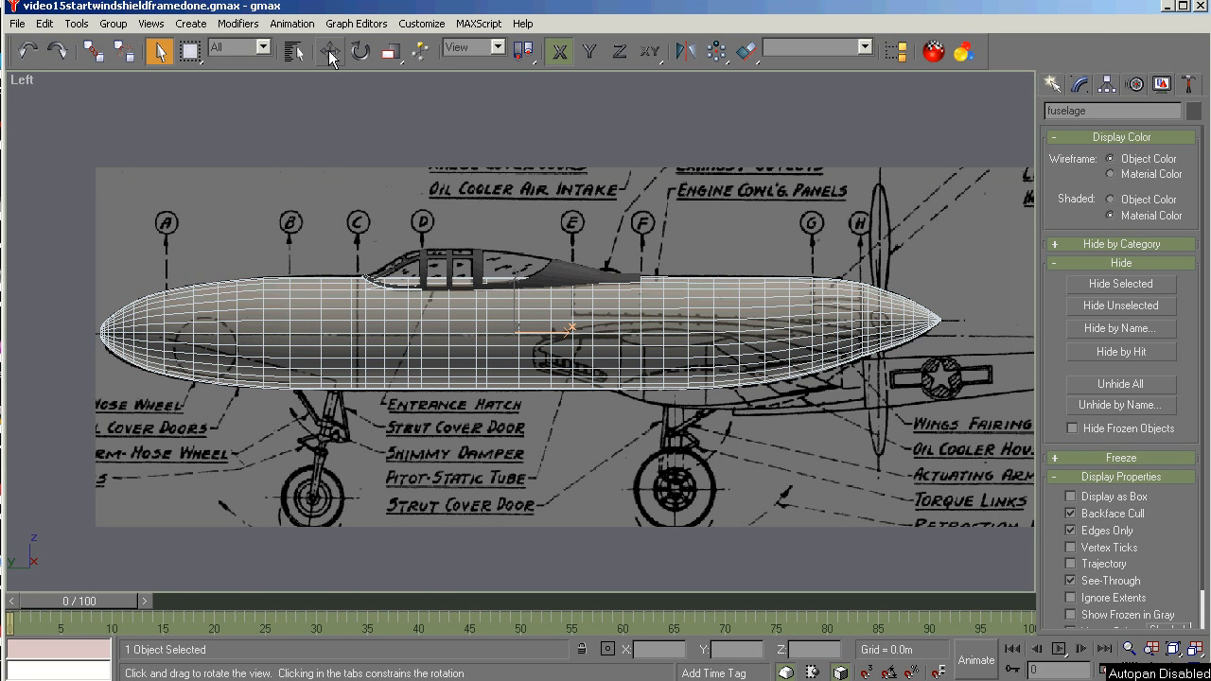
Zoom onto the nose and drag-select its 225 nose-cone polygons at Polygon level.
left_click(1079, 83)
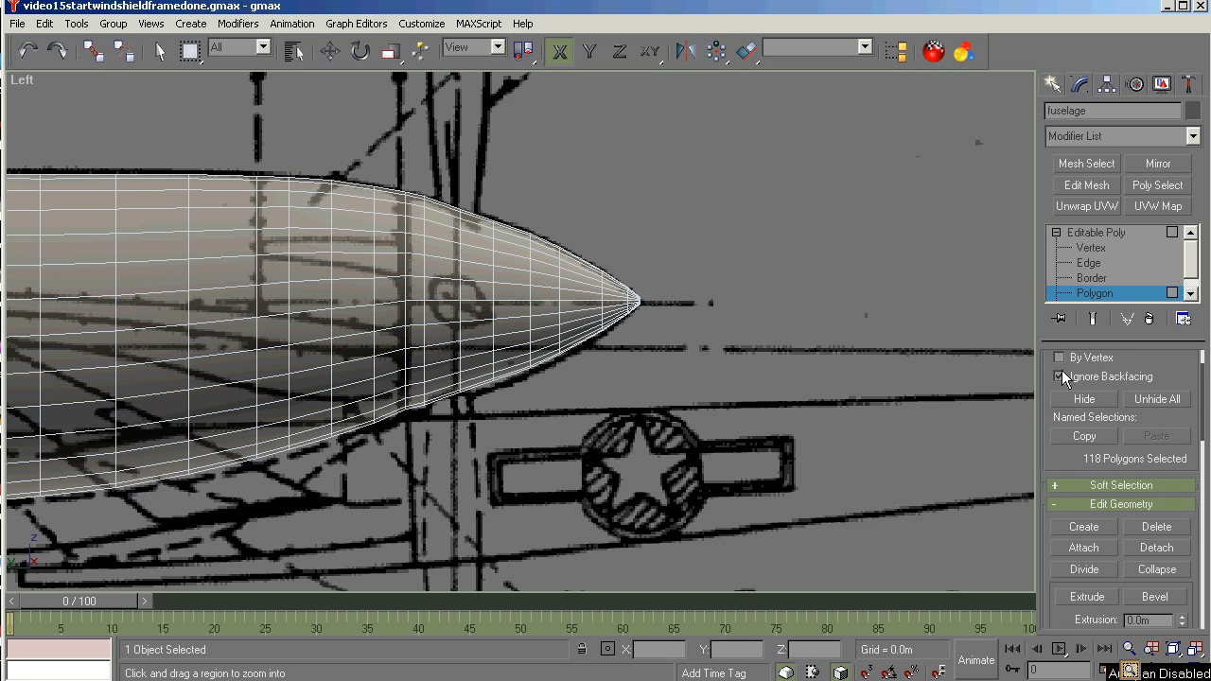
left_click(1059, 374)
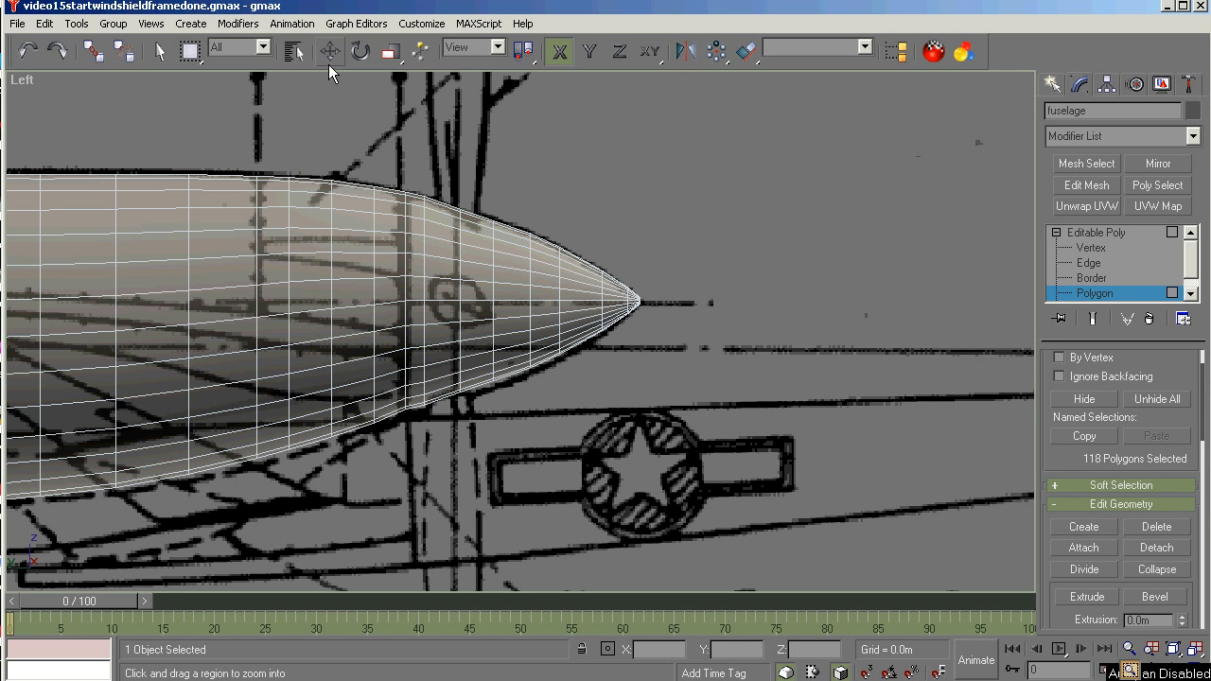
left_click(159, 51)
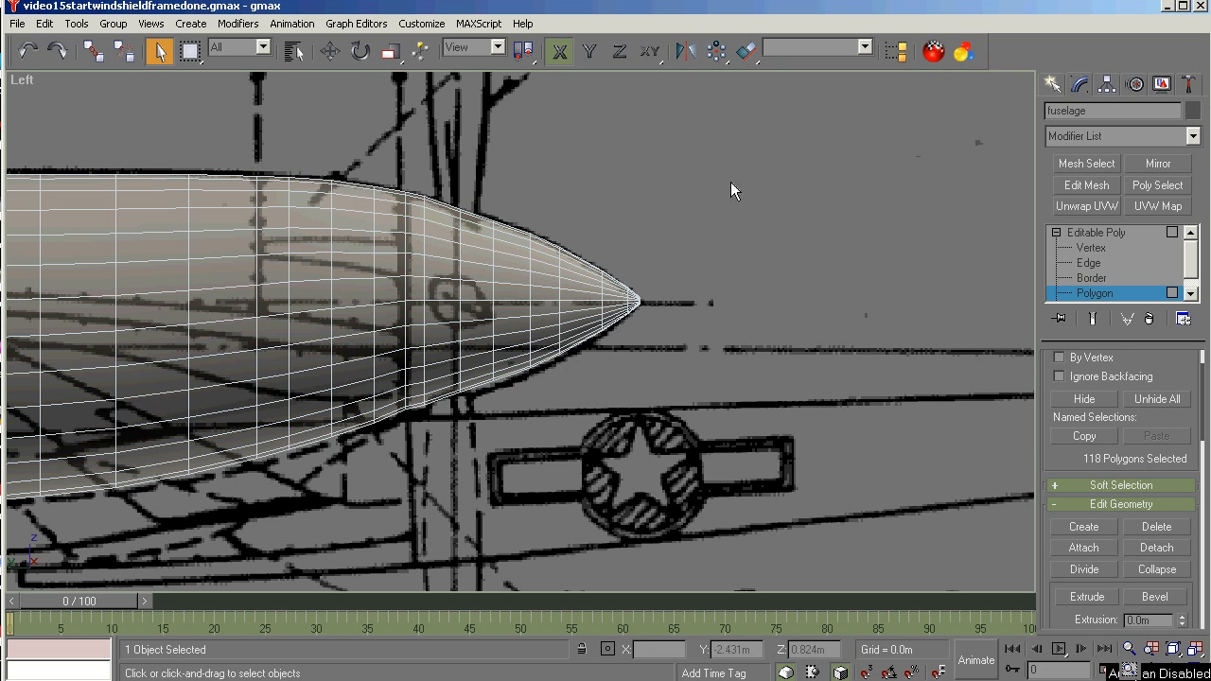
left_click_drag(734, 191, 425, 388)
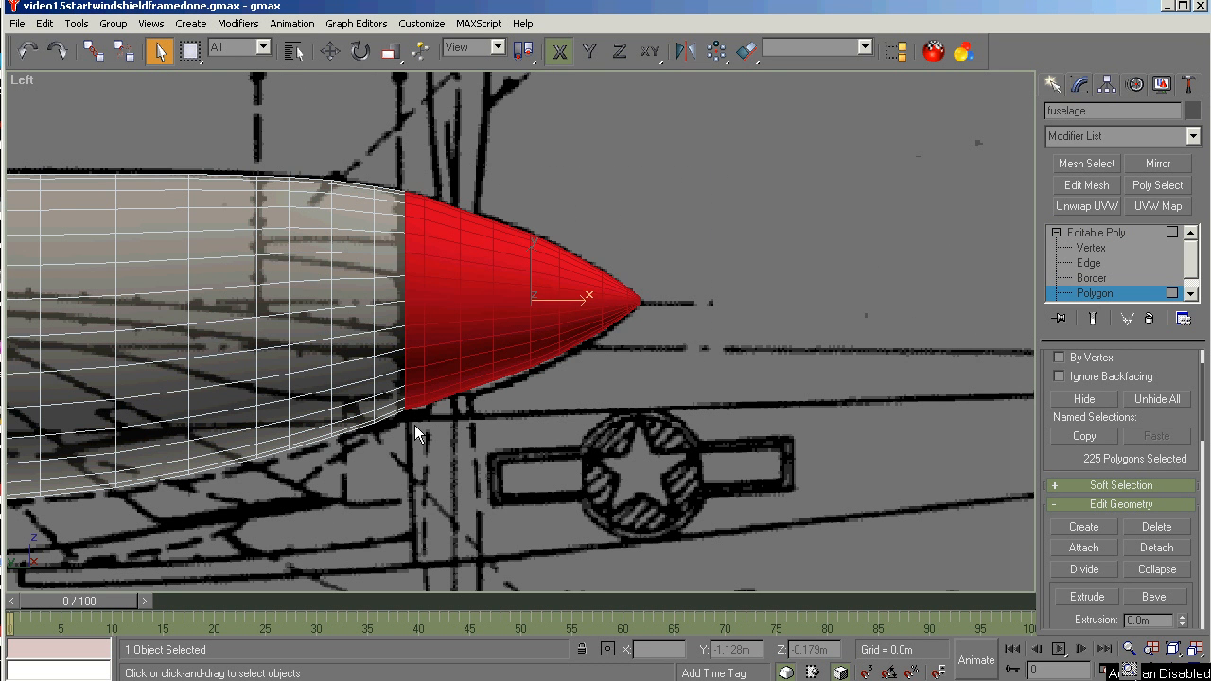
mouse_move(1175, 560)
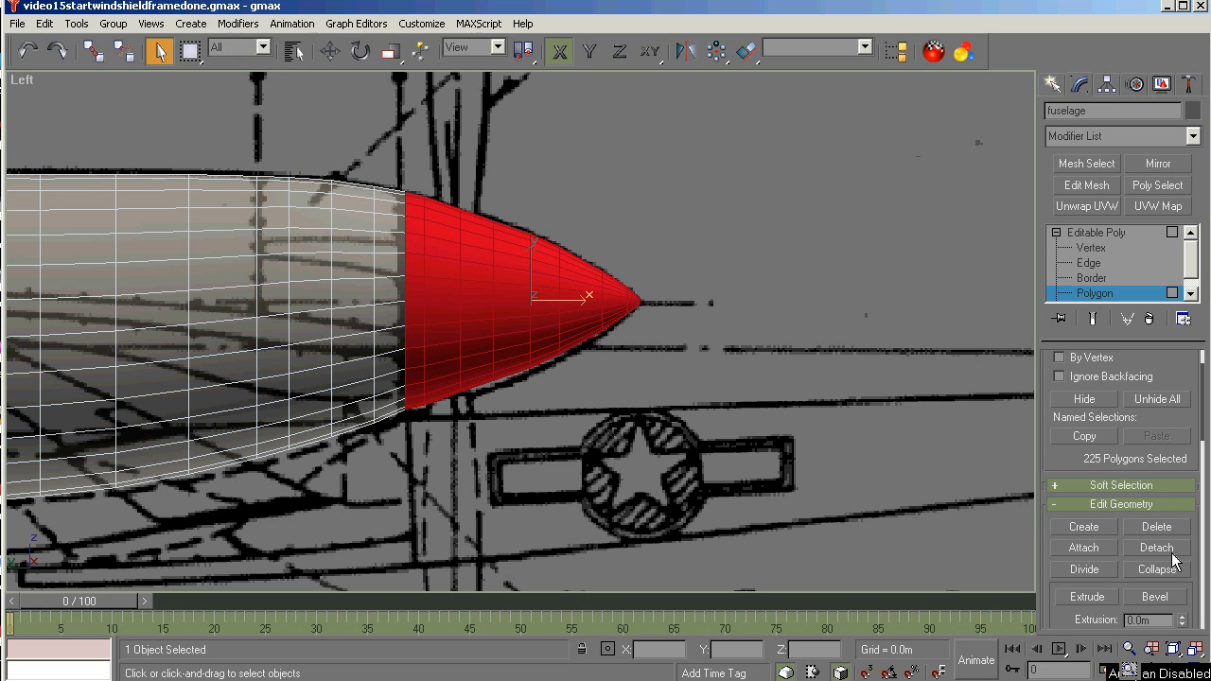
Detach the nose-cone polygons as a new object named prop_still.
left_click(1154, 547)
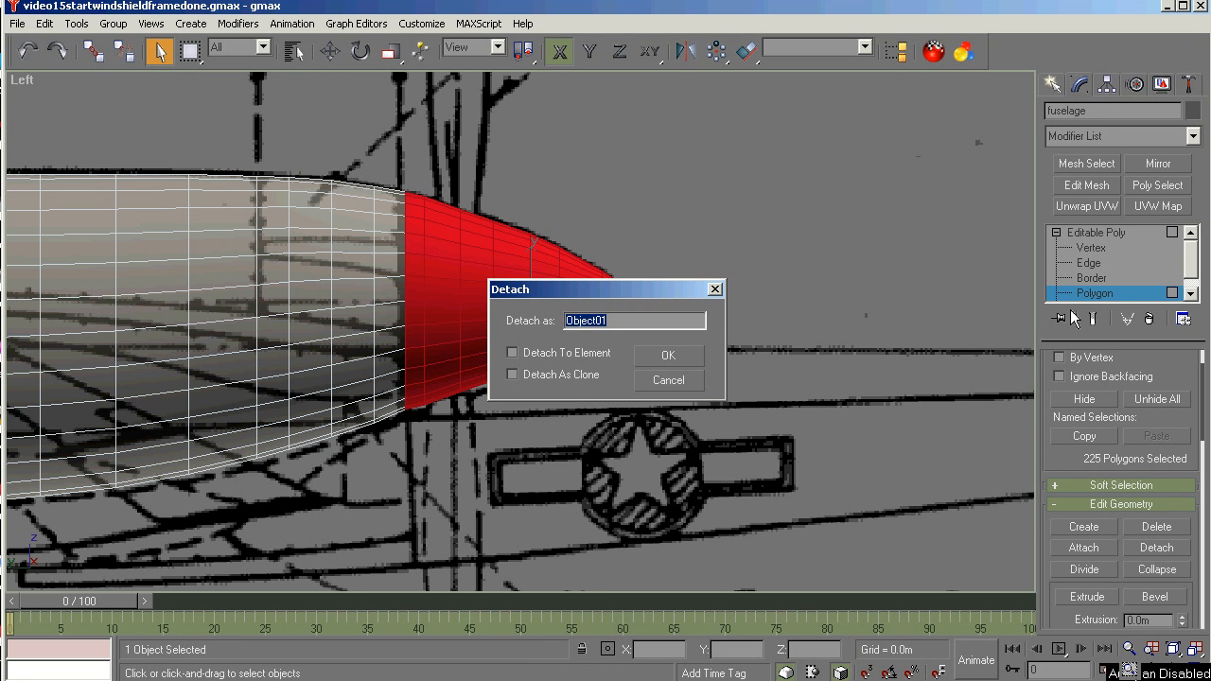
type("prop0_s")
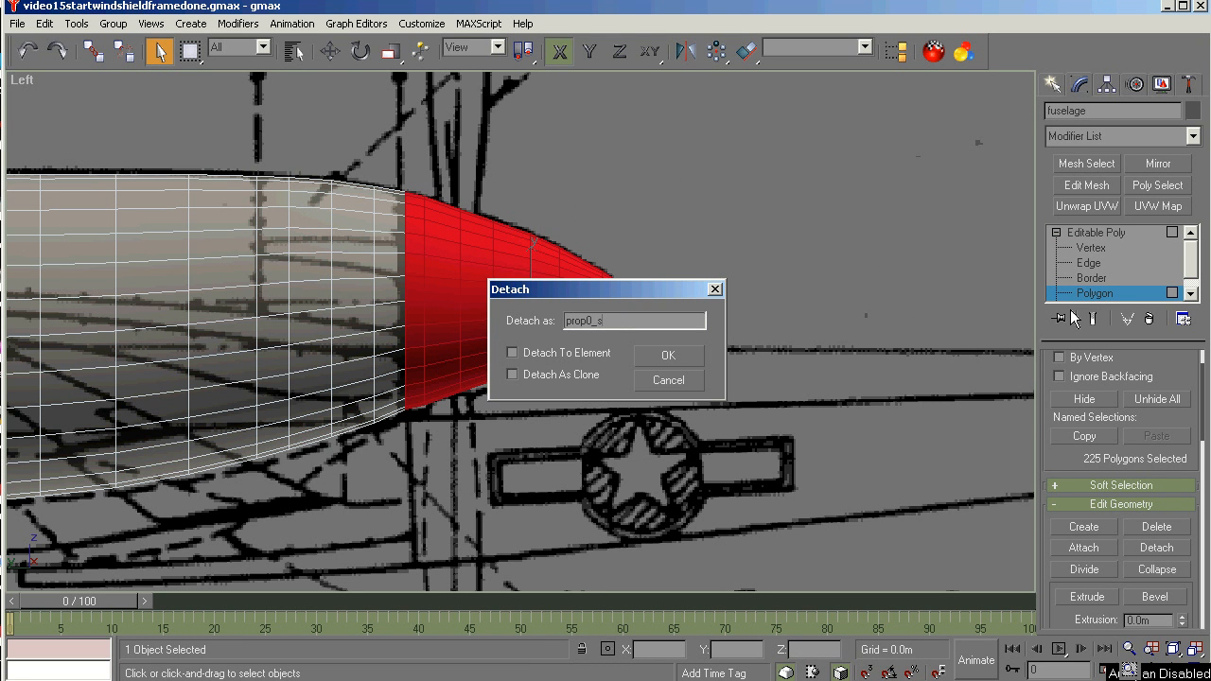
type("till")
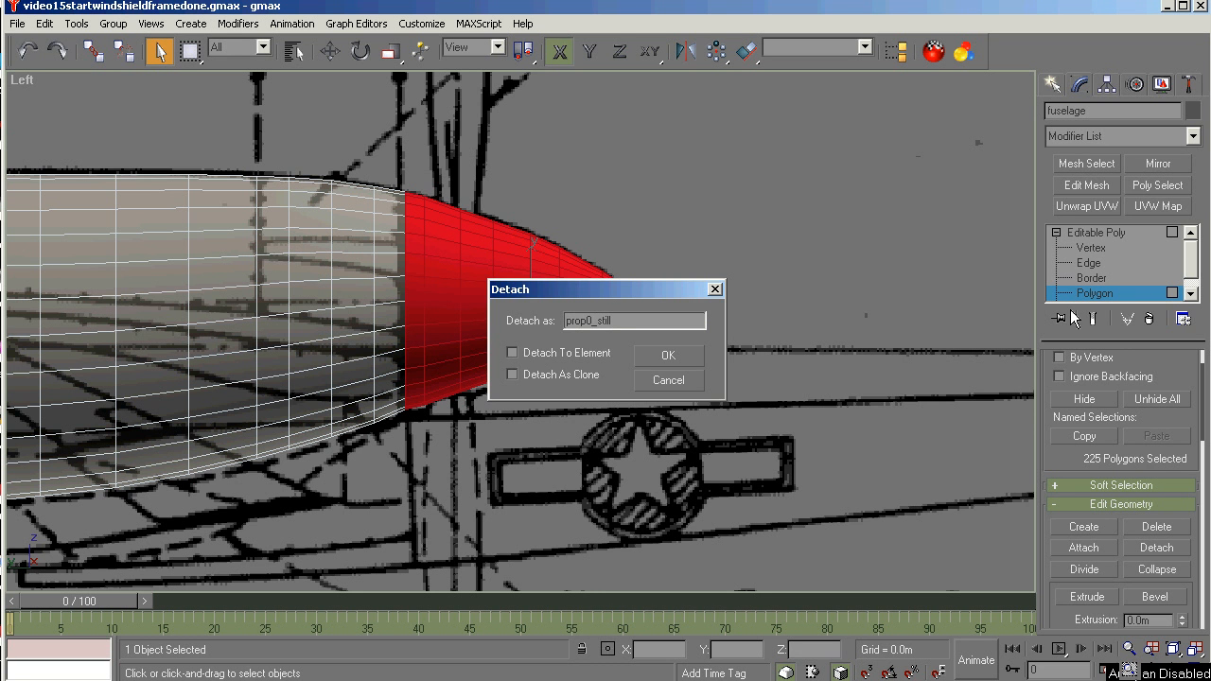
left_click(668, 355)
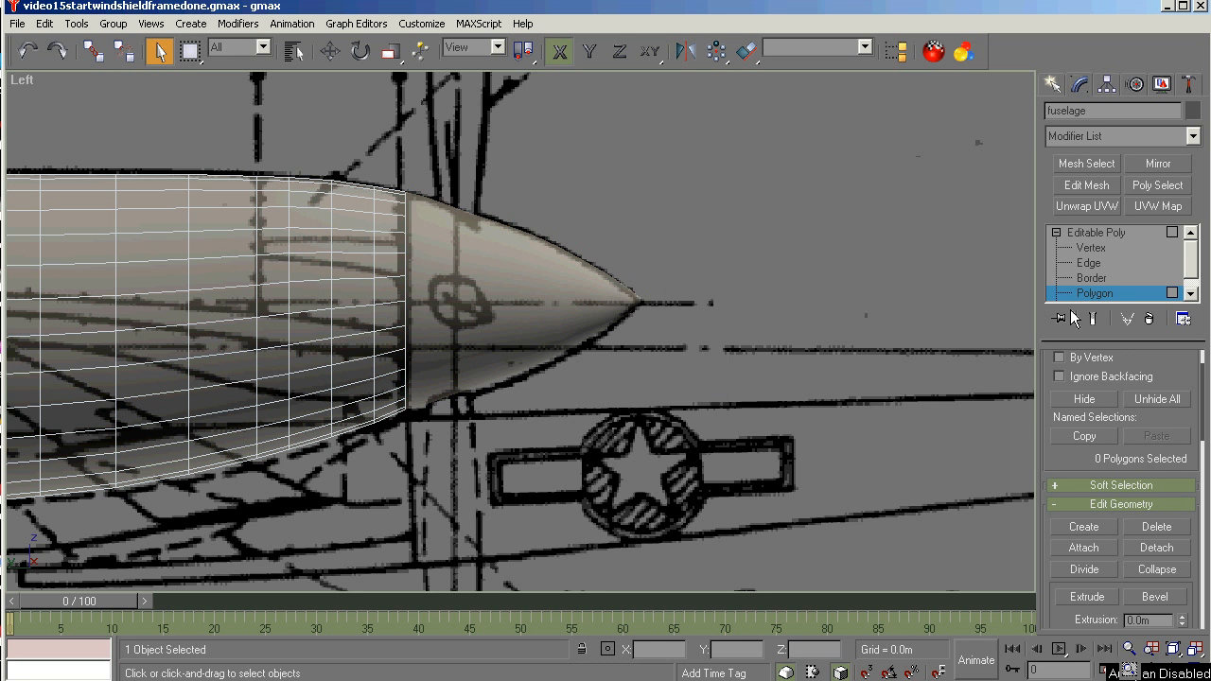
mouse_move(662, 319)
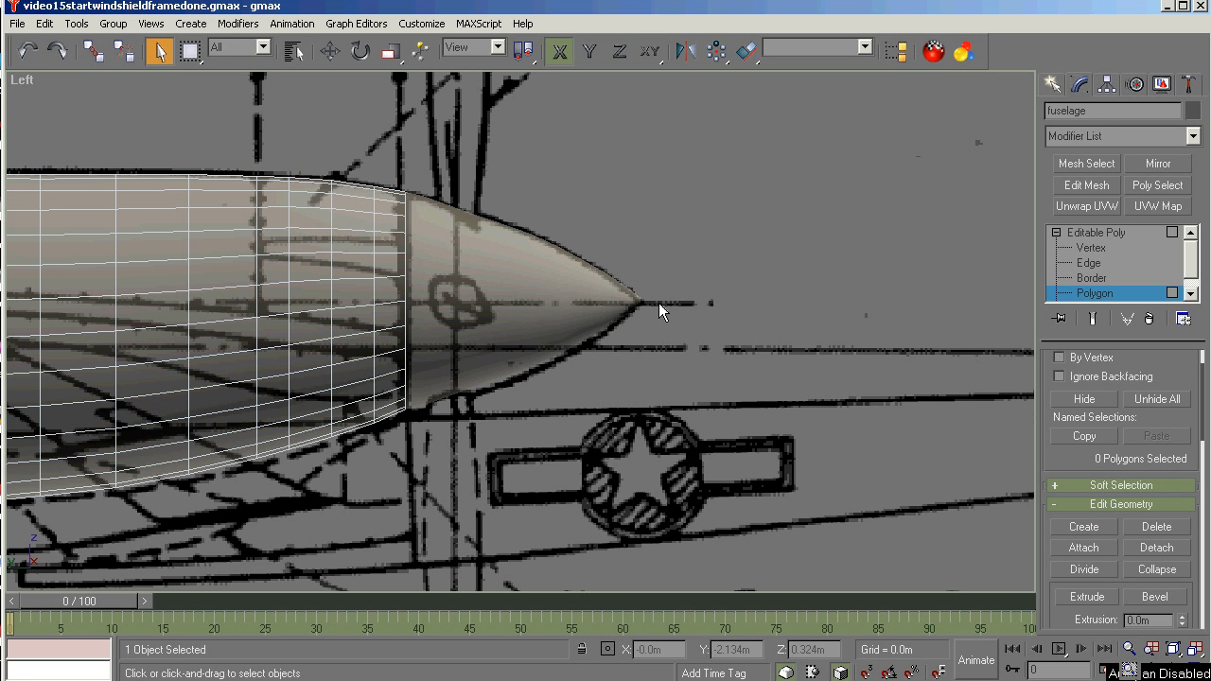
mouse_move(798, 263)
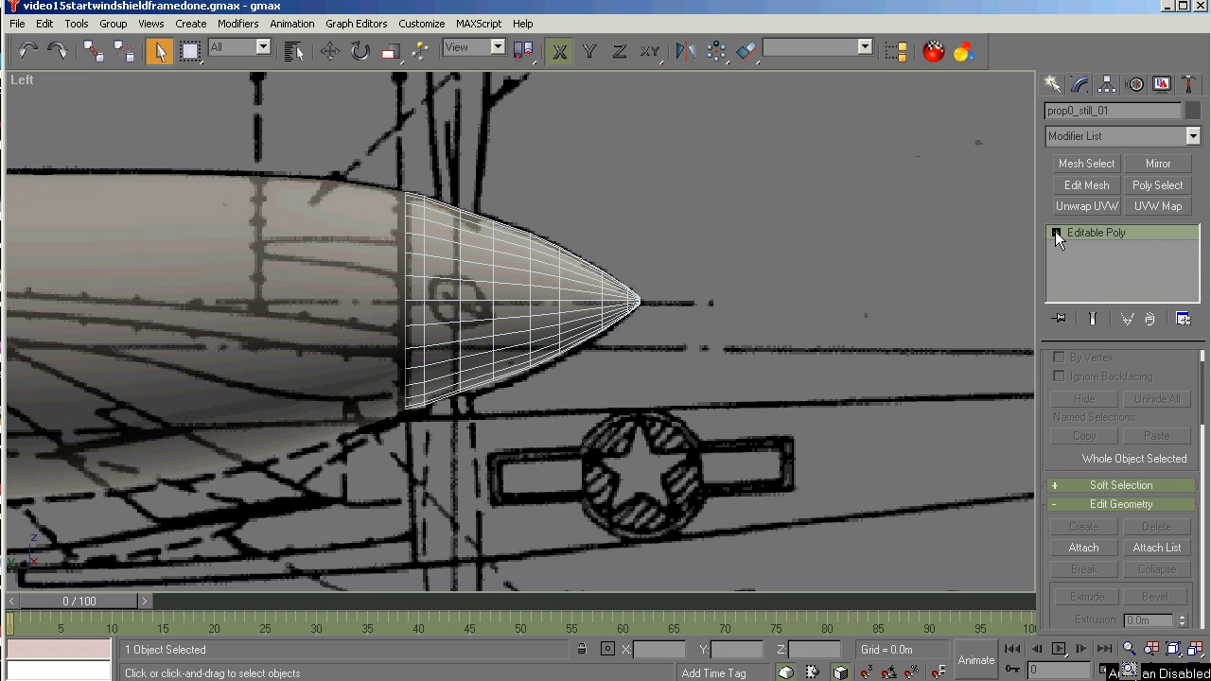
Select the spinner's 28-edge open rear border and cap it.
left_click(1090, 276)
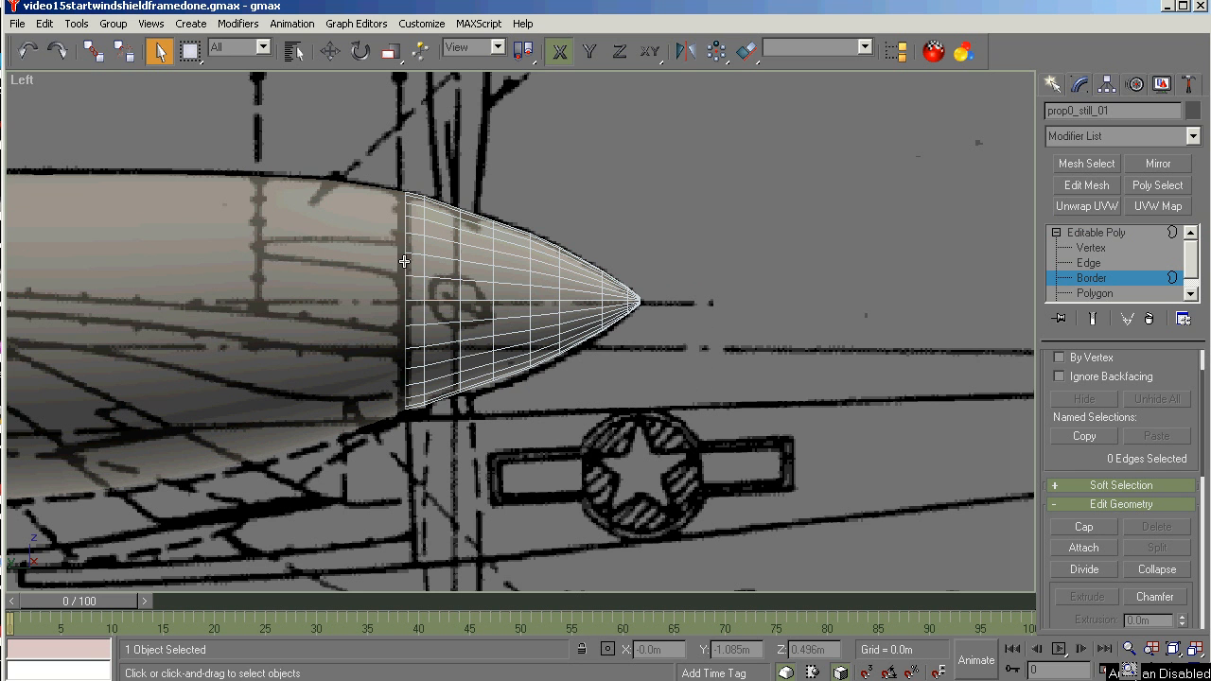
left_click(407, 303)
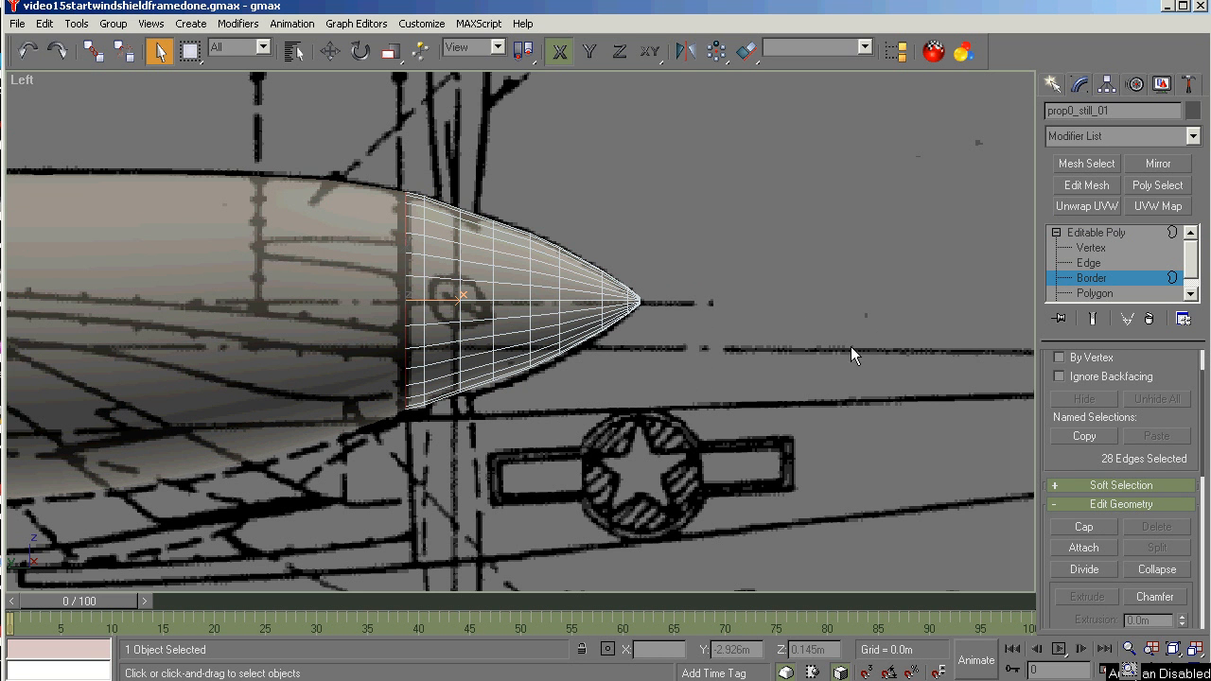
mouse_move(904, 439)
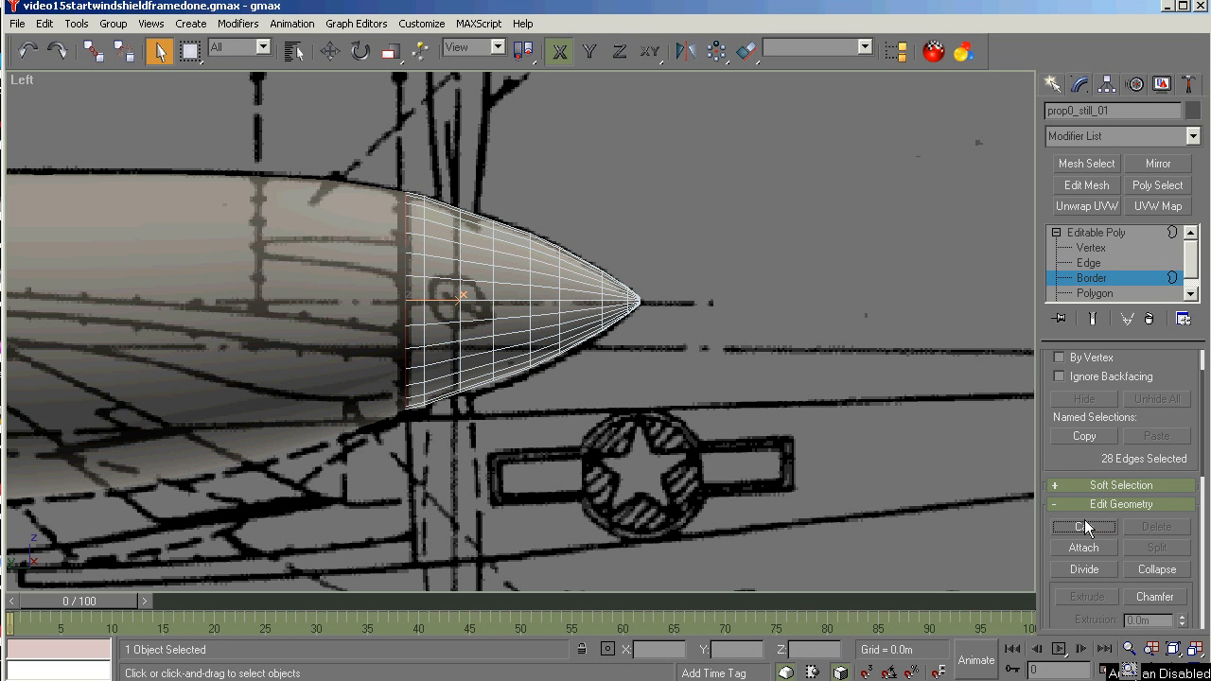
left_click(1090, 248)
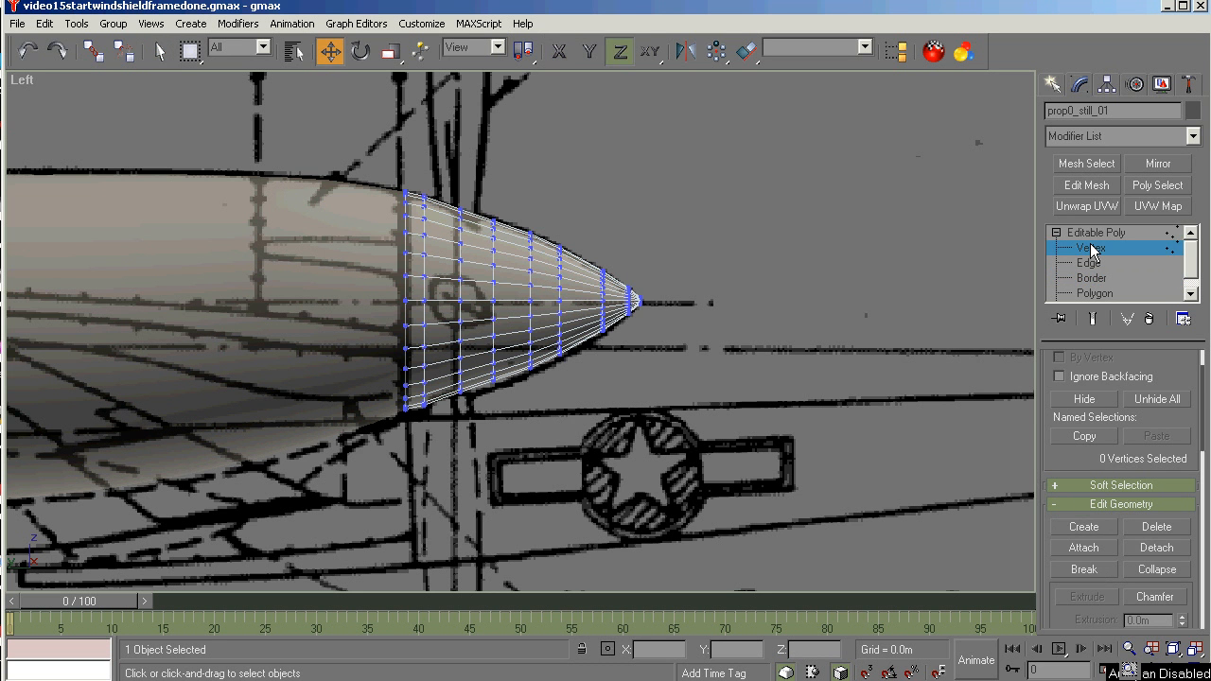
Centre the spinner's pivot on the object via Affect Pivot Only, then return to the fuselage.
left_click(1105, 85)
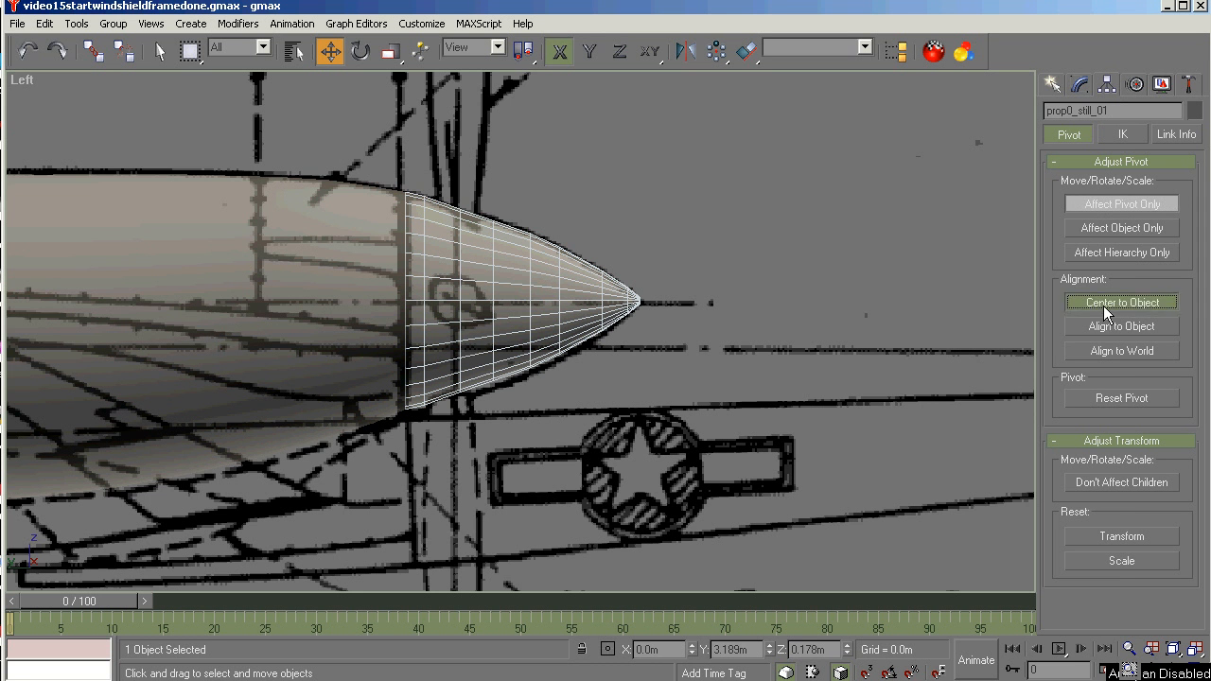
left_click(1120, 303)
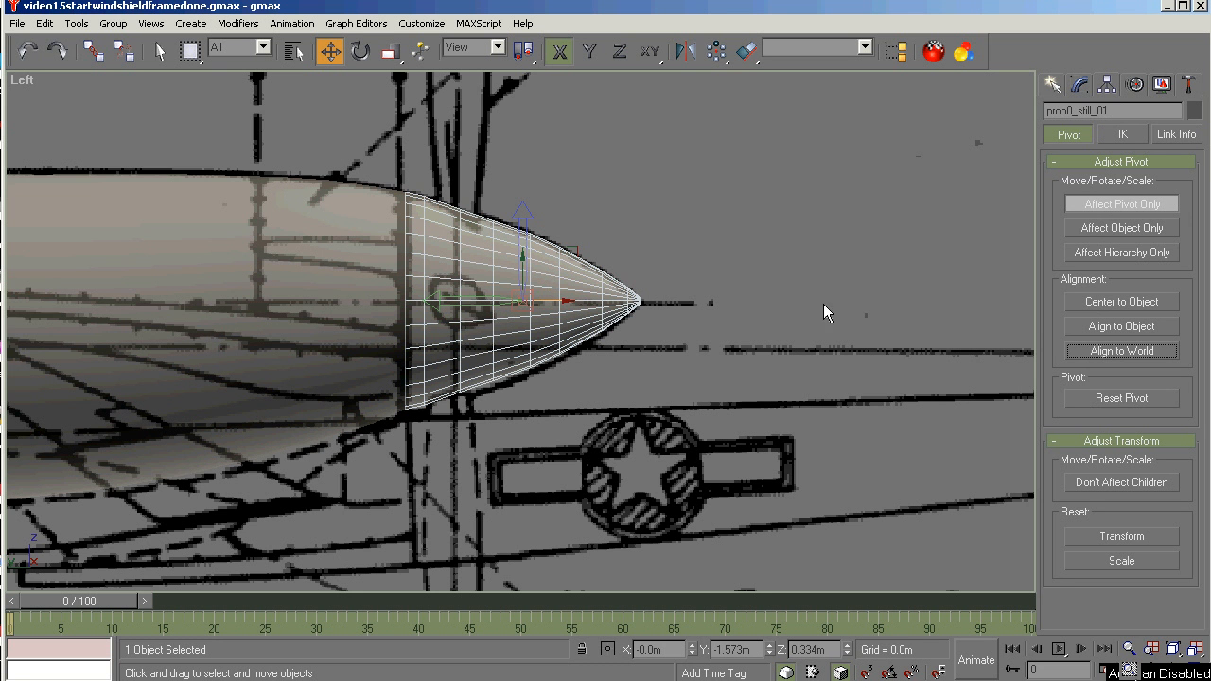
mouse_move(1107, 566)
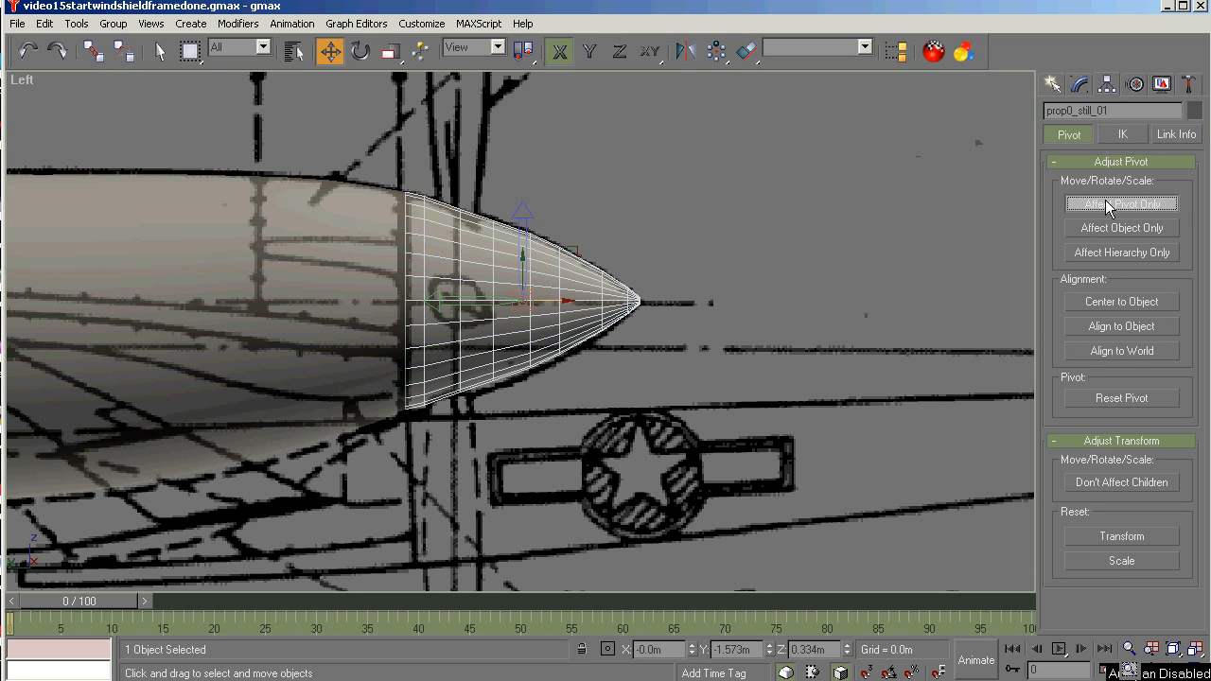
left_click(1120, 203)
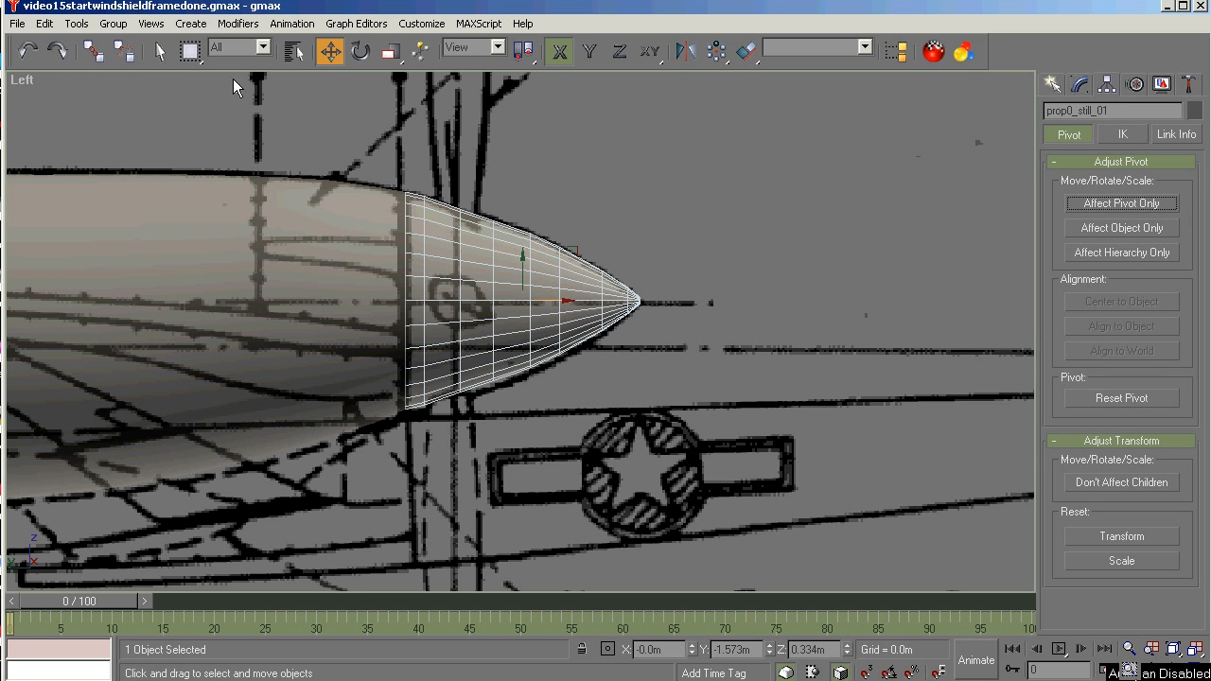
left_click(92, 52)
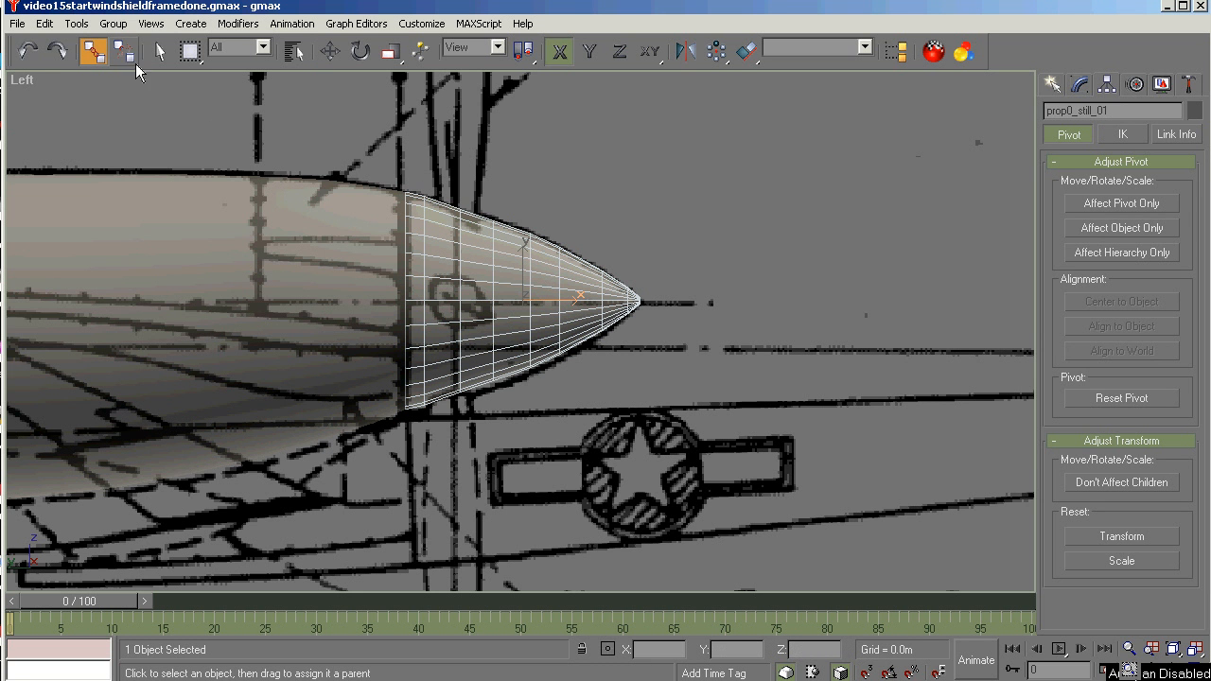
left_click(159, 51)
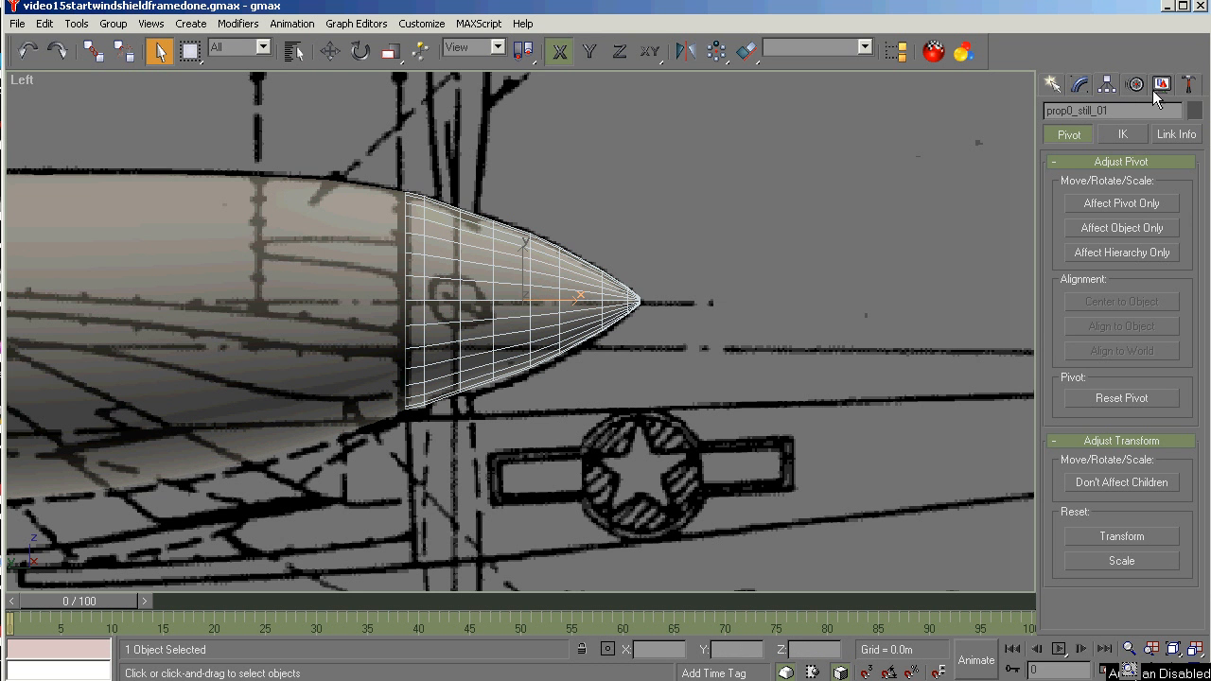
left_click(1162, 85)
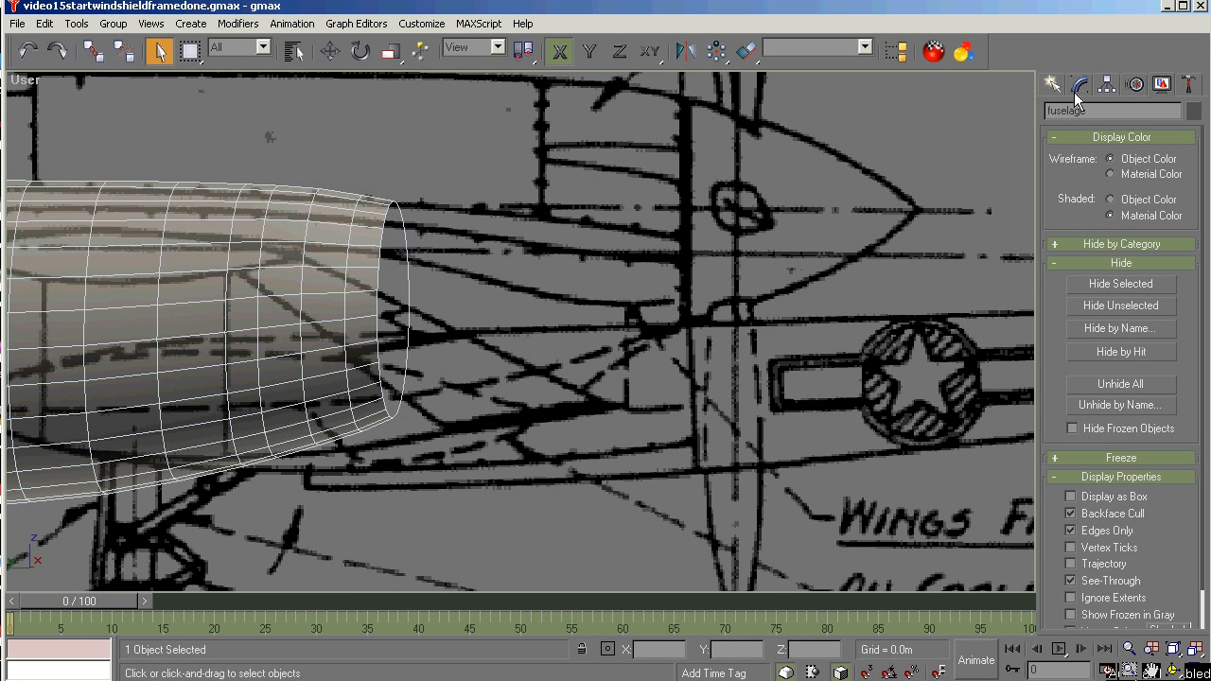
Cap the fuselage's 28-edge open front rim and switch to Polygon level.
left_click(1078, 85)
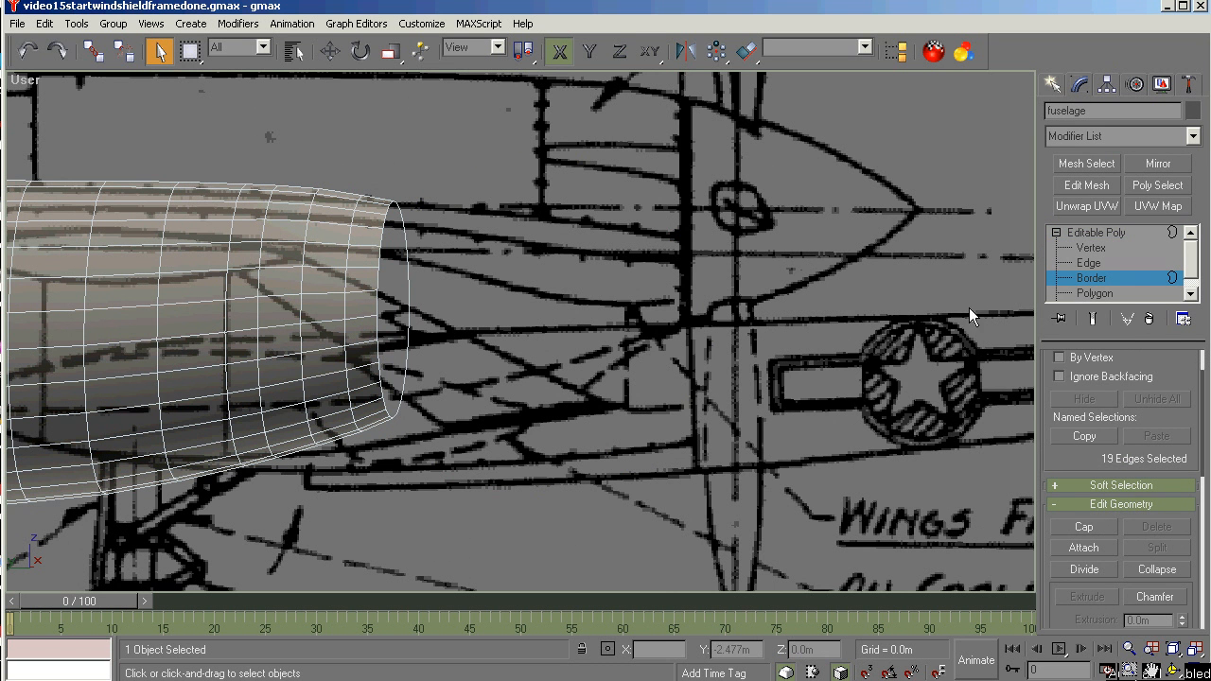
left_click(394, 303)
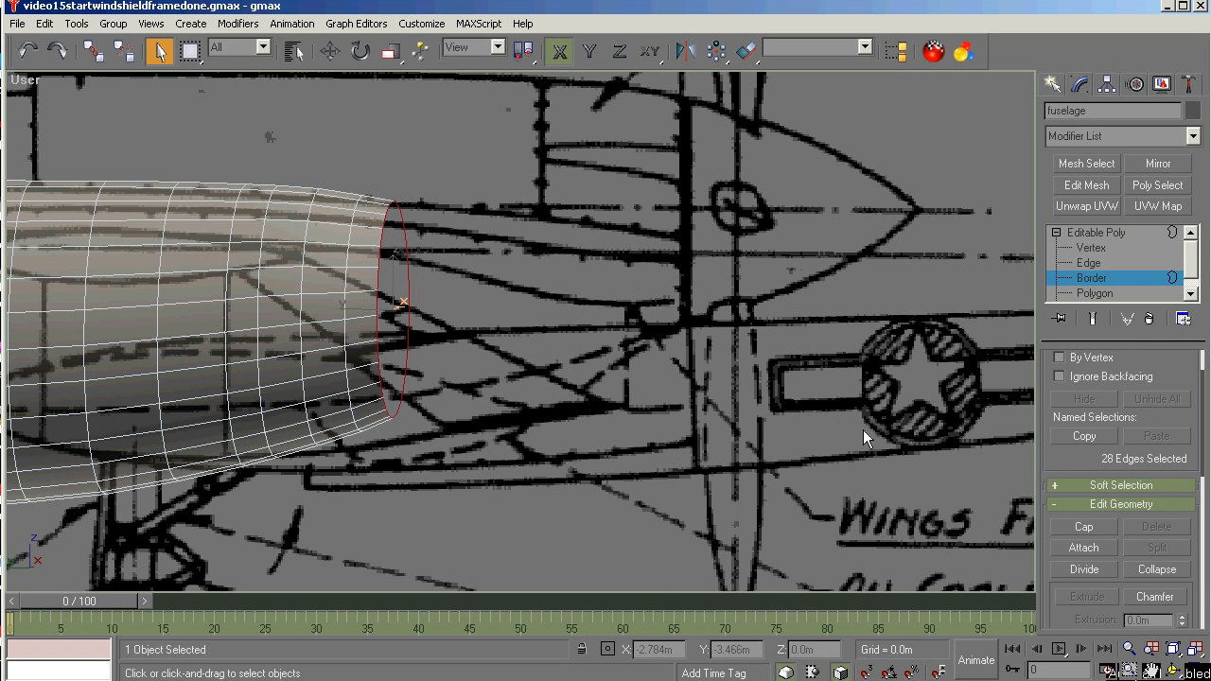
left_click(1082, 526)
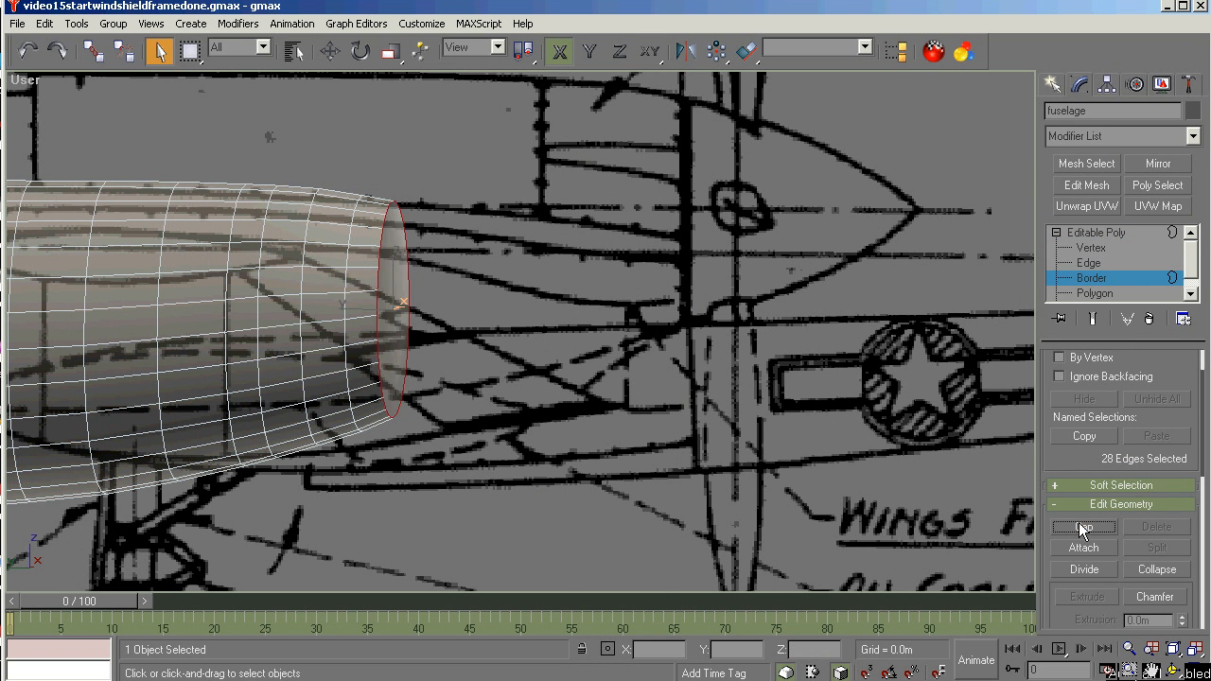
left_click(1095, 291)
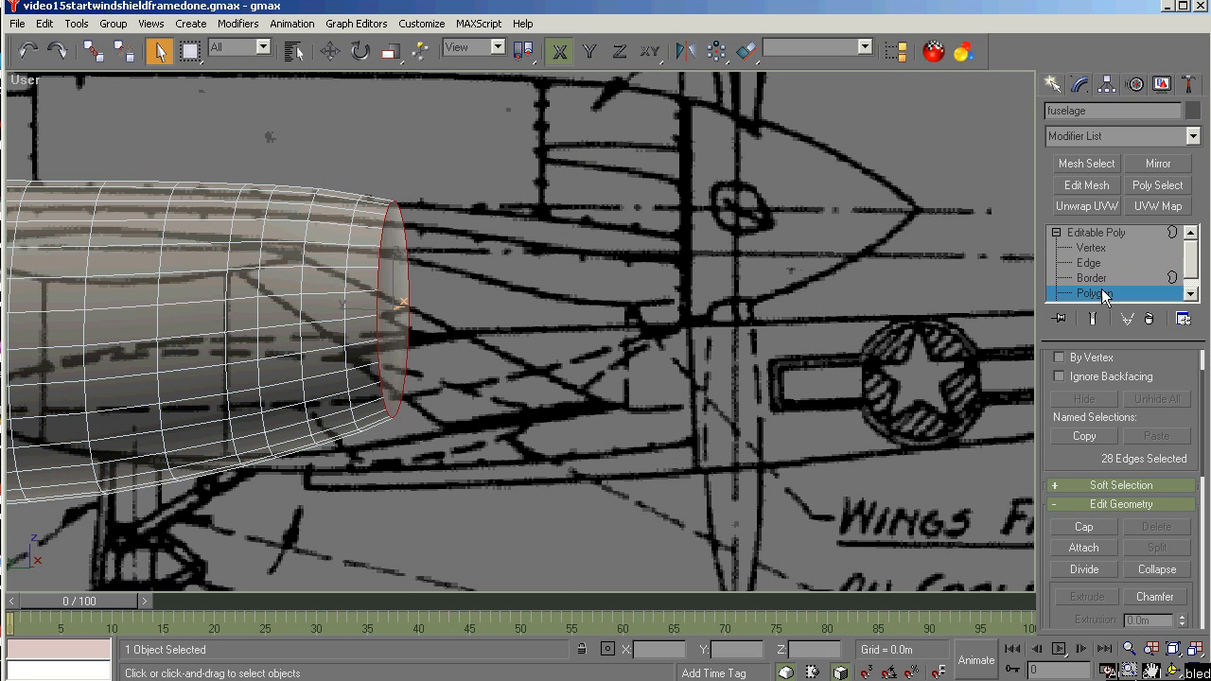
left_click(1096, 291)
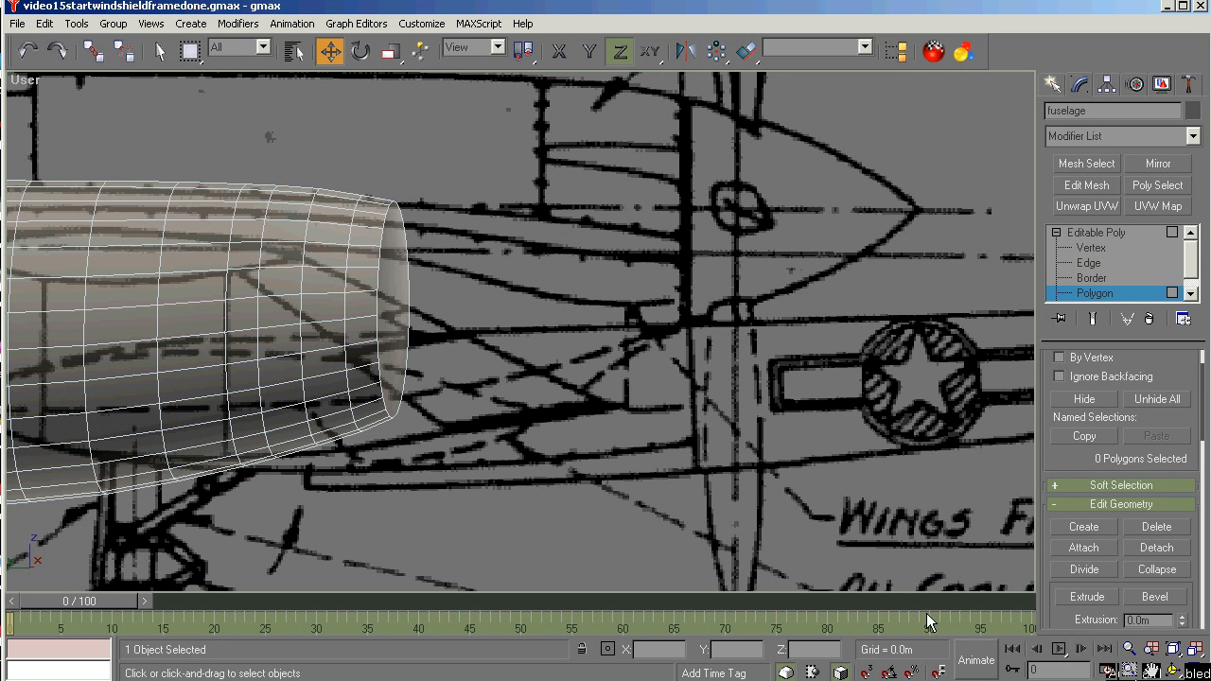
mouse_move(390, 307)
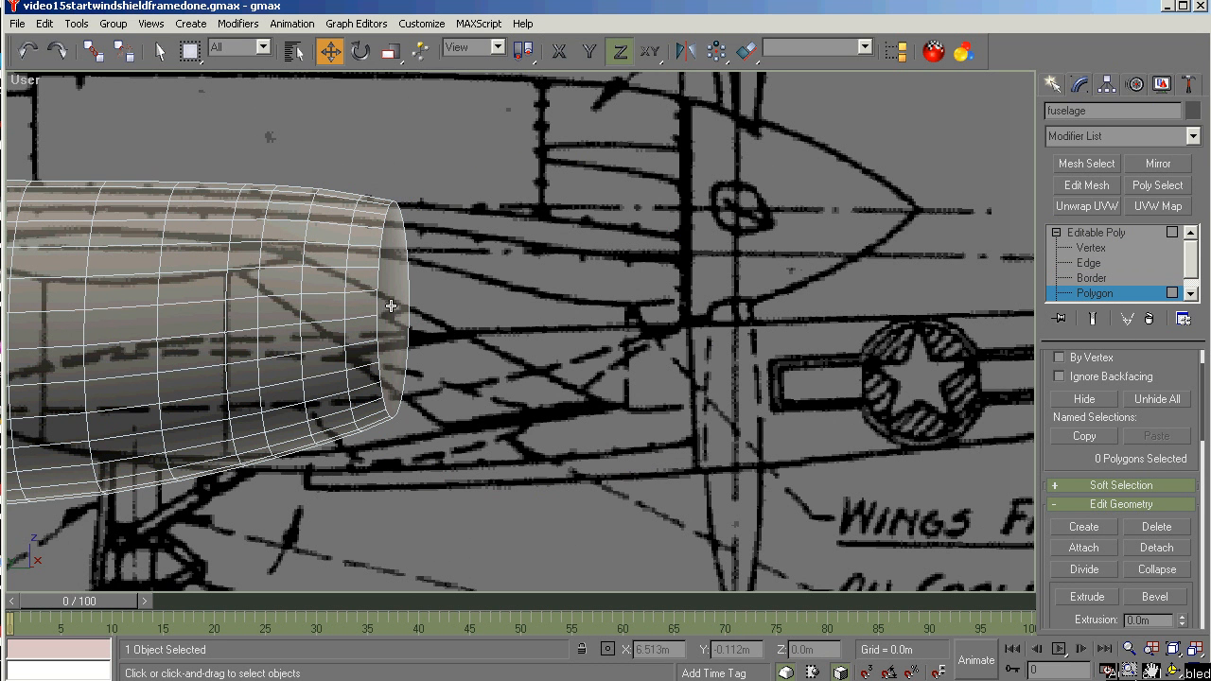
Extrude the front cap face and uniform-scale it inward to start a narrower nose.
left_click(393, 303)
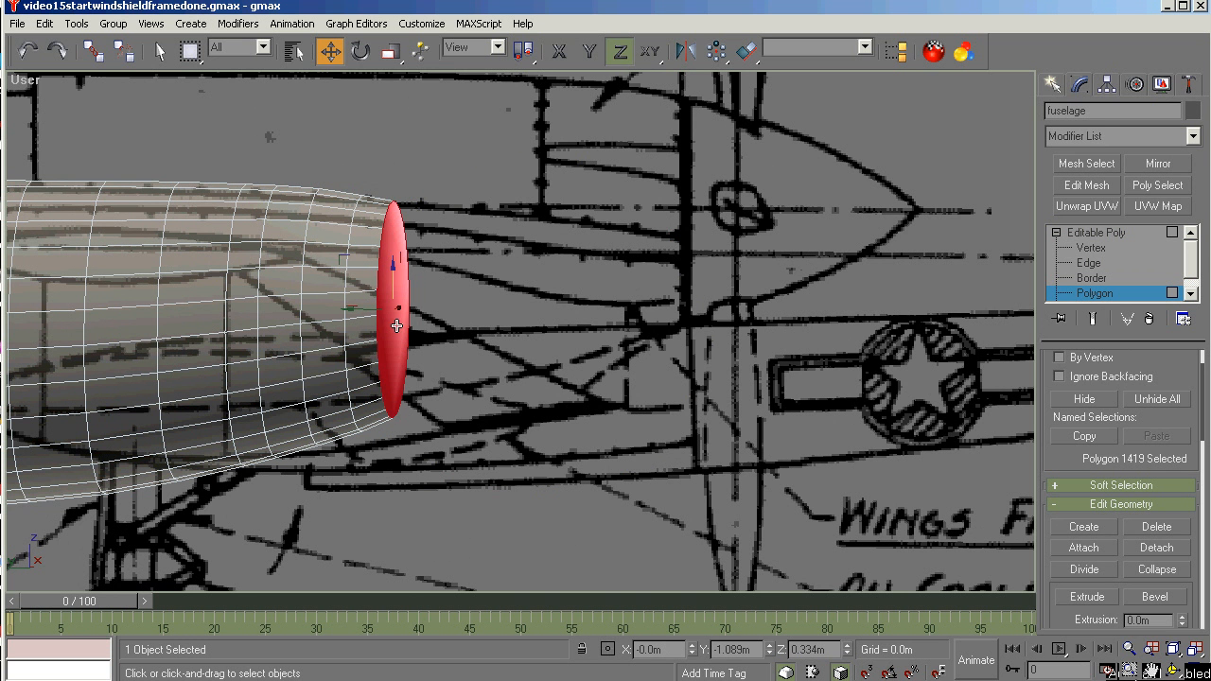
mouse_move(1190, 658)
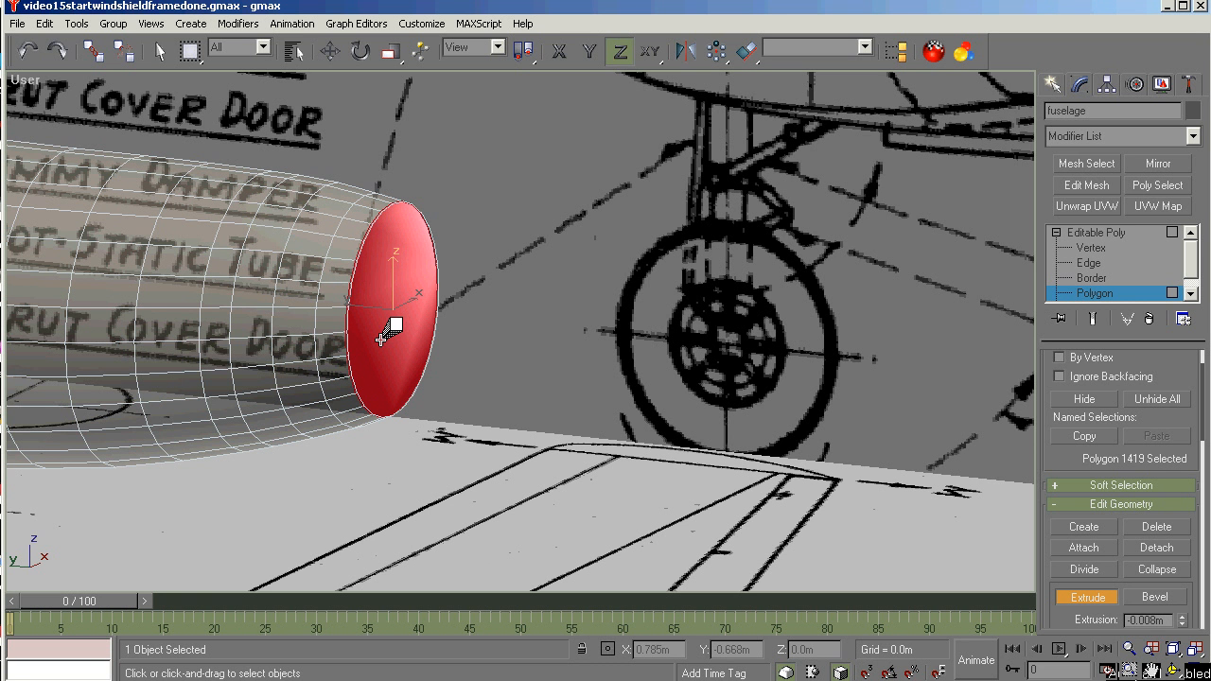
left_click(390, 51)
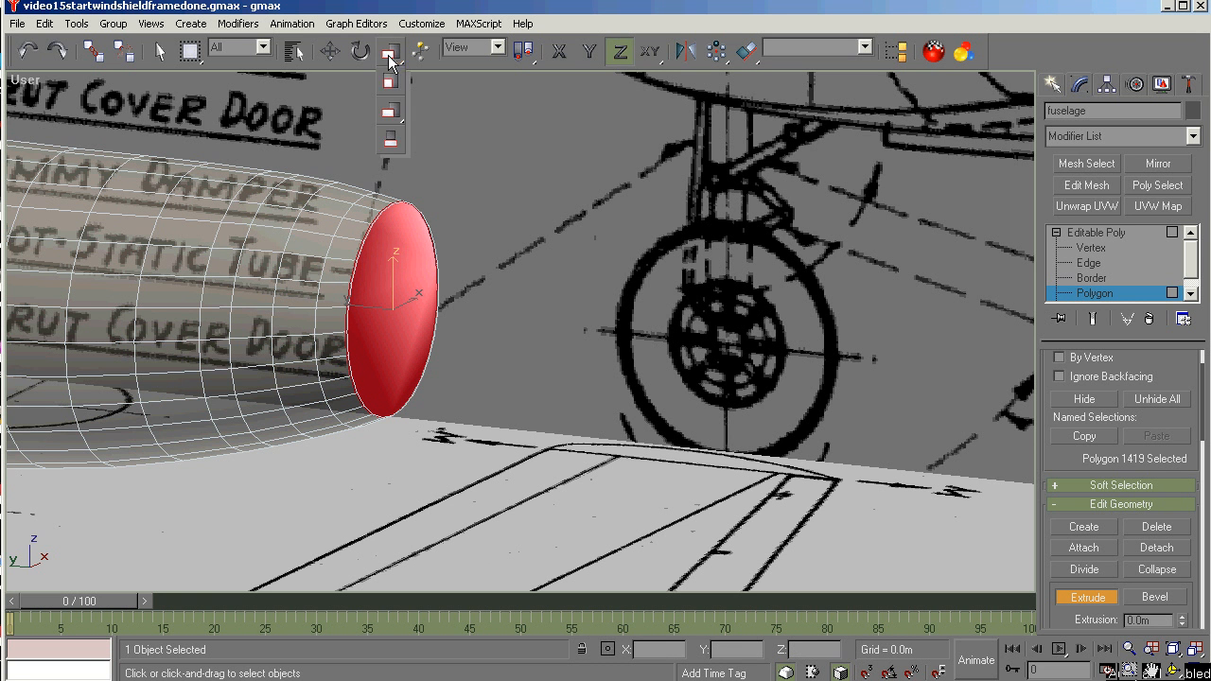
left_click(390, 49)
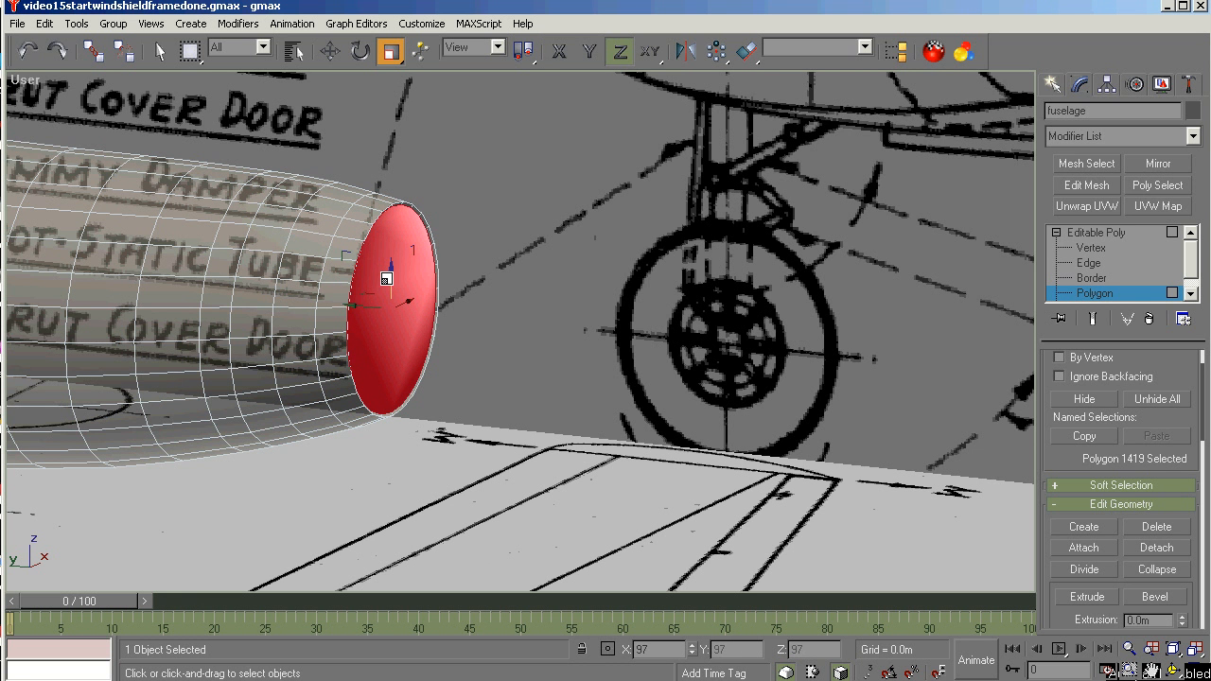
left_click_drag(387, 278, 375, 349)
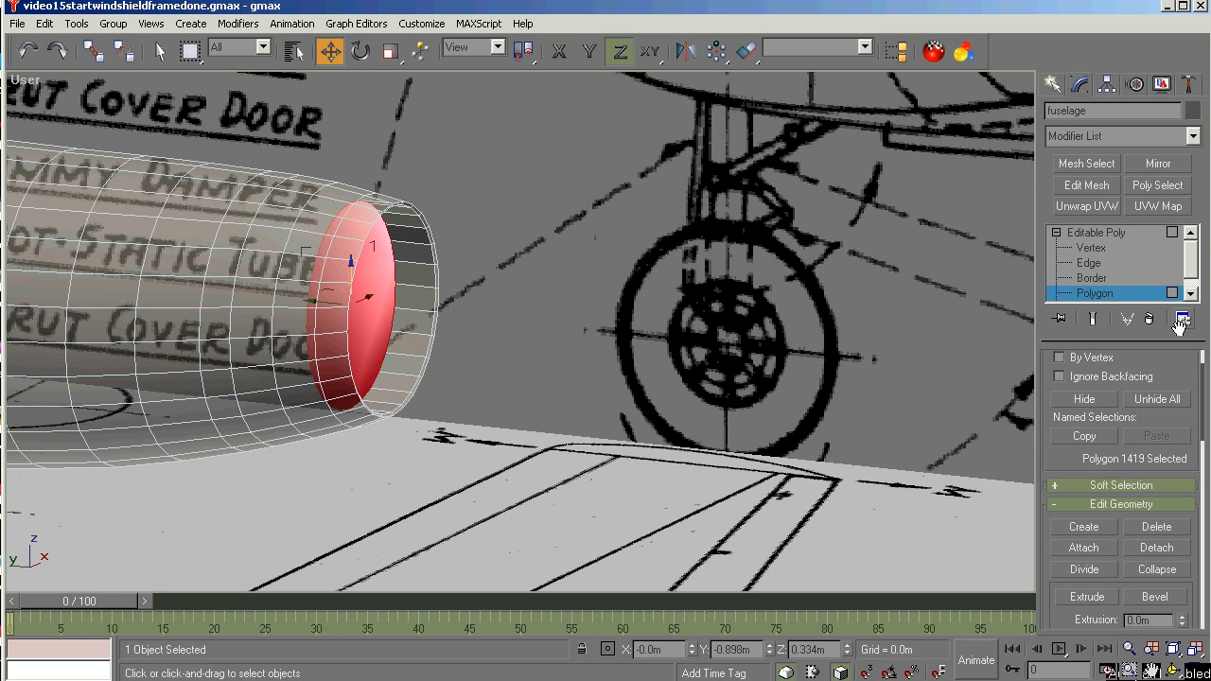
mouse_move(1098, 246)
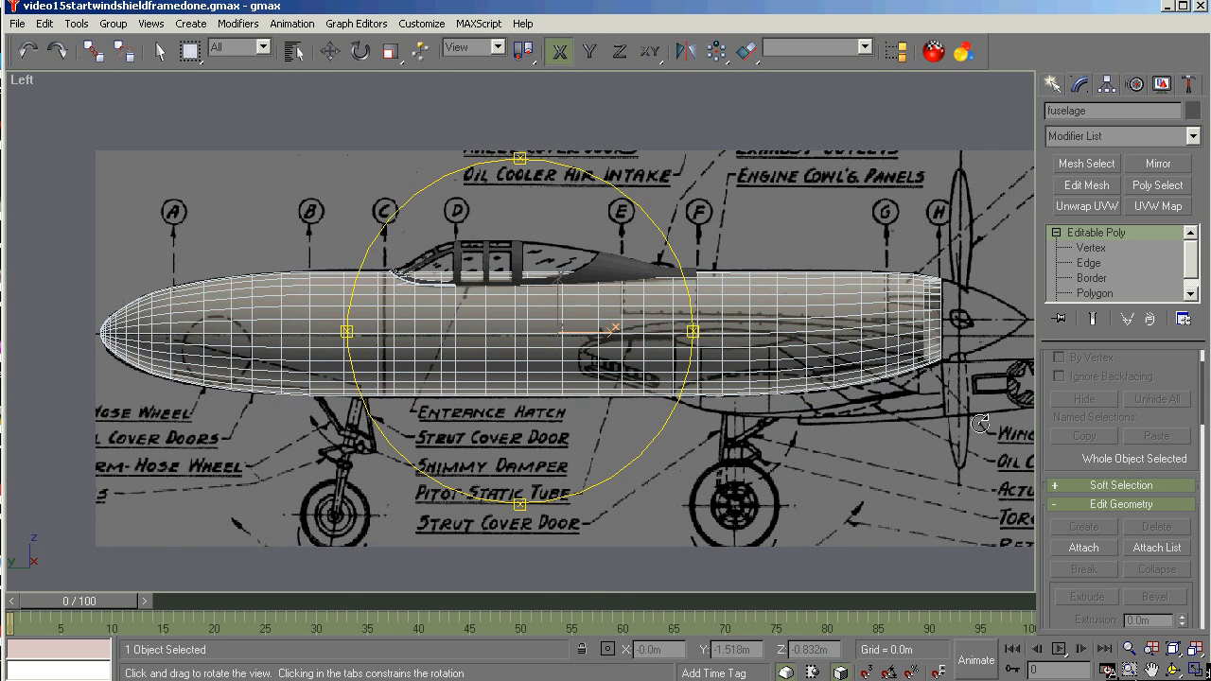
Zoom the Left viewport to frame the whole fuselage over the blueprint.
scroll("up", 3)
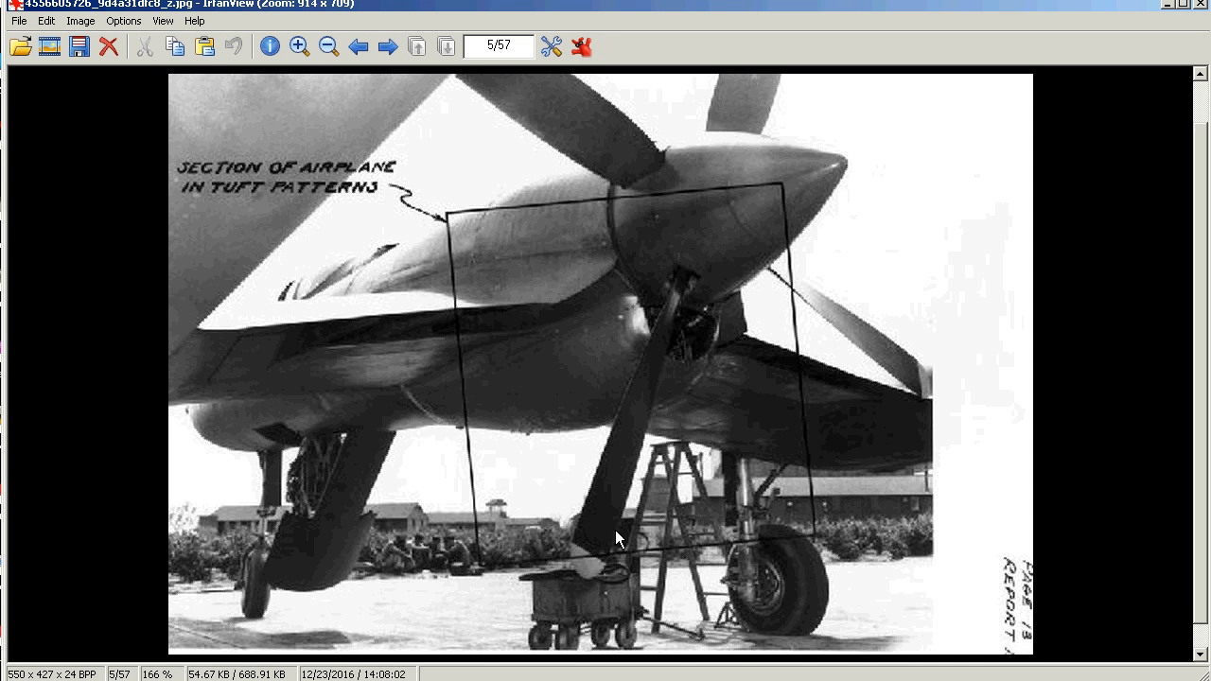
mouse_move(661, 271)
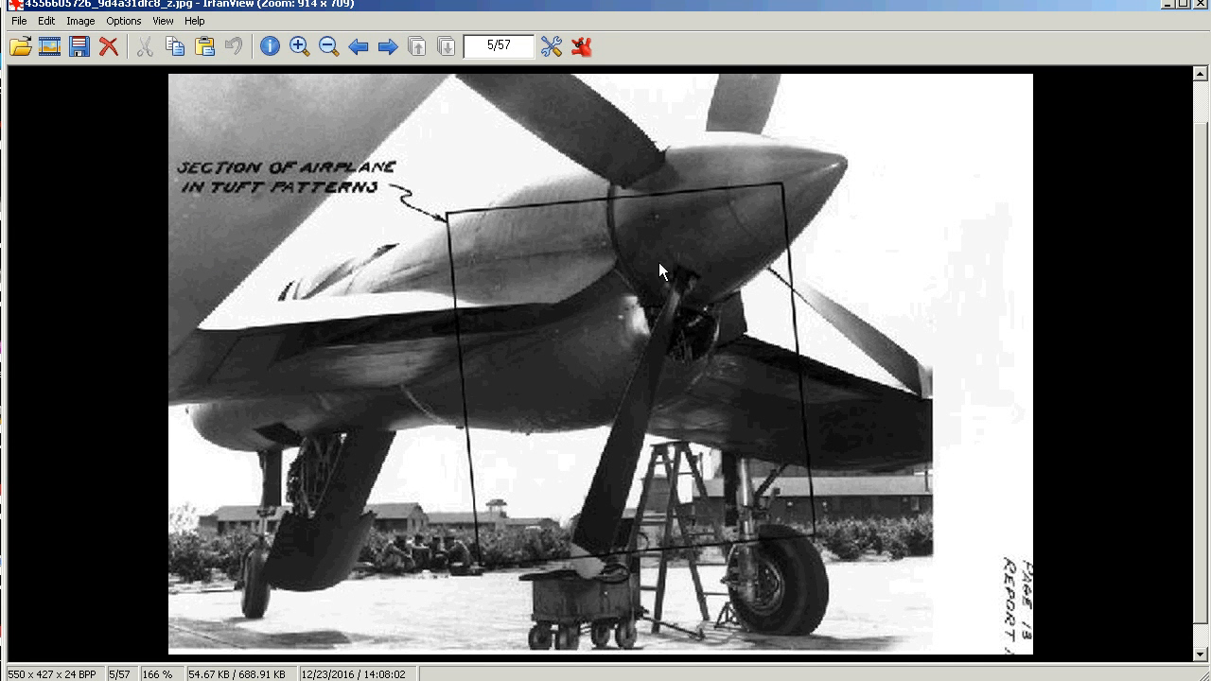
mouse_move(700, 369)
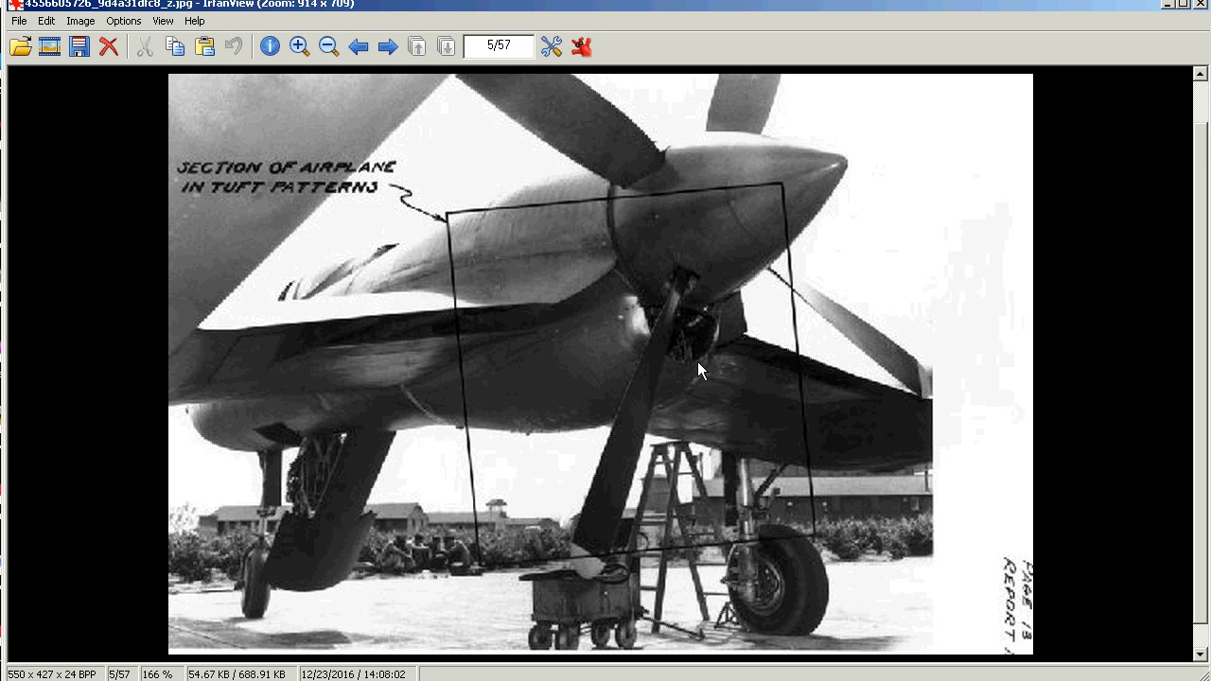
mouse_move(696, 367)
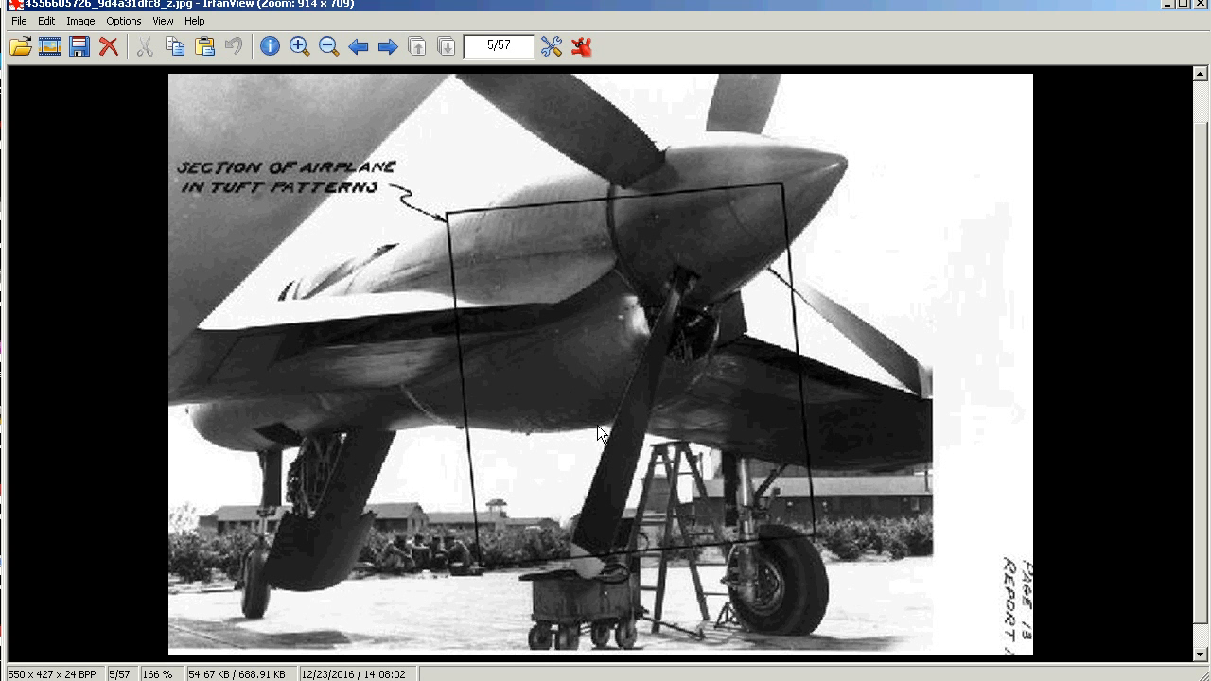
mouse_move(642, 402)
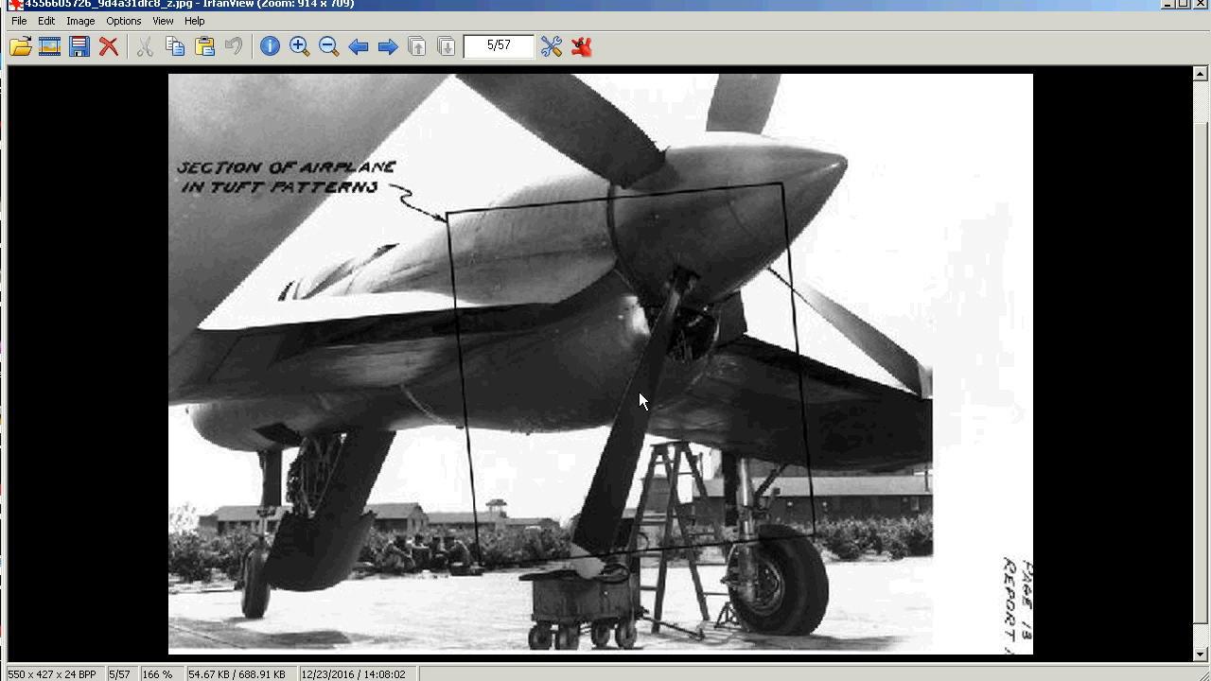
mouse_move(613, 389)
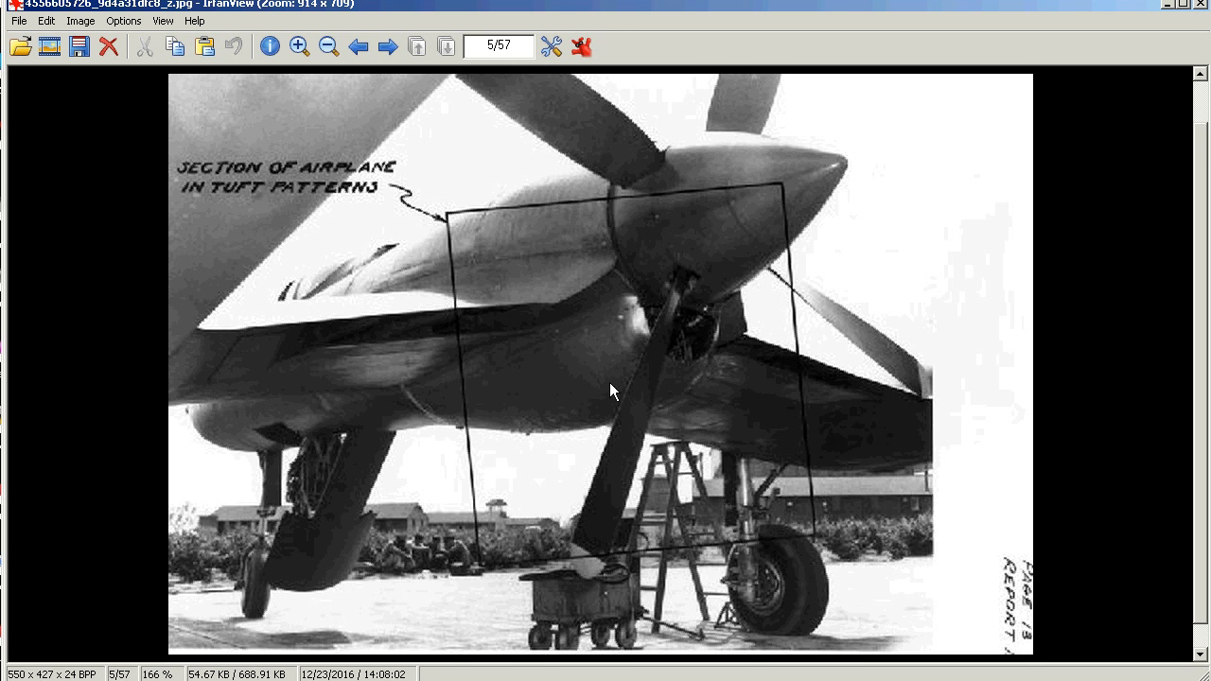
mouse_move(610, 414)
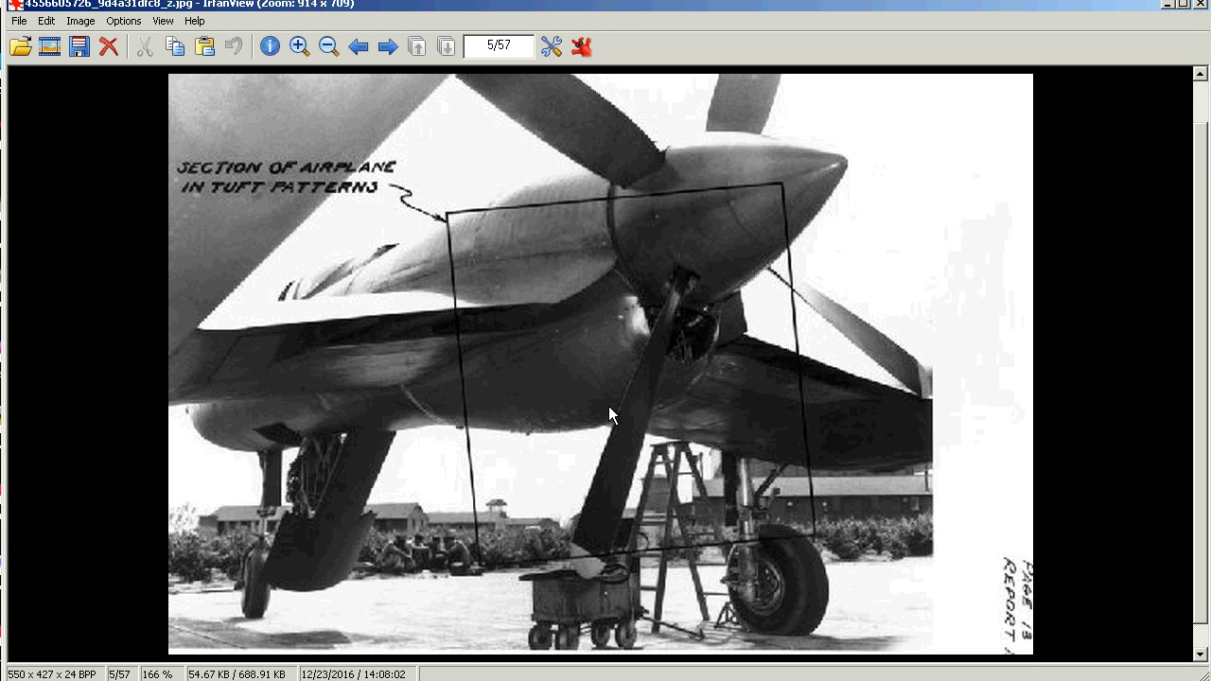
mouse_move(522, 443)
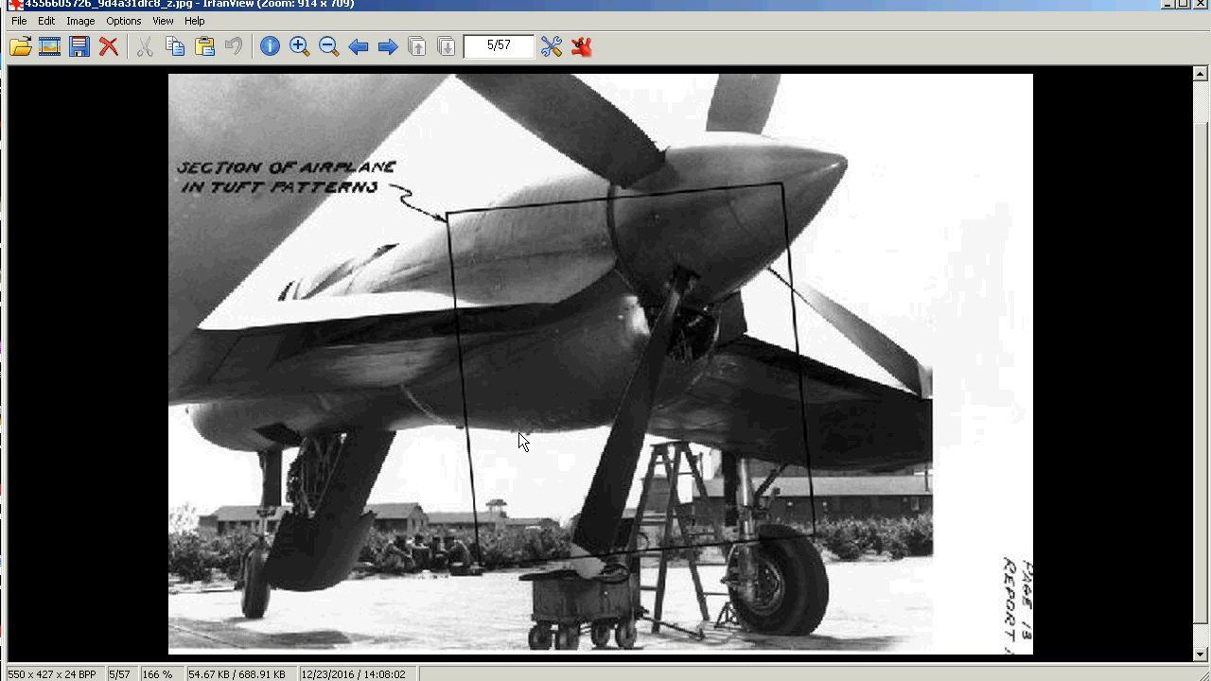
mouse_move(437, 428)
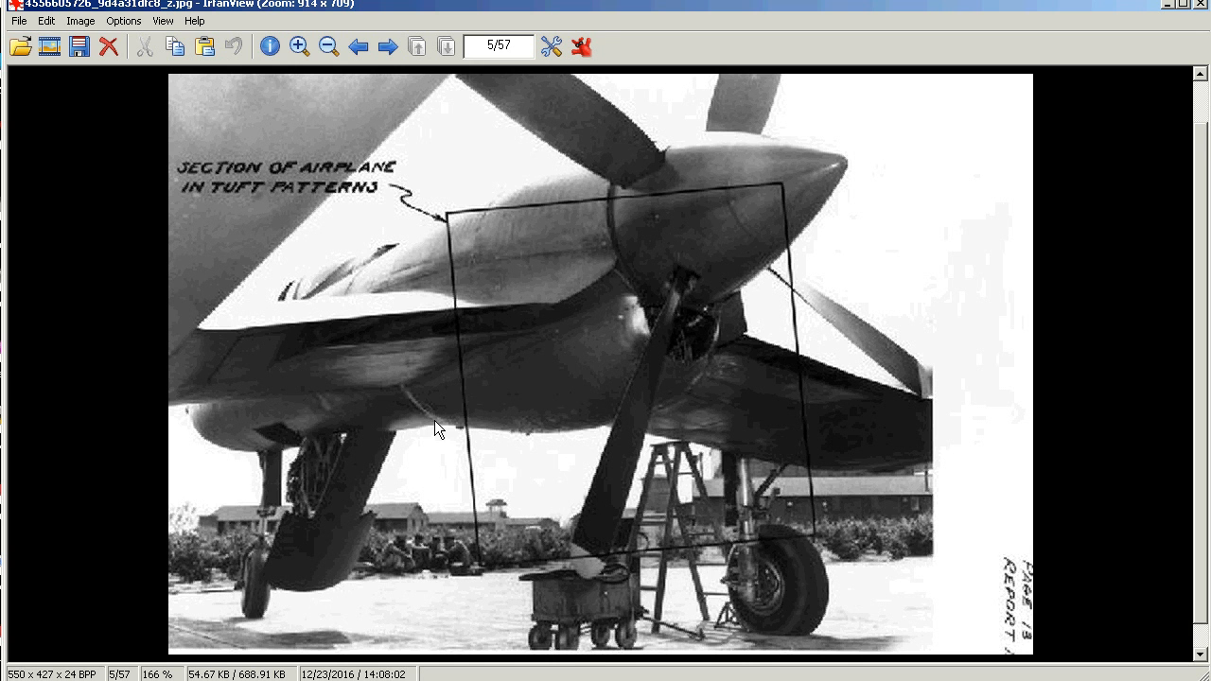
mouse_move(463, 367)
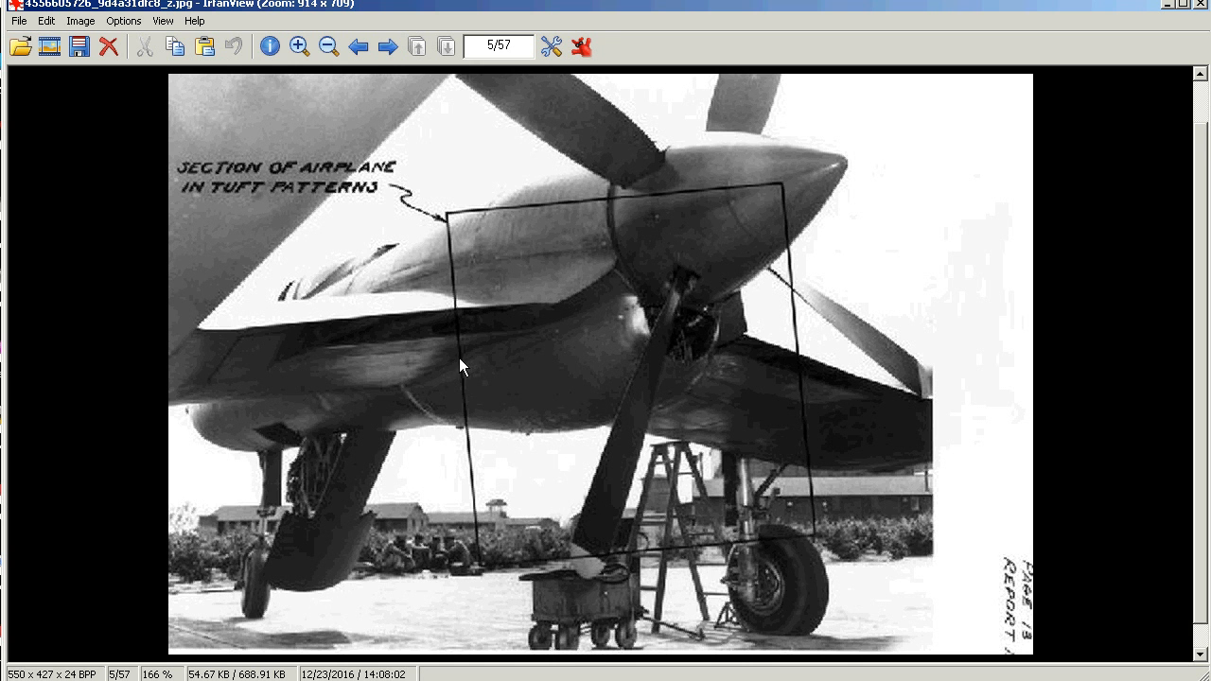
mouse_move(518, 390)
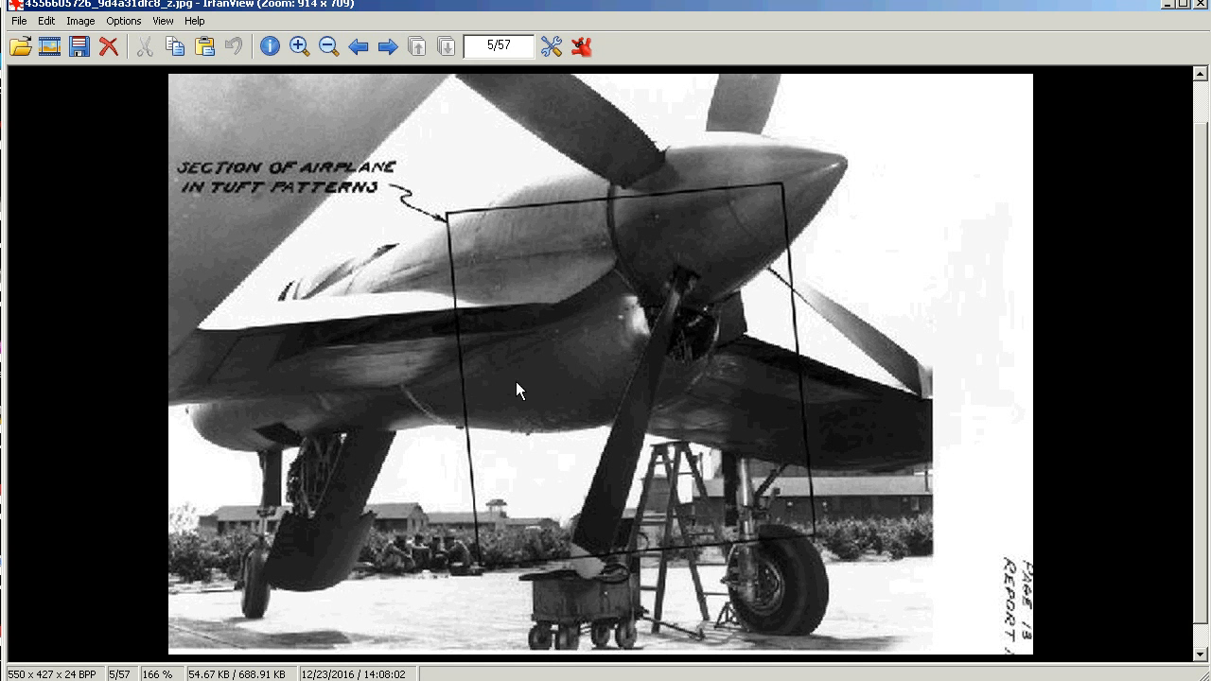
mouse_move(545, 414)
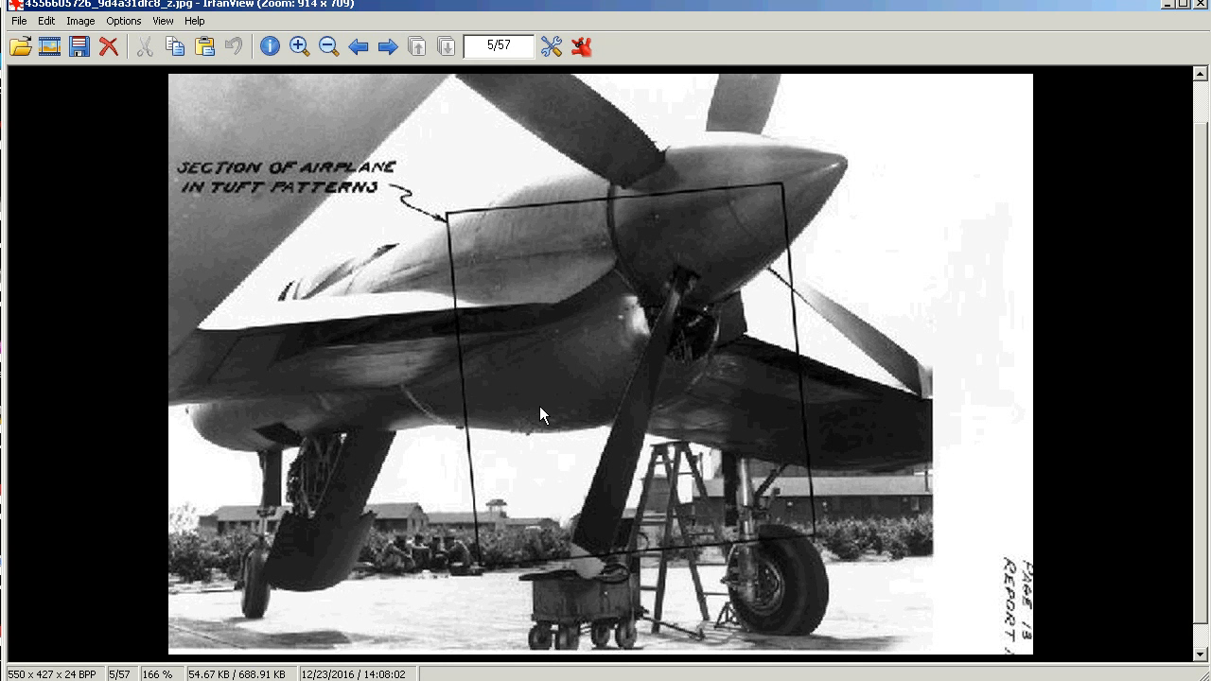
mouse_move(526, 416)
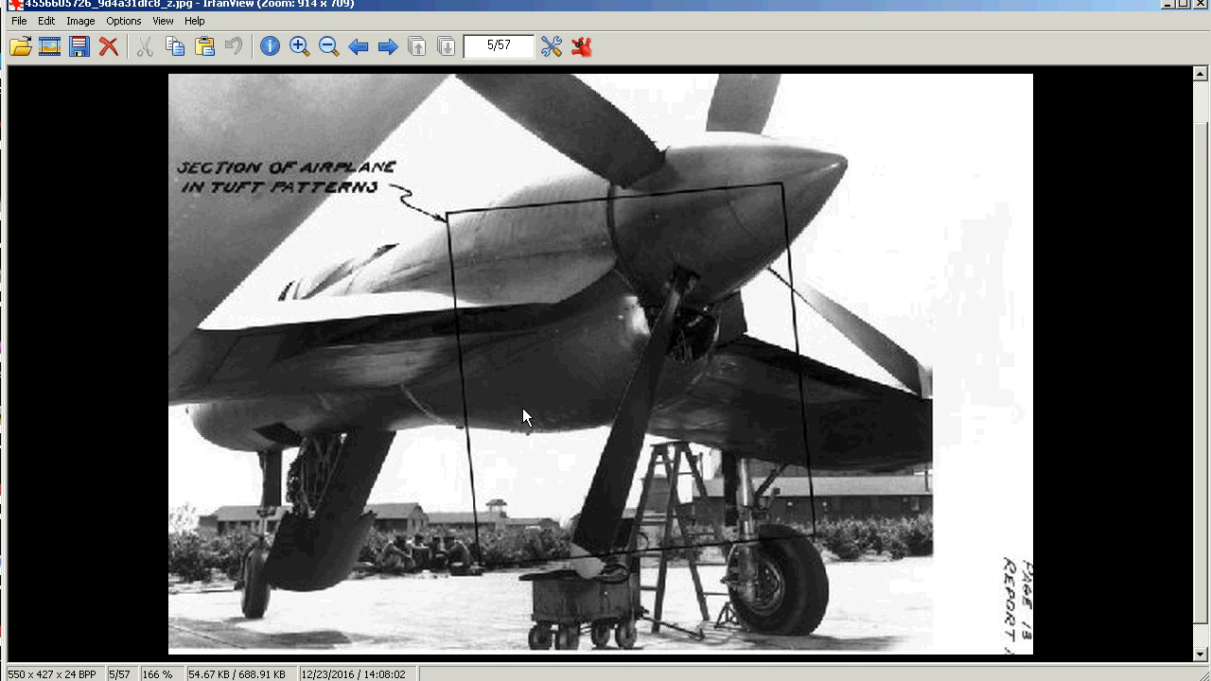
mouse_move(563, 409)
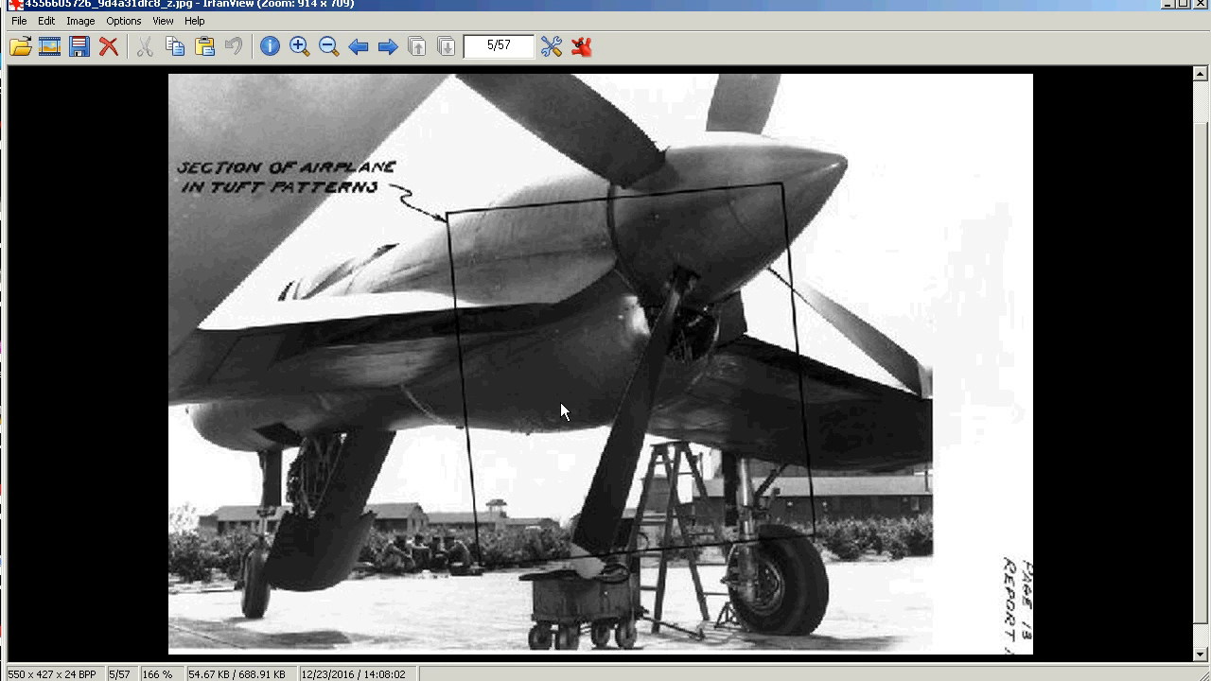
mouse_move(579, 340)
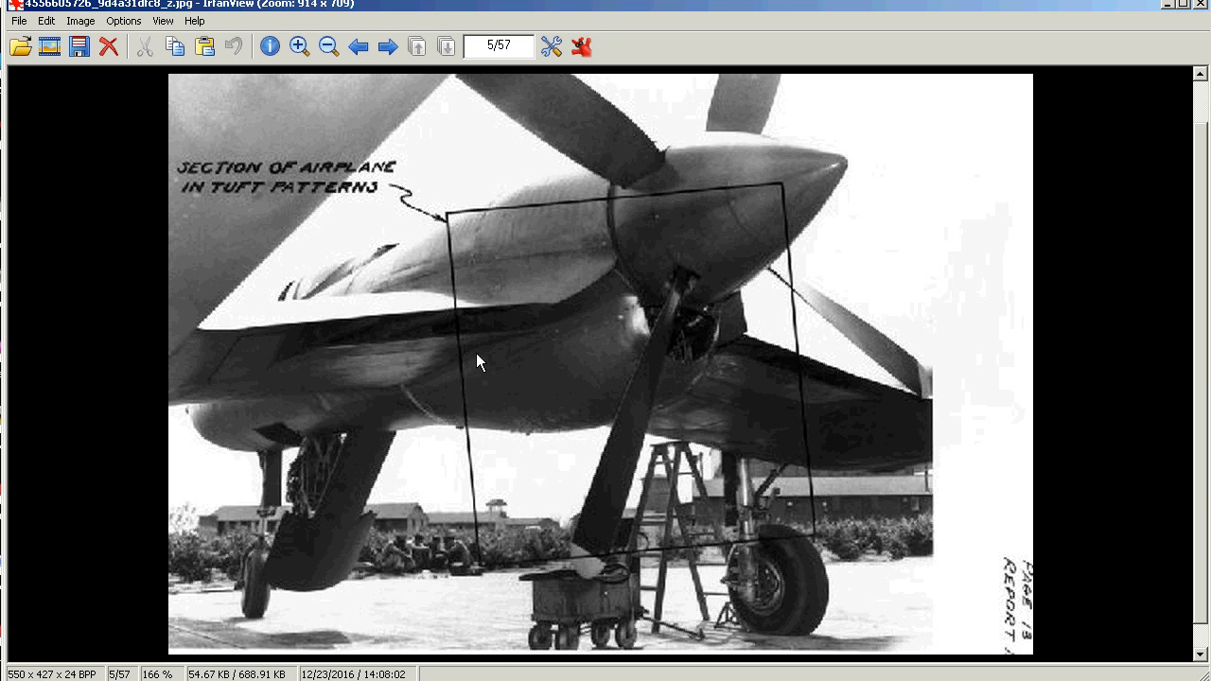
mouse_move(432, 409)
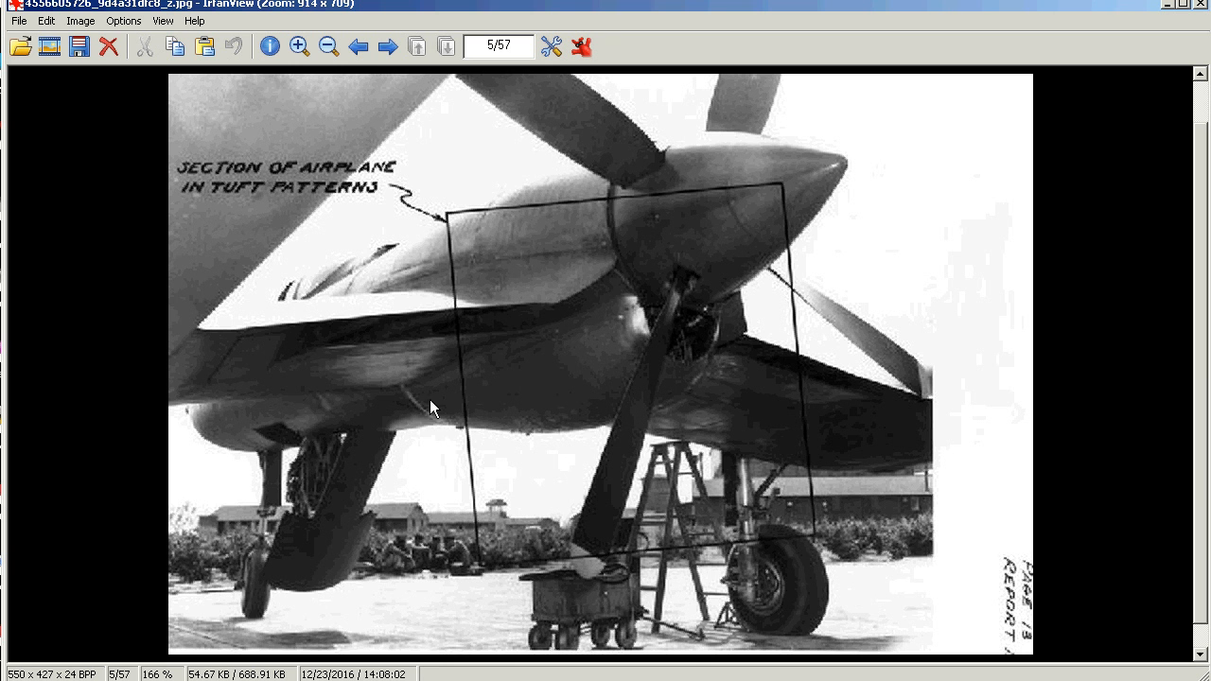
mouse_move(367, 273)
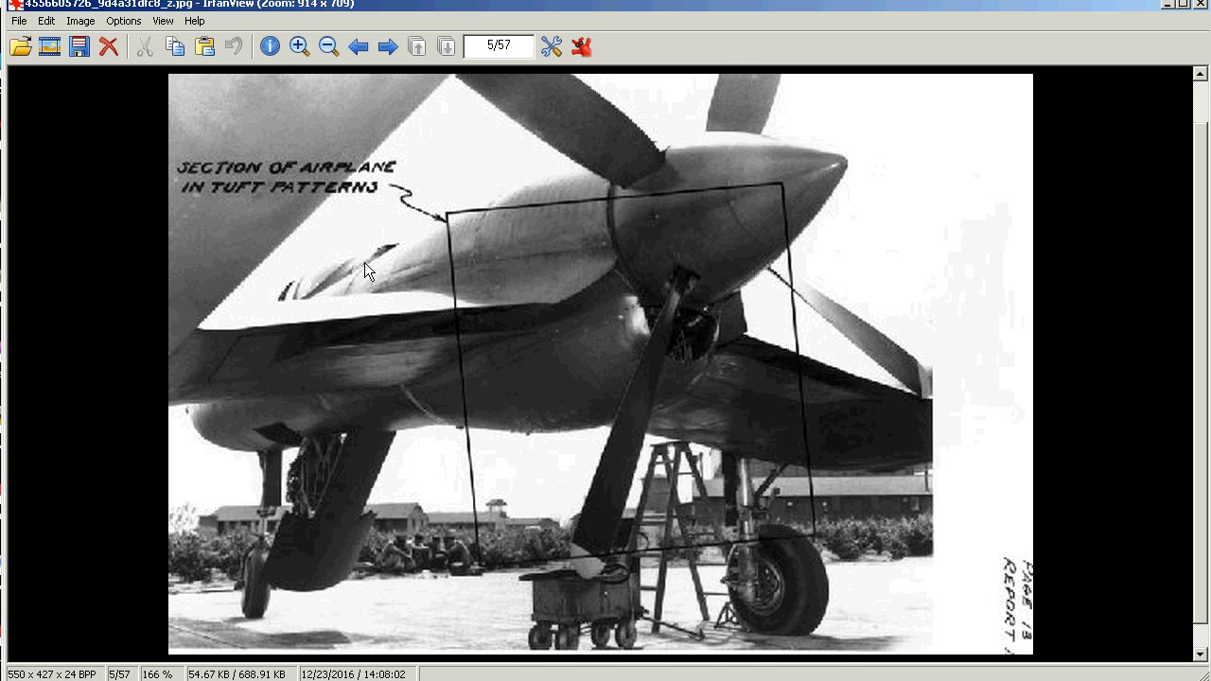
mouse_move(380, 257)
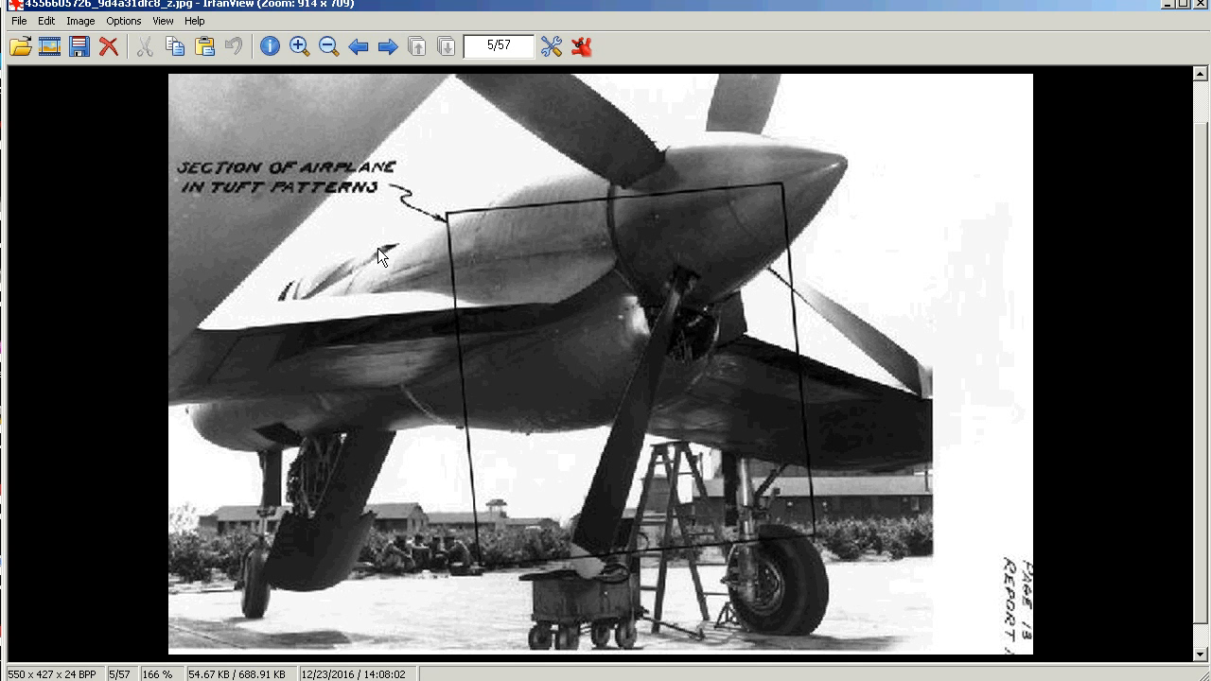
mouse_move(657, 443)
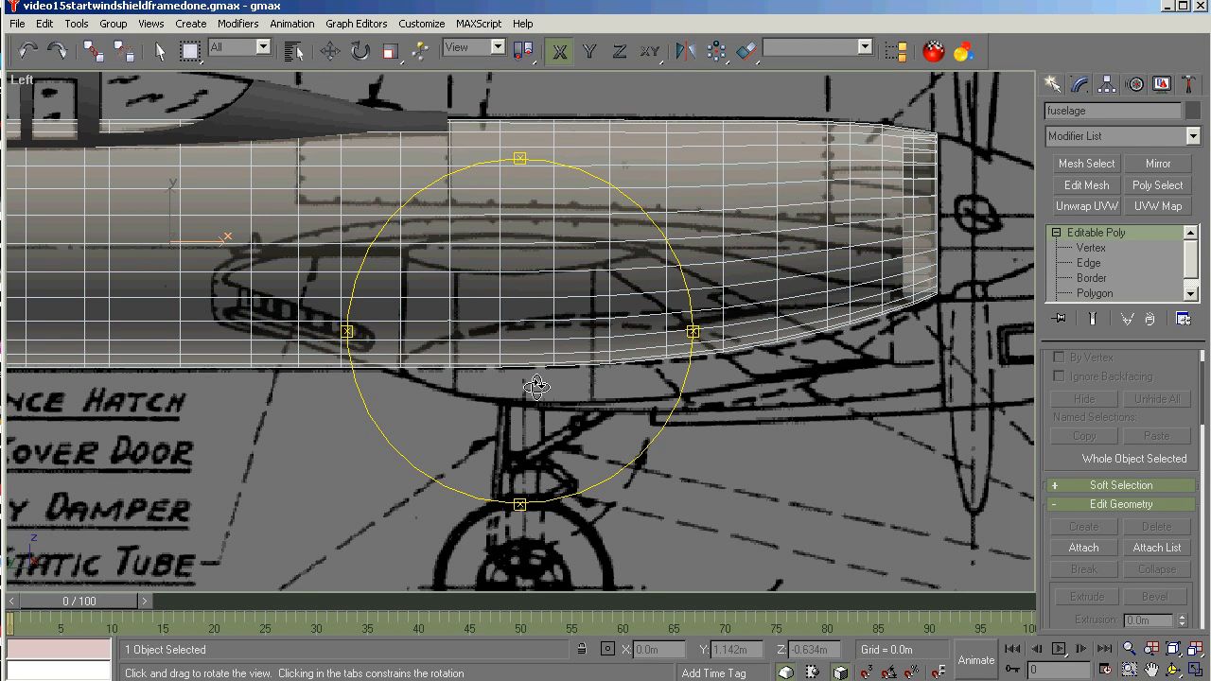
Select the lower-fuselage hatch faces at Polygon level and orbit to check the patch.
left_click(330, 51)
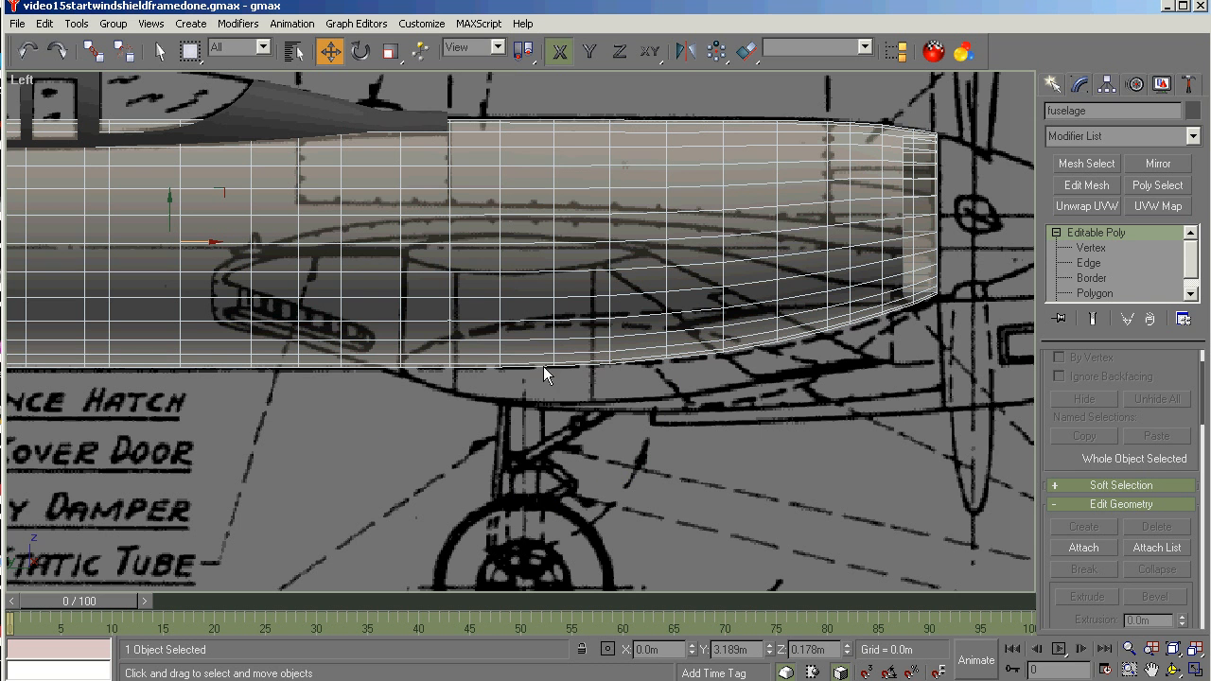
mouse_move(641, 358)
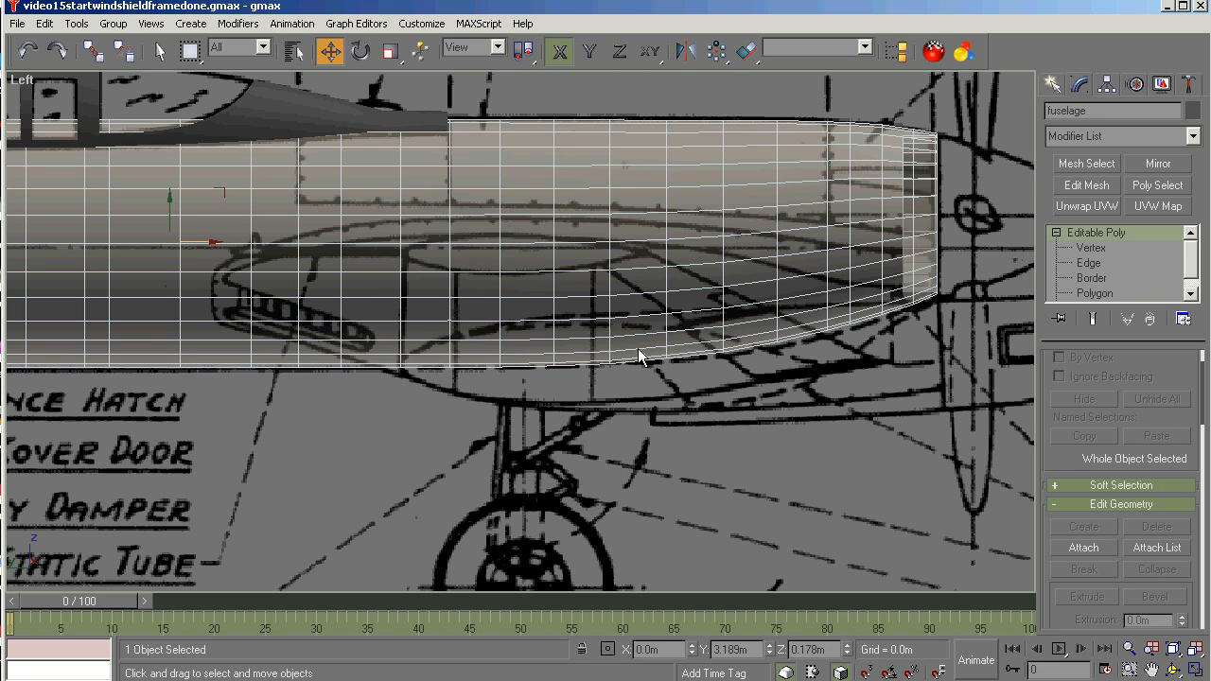
left_click(1090, 276)
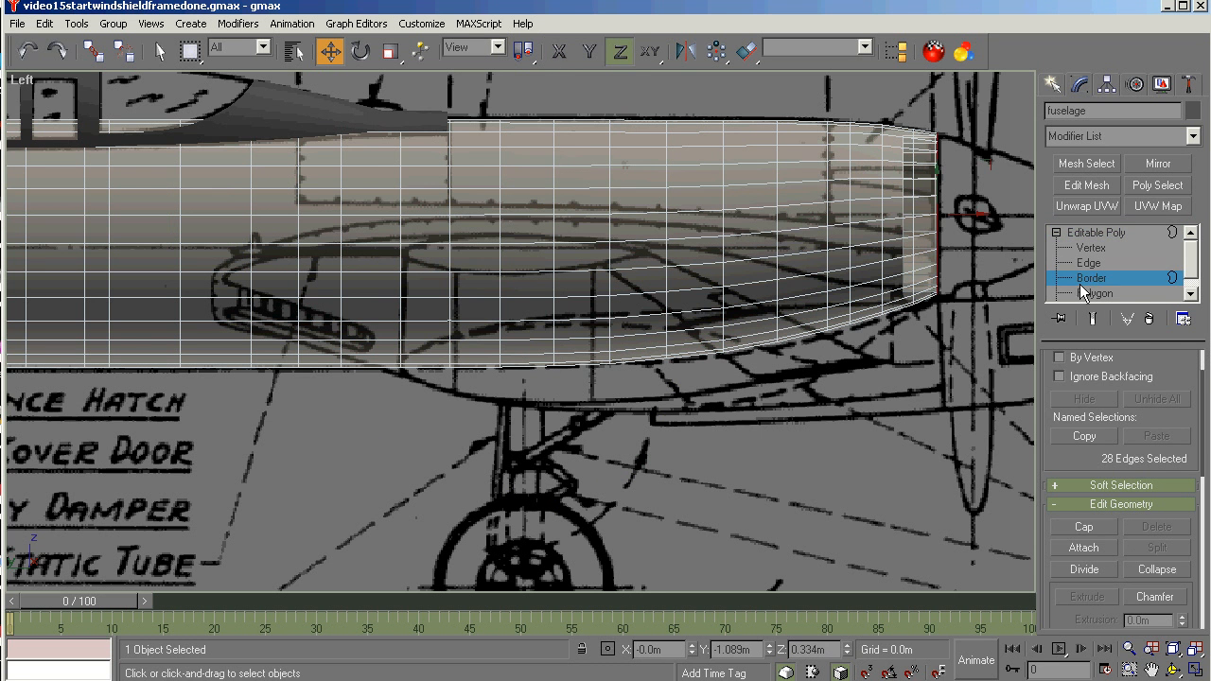
left_click(1094, 292)
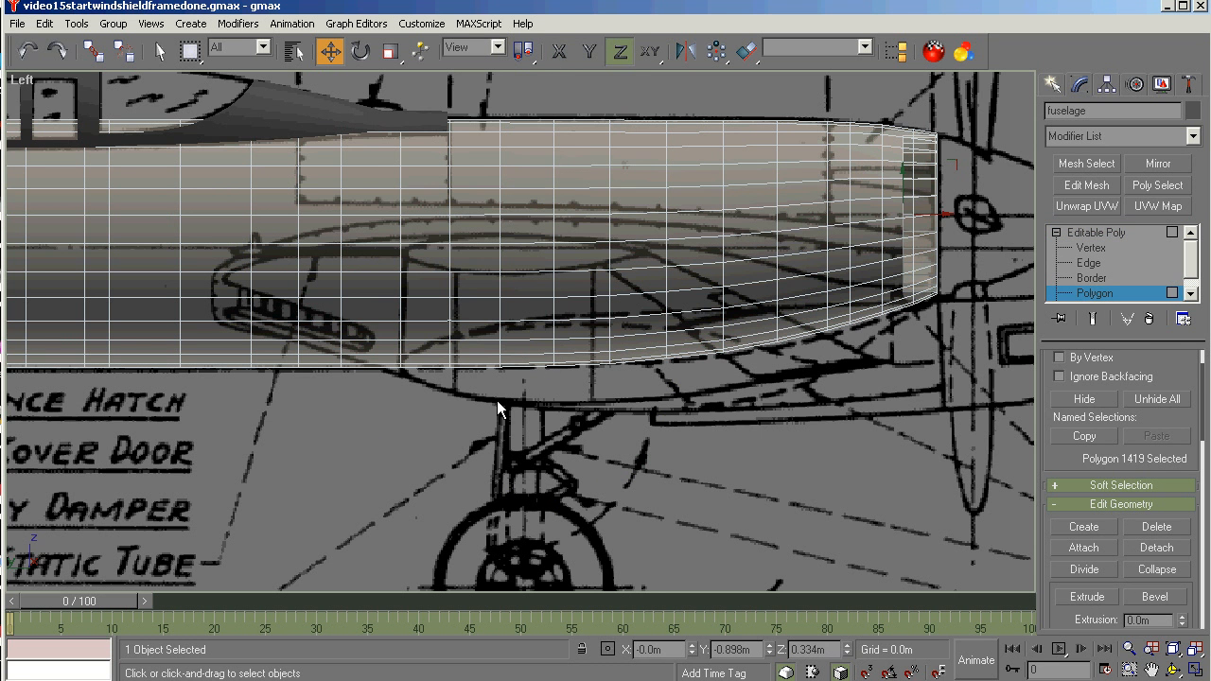
mouse_move(614, 368)
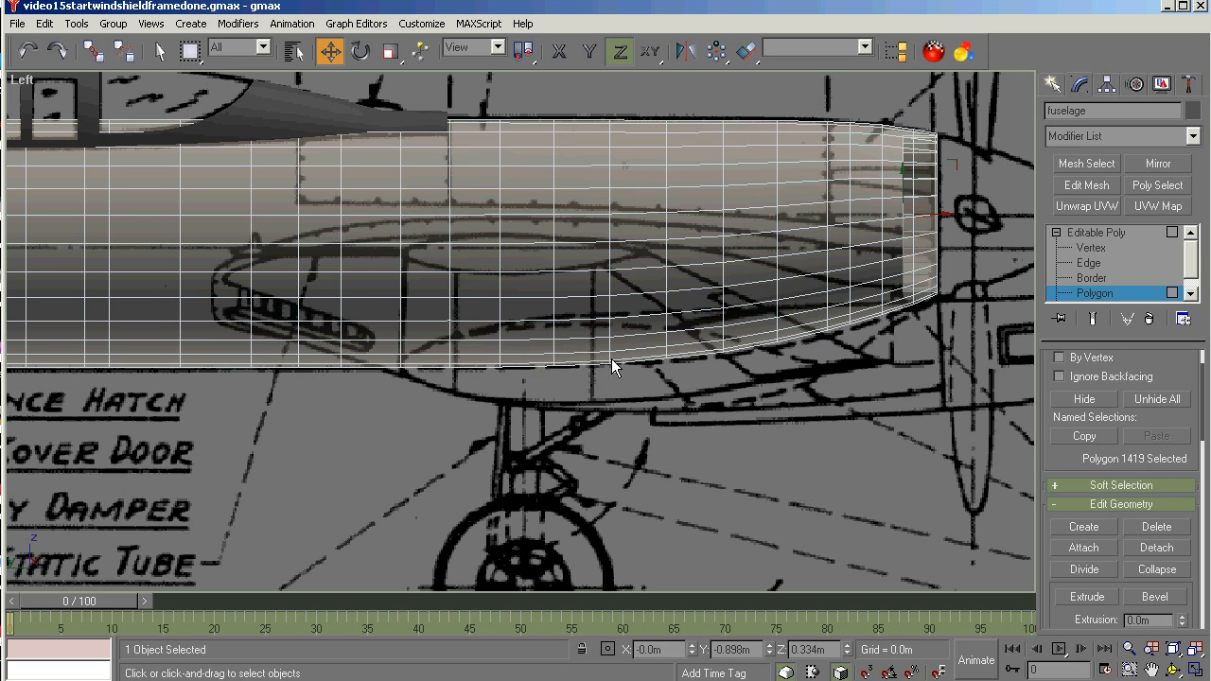
left_click(583, 356)
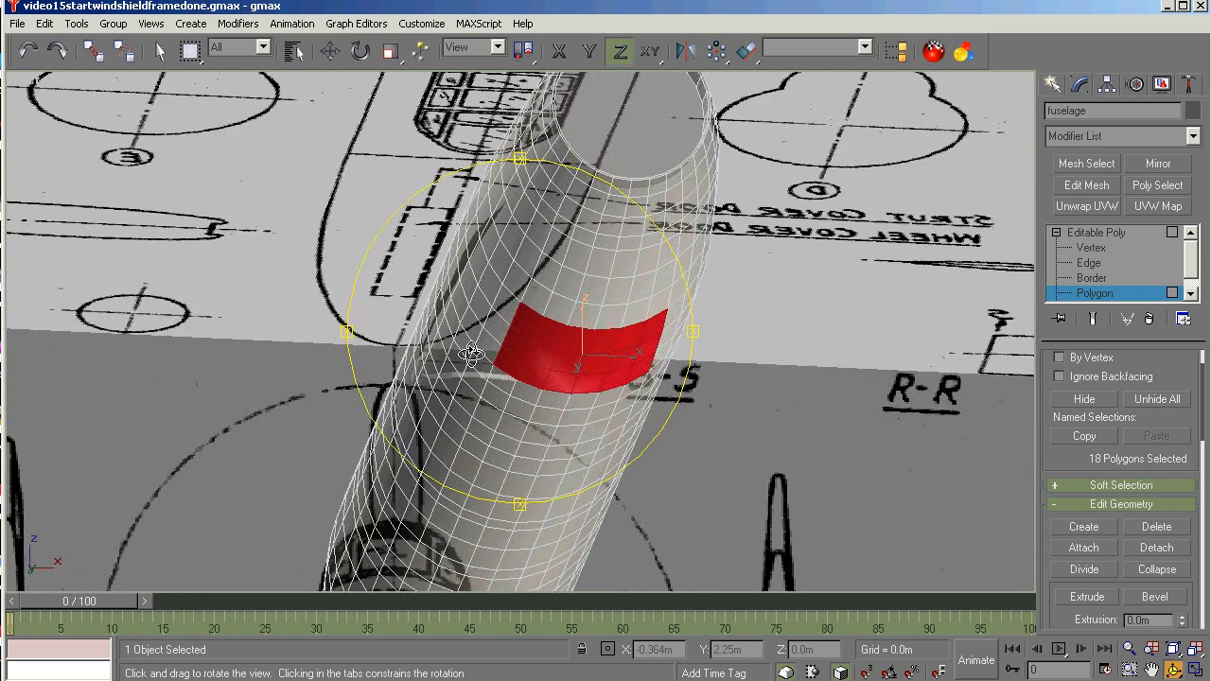
left_click_drag(473, 356, 615, 401)
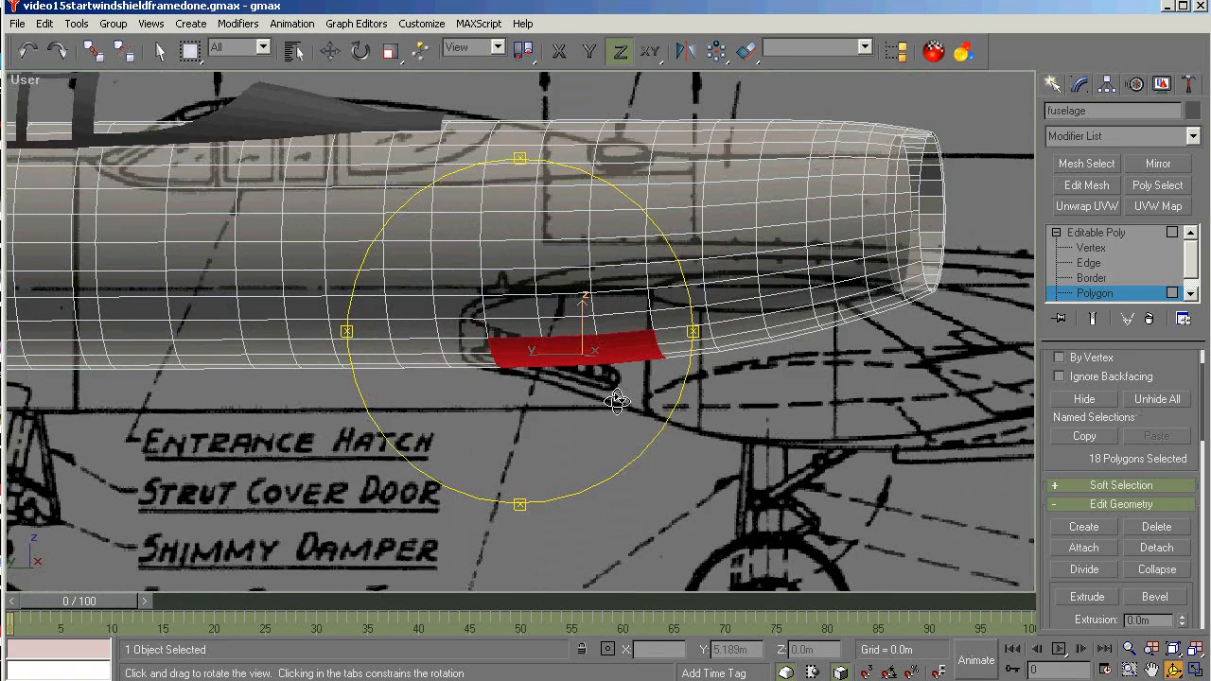
left_click_drag(615, 401, 568, 331)
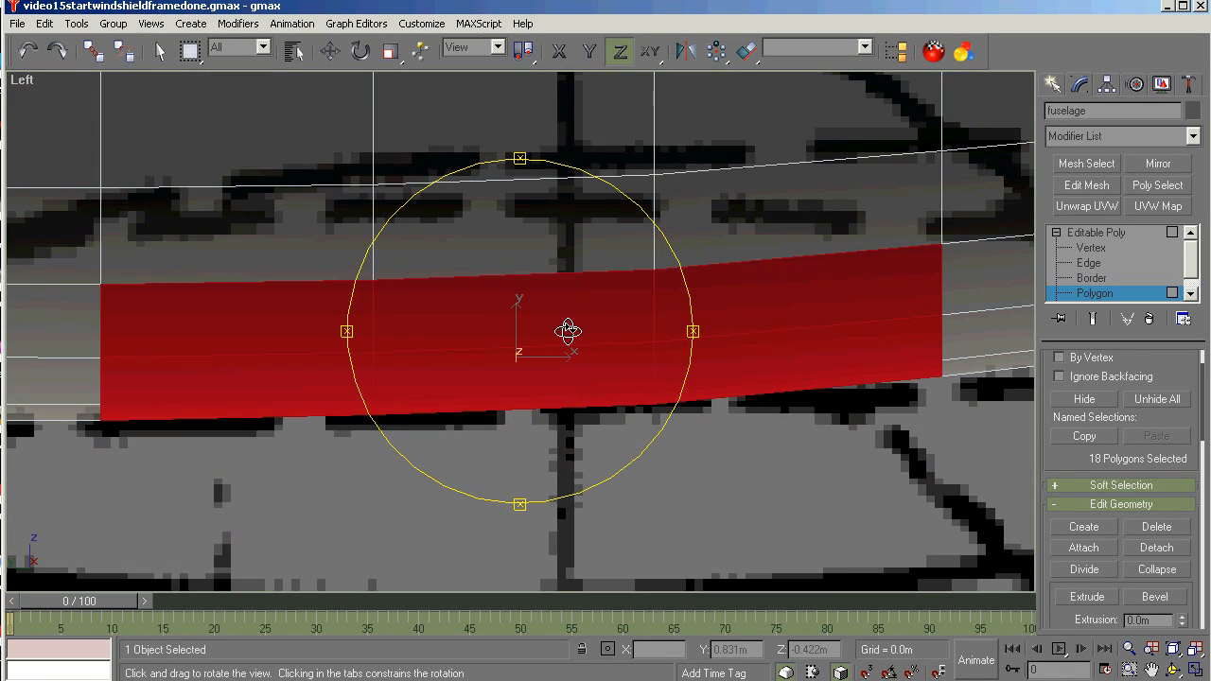
left_click_drag(568, 331, 287, 433)
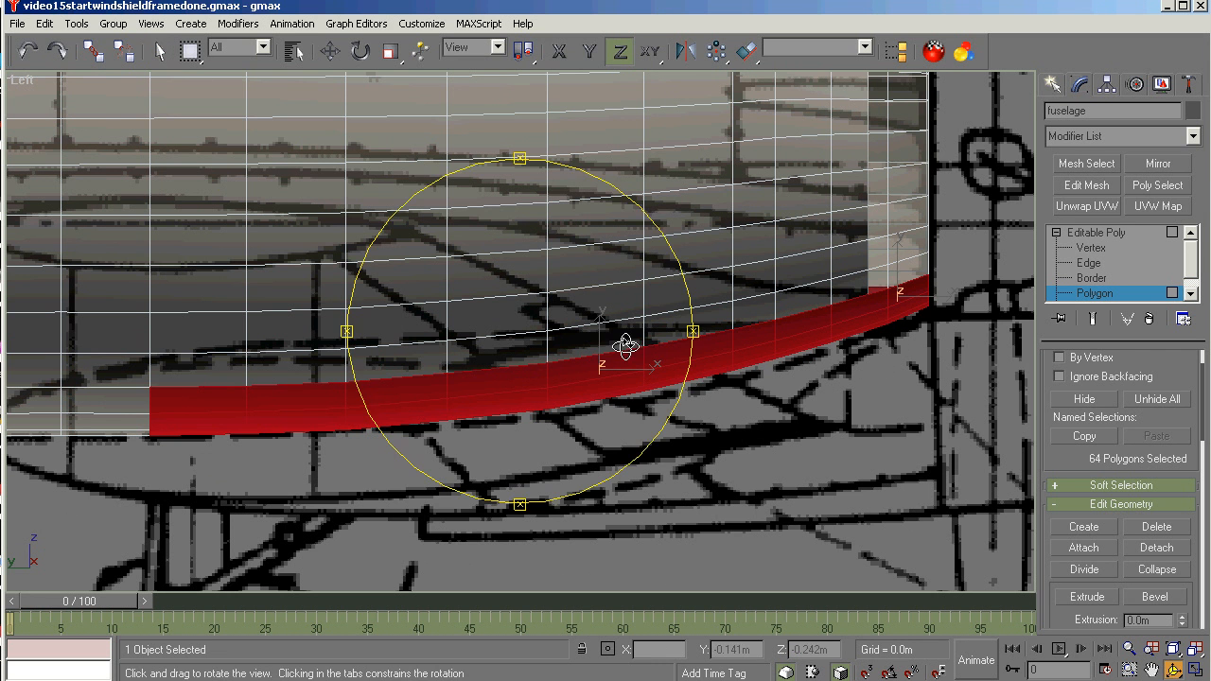
Trim stray faces and add missing ones to leave a 60-polygon belly strip toward the nose.
left_click_drag(624, 345, 350, 303)
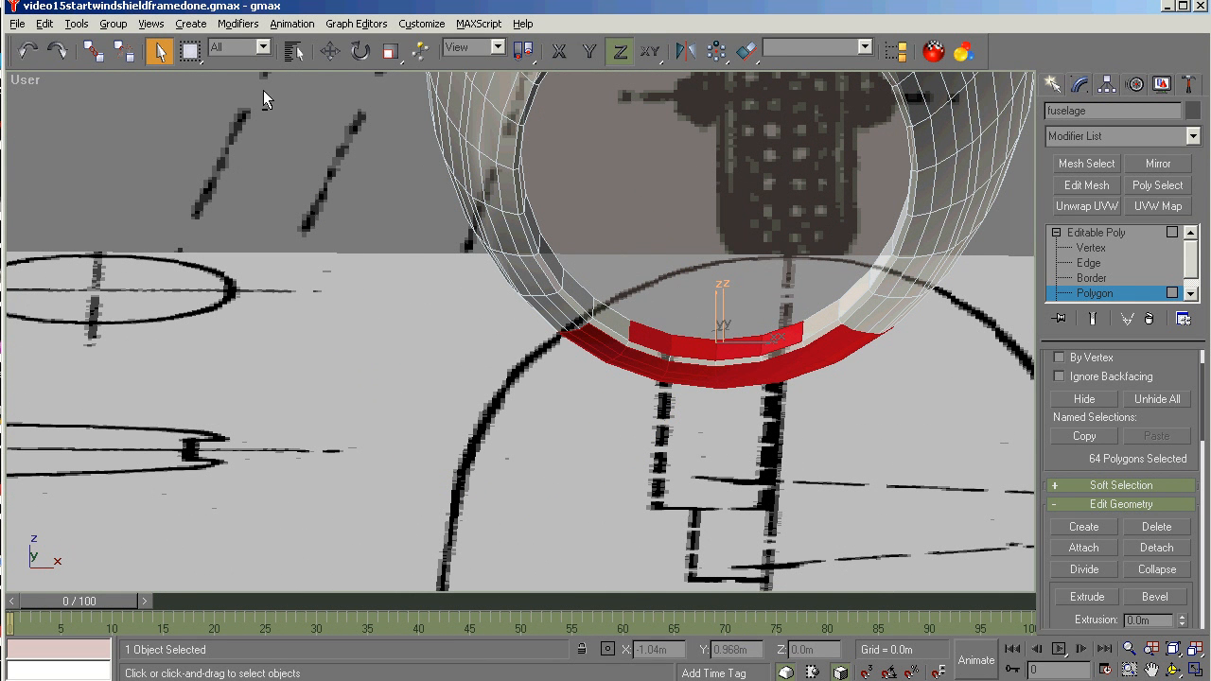
left_click(673, 336)
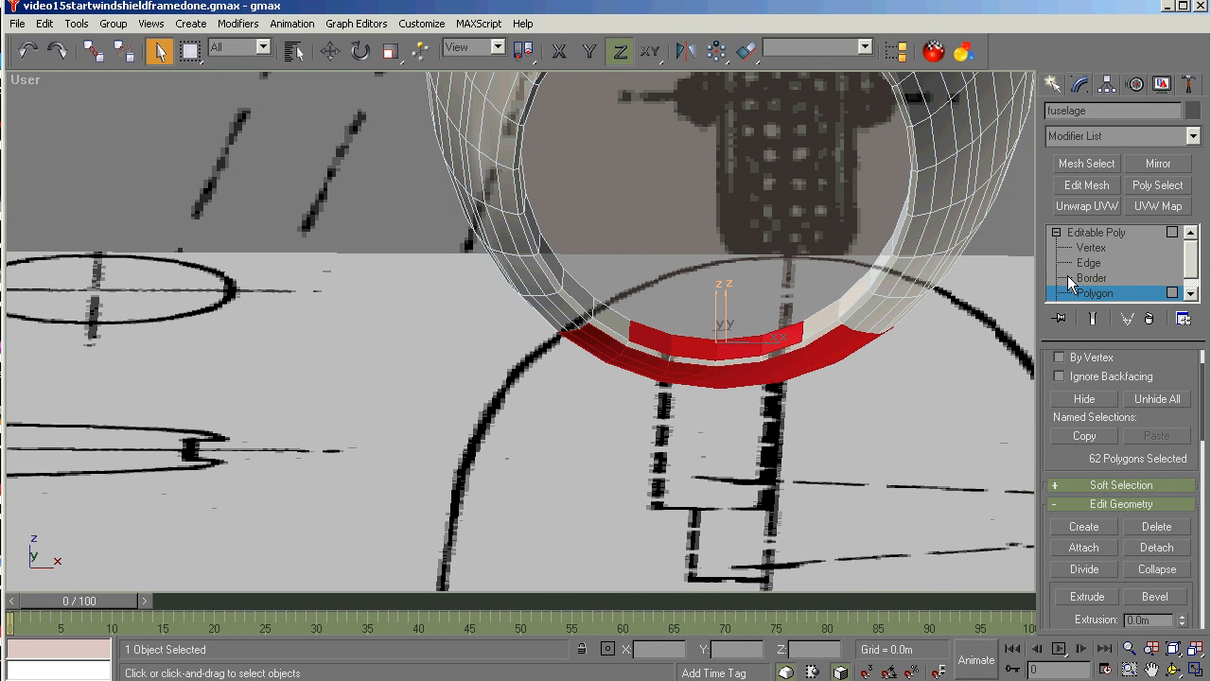
left_click(1060, 377)
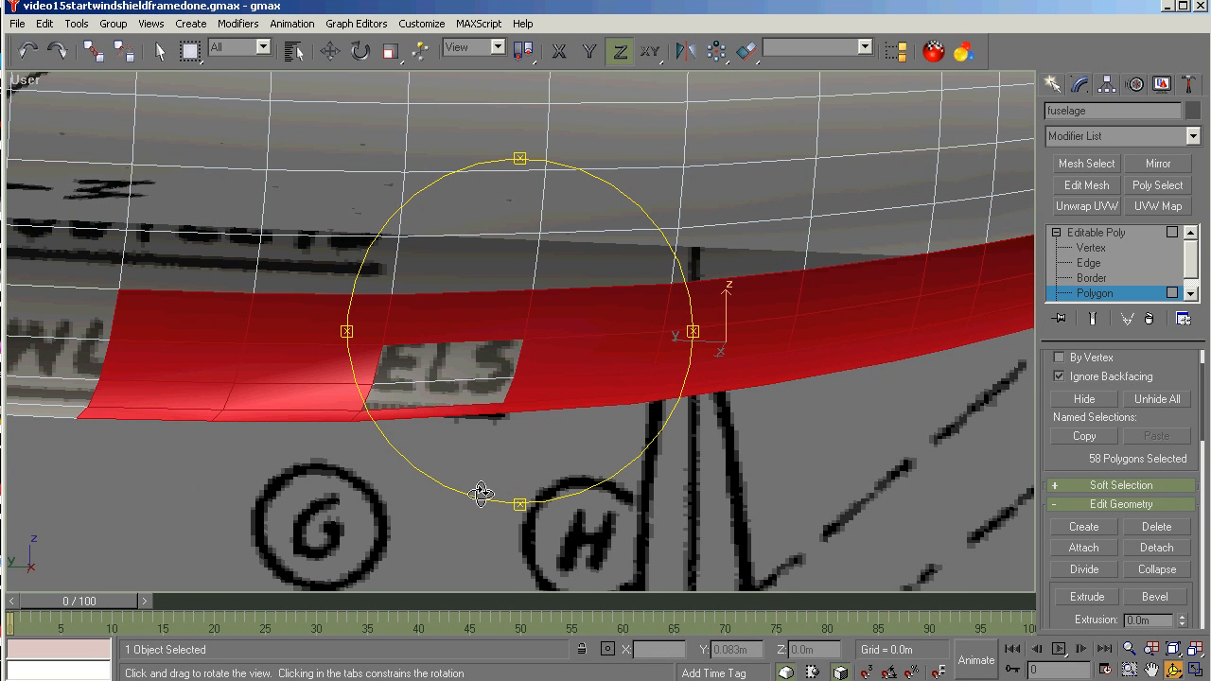
left_click(159, 51)
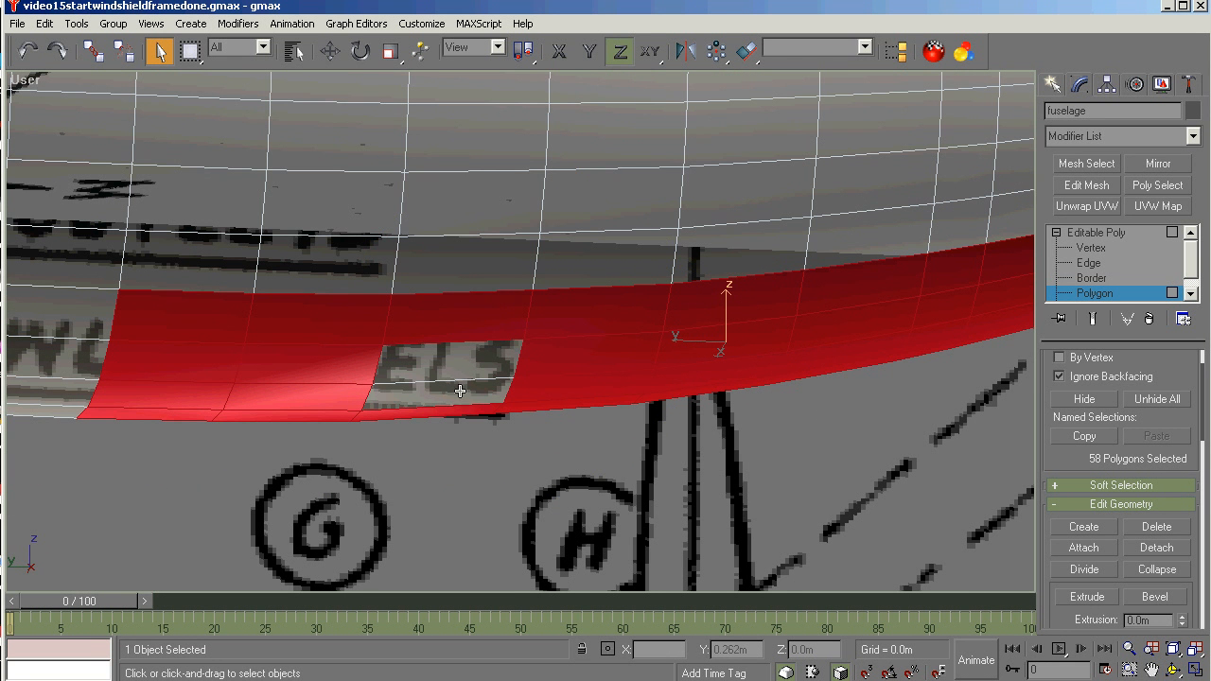
left_click(458, 390)
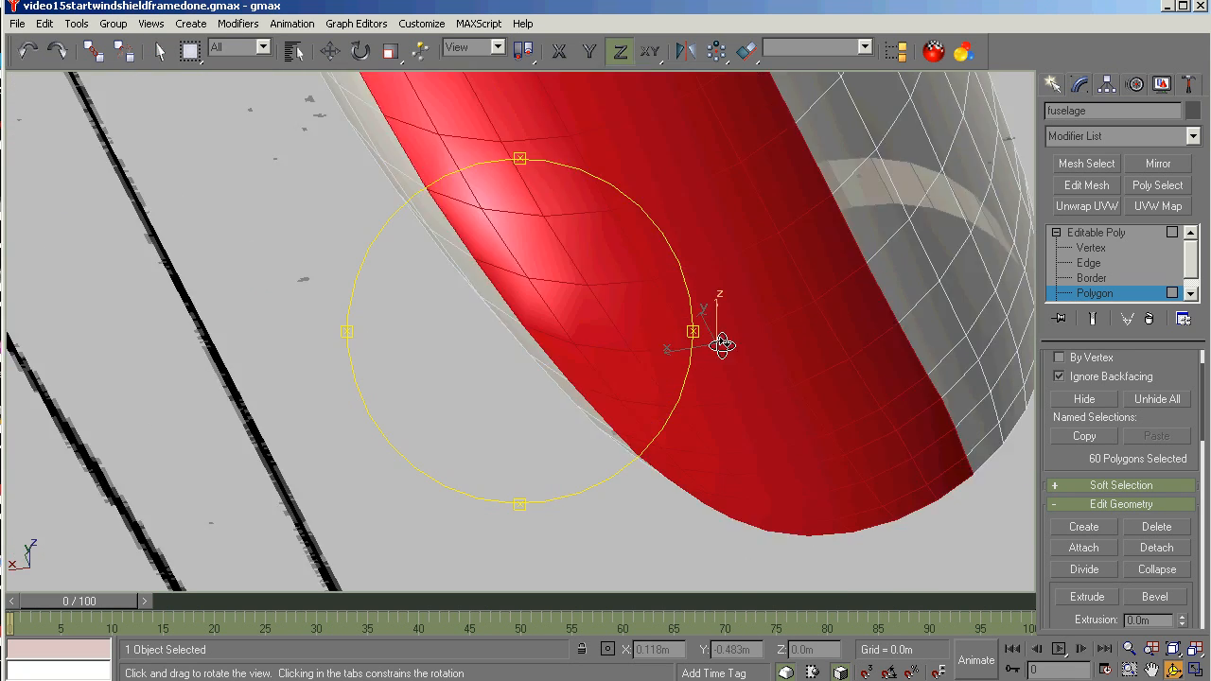
left_click_drag(719, 344, 431, 388)
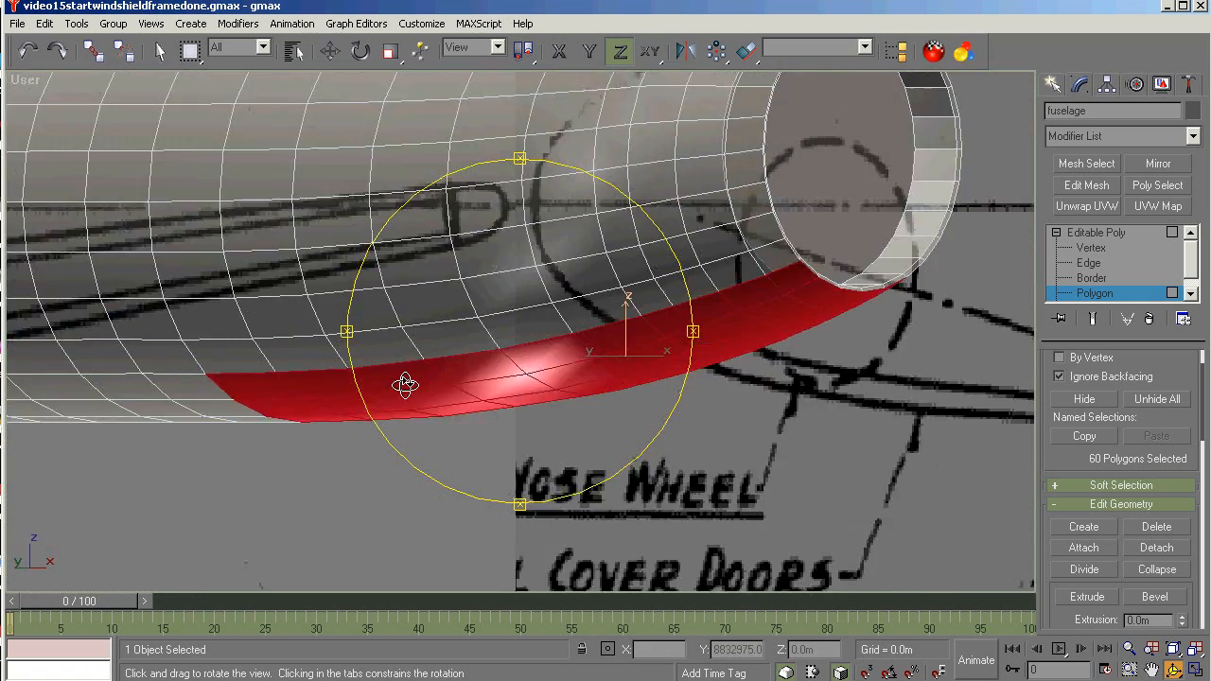
left_click_drag(405, 386, 623, 447)
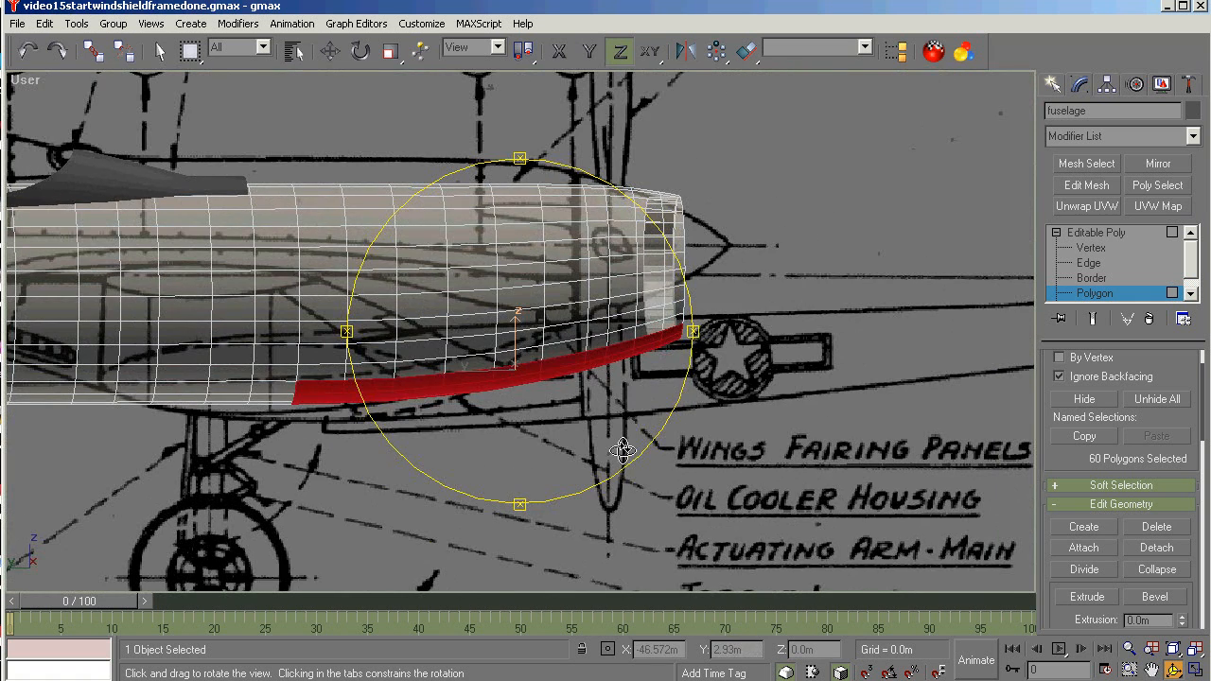
Extrude the 60-polygon belly strip downward in the Left viewport.
left_click_drag(624, 450, 521, 340)
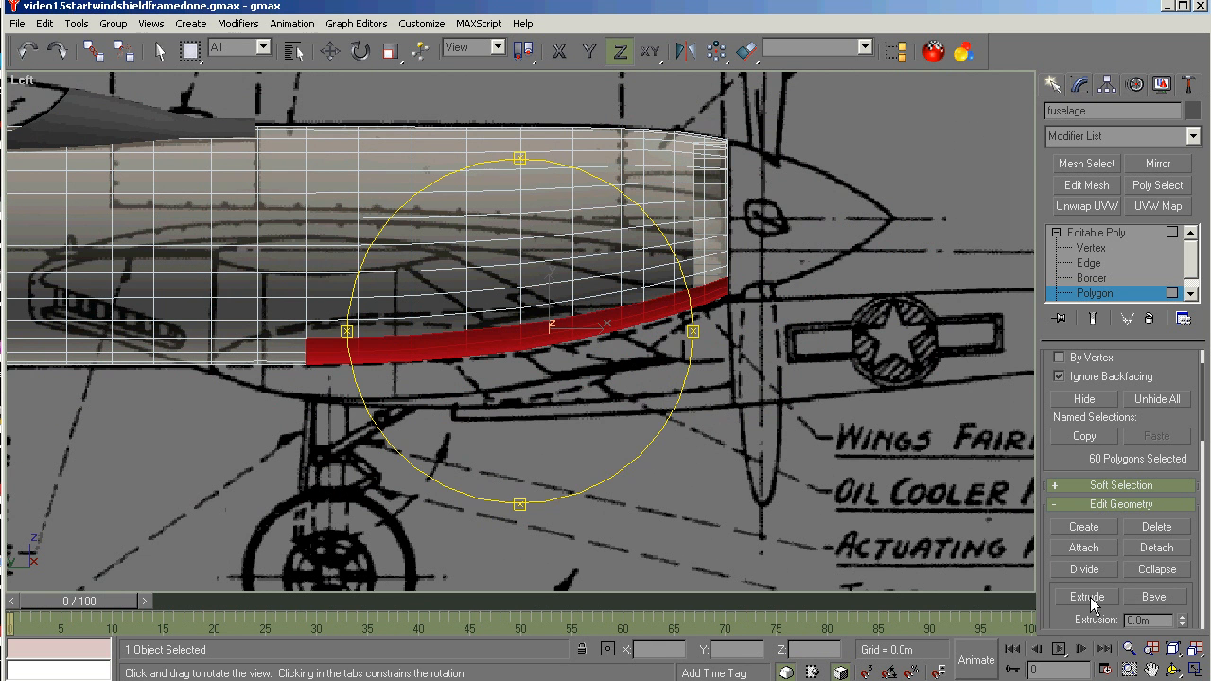
left_click(1086, 596)
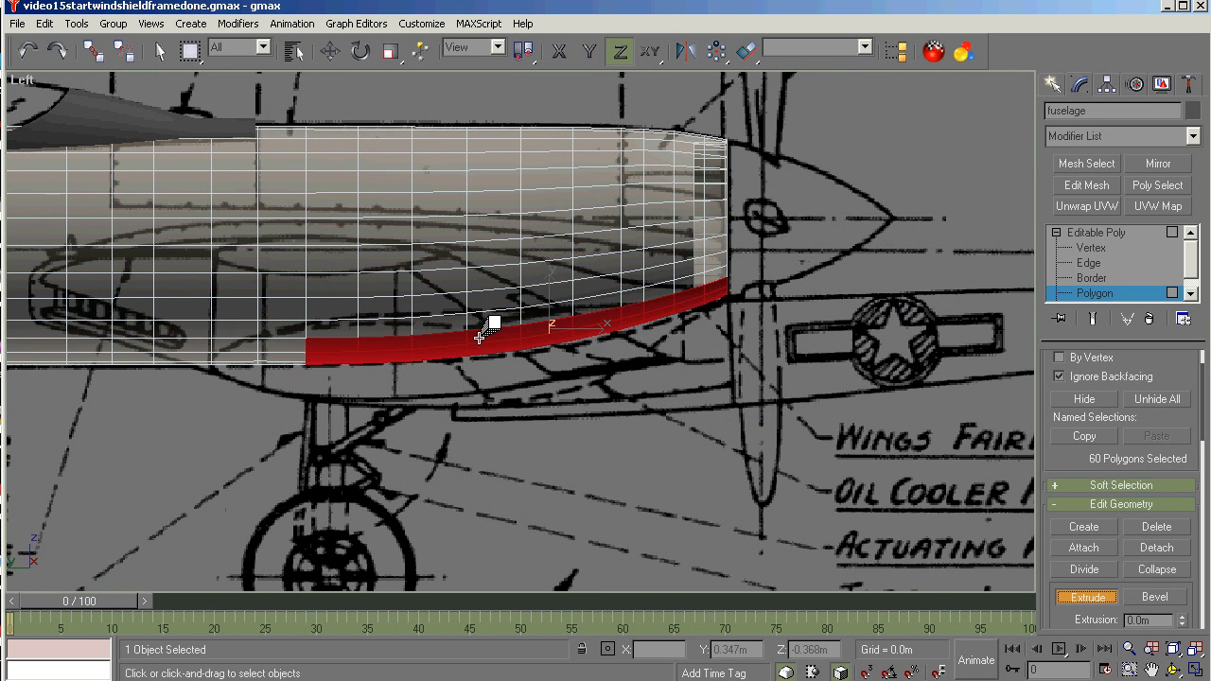
left_click_drag(494, 322, 494, 291)
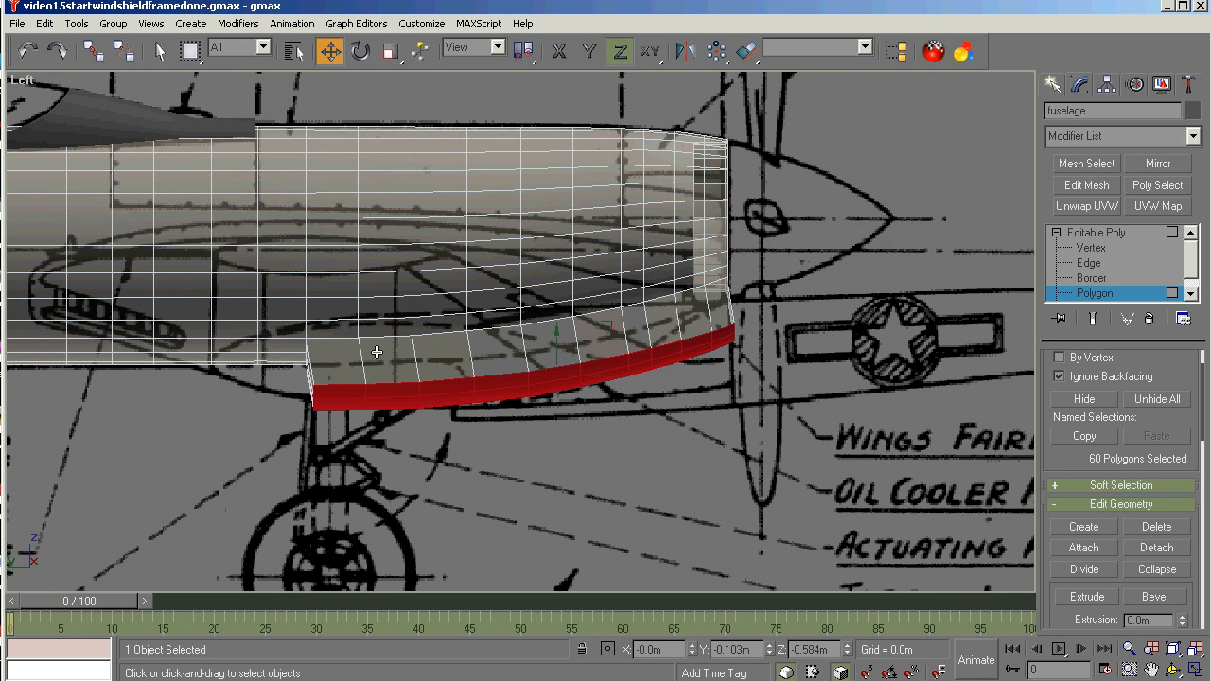
mouse_move(503, 398)
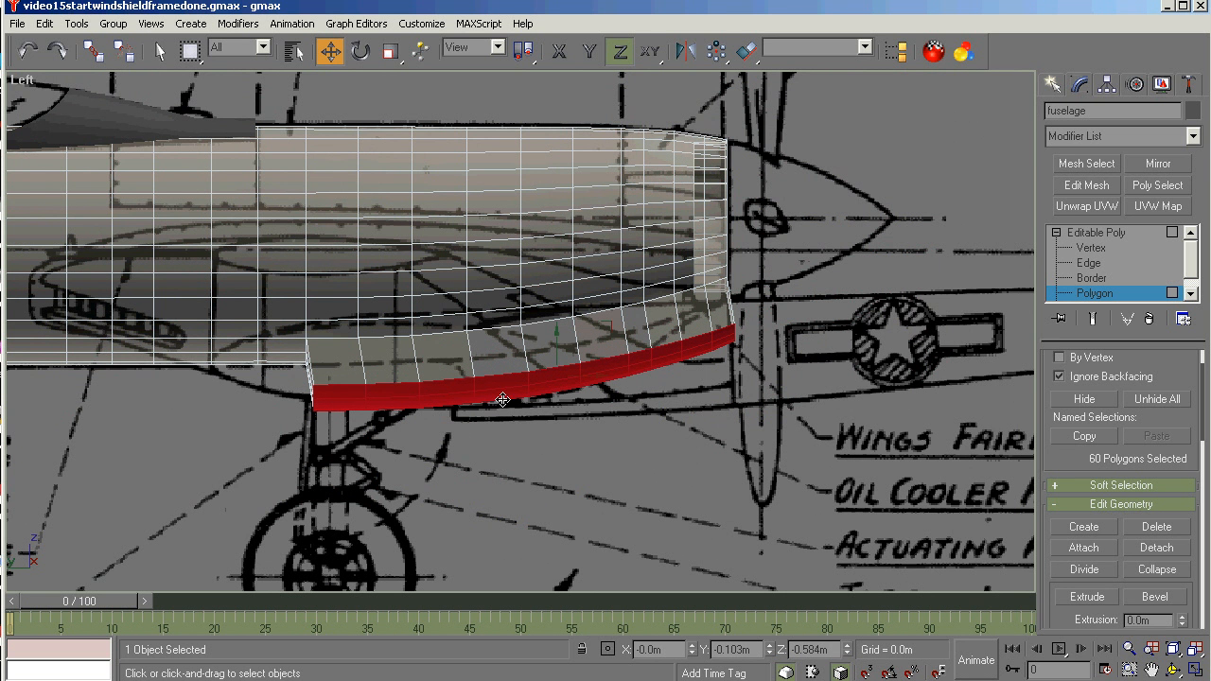
mouse_move(501, 390)
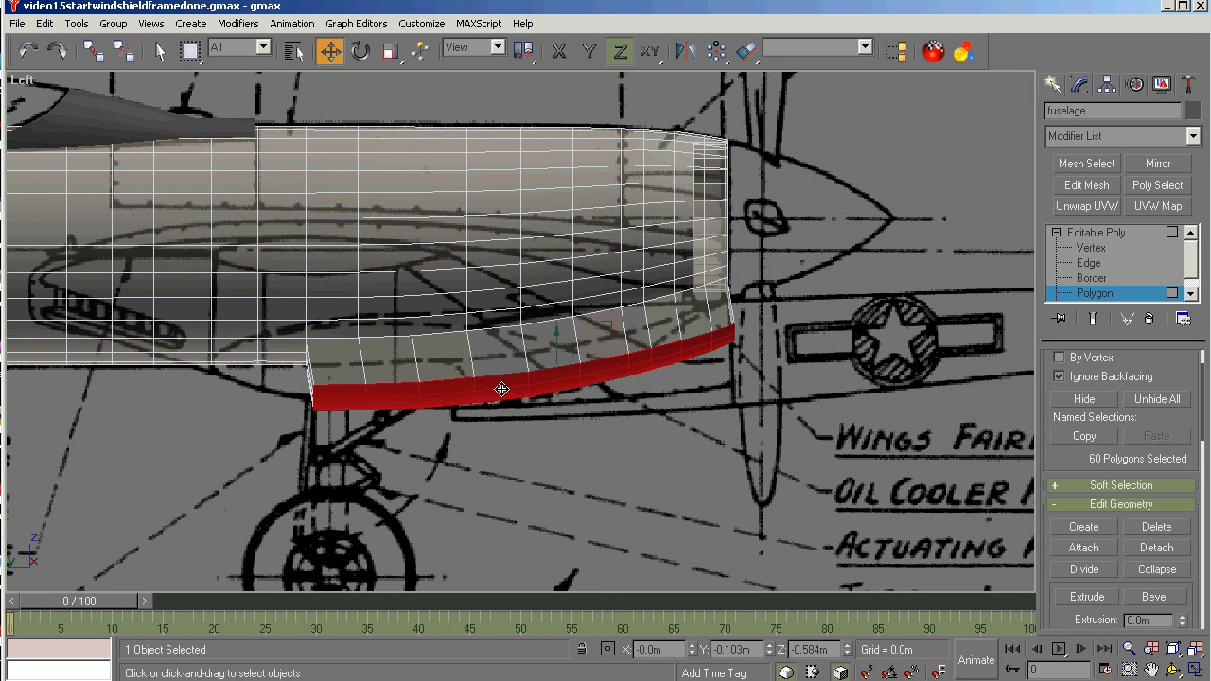
mouse_move(628, 397)
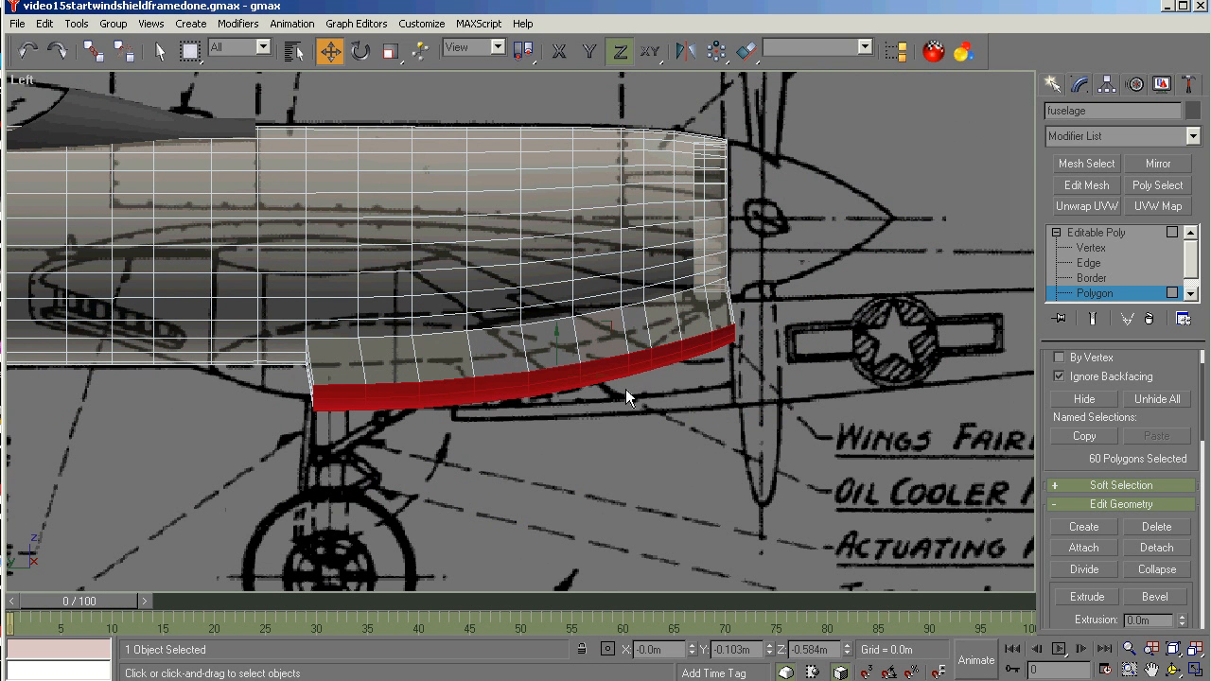
mouse_move(695, 350)
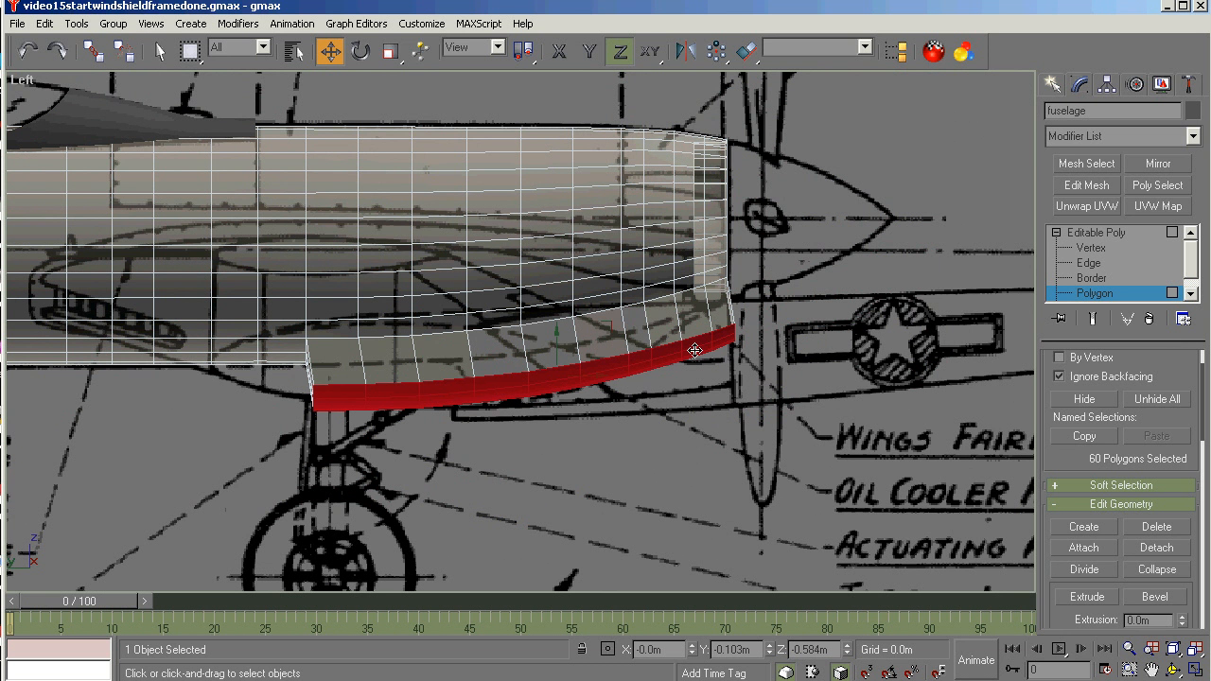
mouse_move(541, 354)
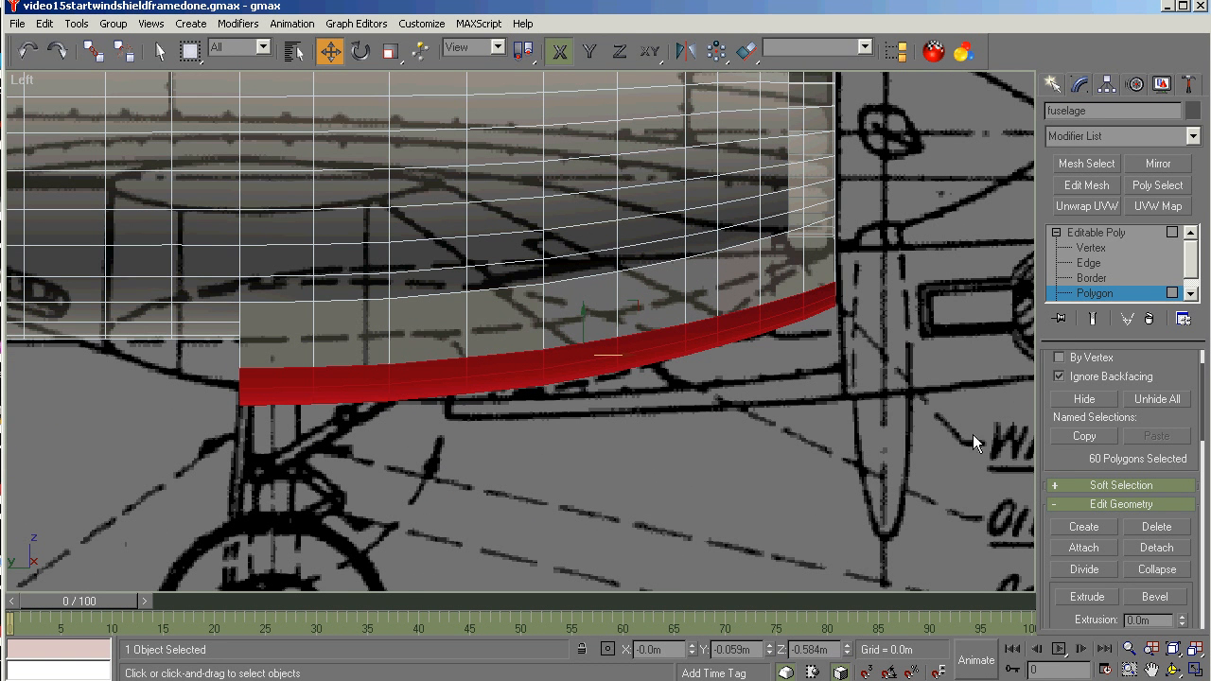
At vertex level, raise the strip's rear-end and corner vertices along the fuselage.
left_click(1090, 246)
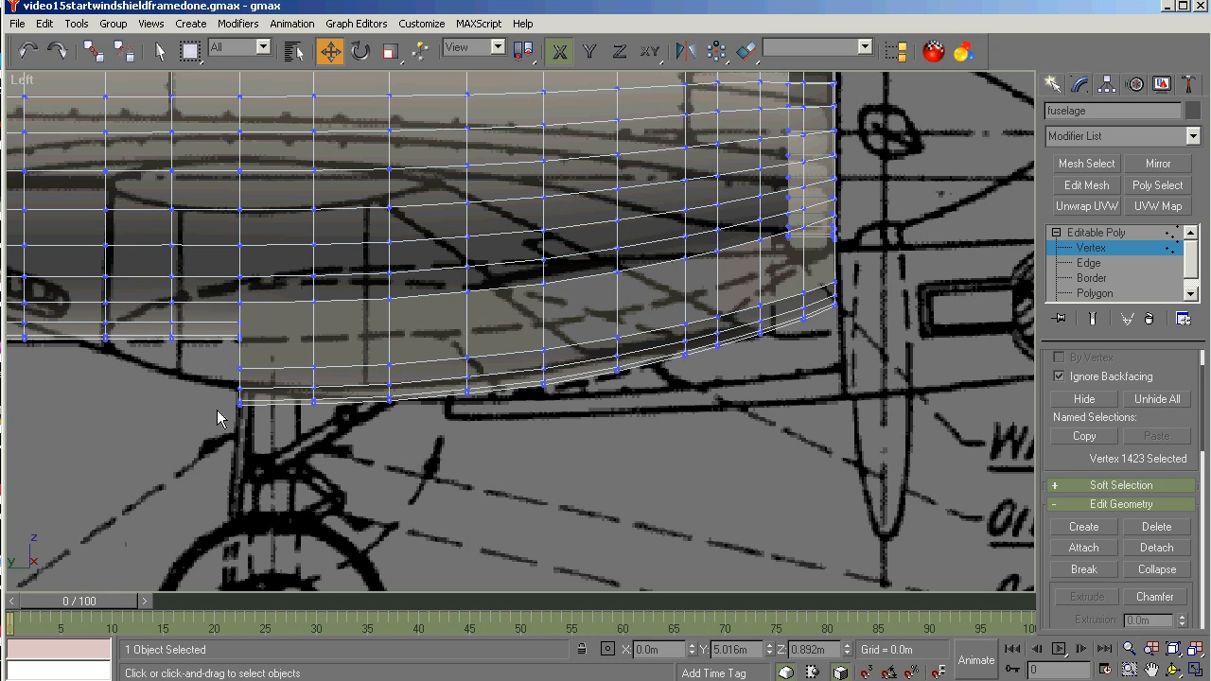
left_click(239, 387)
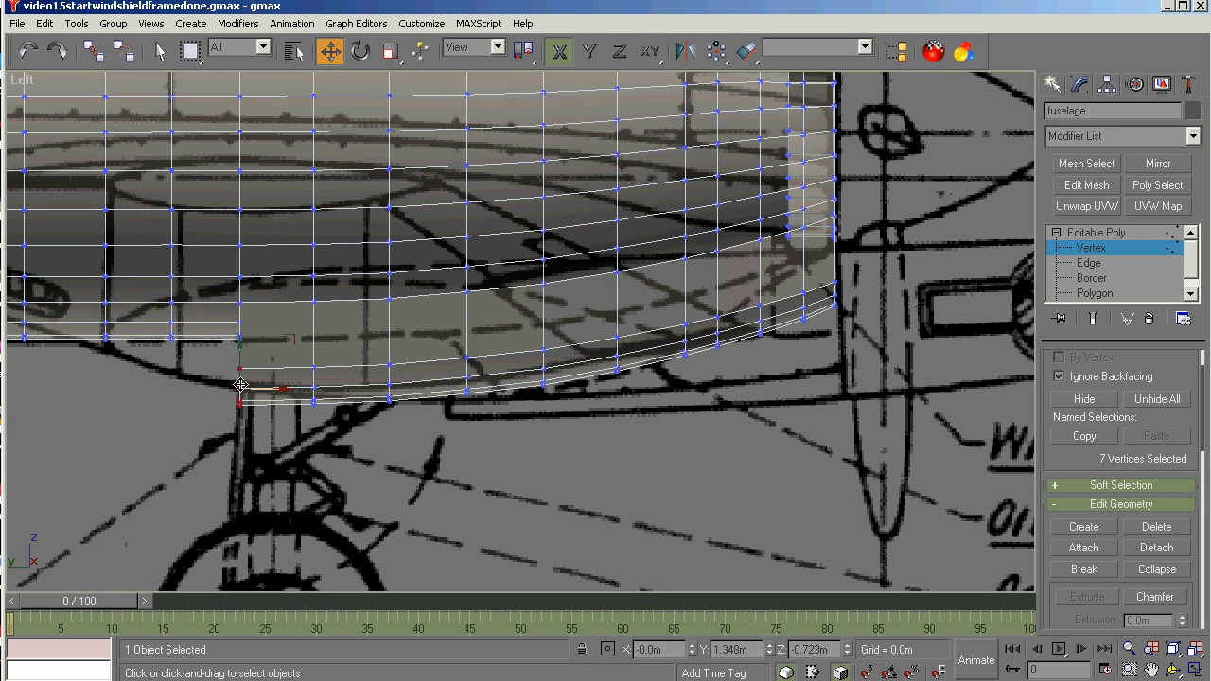
left_click_drag(242, 386, 242, 339)
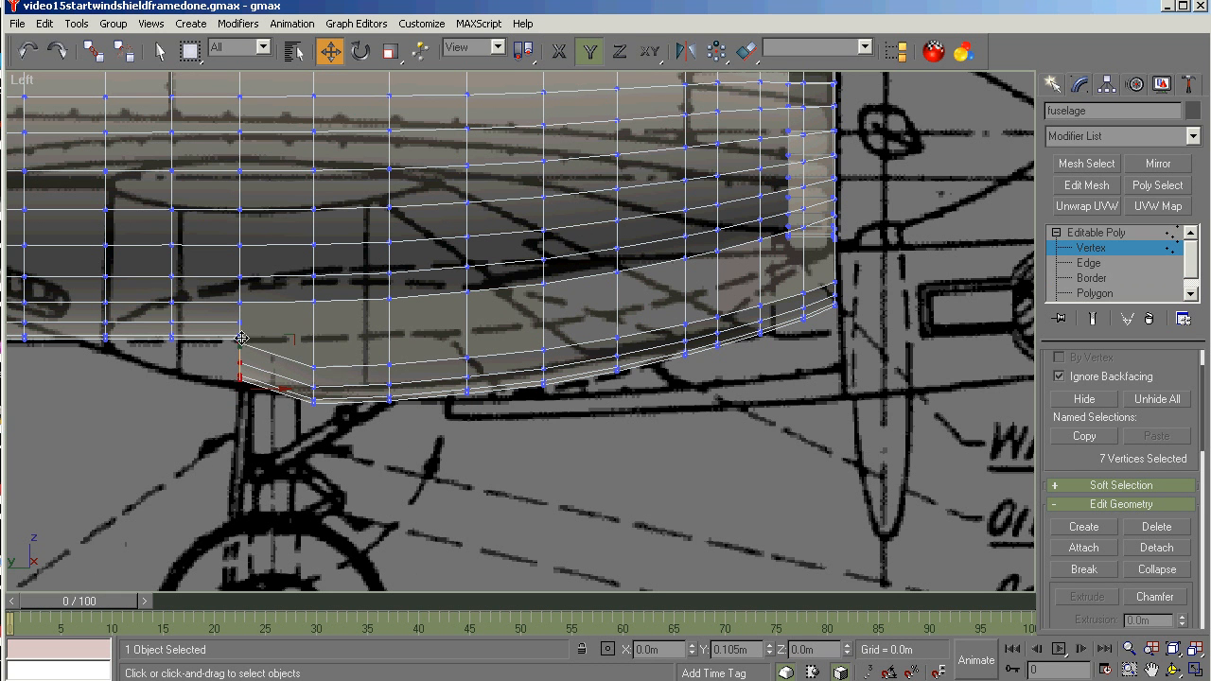
left_click_drag(242, 338, 257, 360)
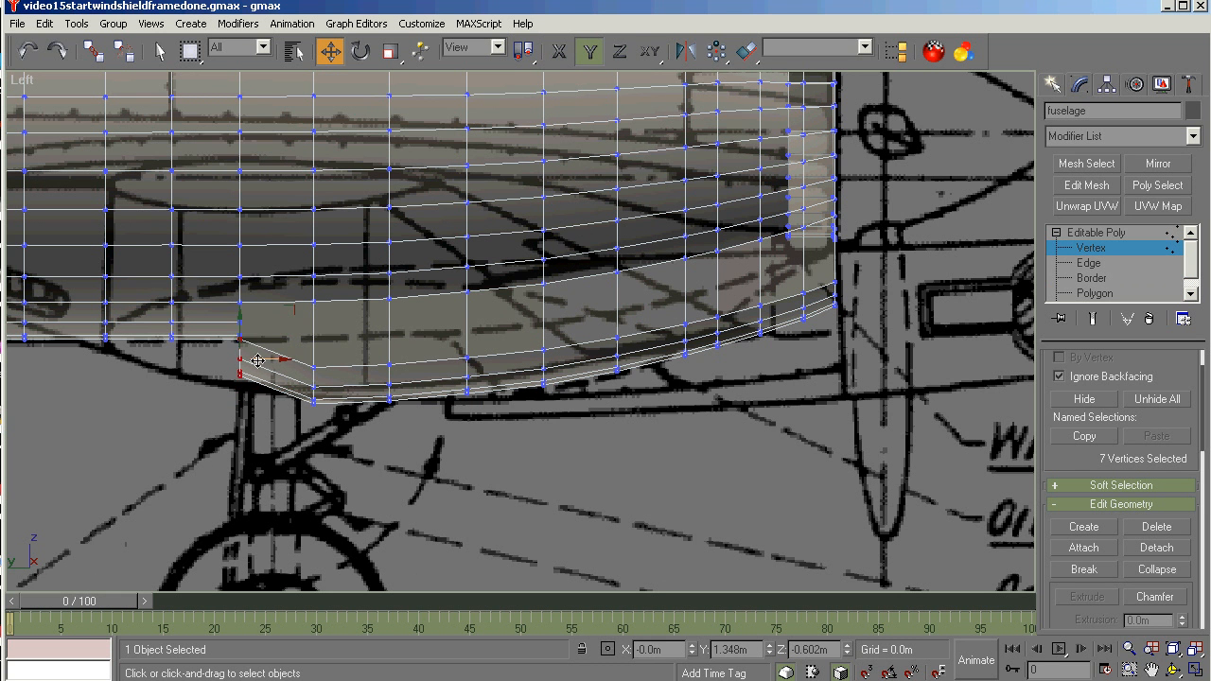
left_click_drag(257, 359, 250, 318)
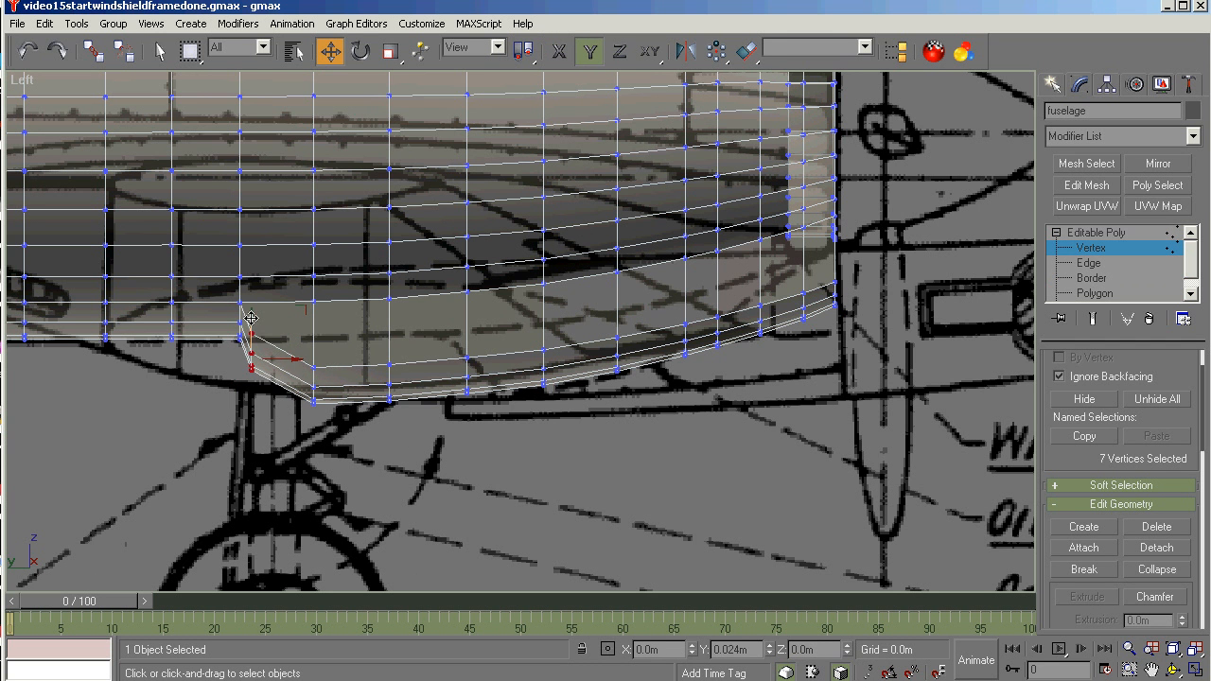
left_click_drag(249, 318, 253, 301)
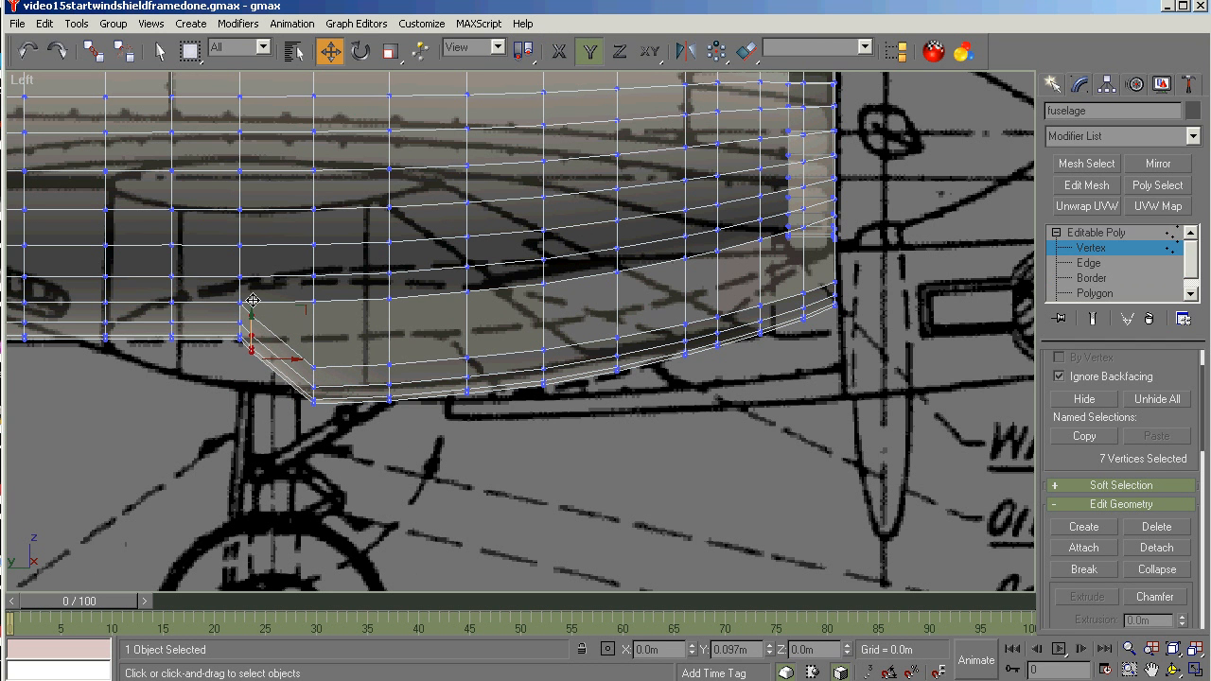
left_click_drag(253, 301, 253, 295)
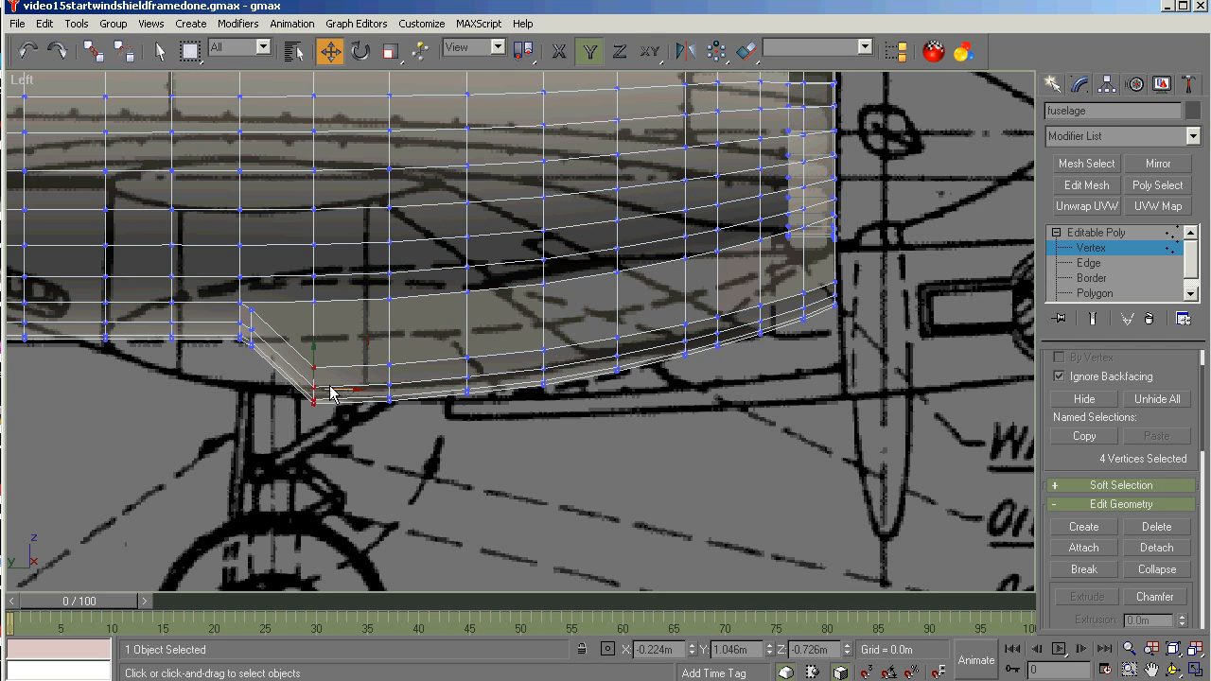
left_click_drag(331, 392, 322, 318)
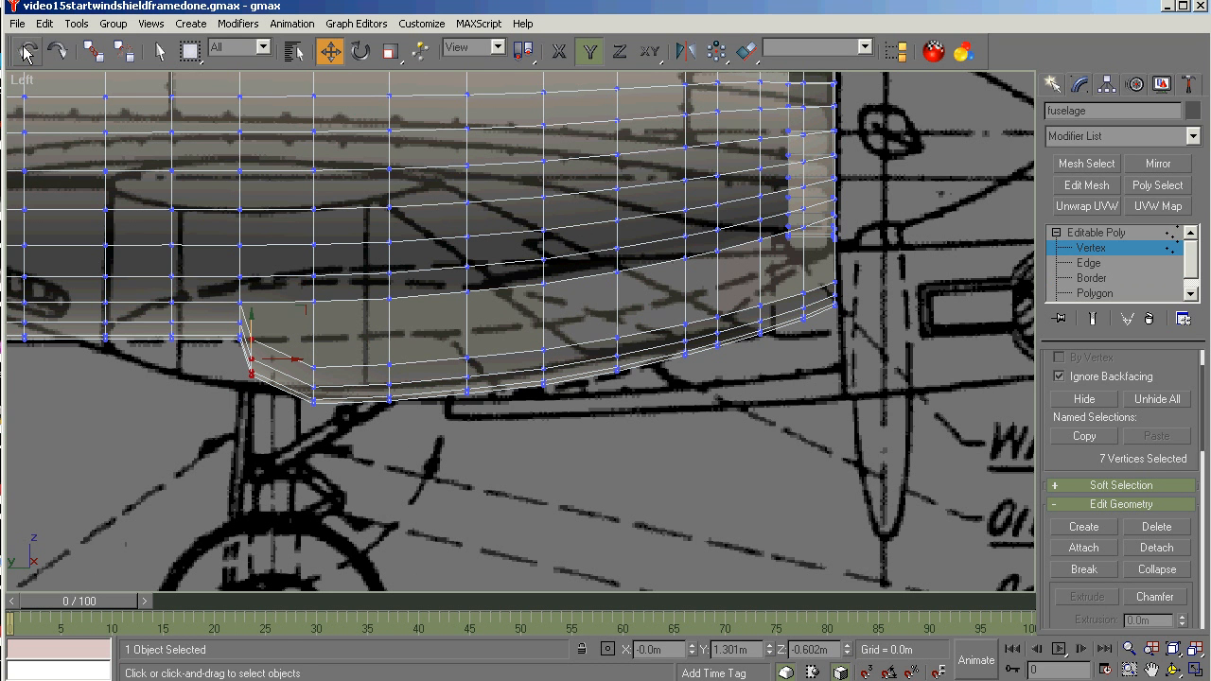
mouse_move(1118, 388)
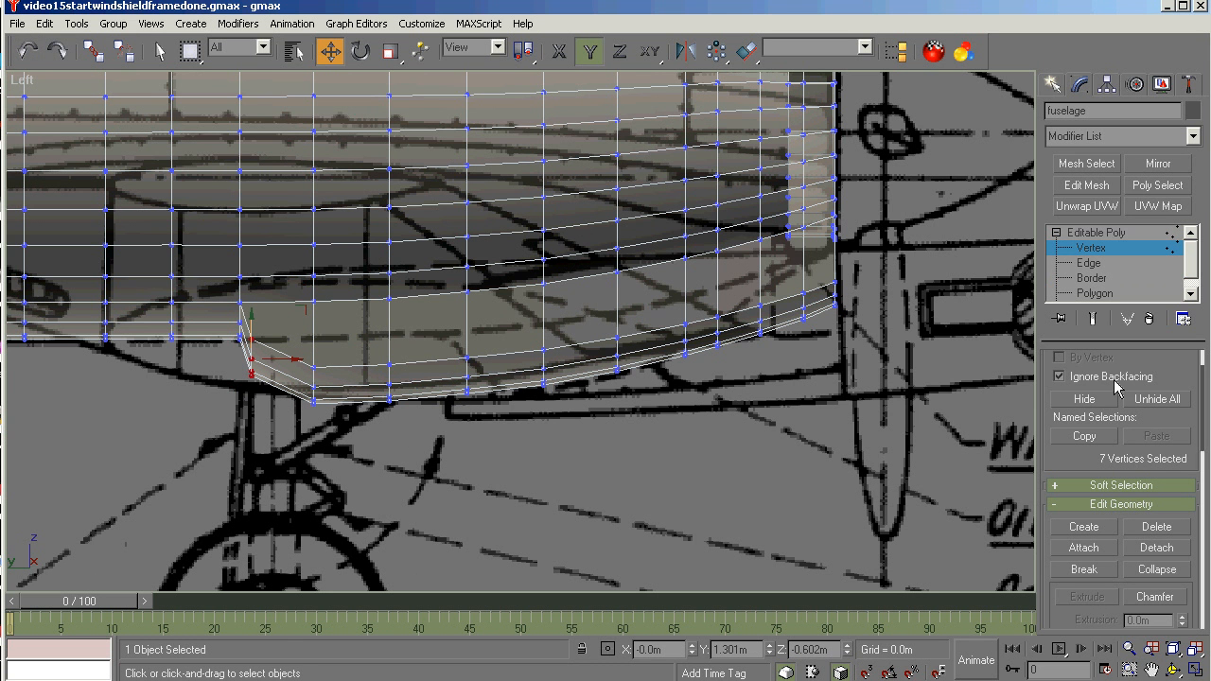
Drag the forward vertex columns, including the stepped column, down onto the blueprint's belly line.
left_click(1060, 374)
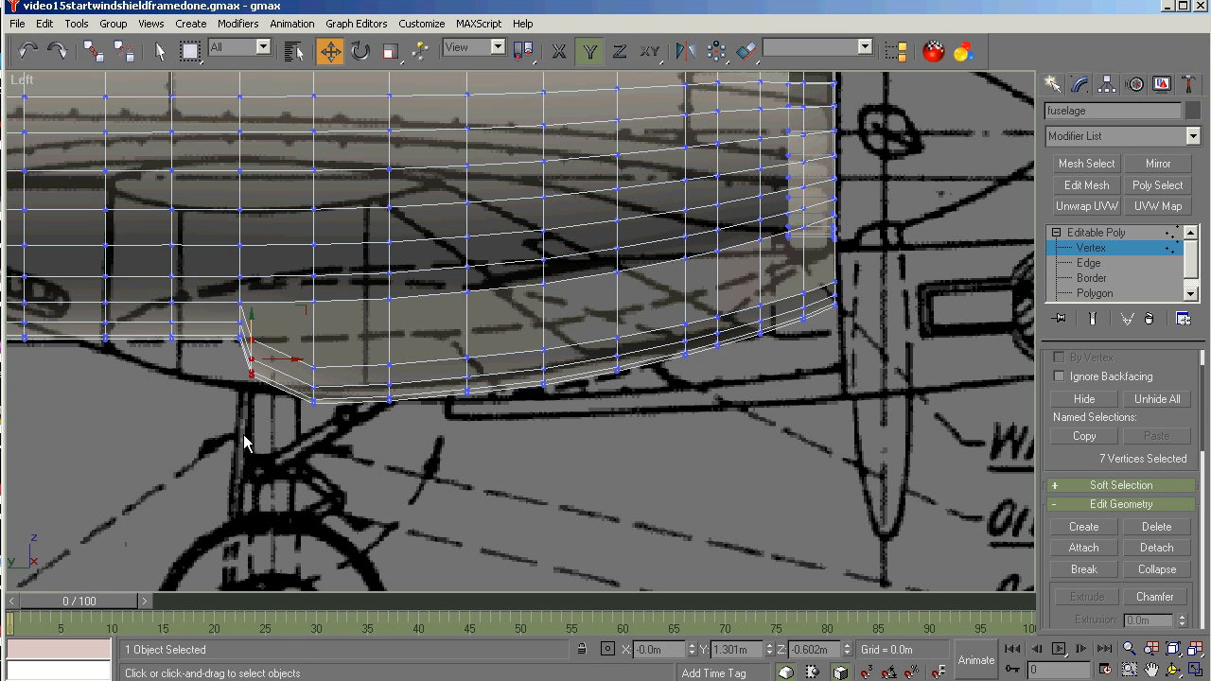
mouse_move(261, 349)
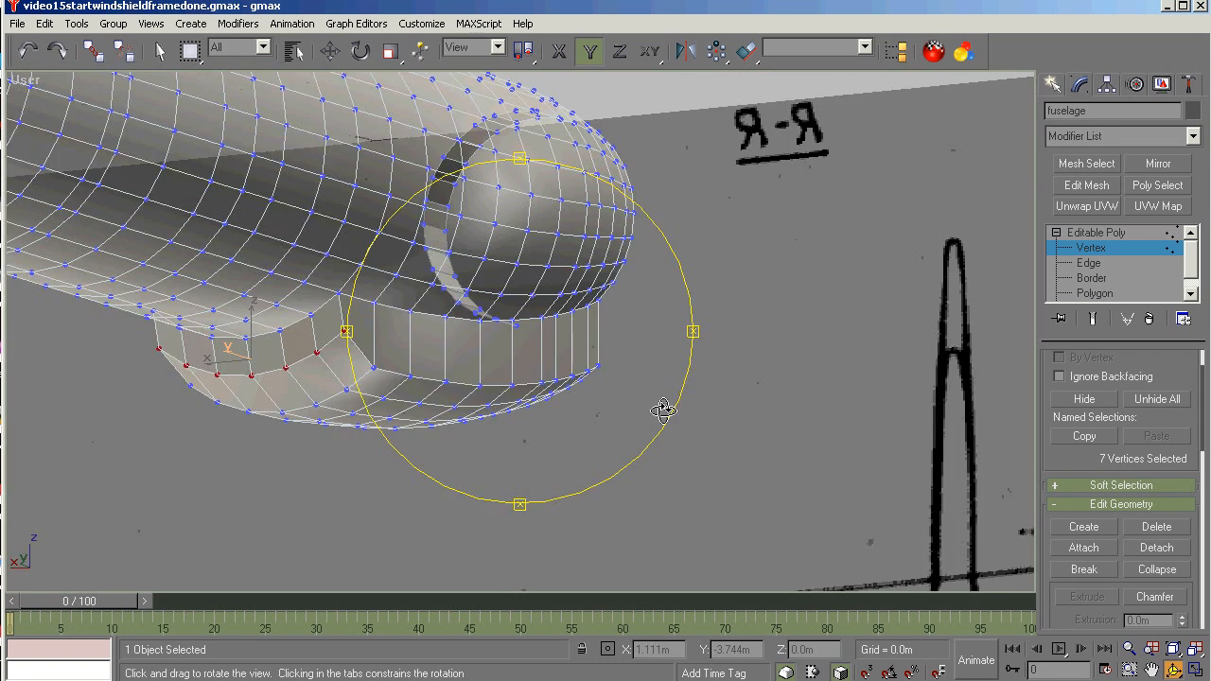
left_click_drag(663, 409, 602, 436)
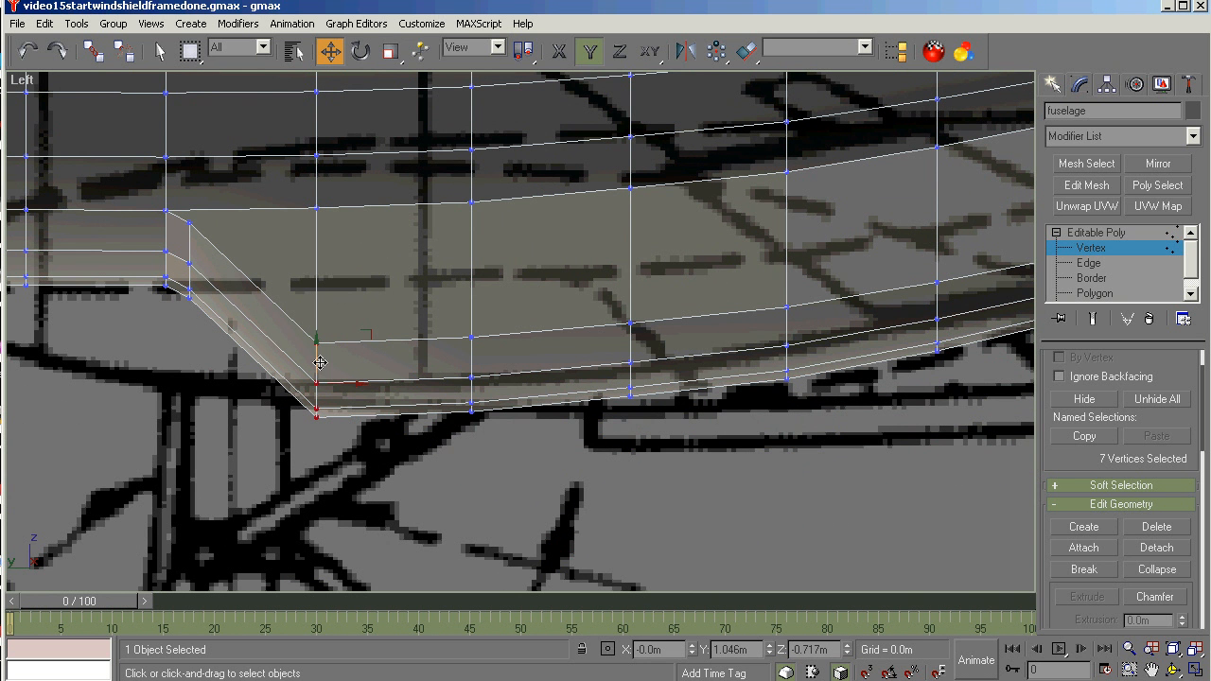
left_click_drag(320, 363, 322, 261)
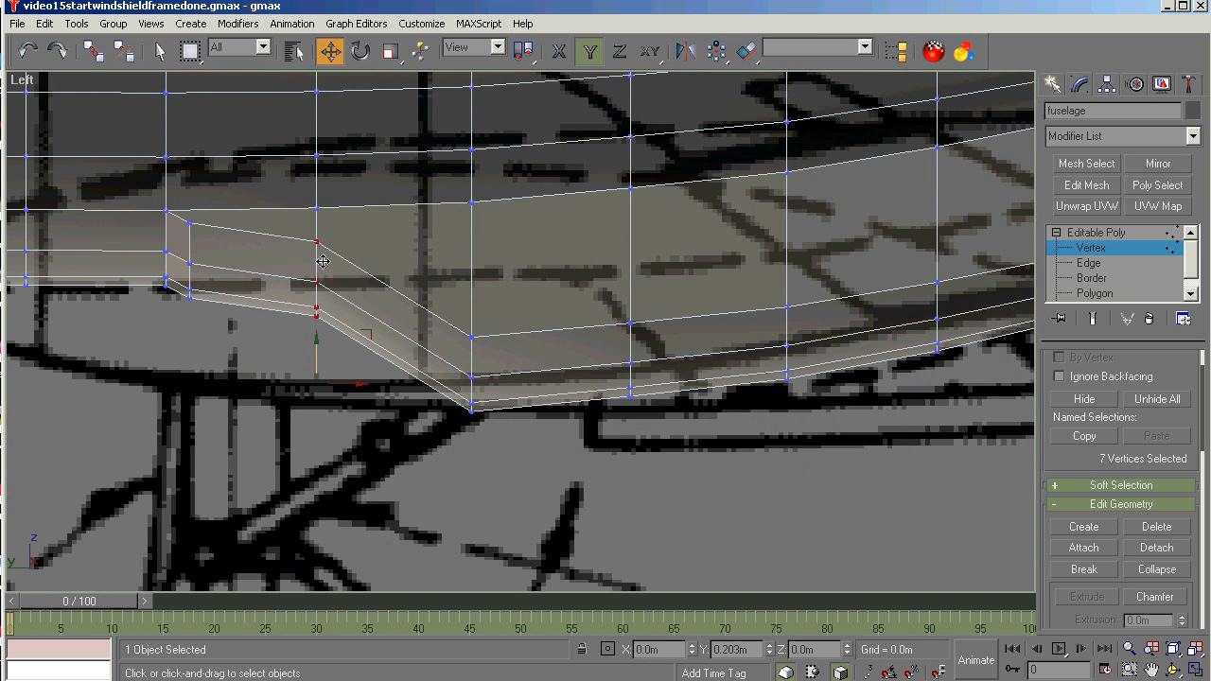
left_click_drag(322, 261, 424, 292)
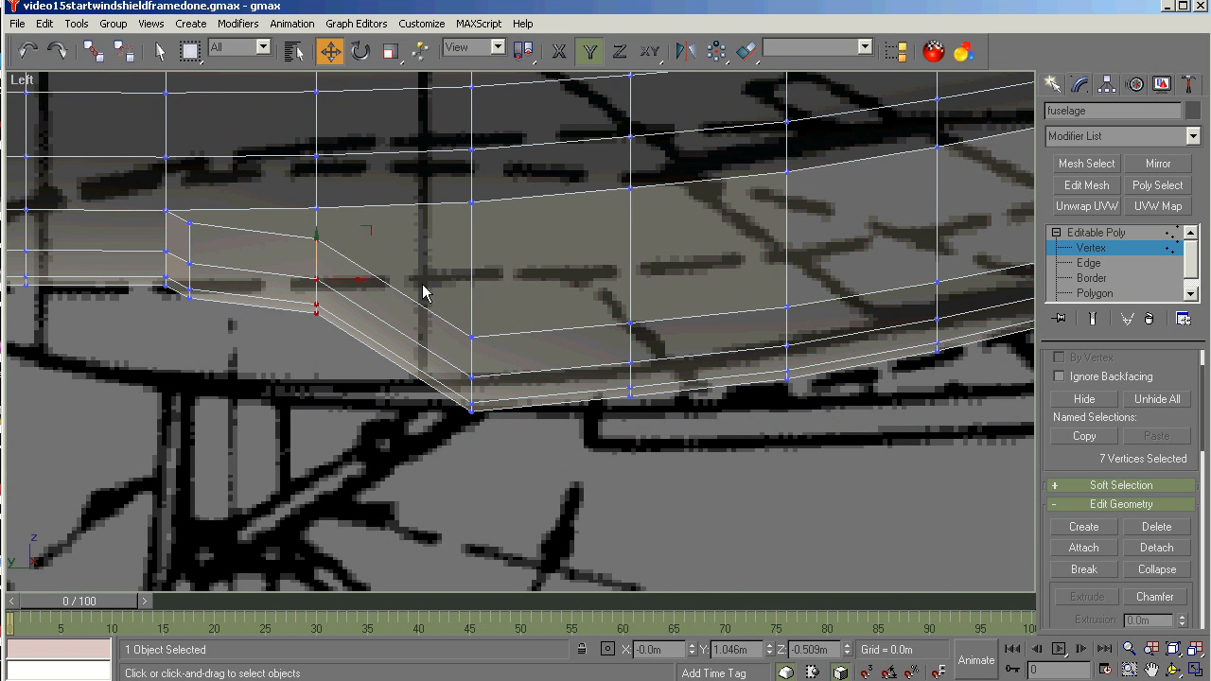
left_click_drag(424, 293, 469, 330)
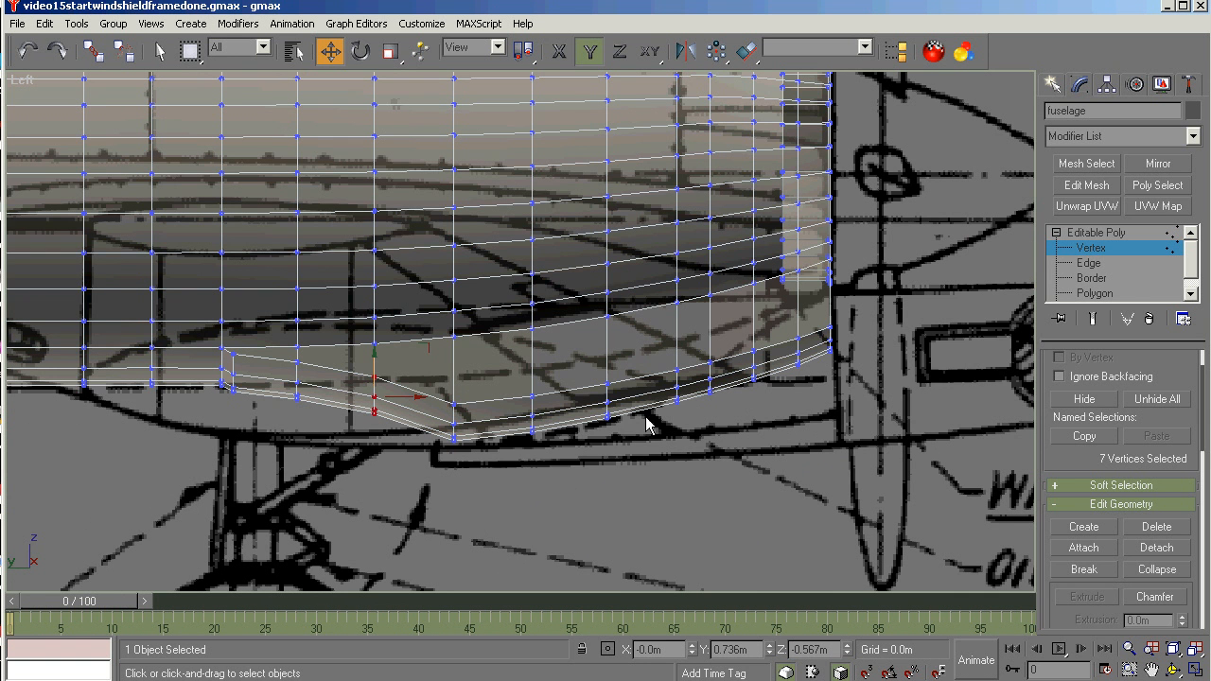
mouse_move(407, 395)
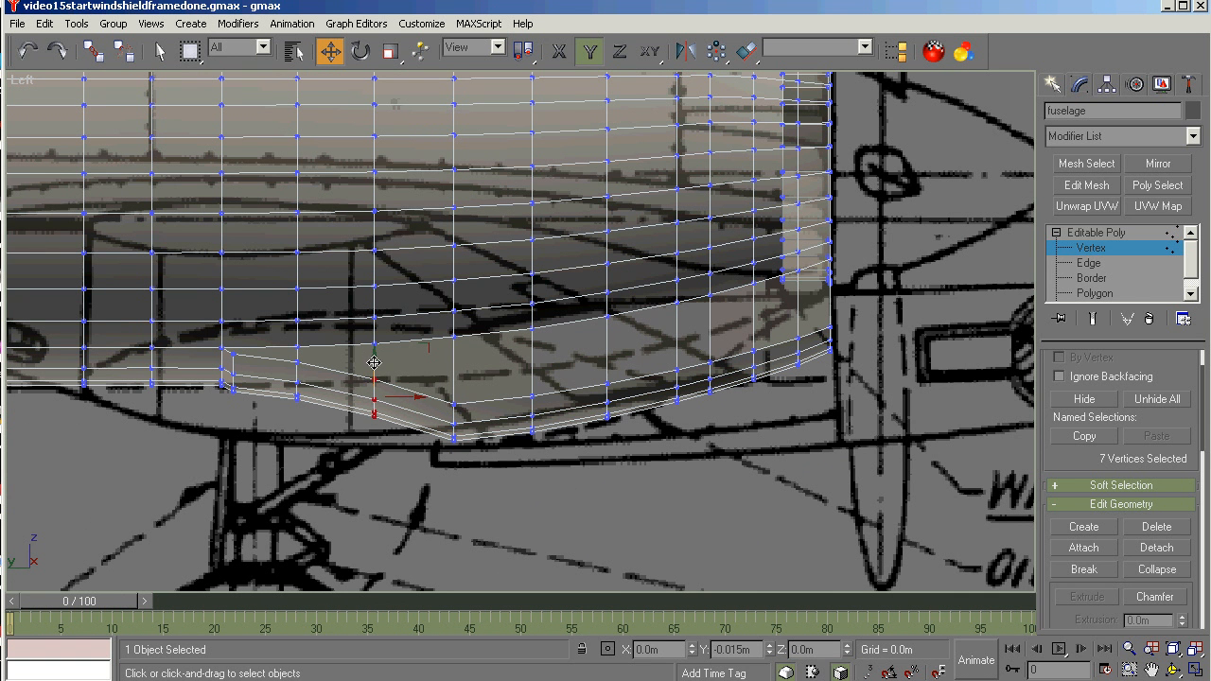
left_click_drag(374, 363, 371, 386)
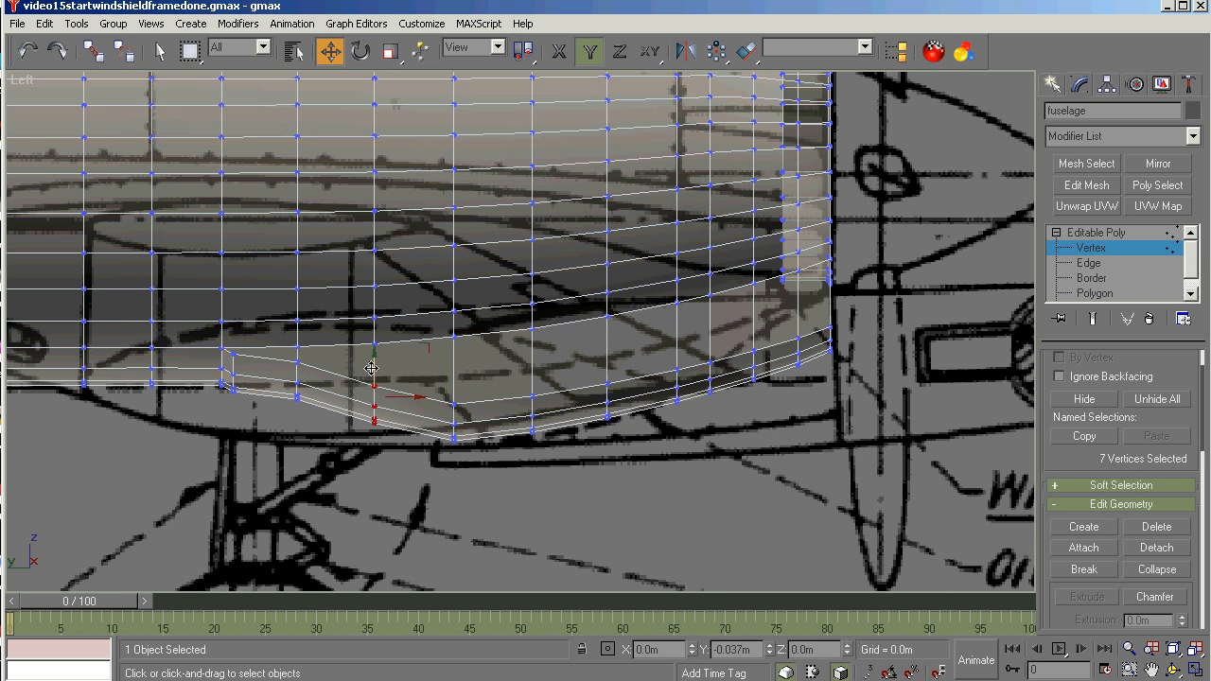
left_click_drag(371, 367, 280, 445)
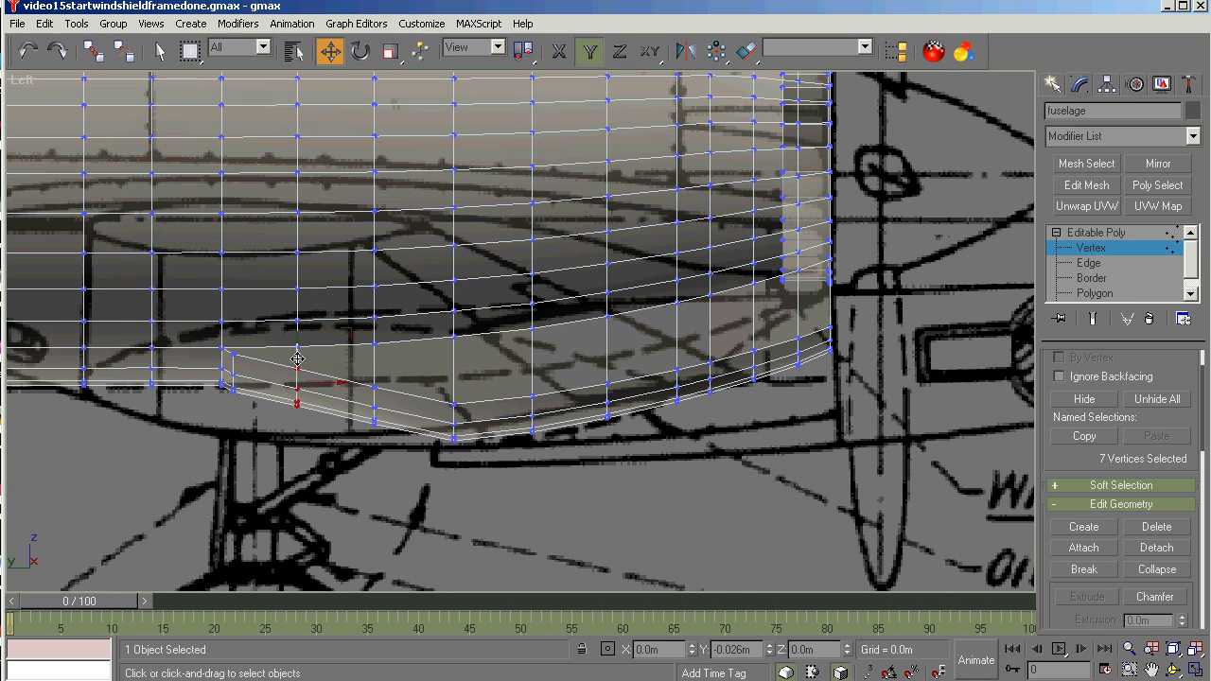
left_click_drag(299, 360, 464, 407)
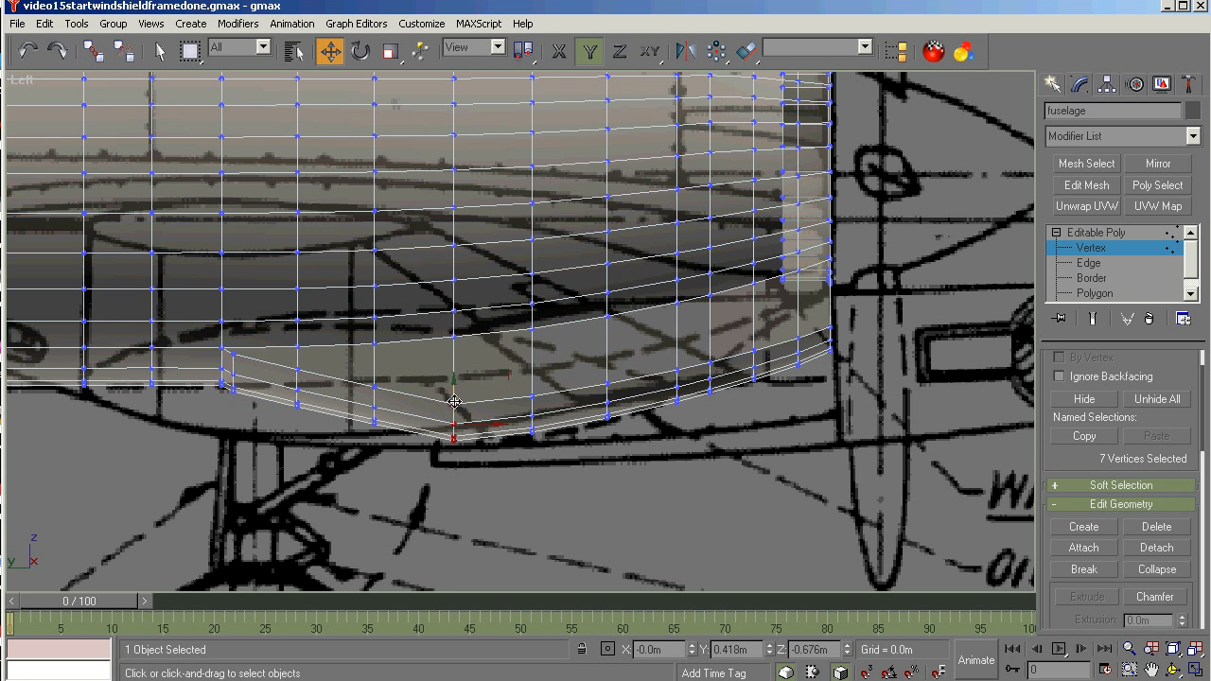
Settle the central and aft bottom vertex columns onto the belly outline.
left_click_drag(454, 402, 454, 395)
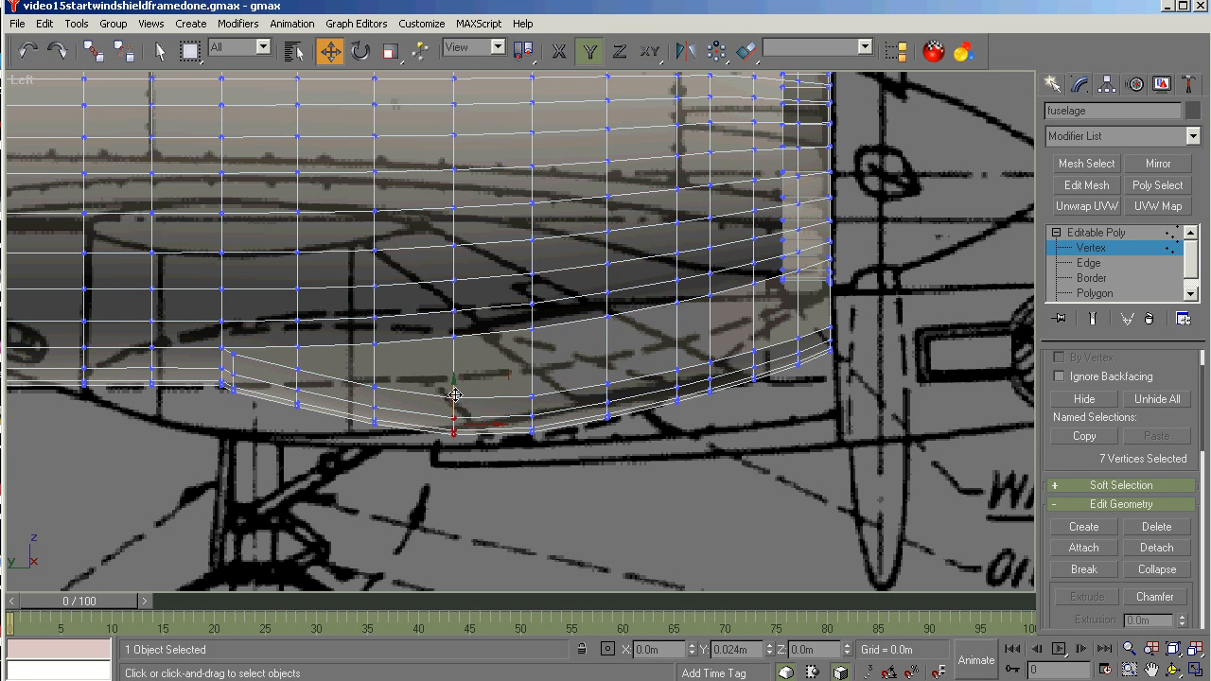
left_click_drag(455, 388, 455, 398)
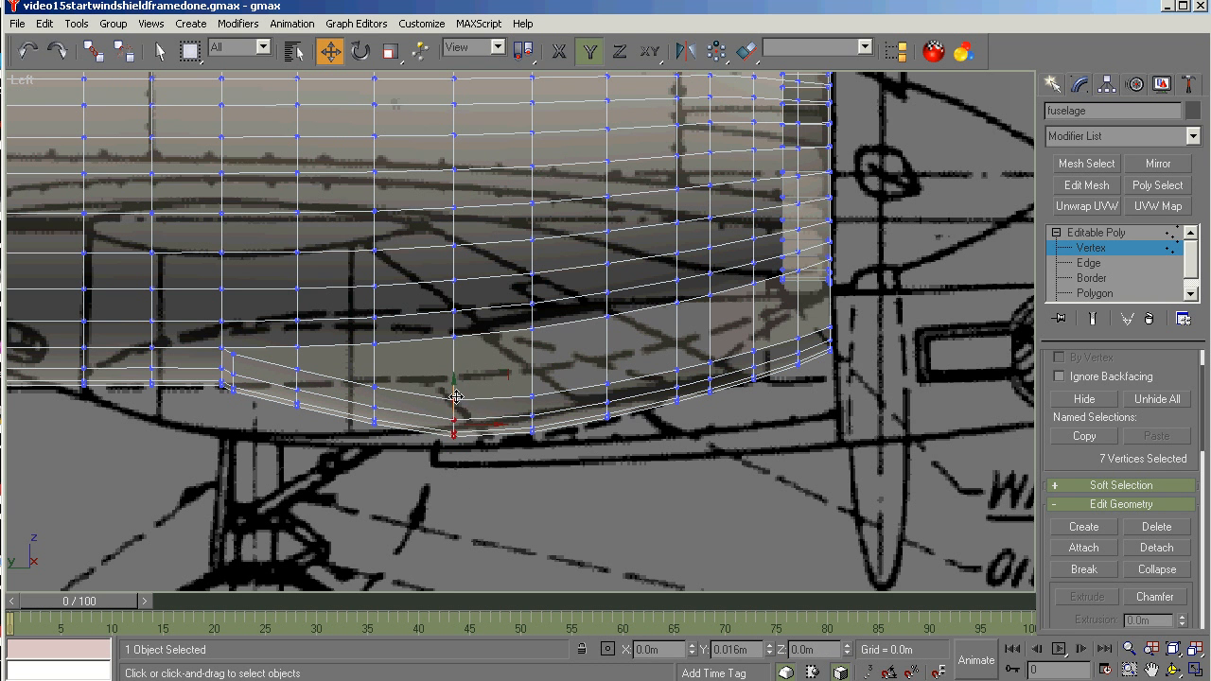
left_click_drag(454, 395, 518, 371)
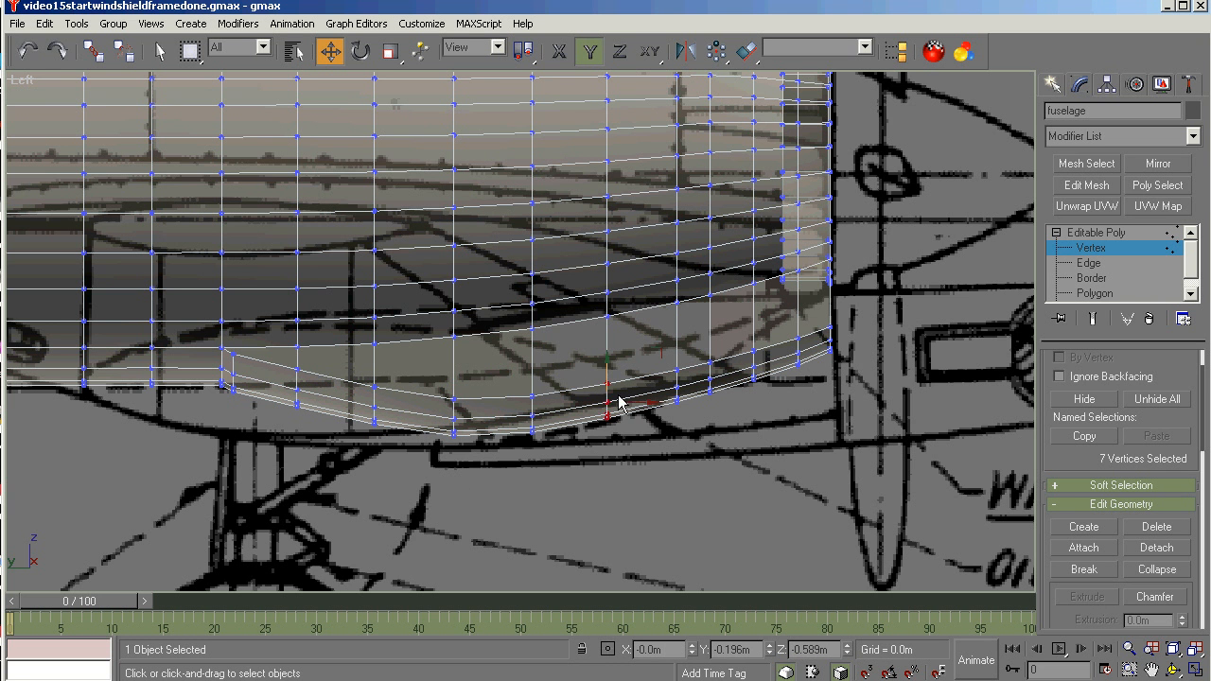
left_click_drag(620, 401, 666, 356)
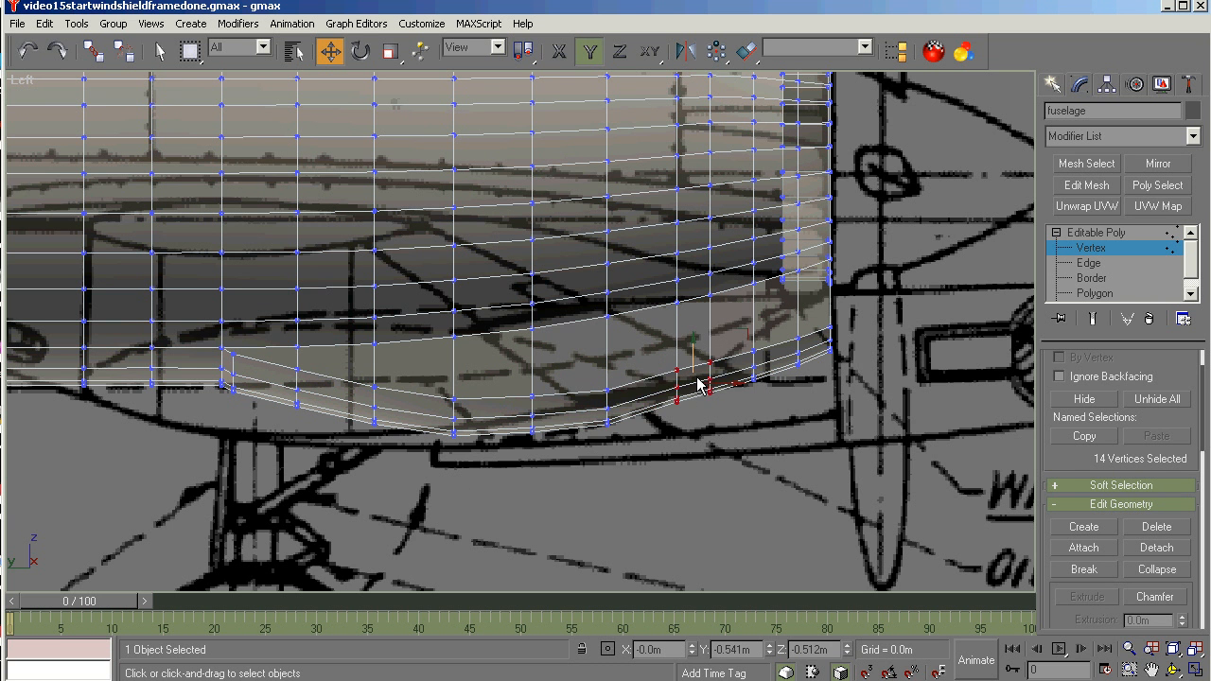
left_click_drag(696, 397, 696, 375)
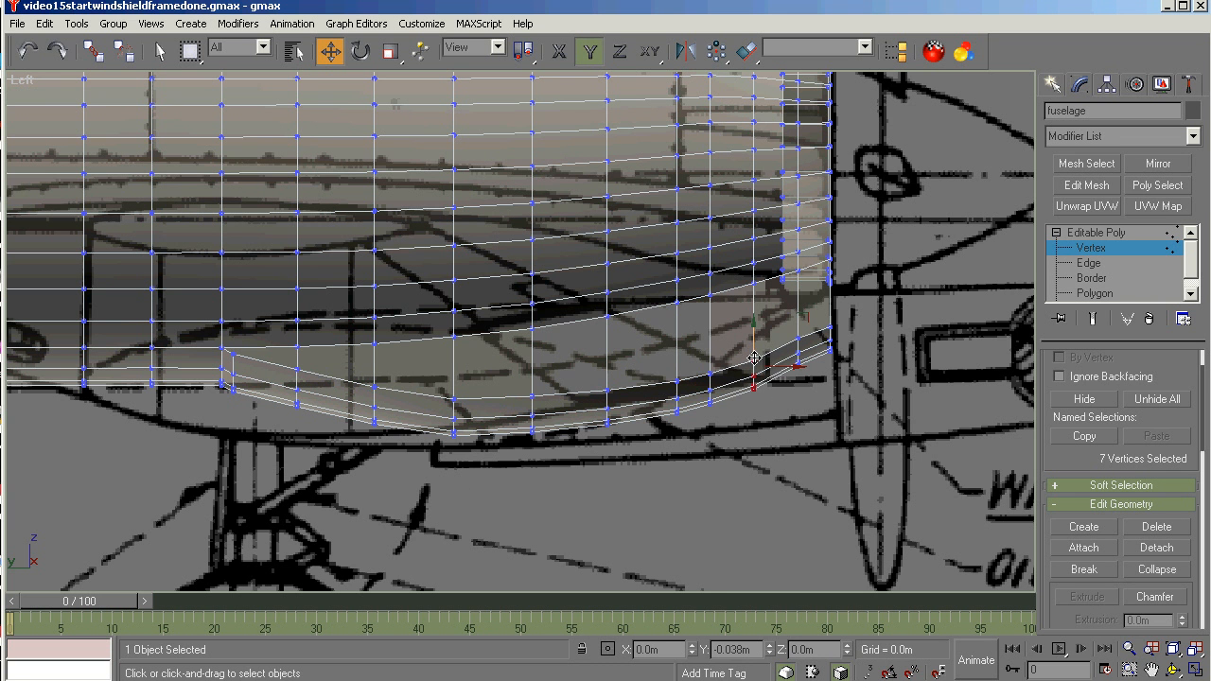
left_click_drag(753, 358, 772, 329)
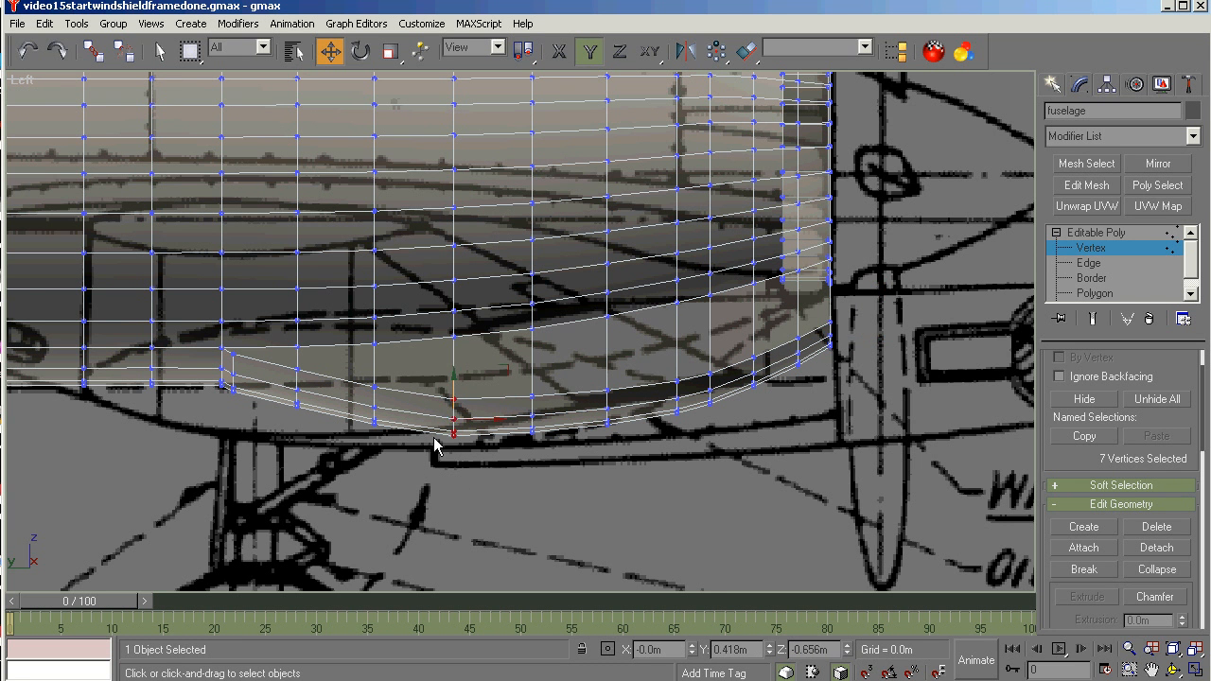
left_click_drag(439, 445, 452, 378)
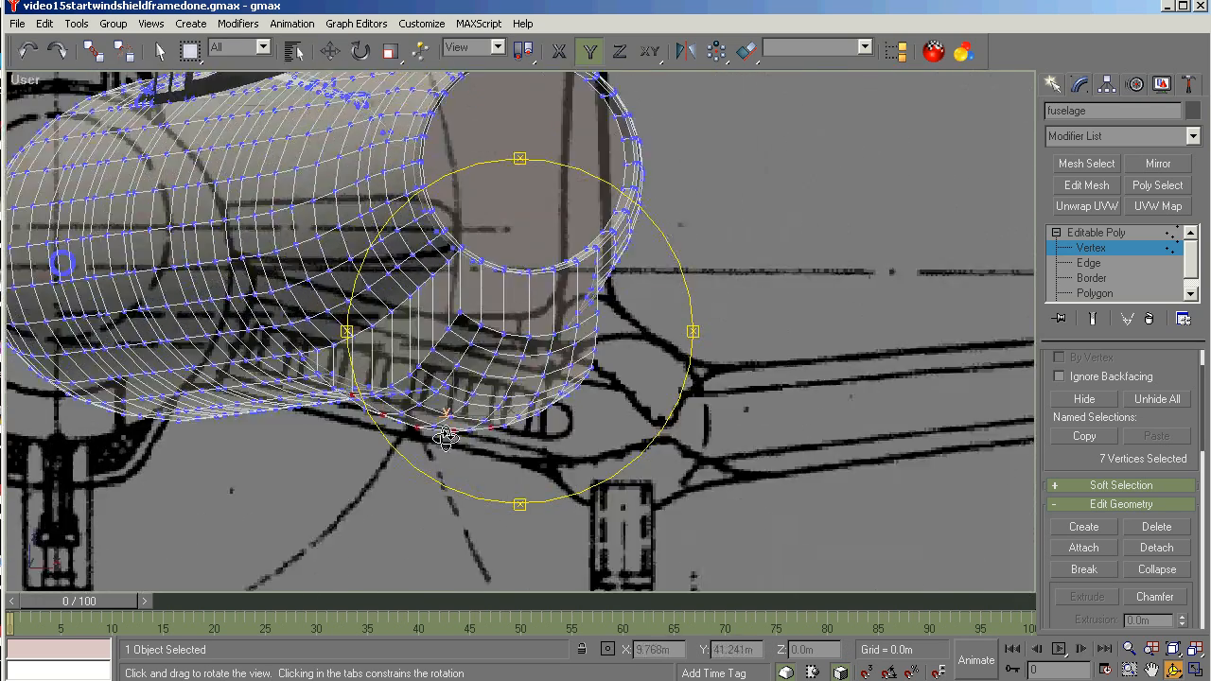
Orbit around the fuselage to inspect the nose and reshaped belly from several angles.
left_click_drag(445, 435, 416, 447)
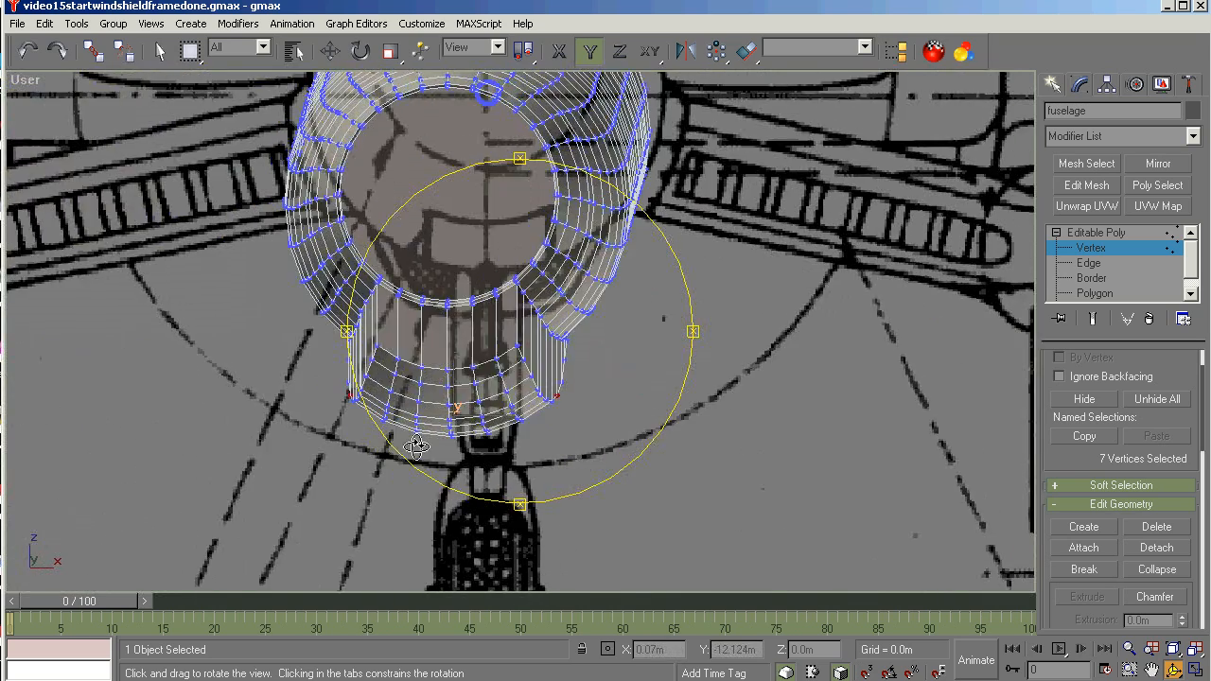
left_click_drag(417, 447, 418, 456)
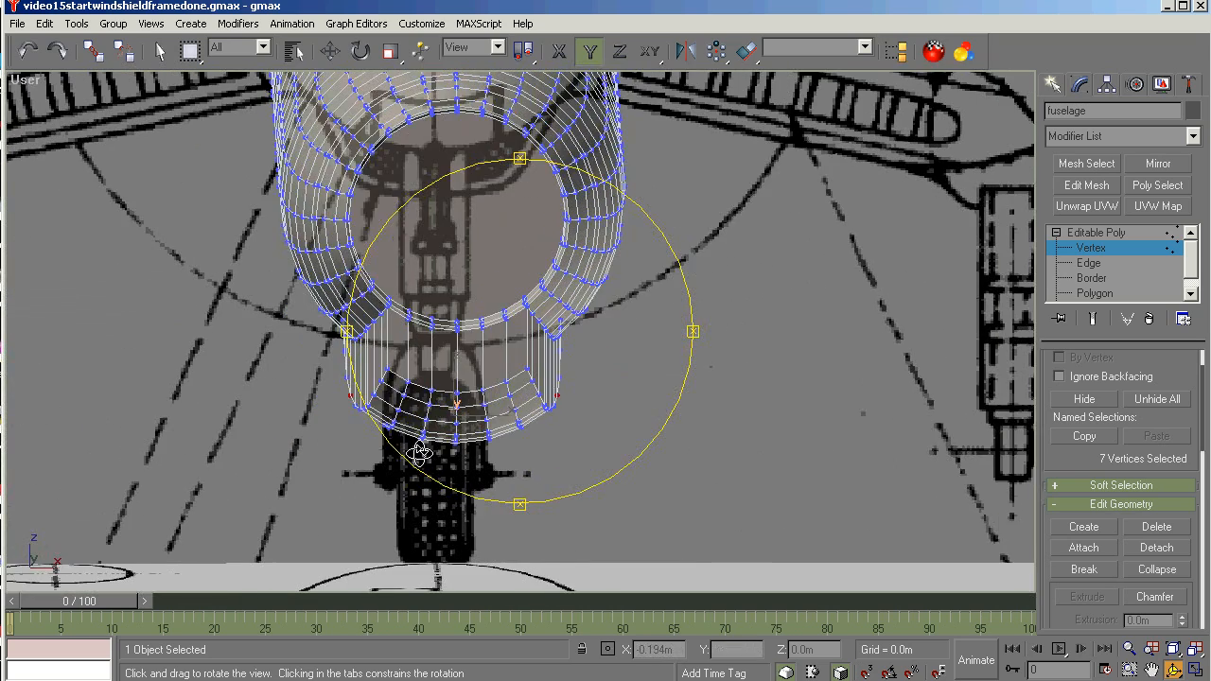
left_click_drag(416, 454, 502, 439)
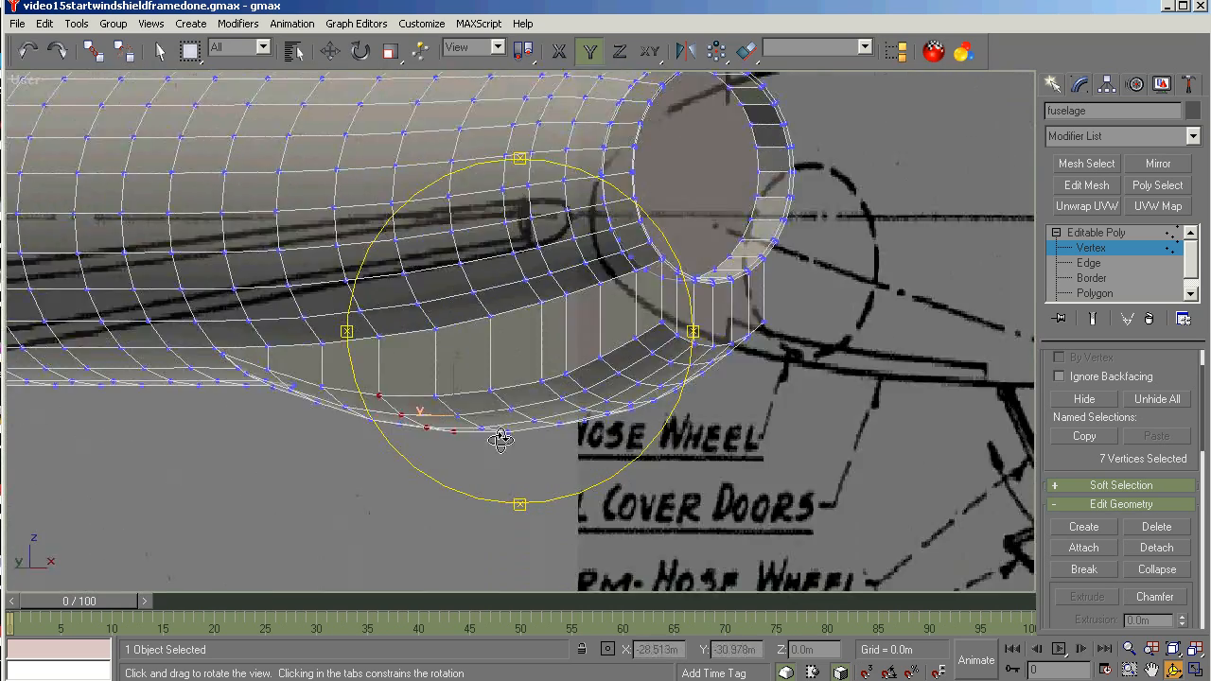
left_click_drag(501, 439, 587, 443)
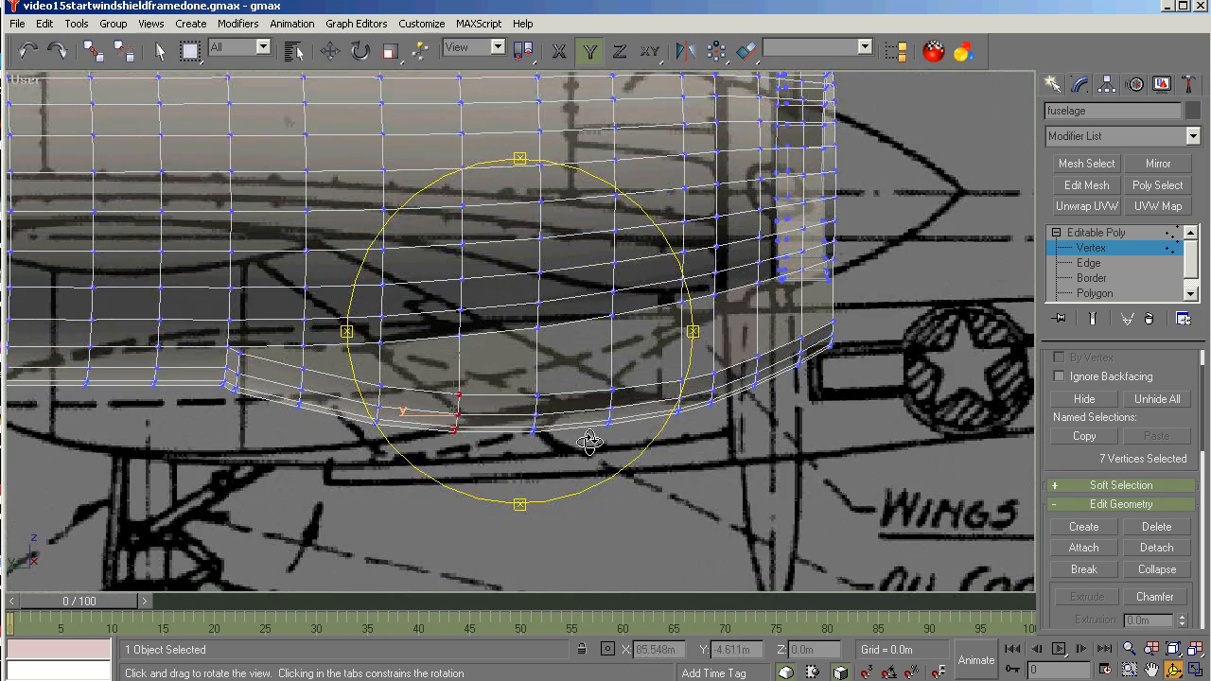
left_click_drag(591, 441, 602, 449)
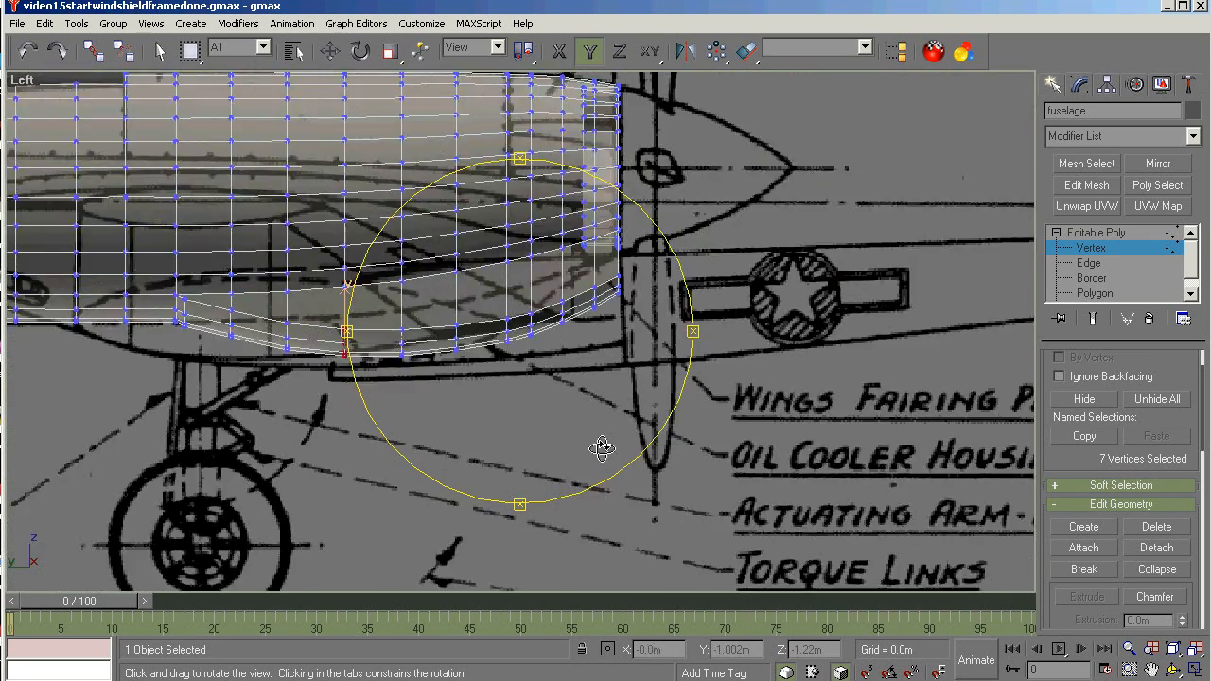
left_click_drag(601, 447, 408, 451)
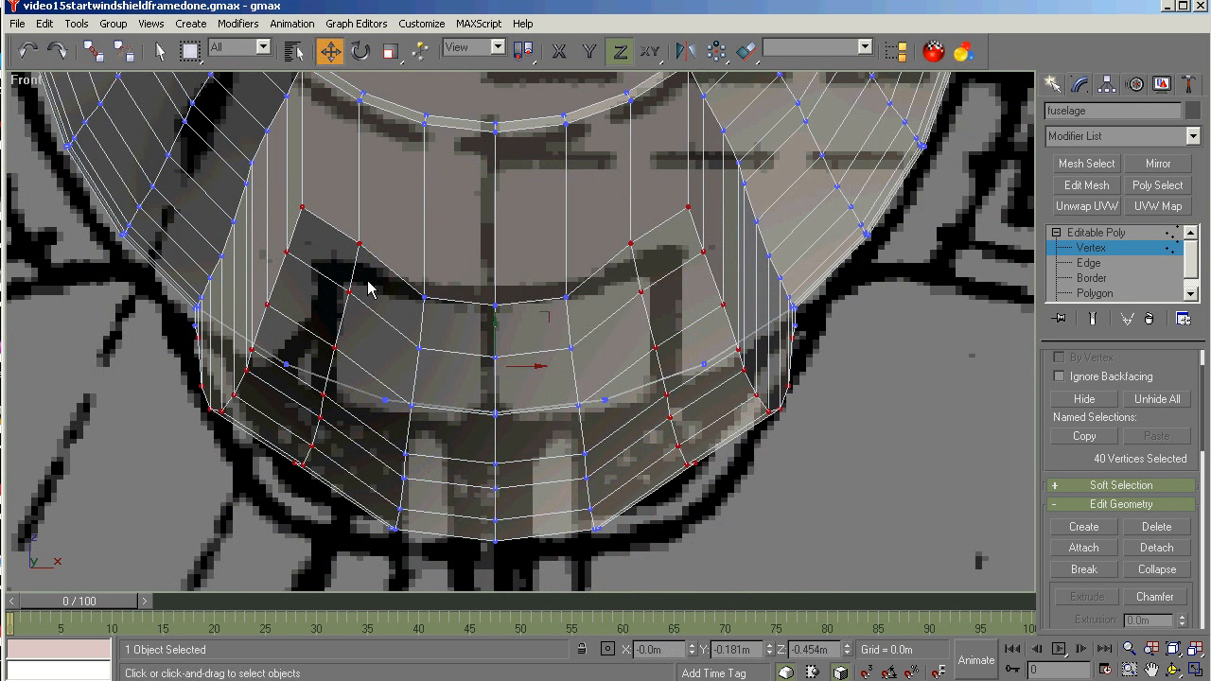
mouse_move(341, 383)
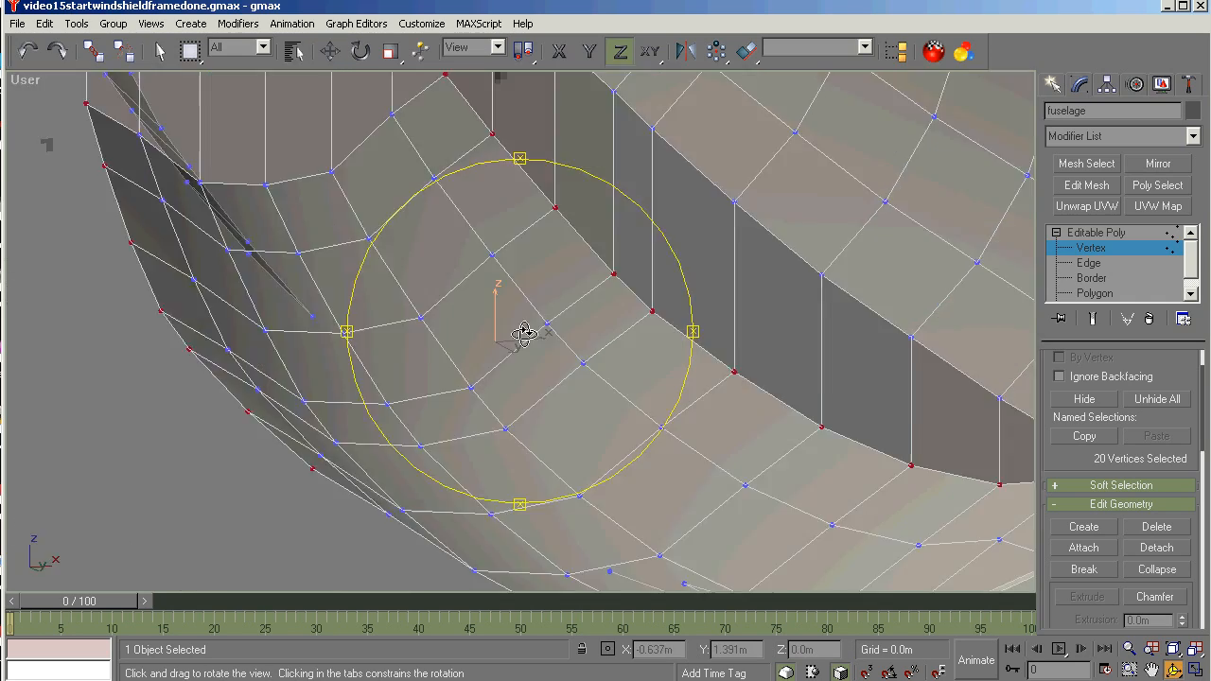
Orbit to the underside and pick the vertices along the hatch edge.
left_click_drag(523, 331, 230, 354)
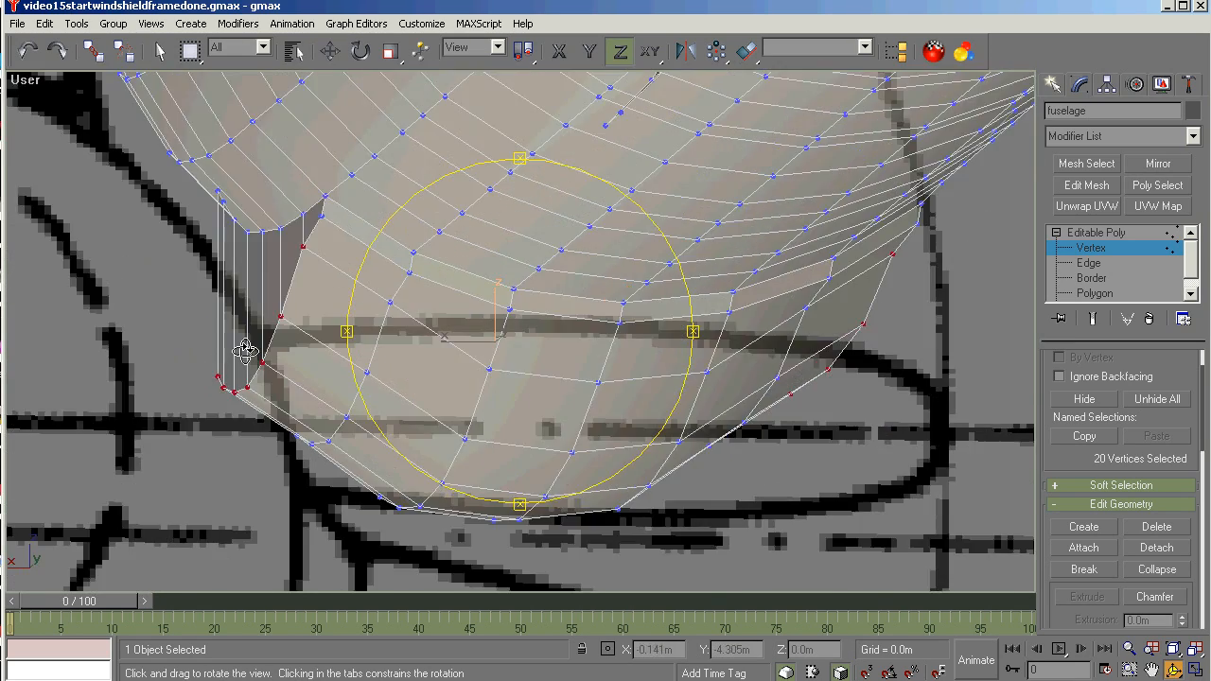
left_click_drag(244, 352, 571, 374)
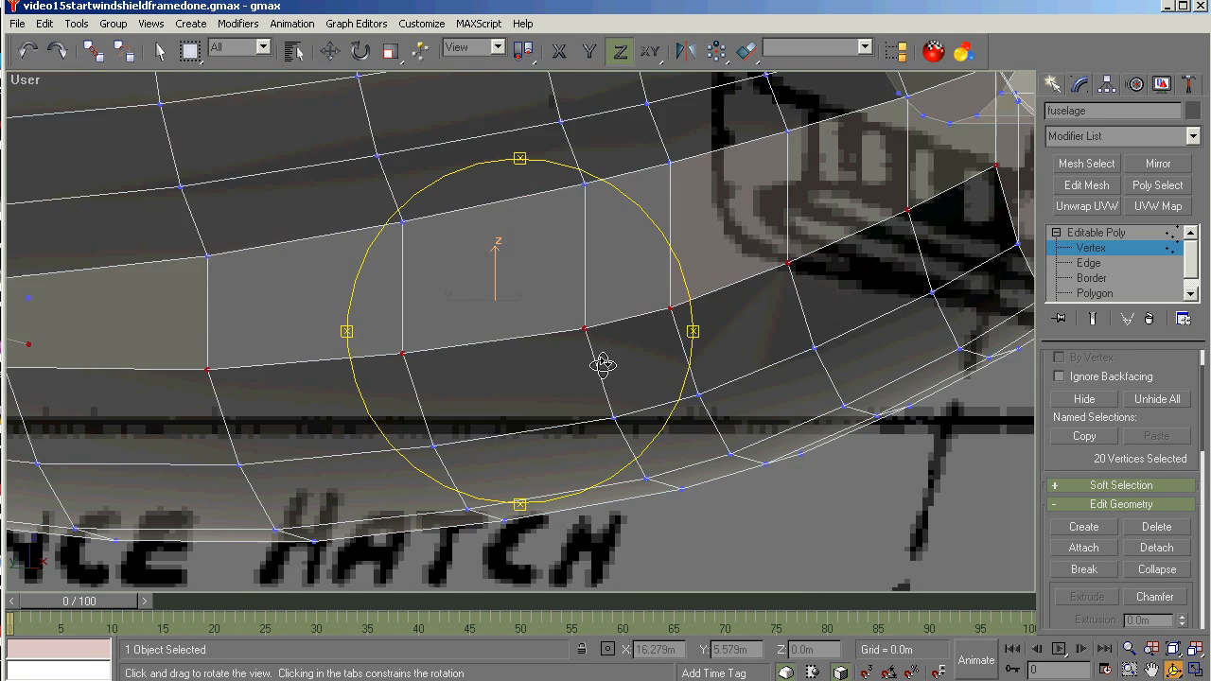
left_click_drag(602, 363, 477, 369)
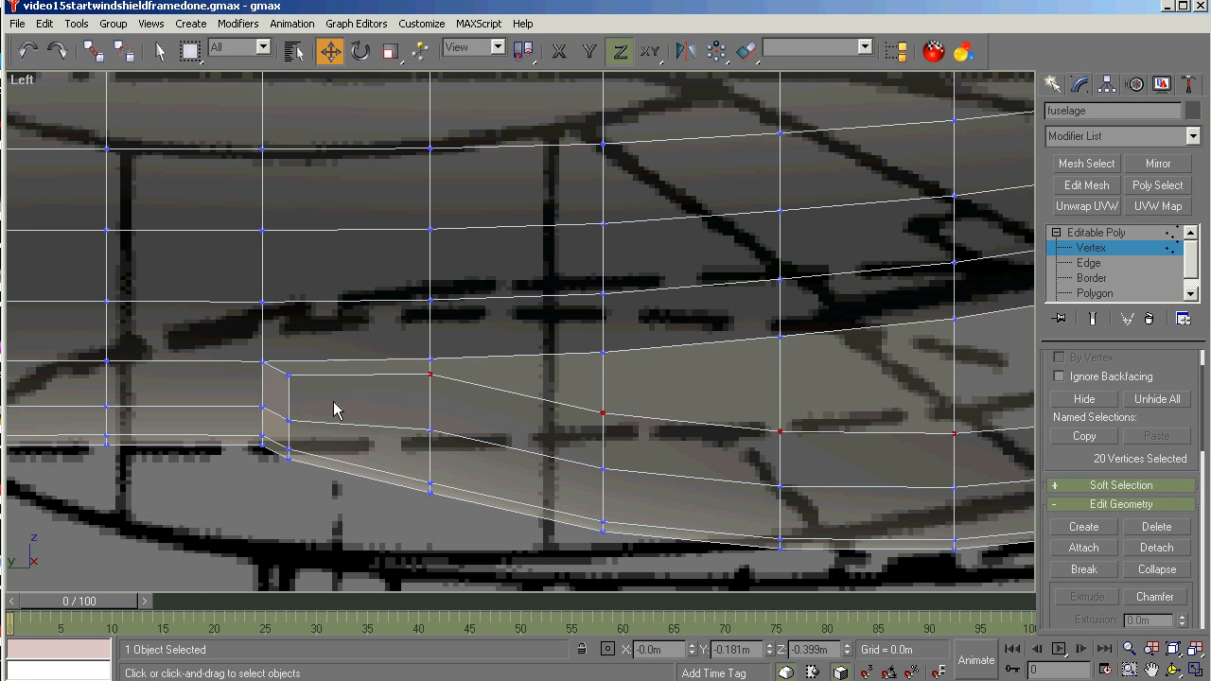
left_click(444, 375)
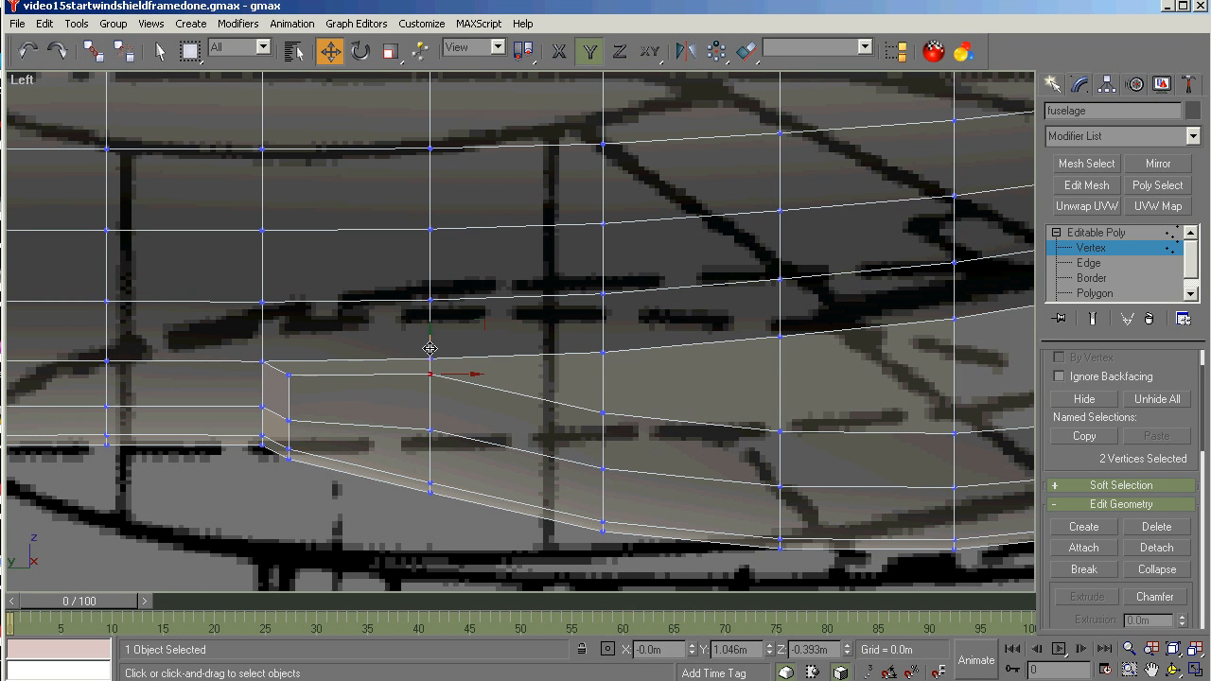
Lower the hatch edge vertices slightly, then inspect the underside.
left_click_drag(432, 348, 431, 383)
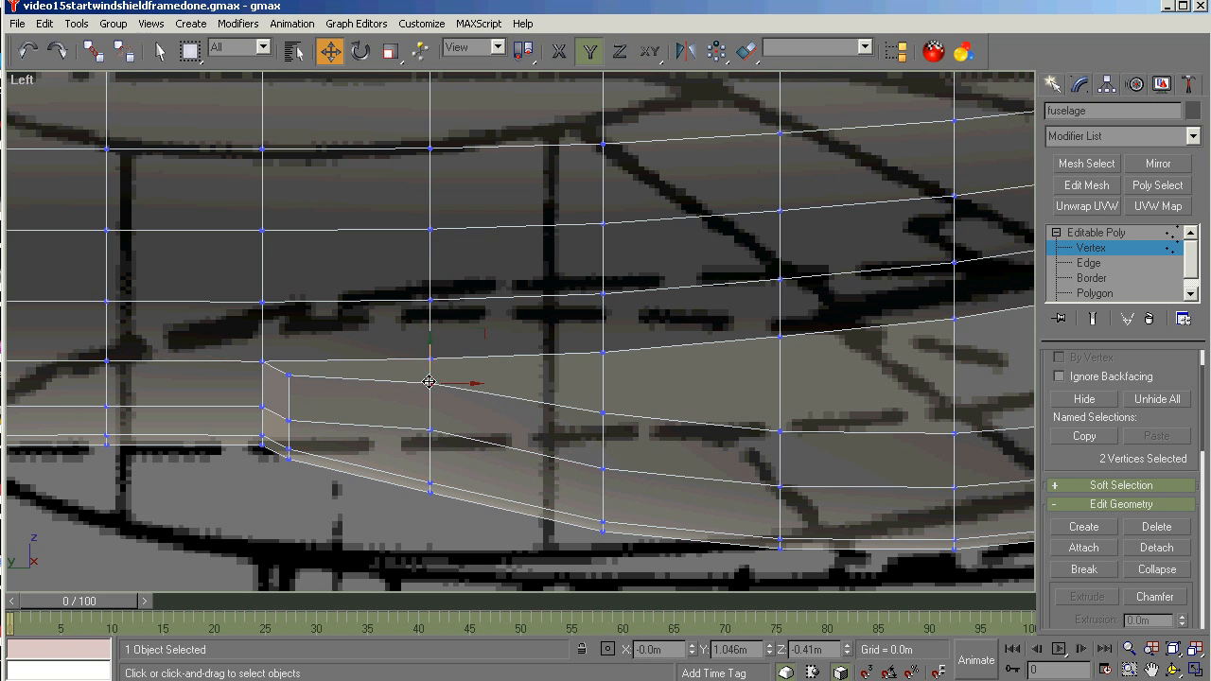
left_click_drag(427, 382, 420, 433)
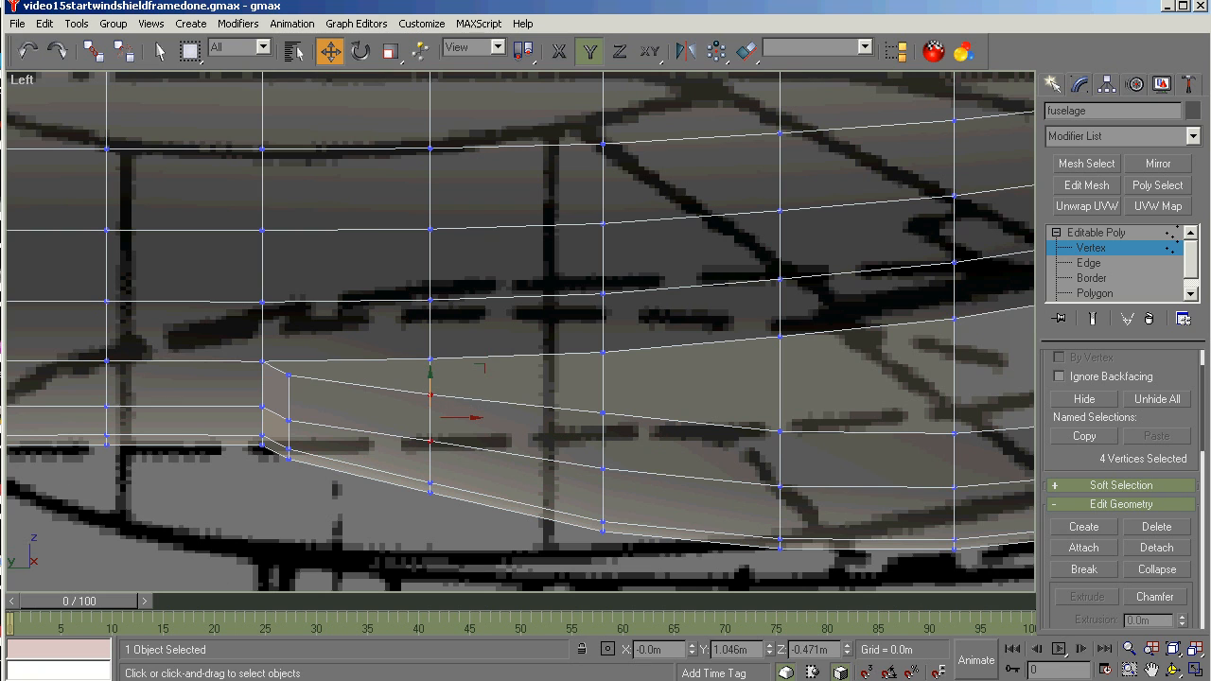
left_click(329, 51)
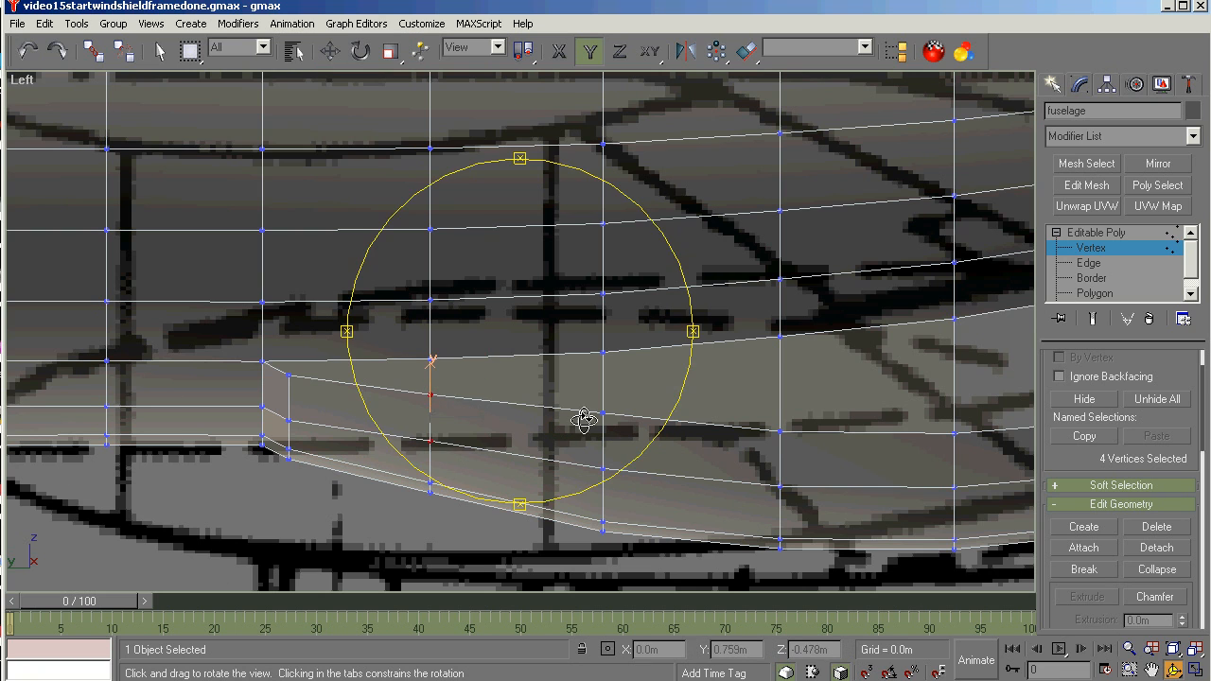
left_click_drag(583, 418, 405, 423)
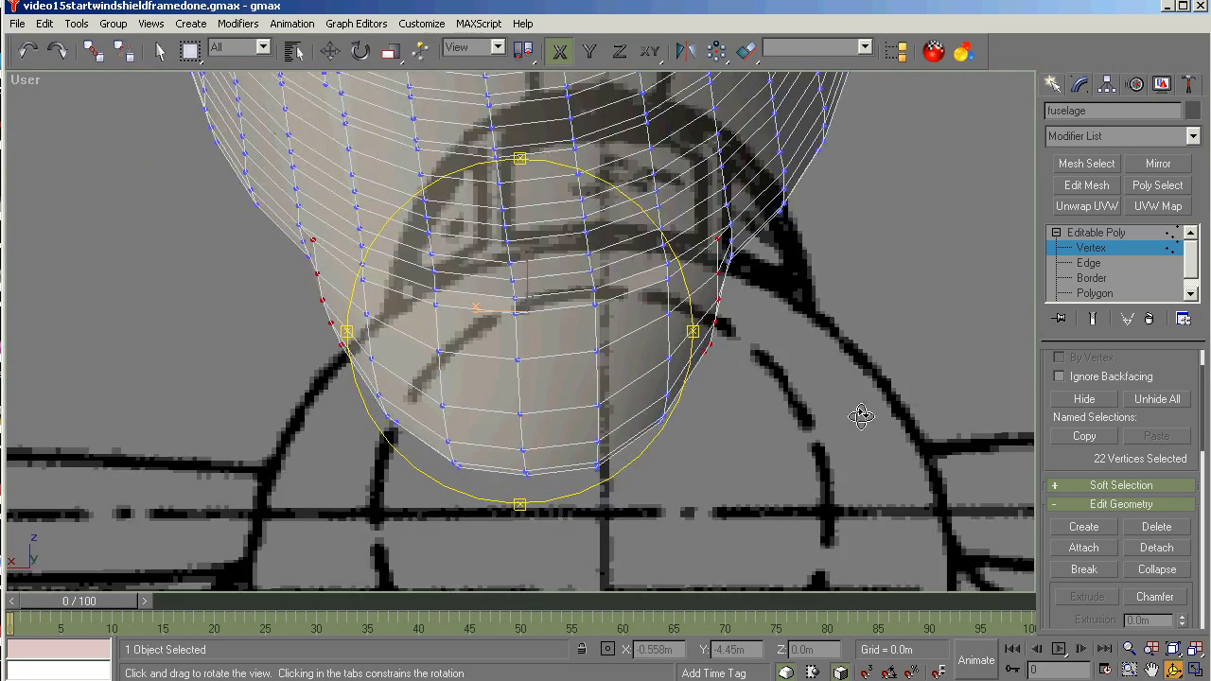
left_click_drag(861, 416, 528, 447)
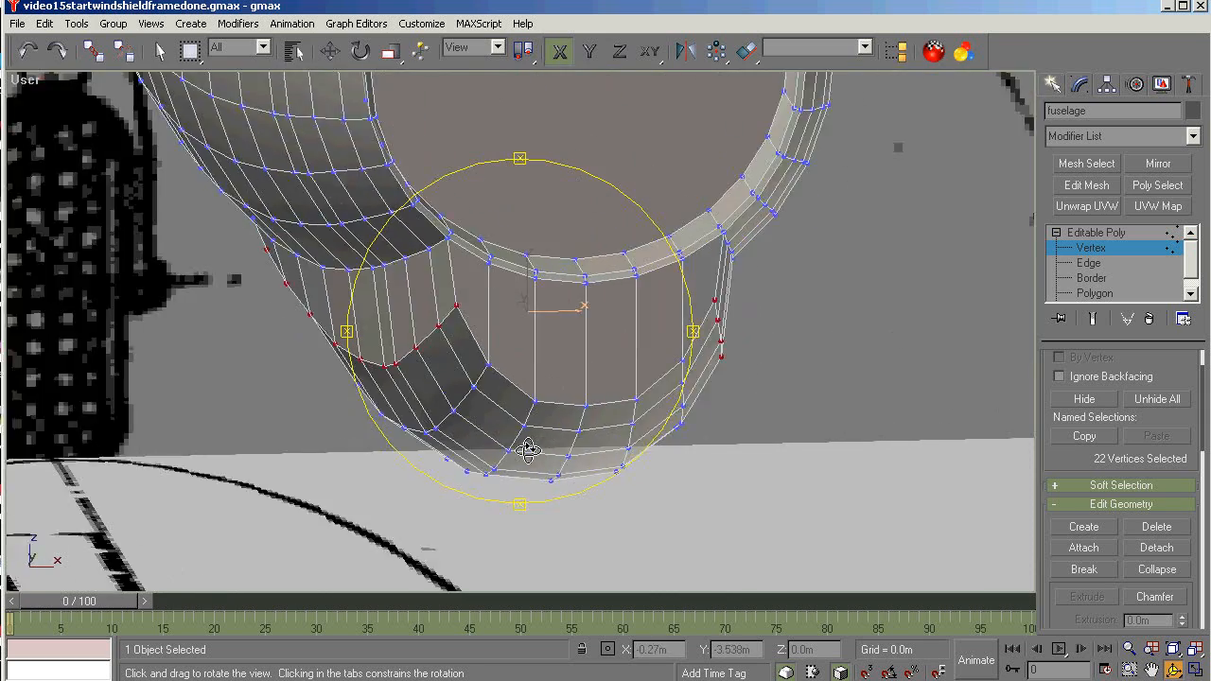
left_click_drag(530, 445, 596, 436)
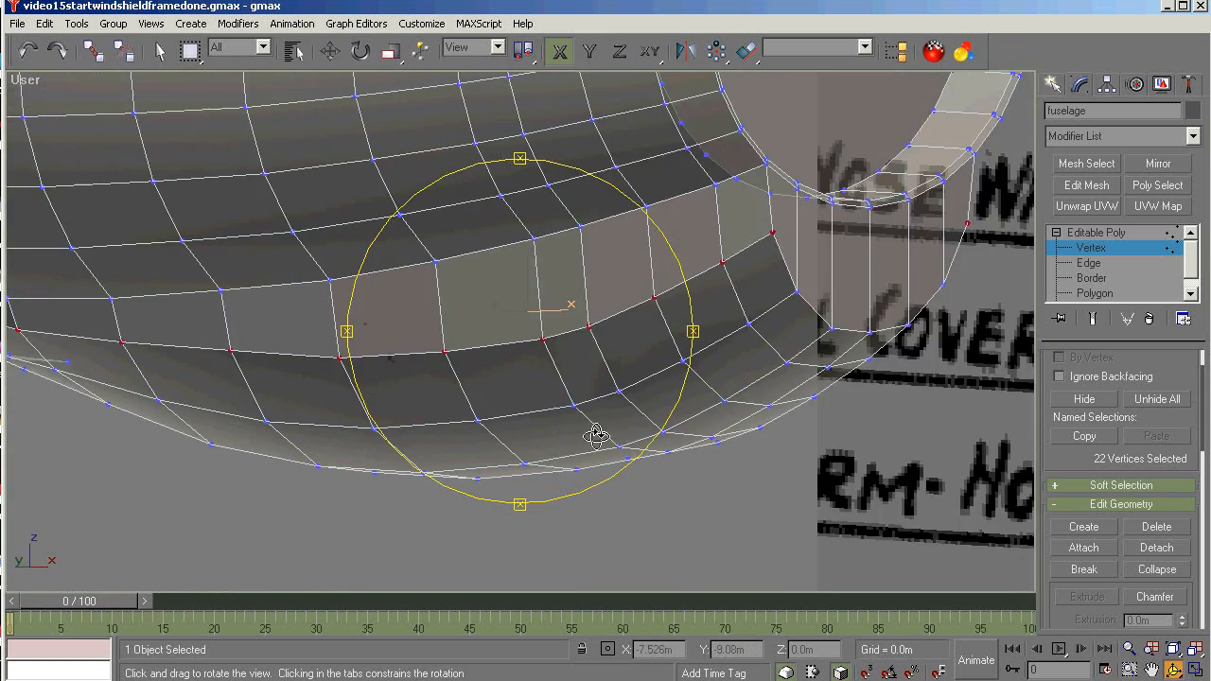
left_click_drag(597, 436, 594, 426)
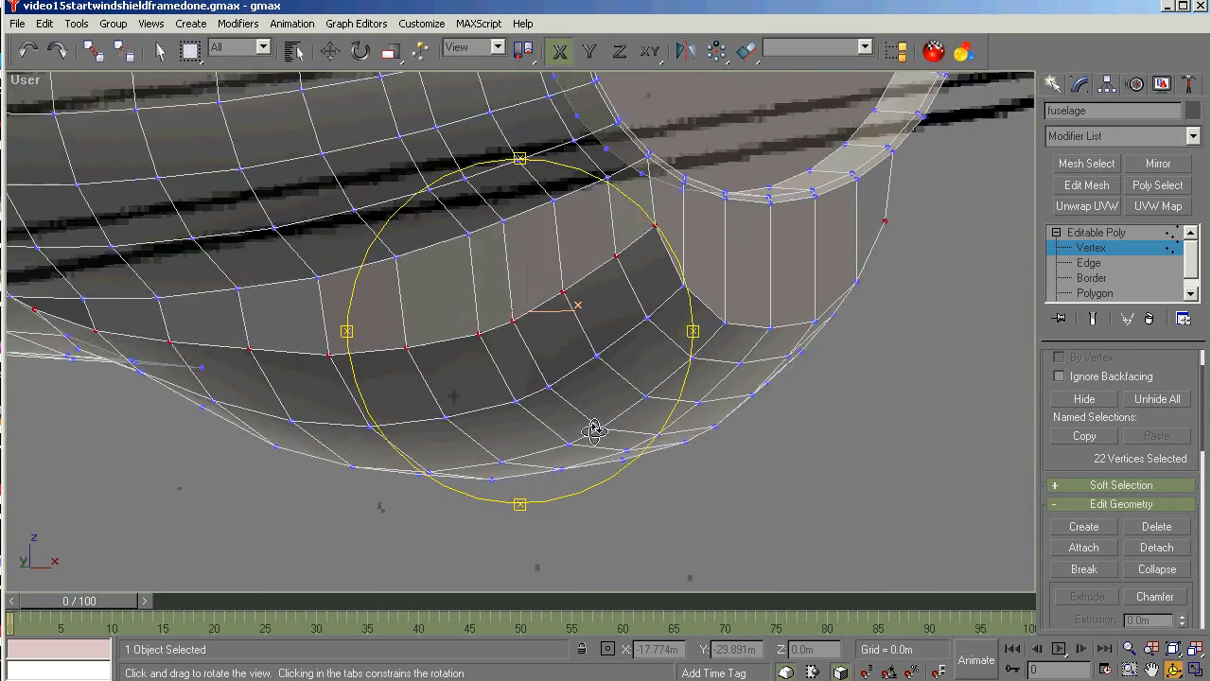
left_click_drag(595, 431, 666, 432)
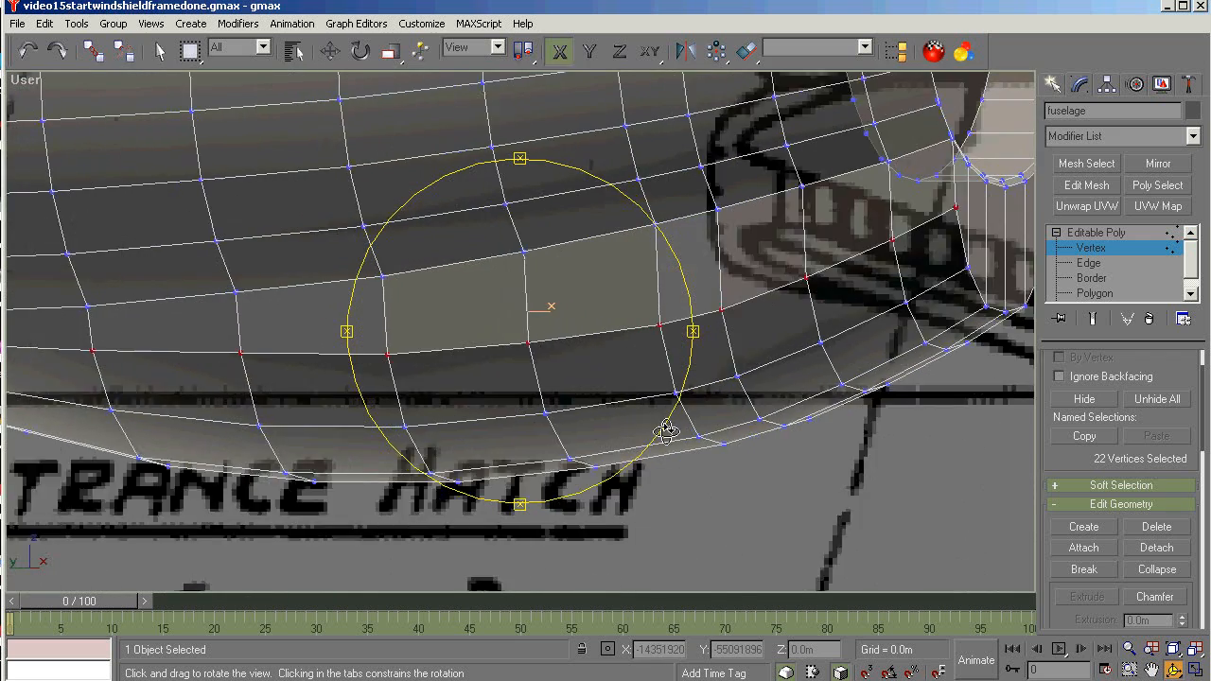
left_click_drag(666, 431, 598, 382)
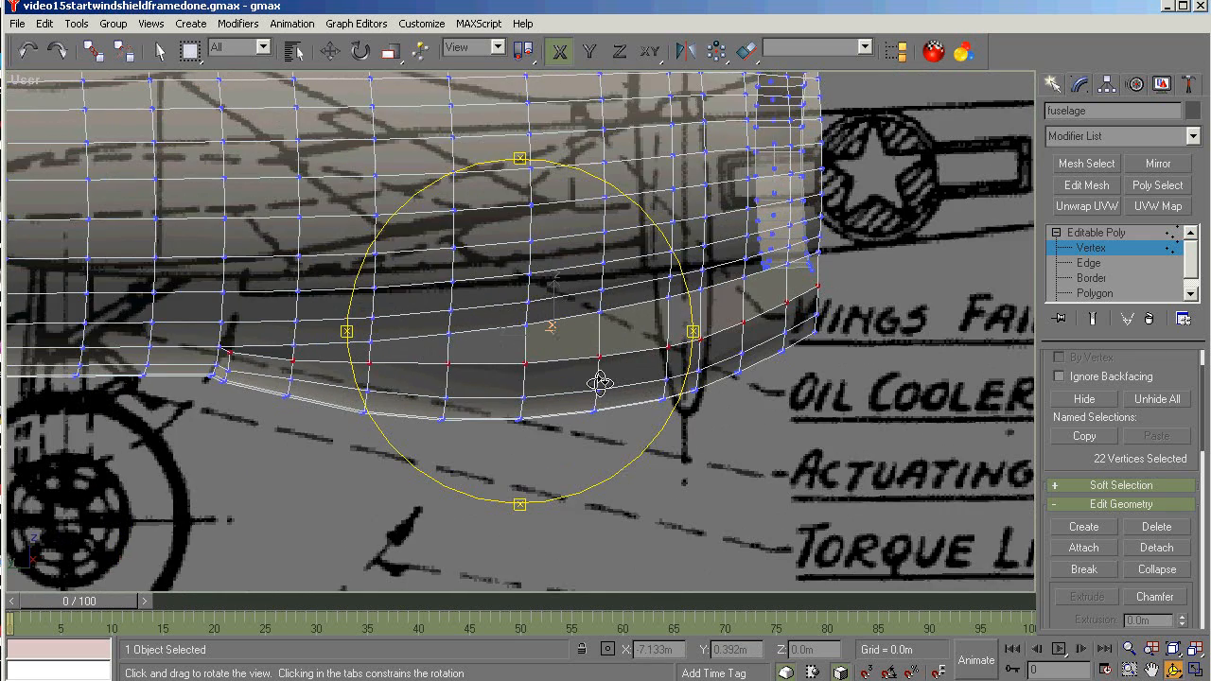
Switch to polygon level and select the band of faces along the lower fuselage.
left_click(1094, 293)
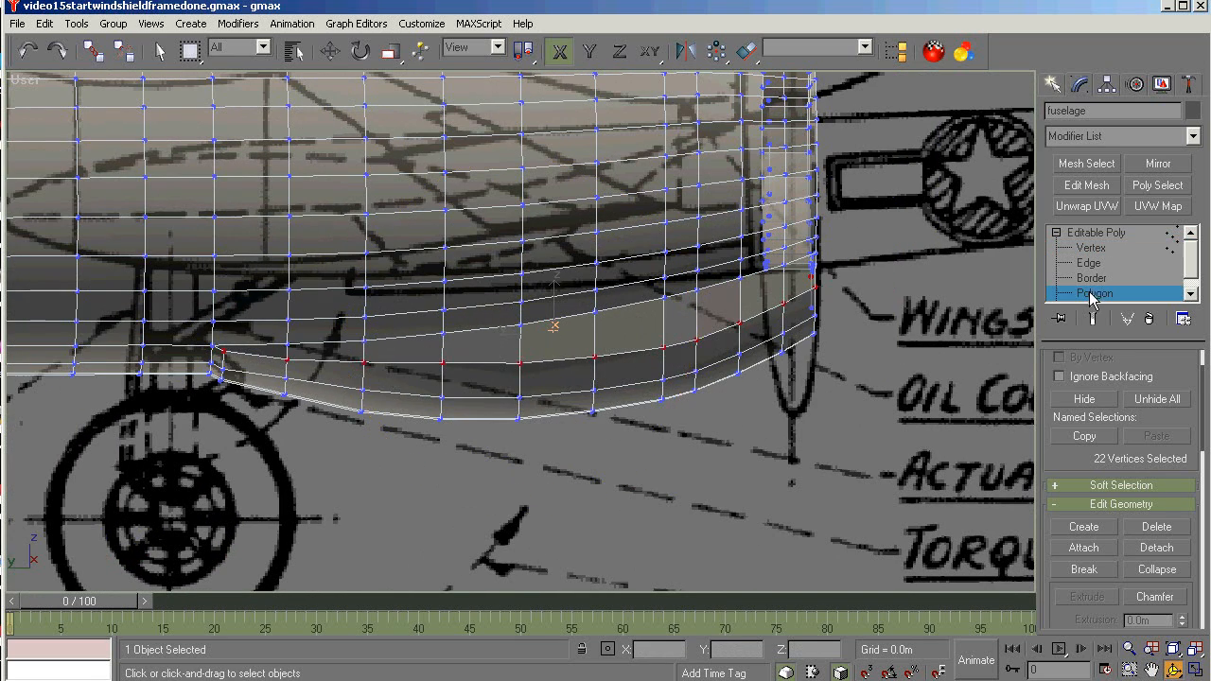
left_click(1093, 293)
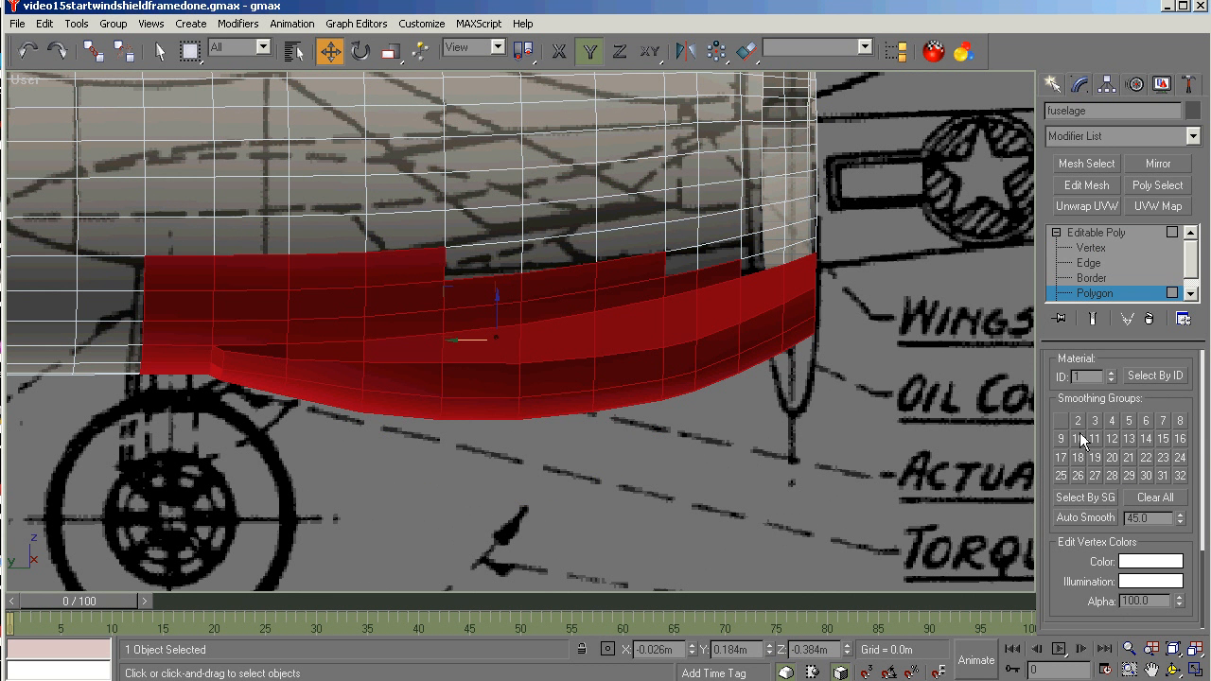
left_click(1060, 420)
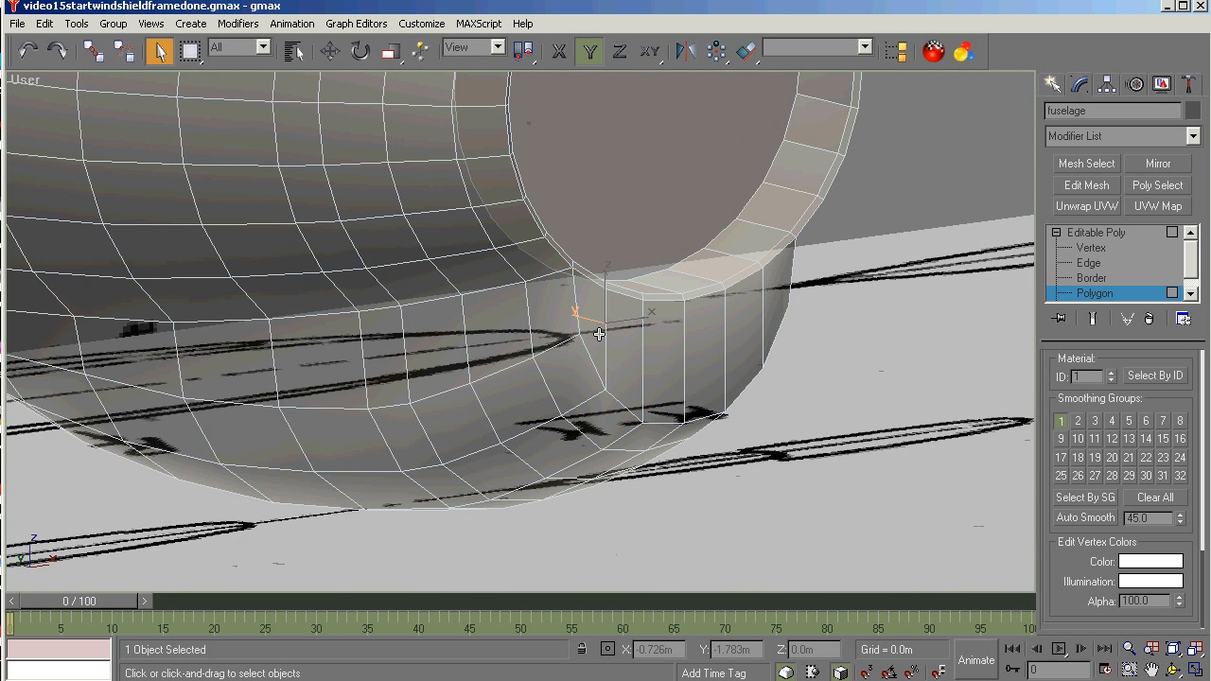
Select the six chin faces and extrude them inward into a recessed hatch.
left_click(596, 331)
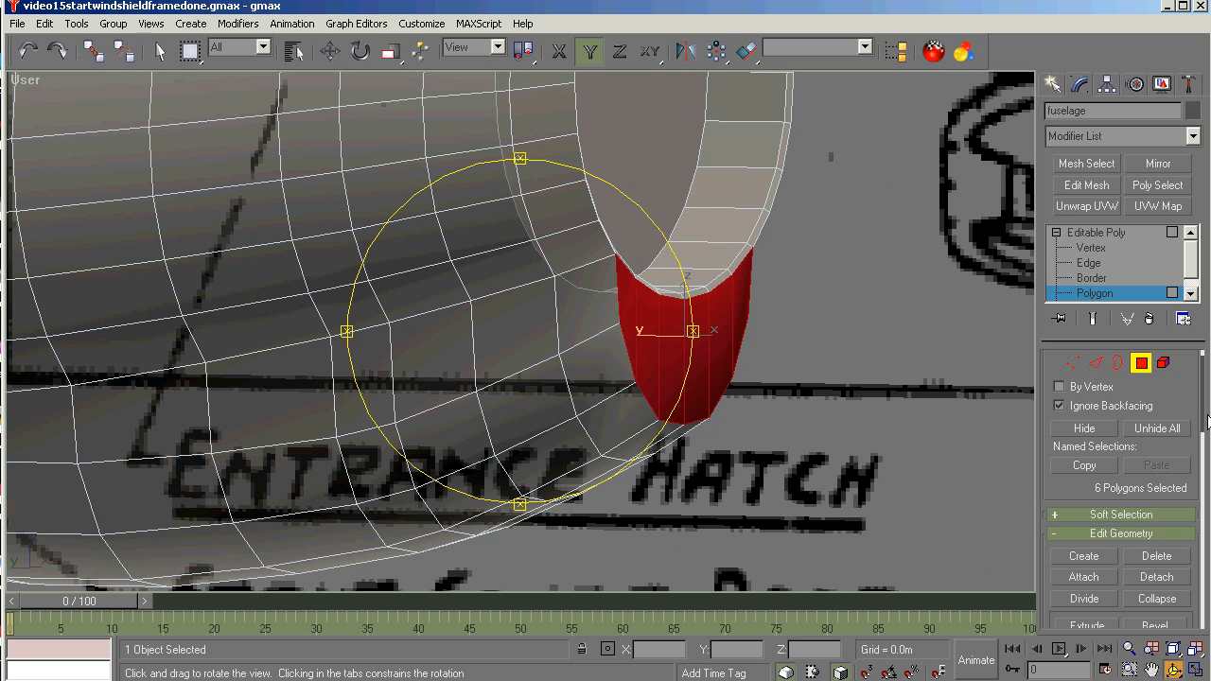
scroll("down", 3)
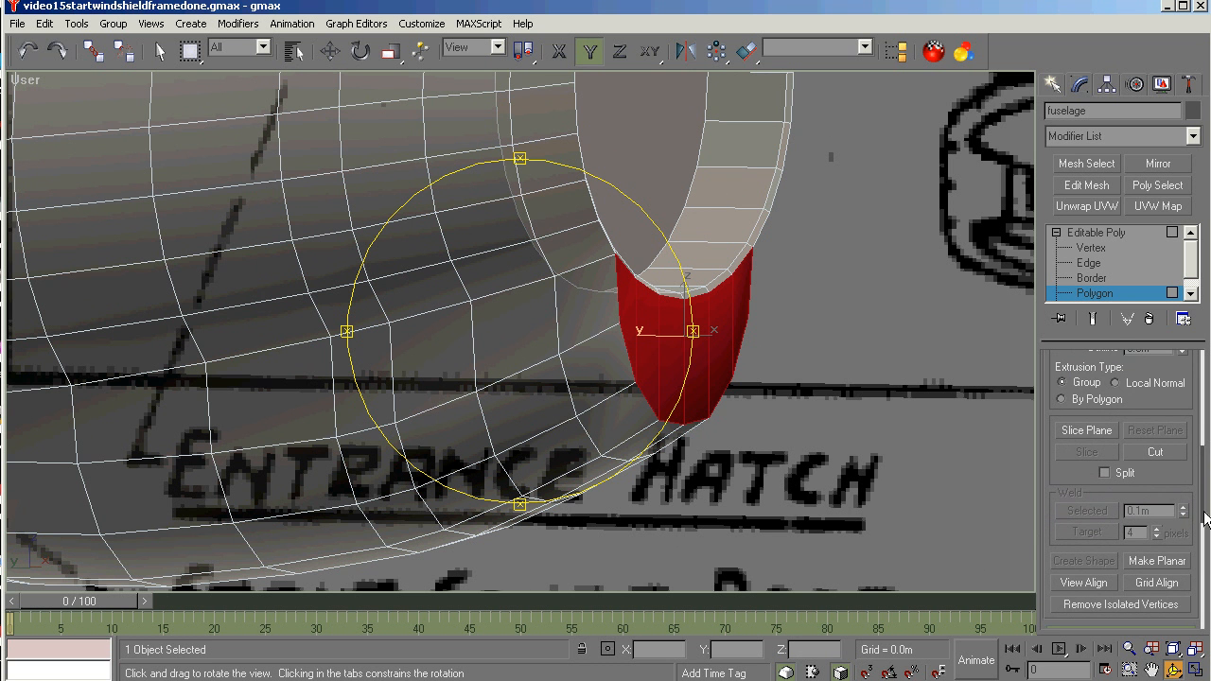
scroll("up", 3)
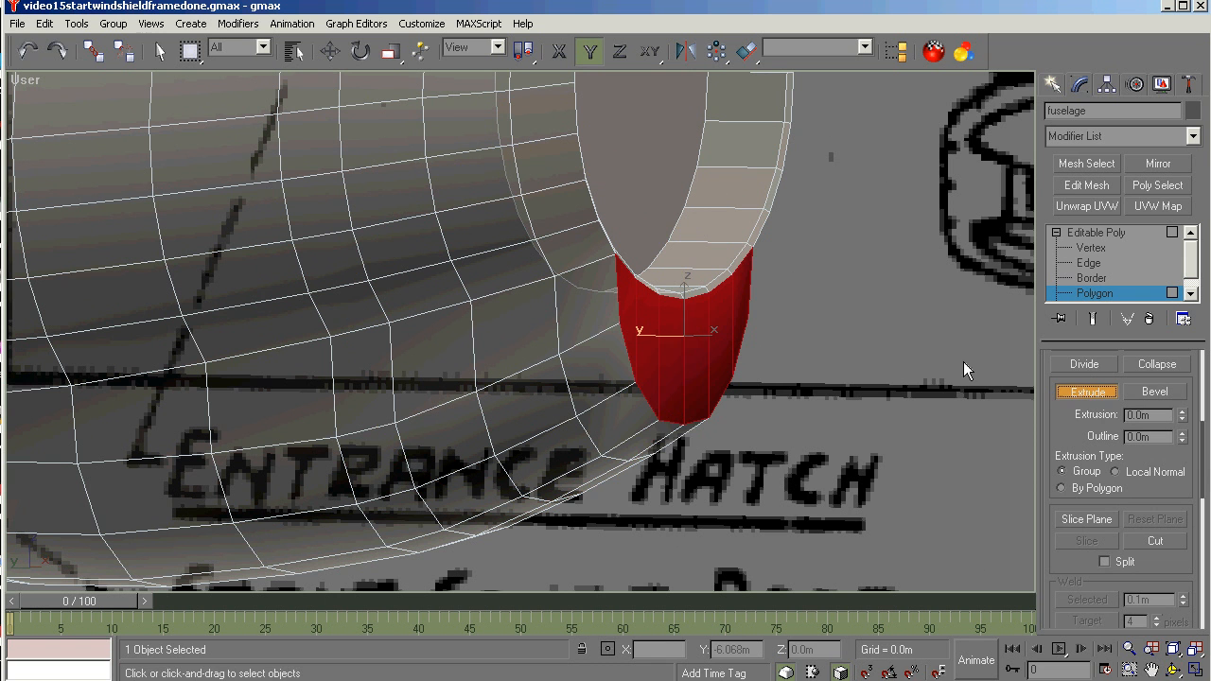
left_click_drag(716, 330, 709, 322)
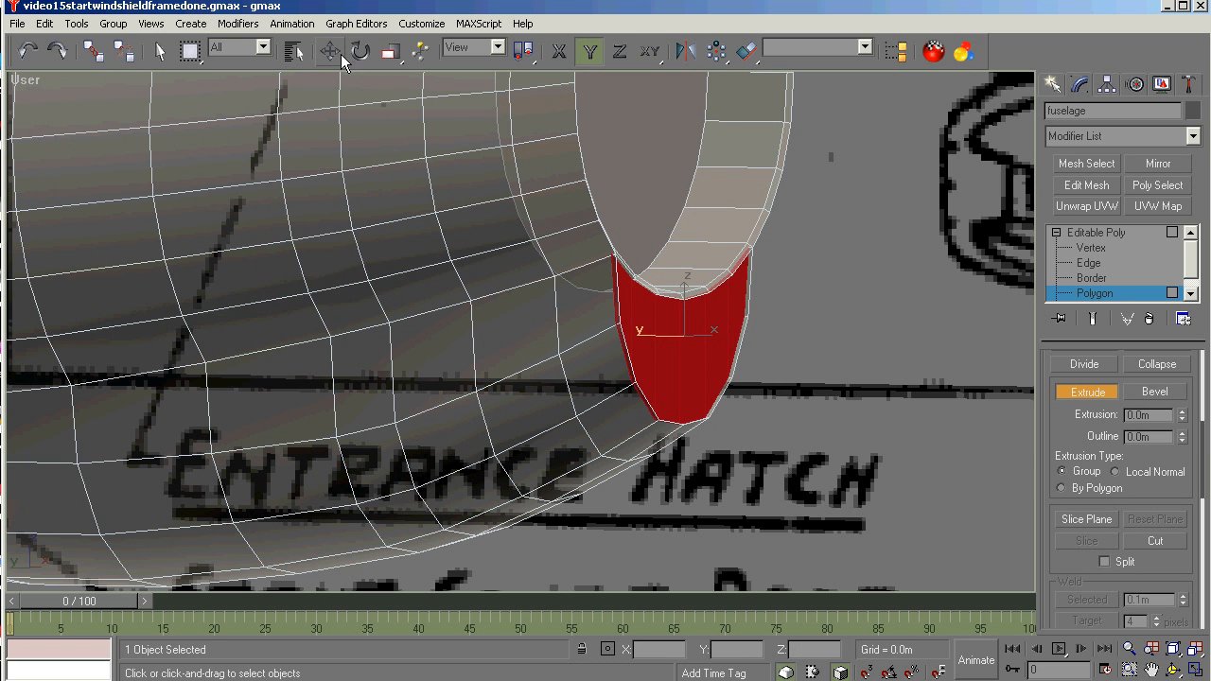
left_click(390, 51)
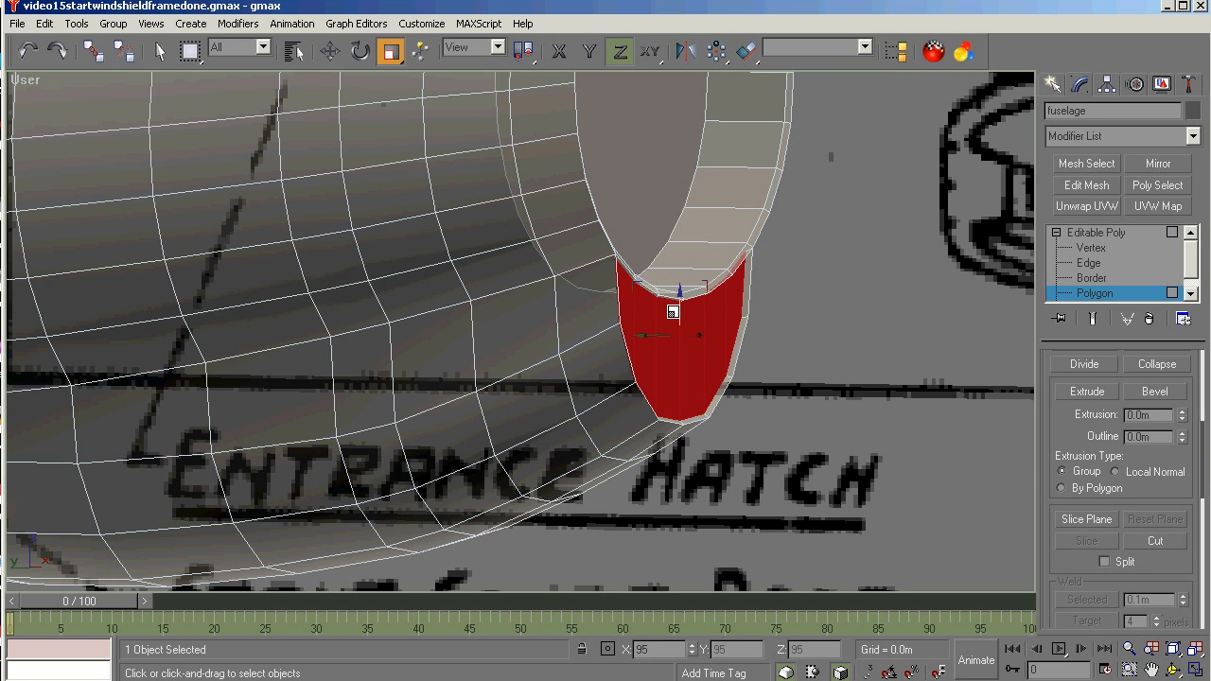
left_click(330, 51)
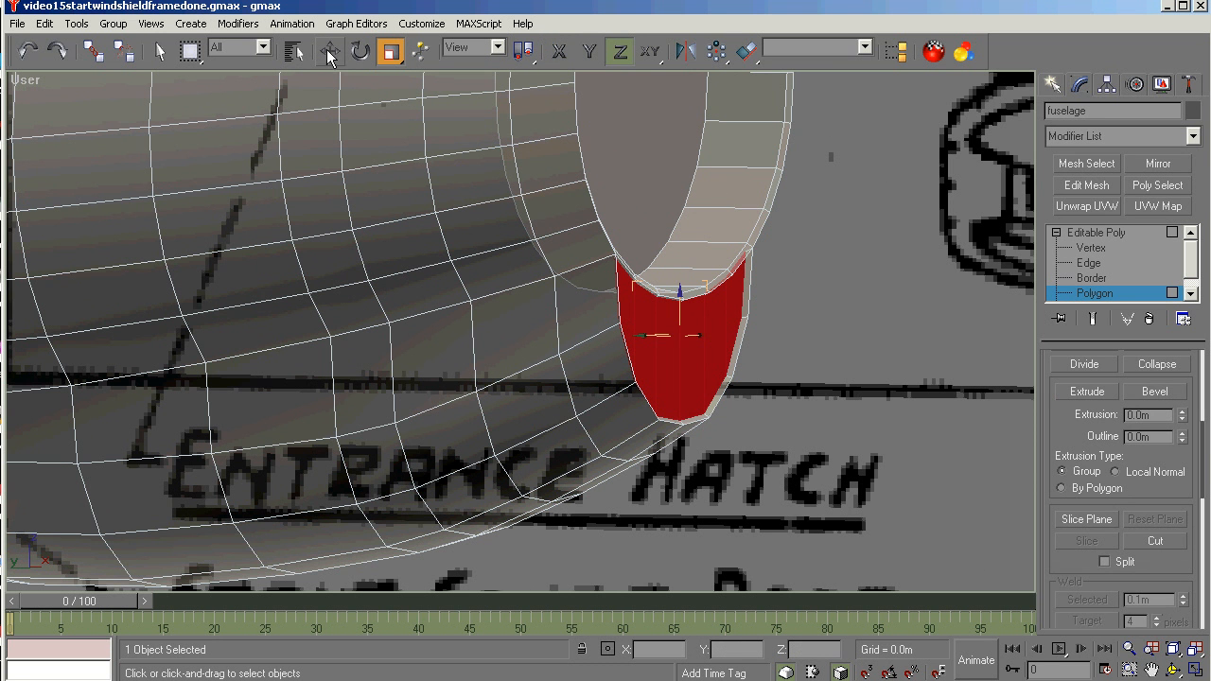
left_click(329, 51)
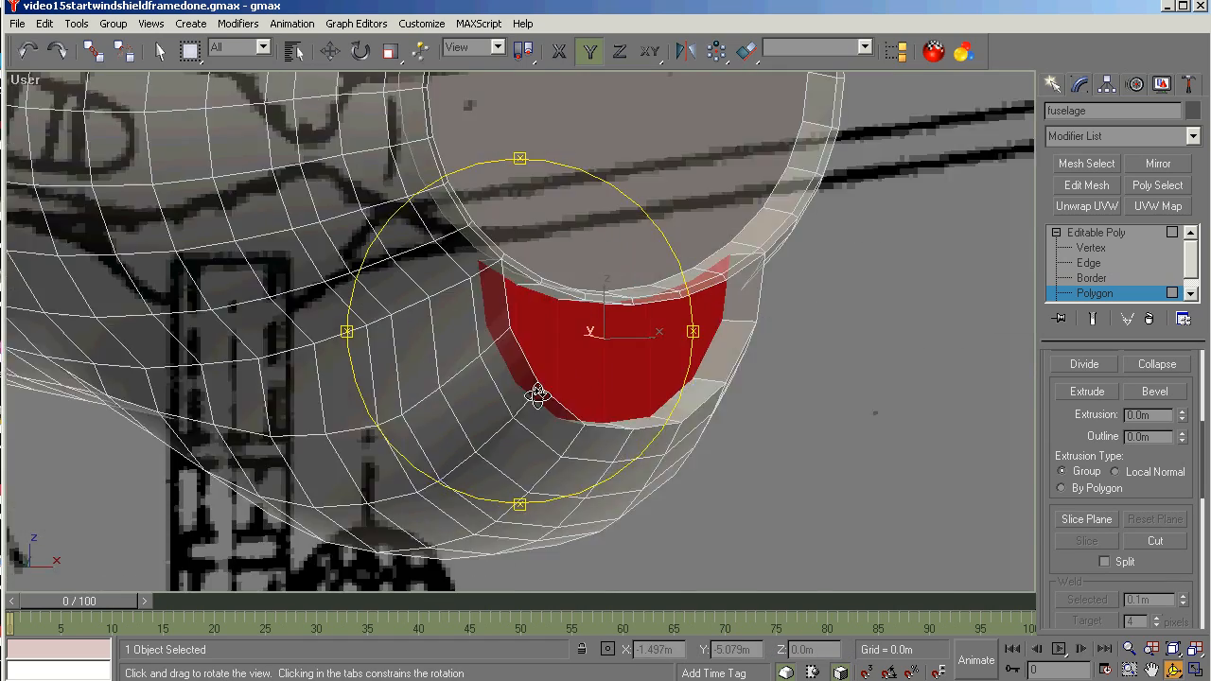
Inspect the recess from several angles, then return to adjusting the recessed faces.
left_click_drag(537, 395, 428, 375)
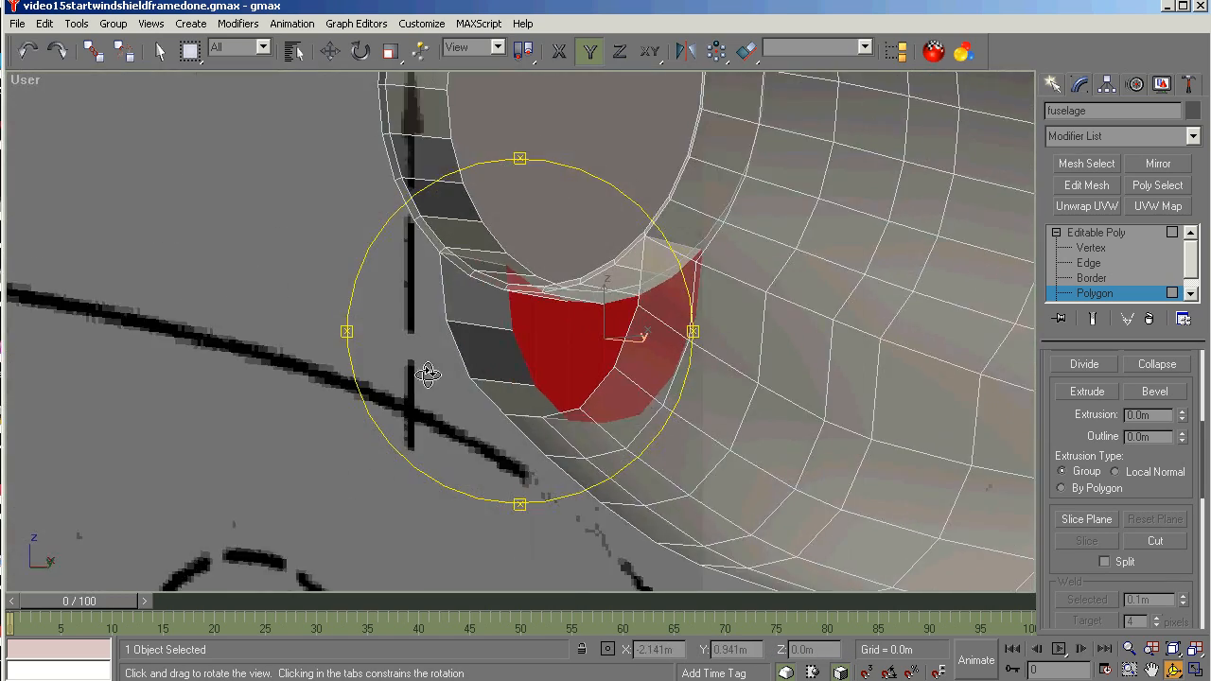
left_click_drag(426, 375, 608, 401)
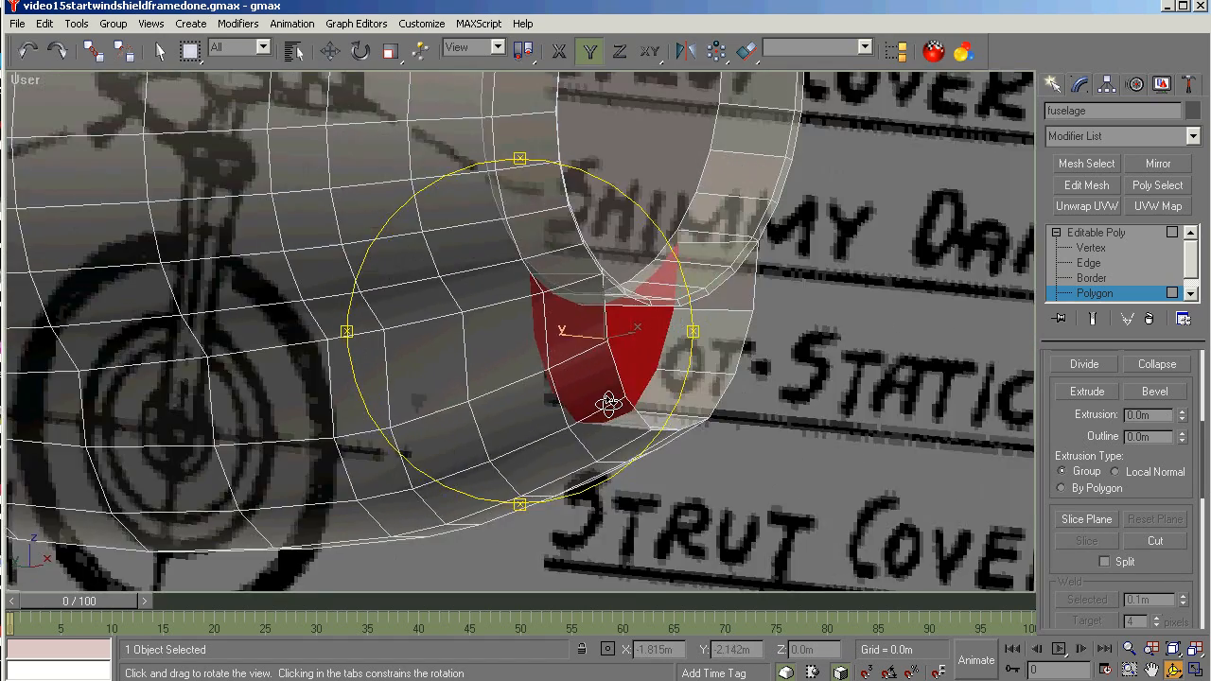
left_click_drag(605, 402, 572, 398)
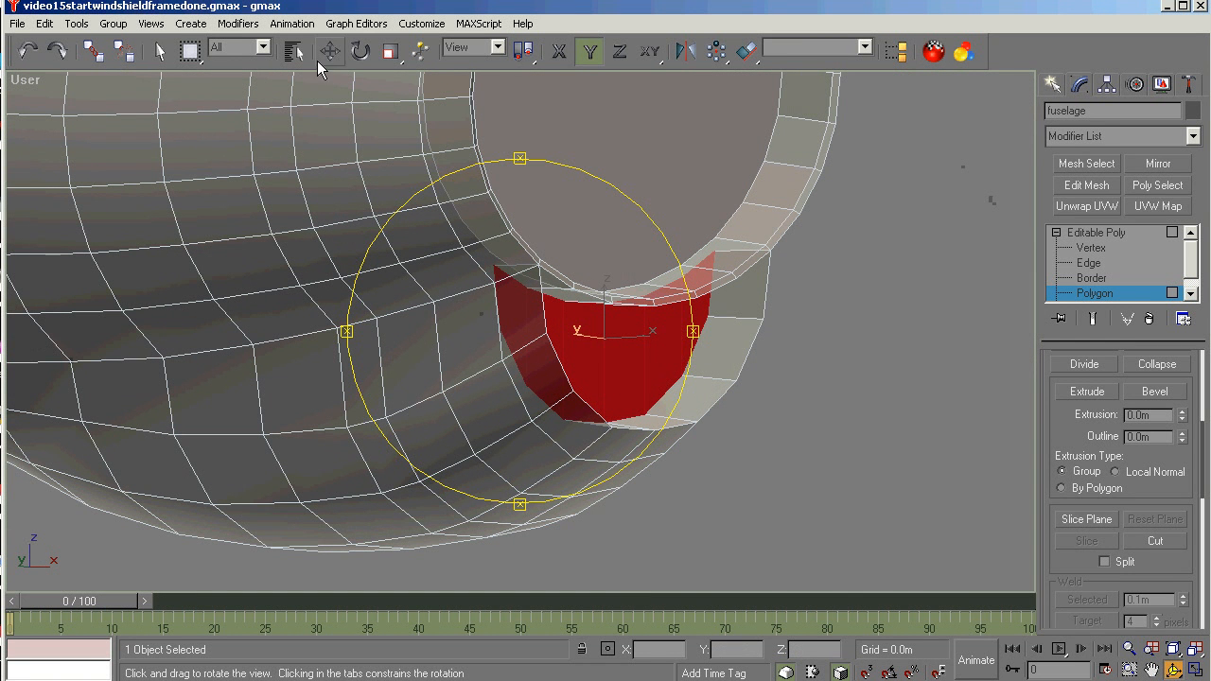
left_click(329, 51)
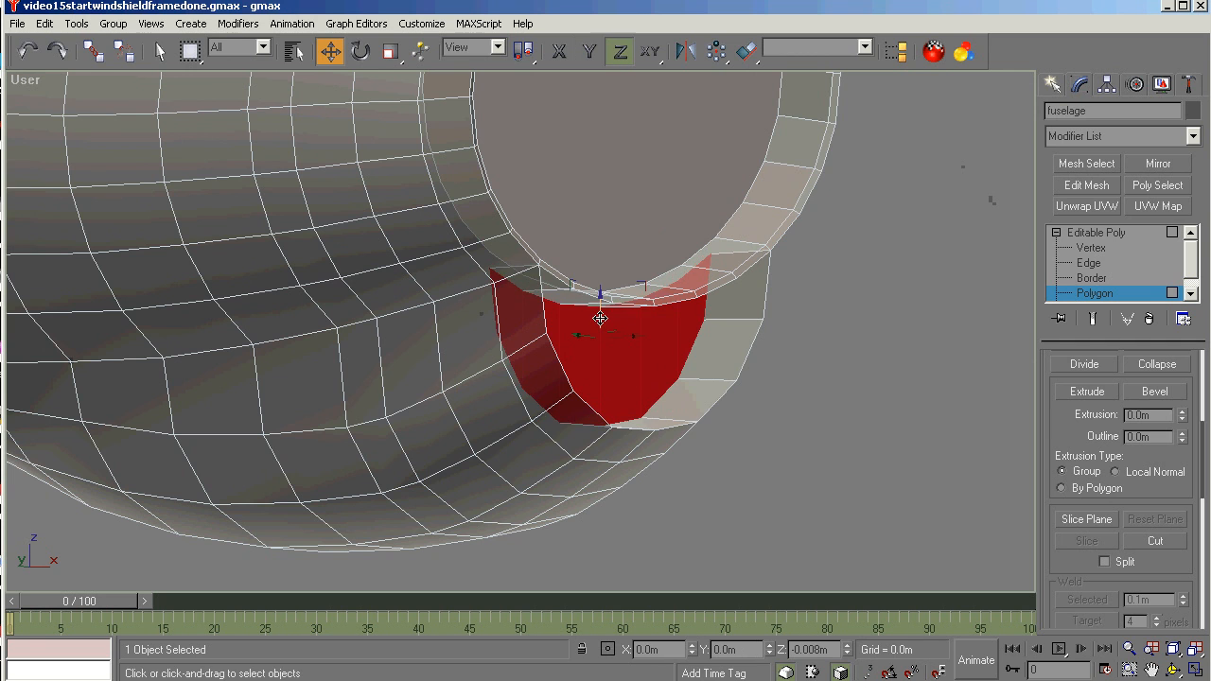
left_click(360, 51)
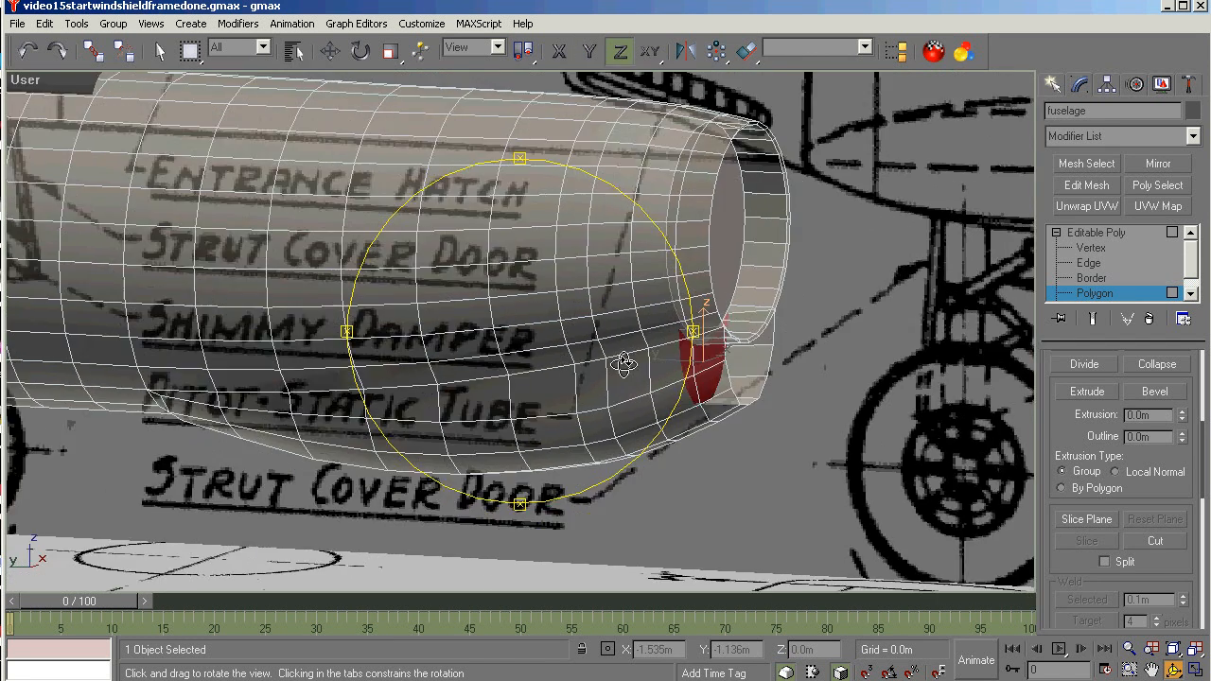
Orbit to the cockpit area and view the floor faces beneath the canopy frame.
left_click_drag(624, 363, 795, 379)
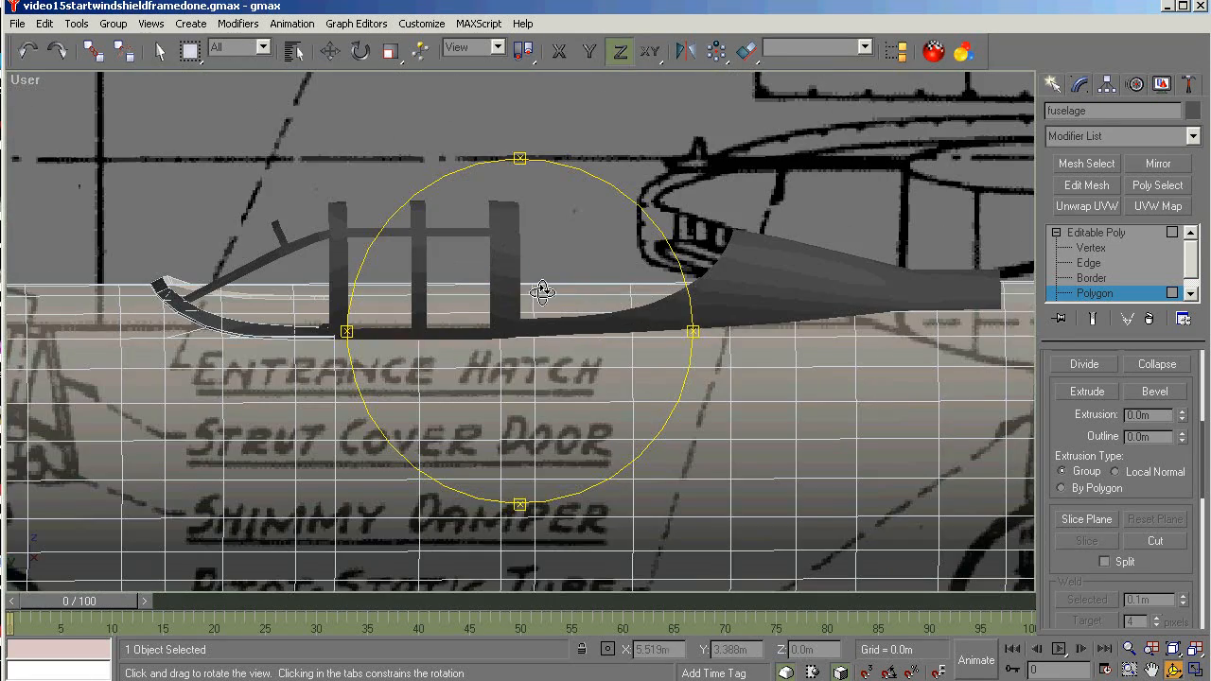
left_click_drag(545, 291, 715, 388)
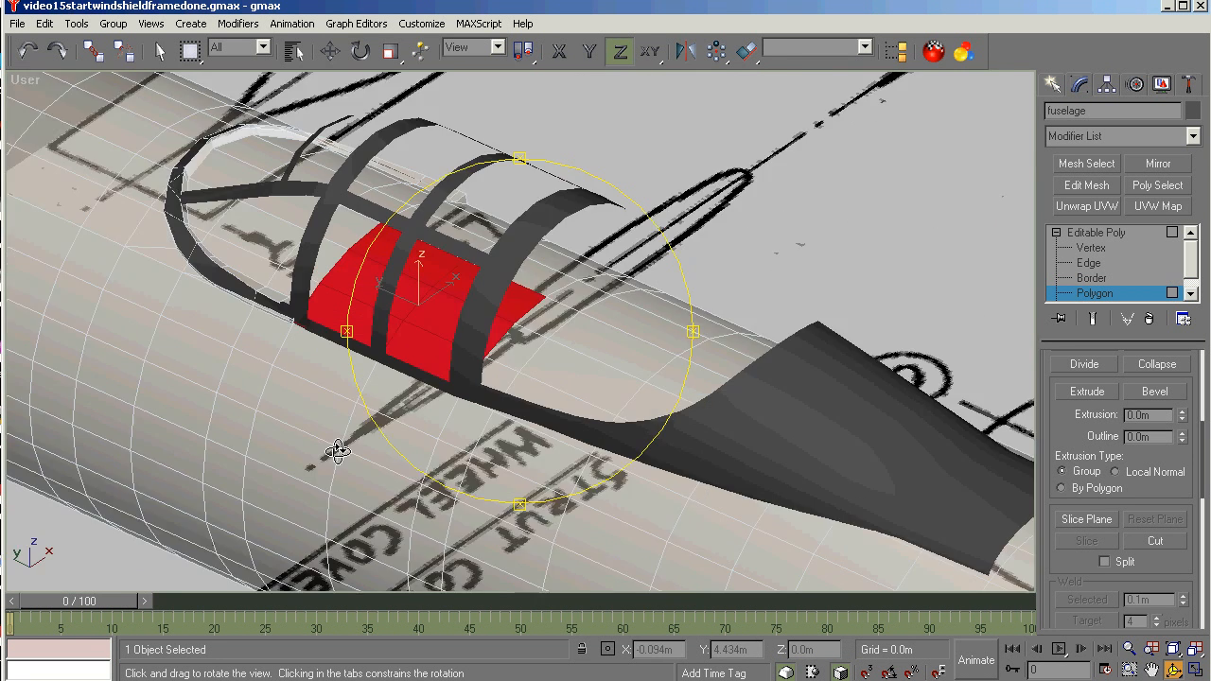
left_click_drag(336, 451, 504, 345)
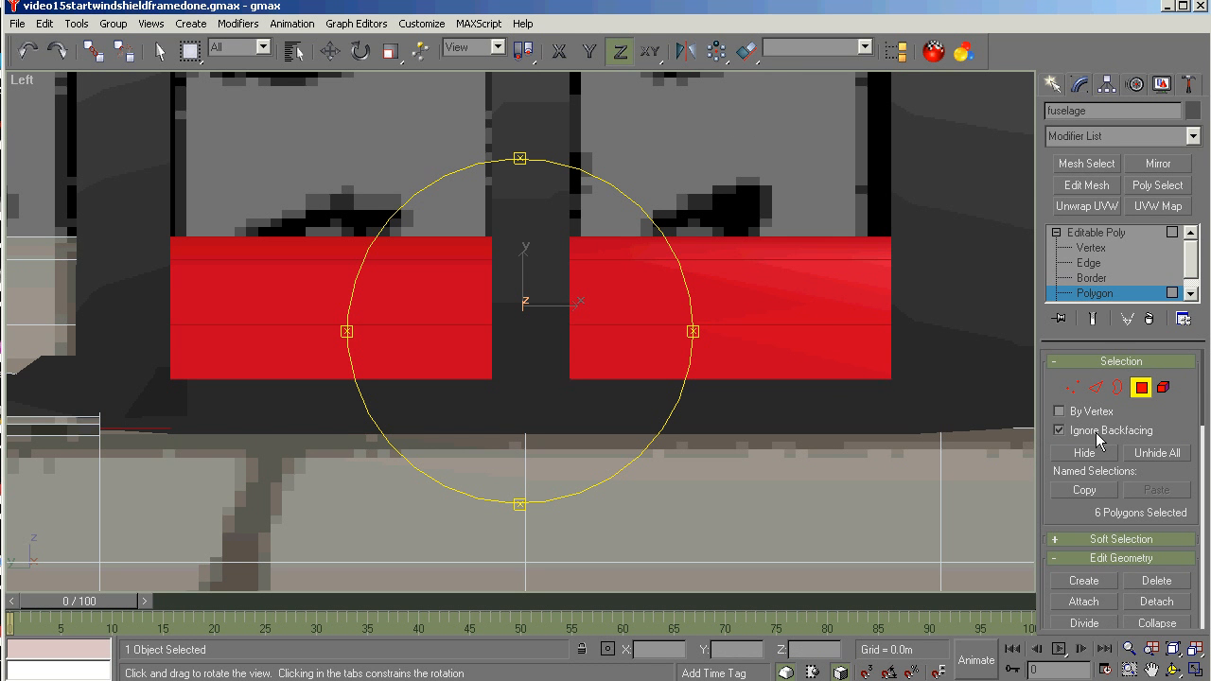
Disable Ignore Backfacing and add the far-side floor faces for a twelve-face selection.
left_click(1060, 430)
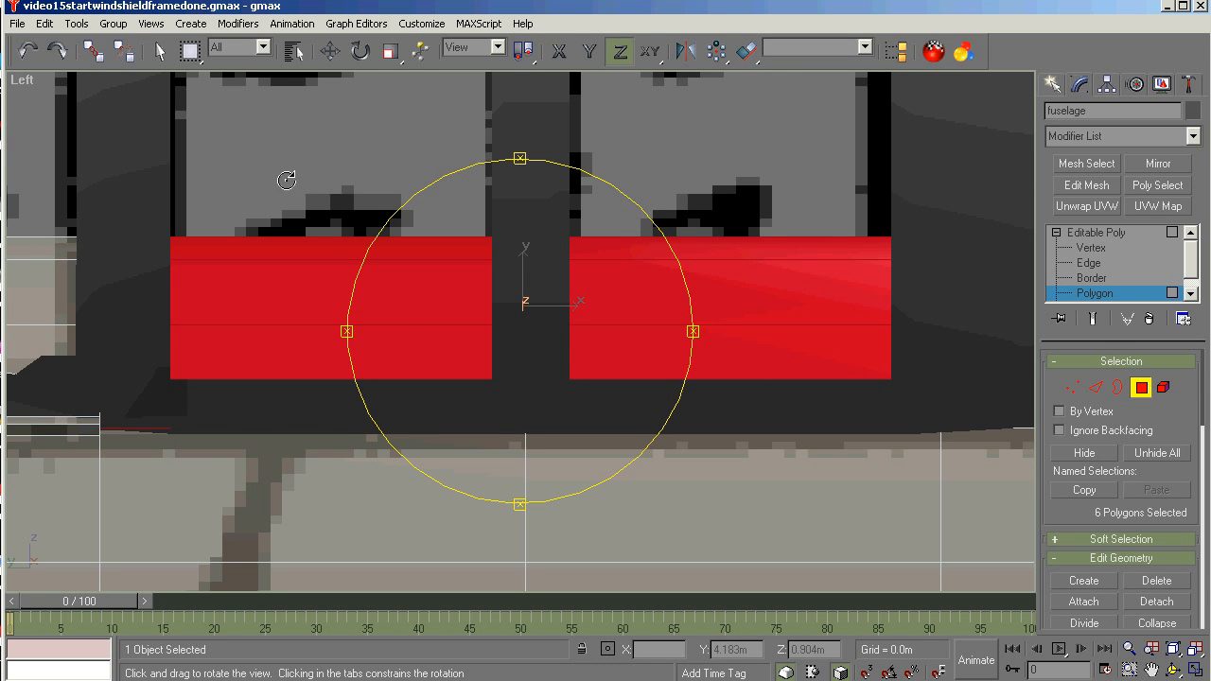
left_click(159, 49)
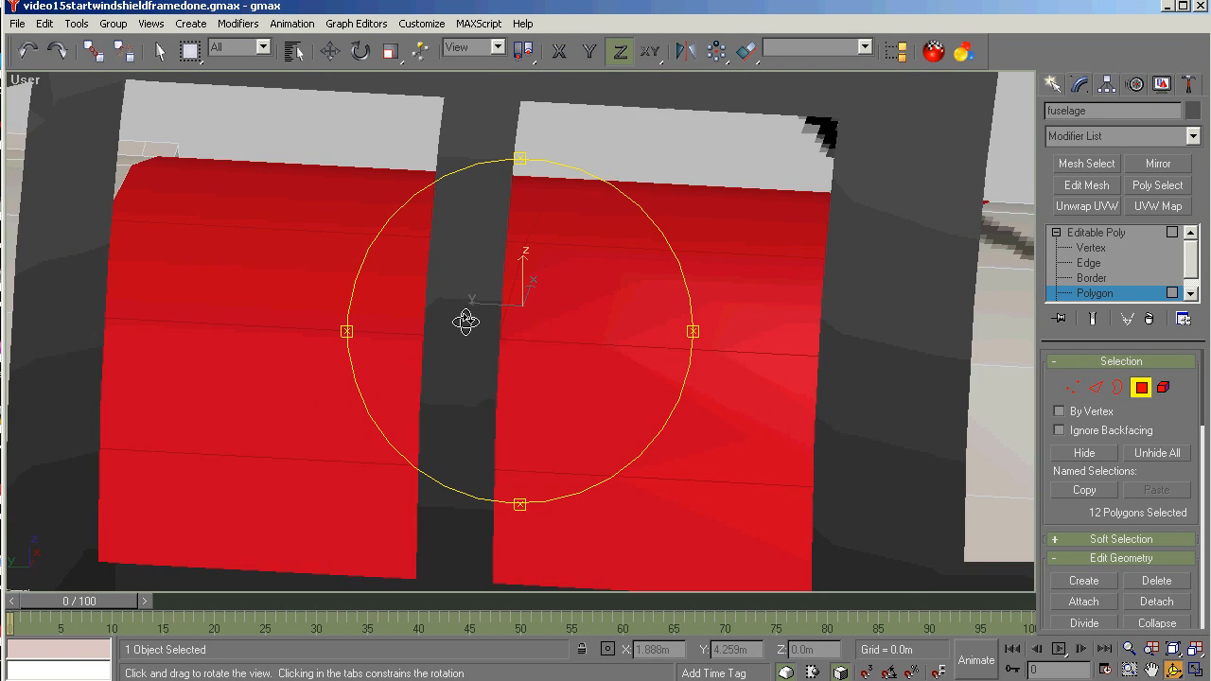
left_click_drag(464, 318, 469, 299)
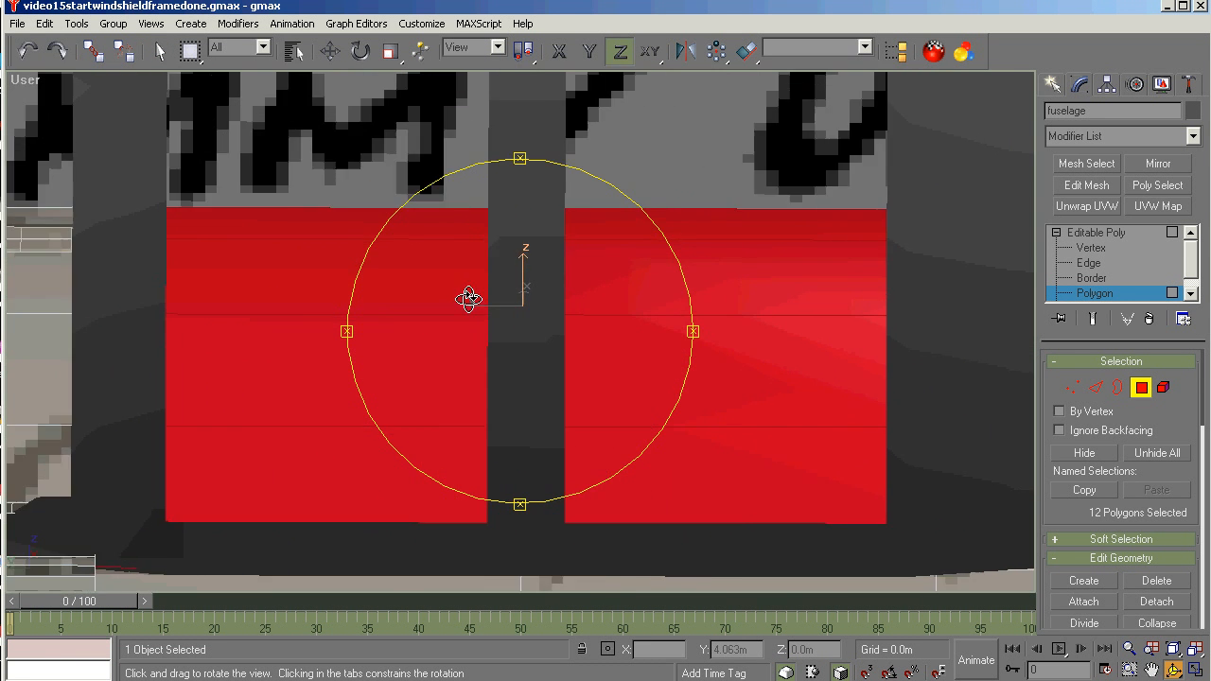
left_click_drag(469, 299, 511, 276)
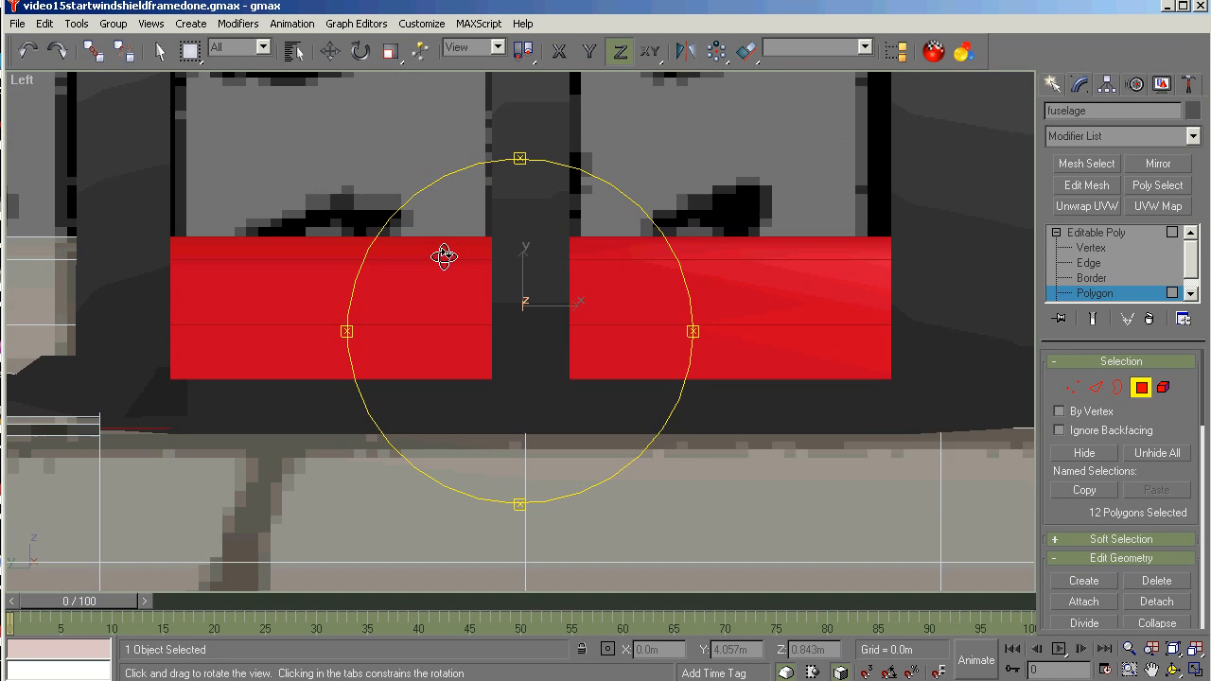
left_click_drag(445, 255, 534, 284)
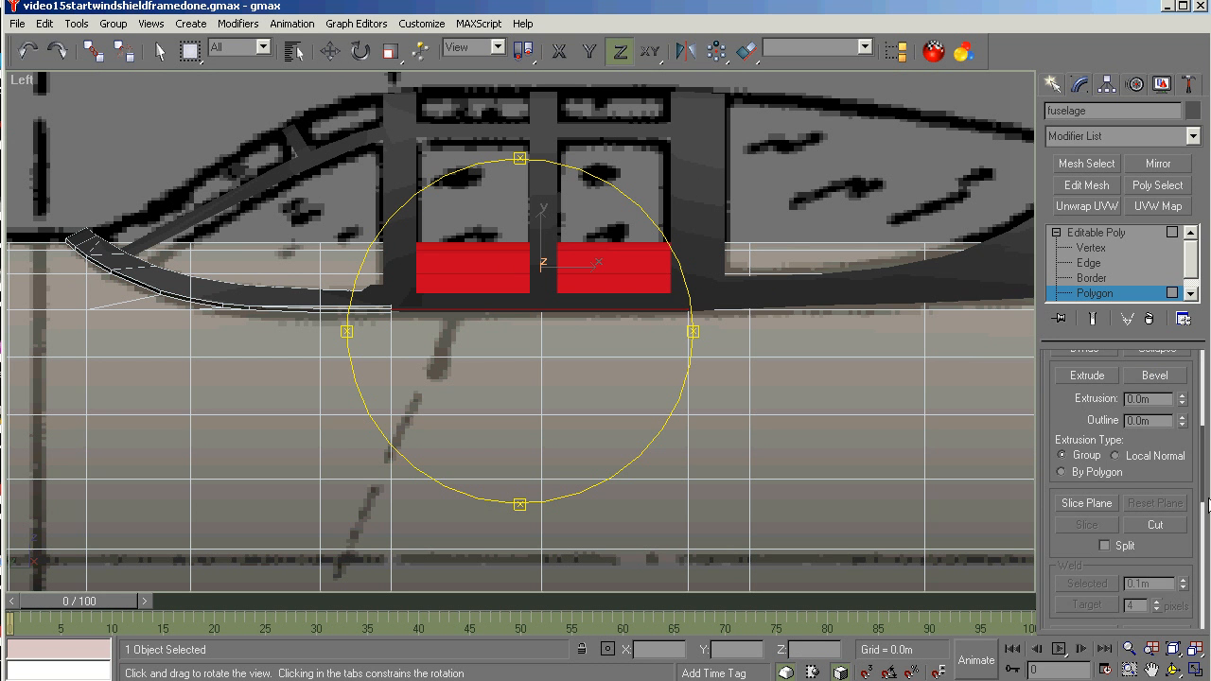
left_click(1086, 375)
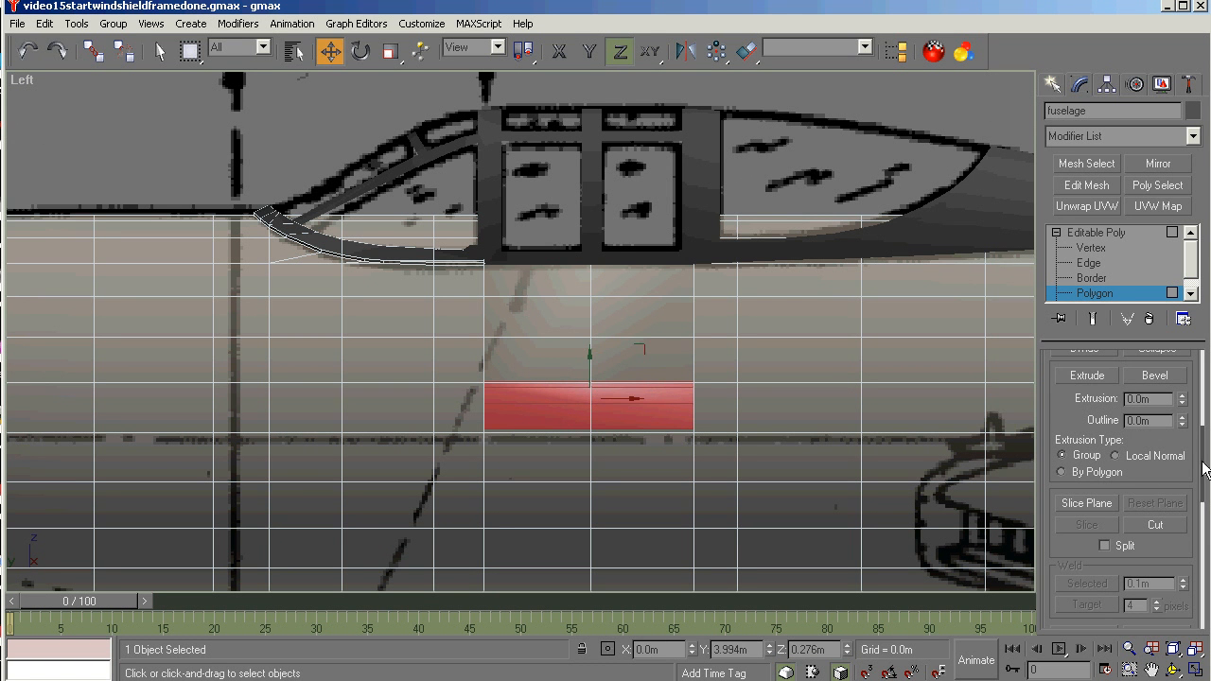
Apply Make Planar to the twelve cockpit floor faces and orbit to inspect the flat panel.
scroll("down", 3)
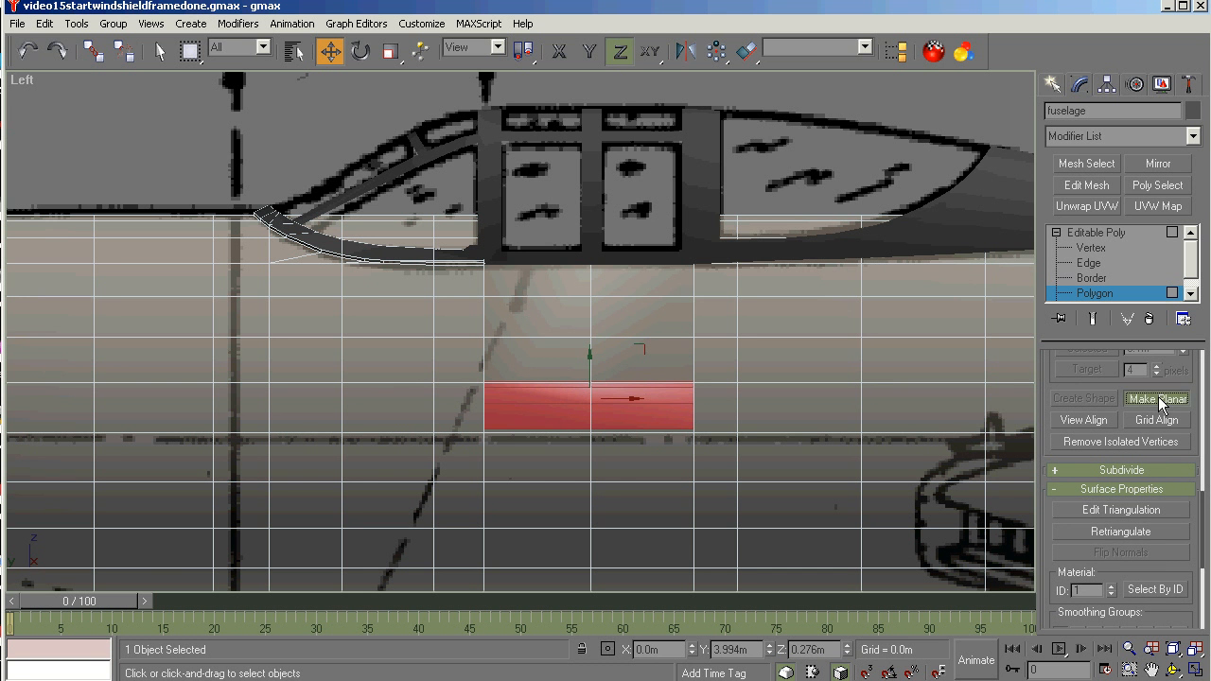
left_click(360, 51)
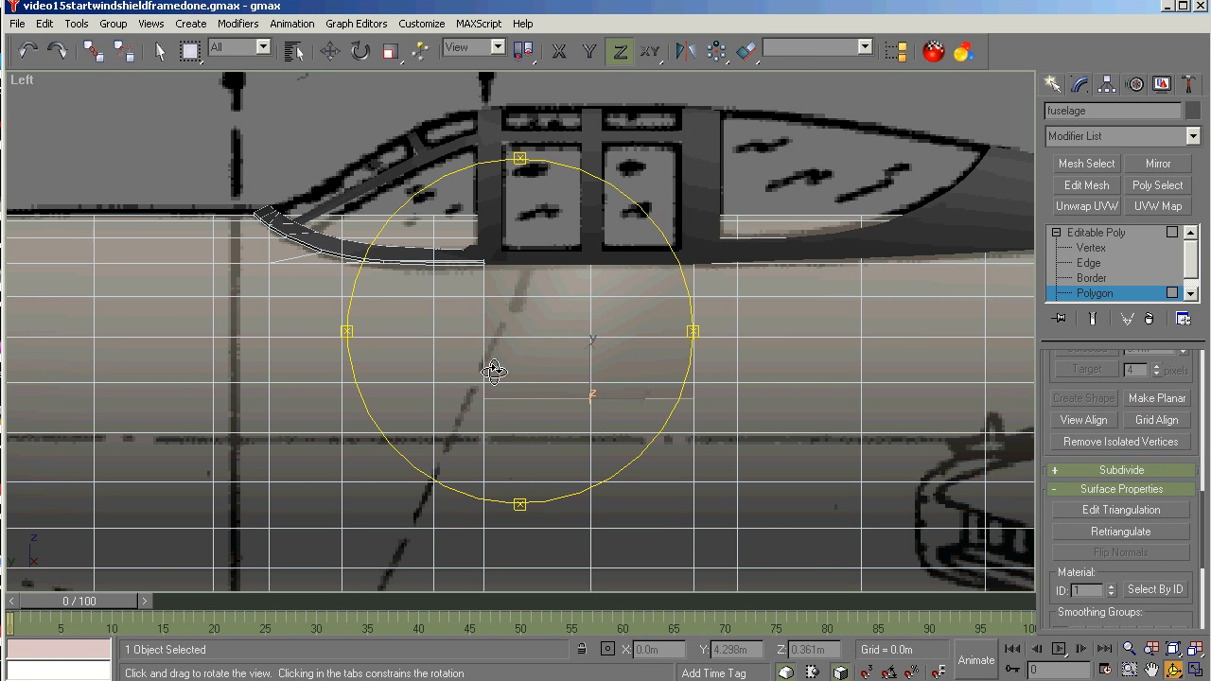
left_click_drag(492, 369, 471, 405)
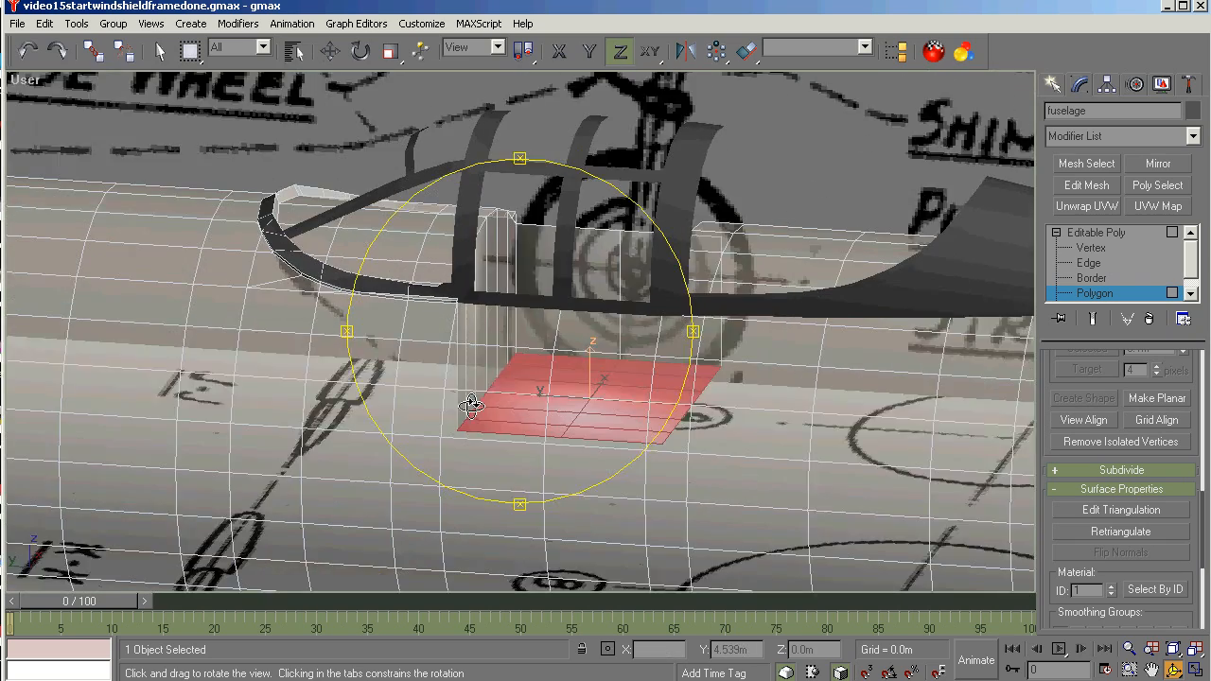
left_click_drag(471, 407, 568, 398)
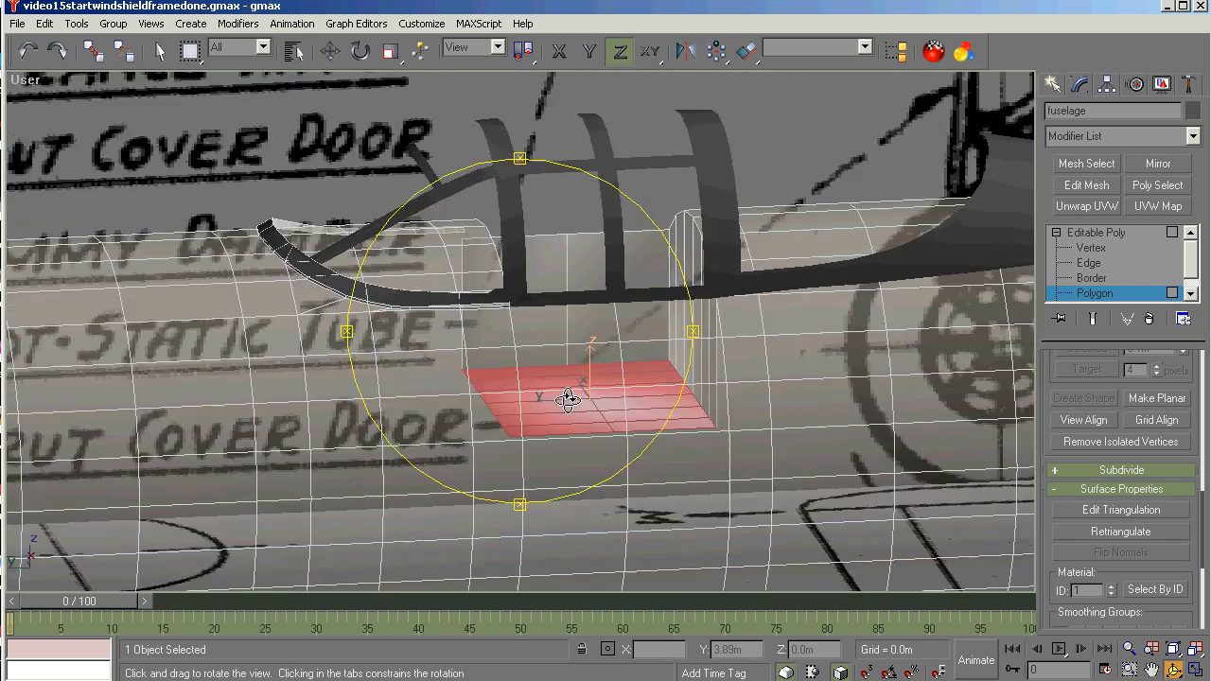
left_click_drag(568, 398, 511, 392)
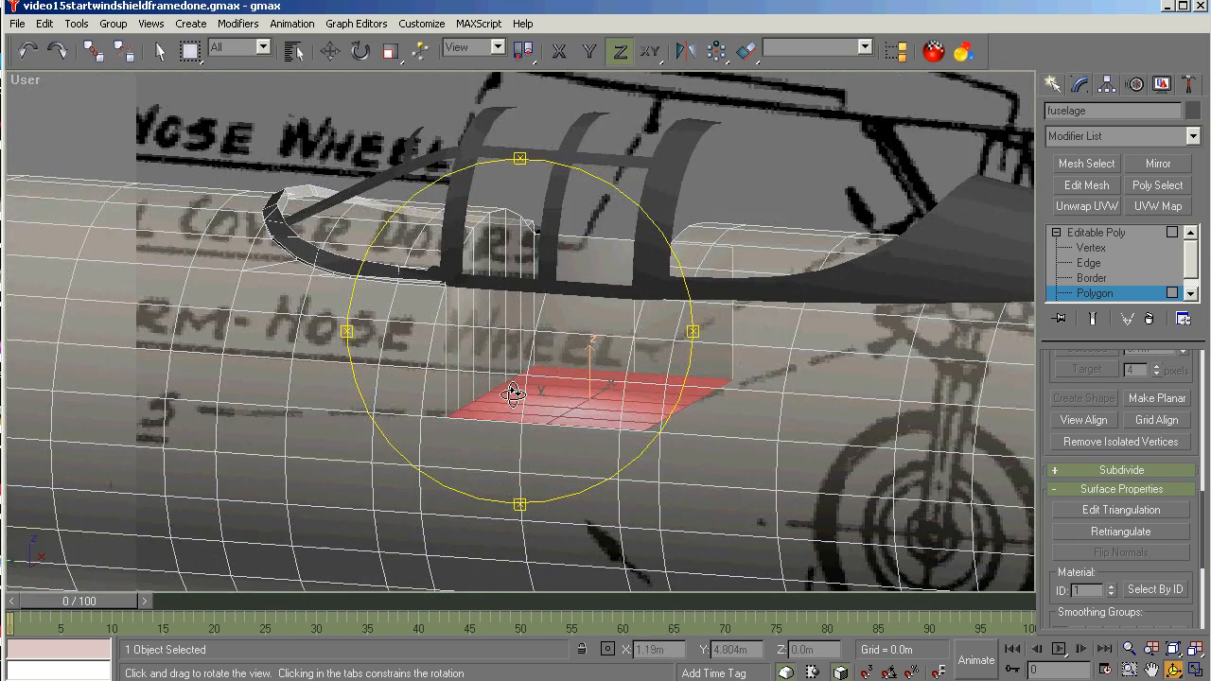
Pull the view back to see the flattened floor against the whole fuselage.
left_click(330, 52)
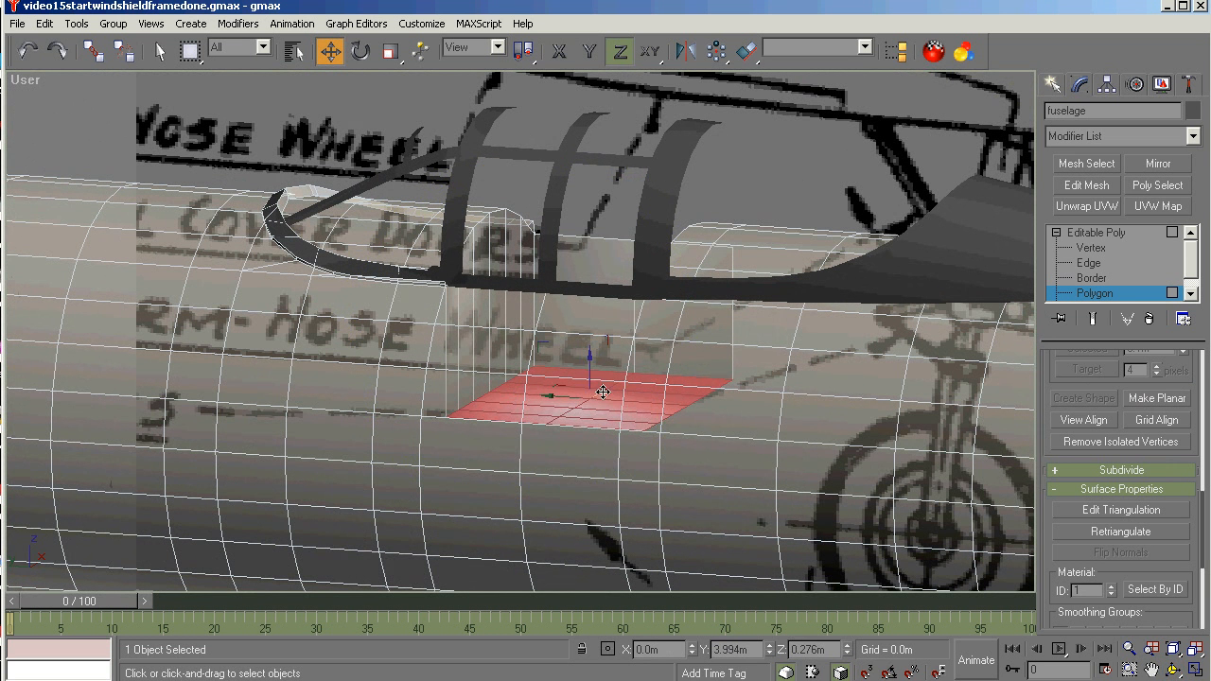
left_click_drag(602, 392, 587, 428)
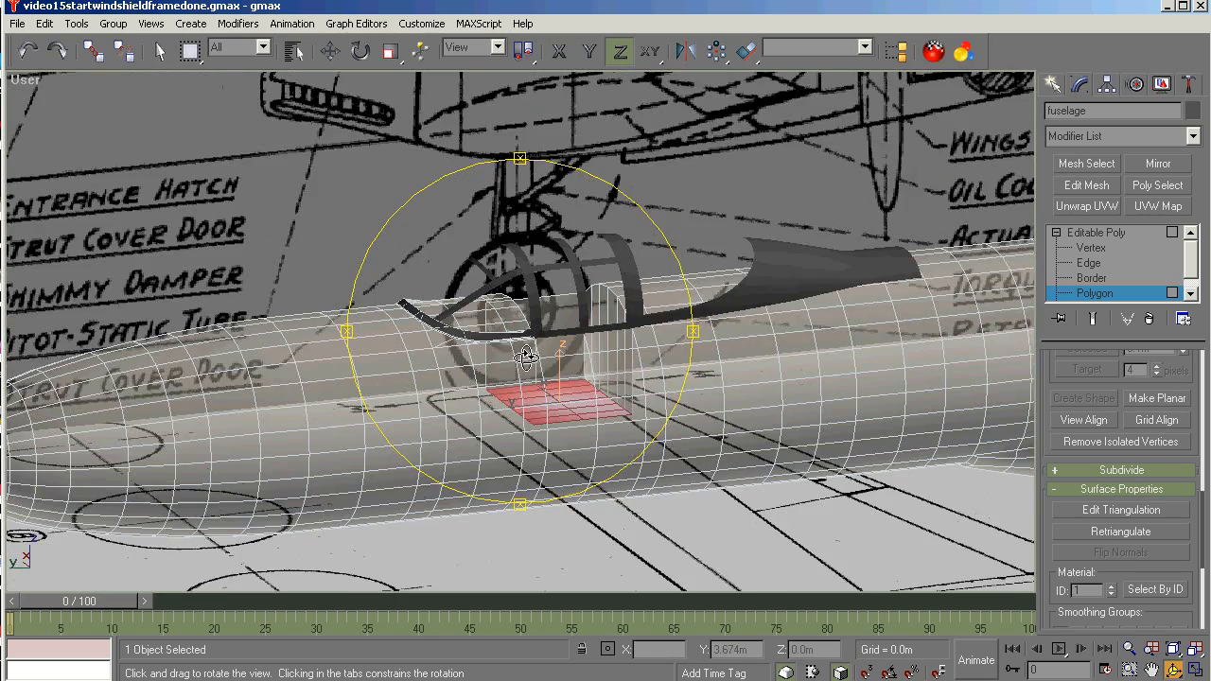
left_click_drag(526, 355, 407, 343)
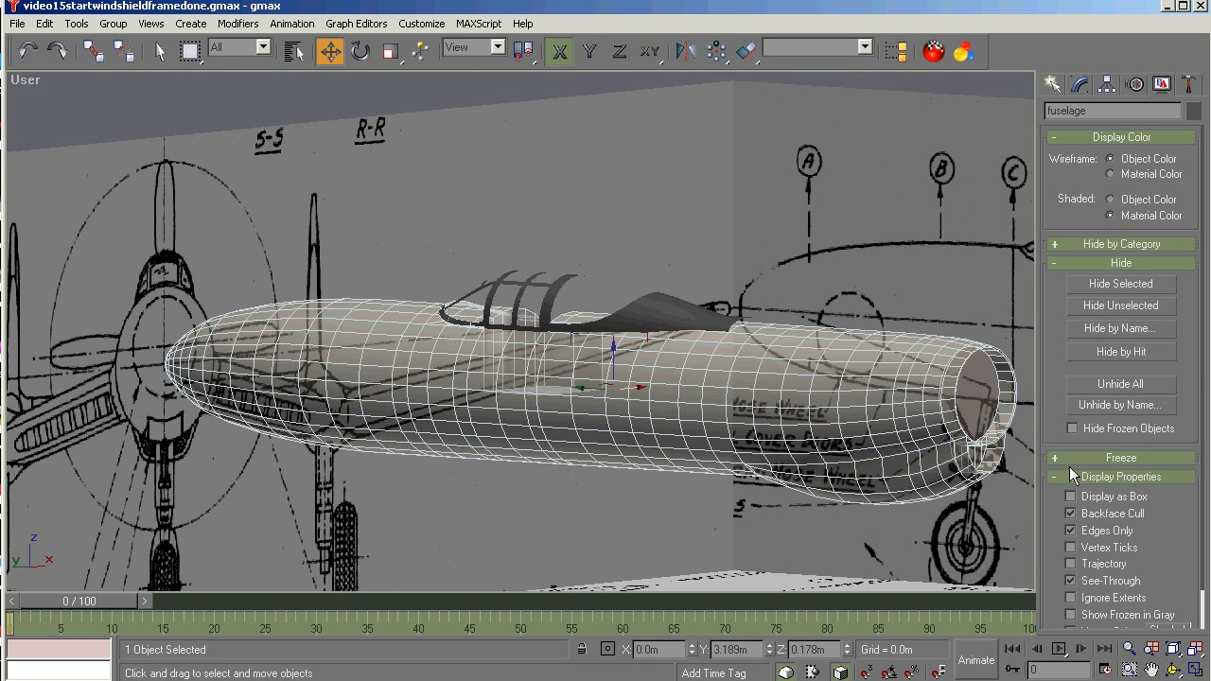
Unhide prop0_still_01 by name and turn off See-Through on the fuselage.
left_click(1120, 405)
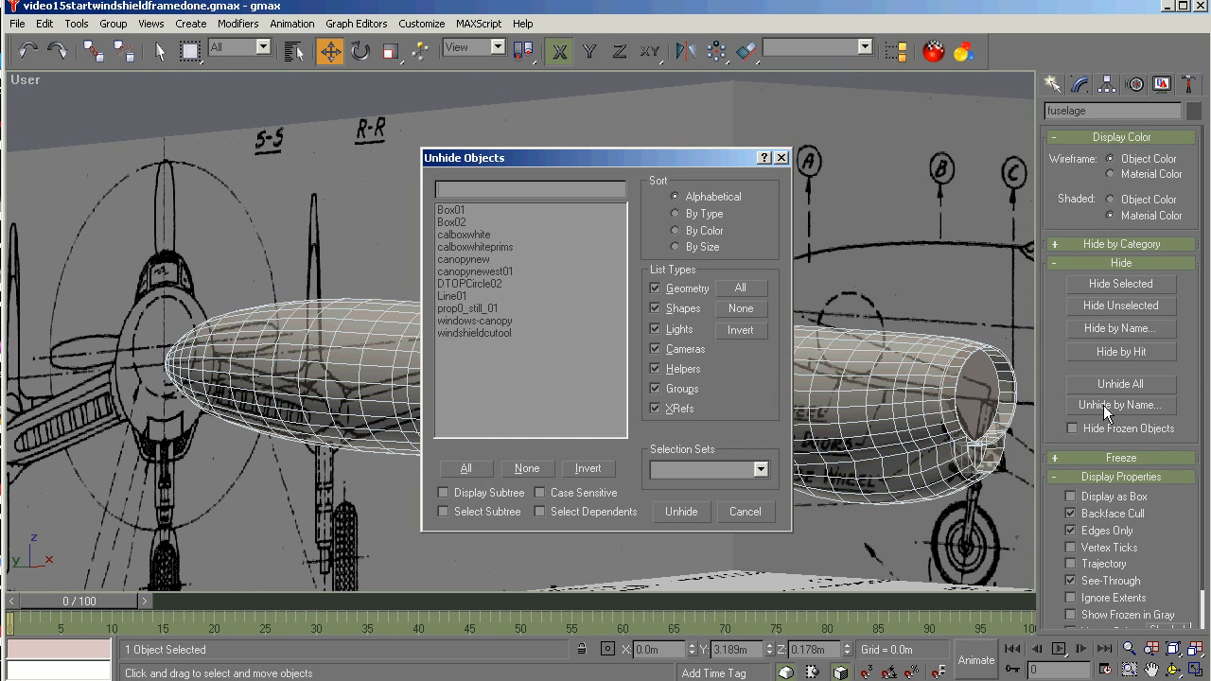
left_click(468, 306)
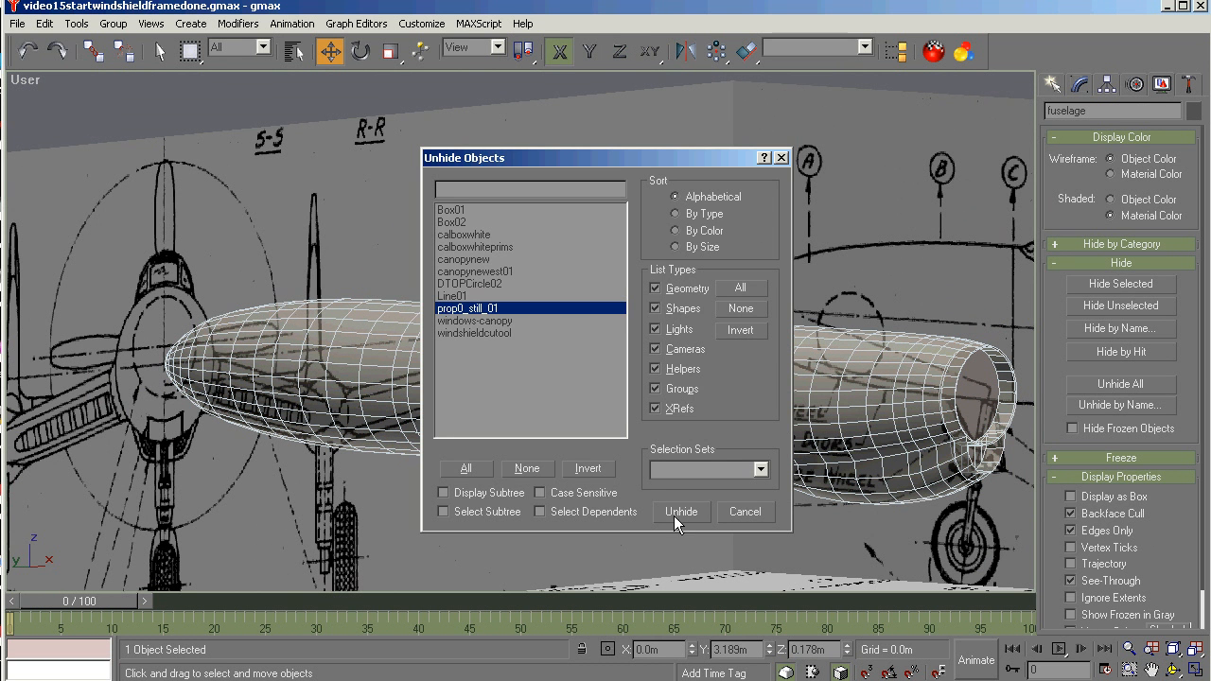
left_click(681, 511)
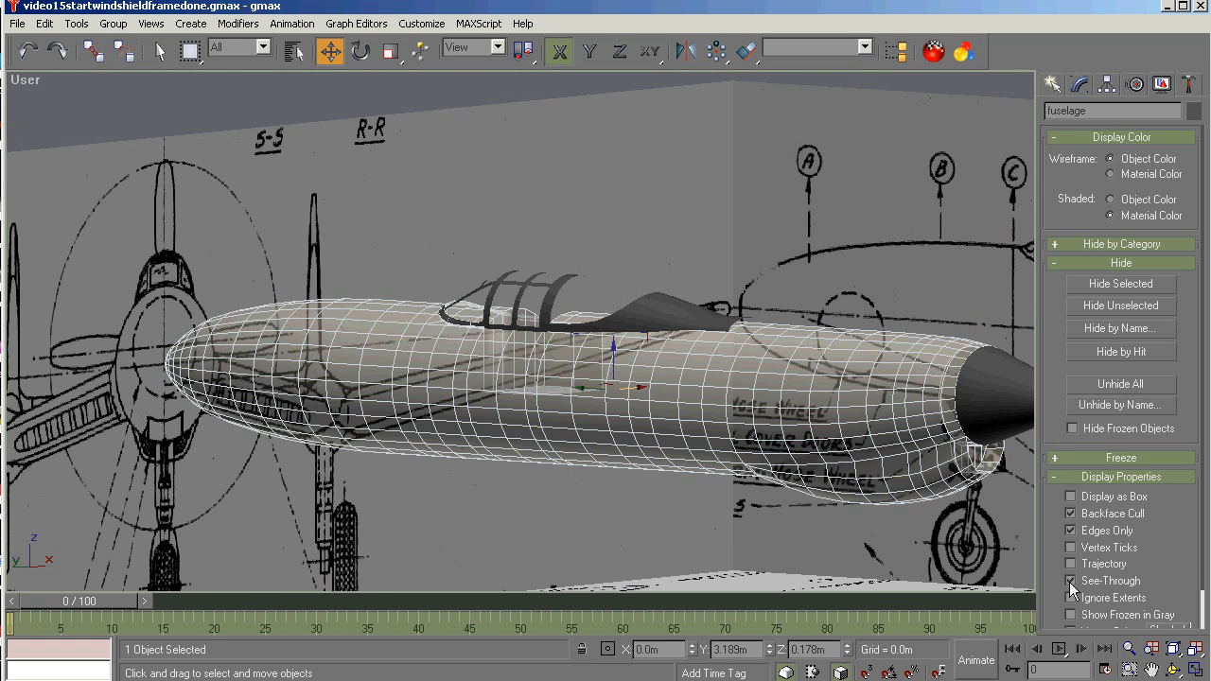
left_click(1072, 581)
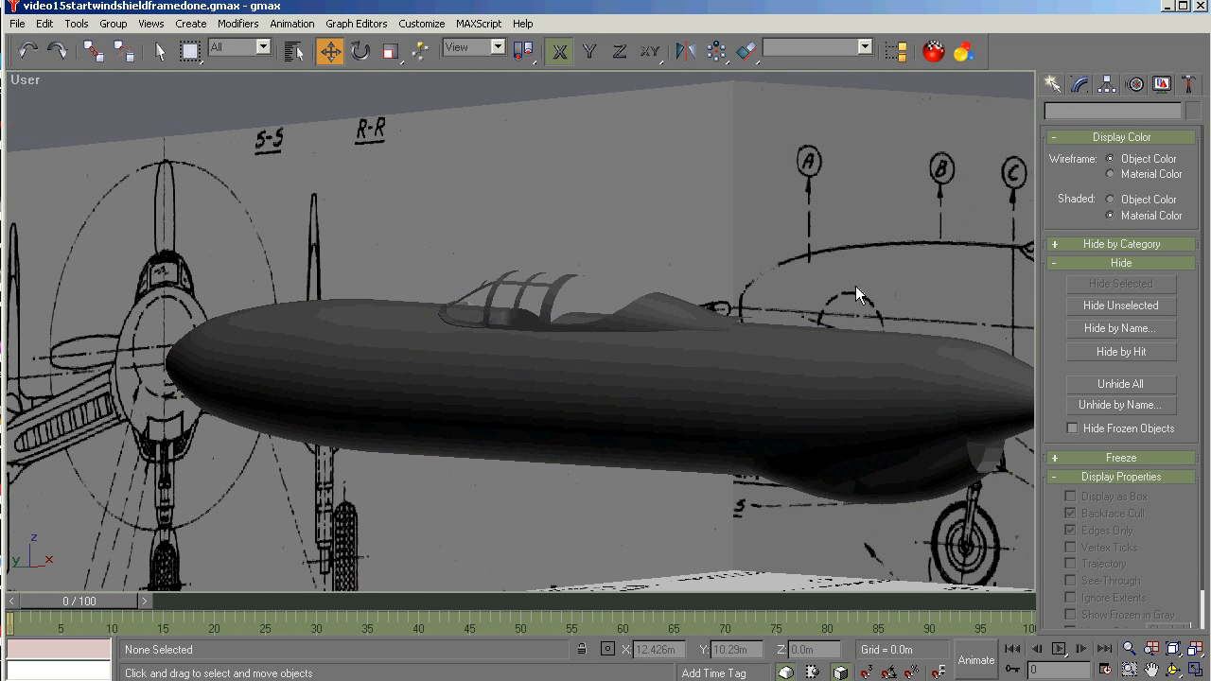
left_click(994, 397)
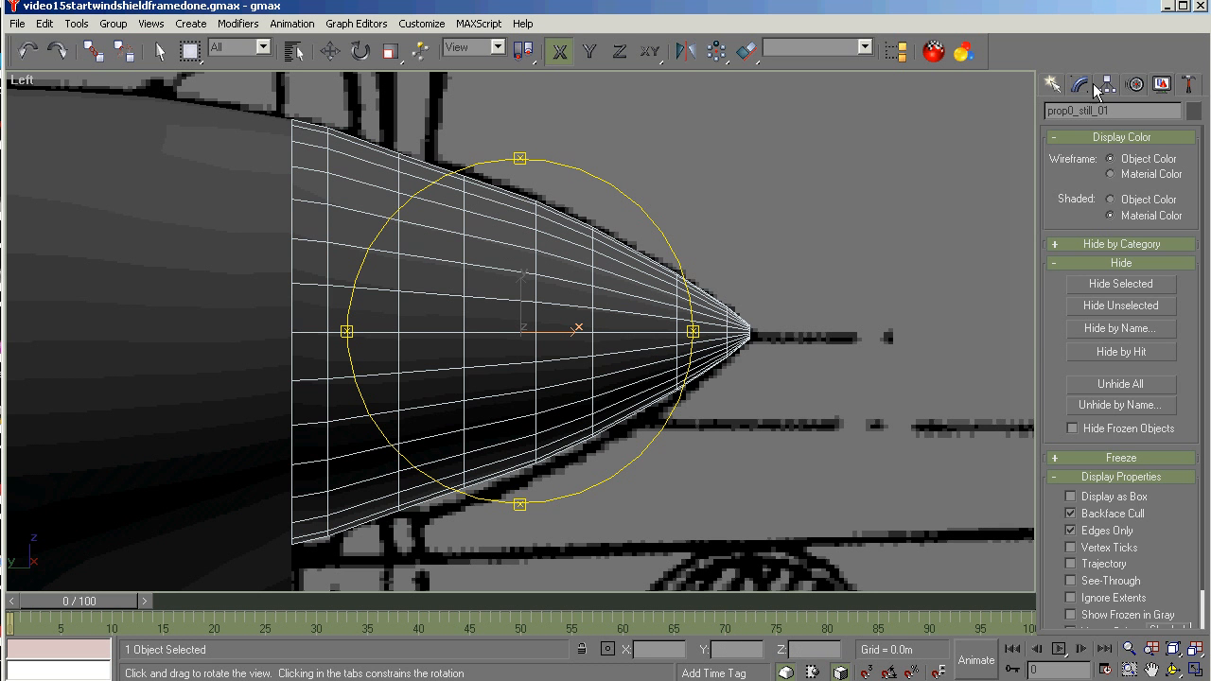
Enter vertex level on the spinner and bring up the Scale Transform Type-In.
left_click(1078, 83)
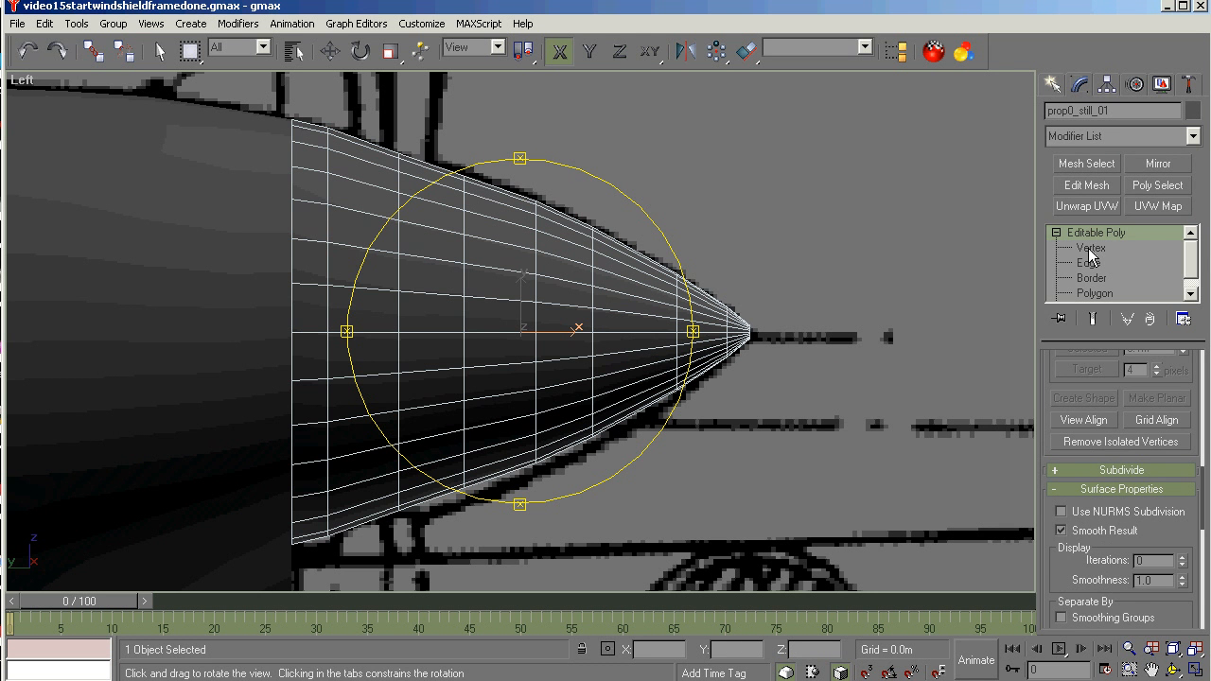
left_click(1090, 247)
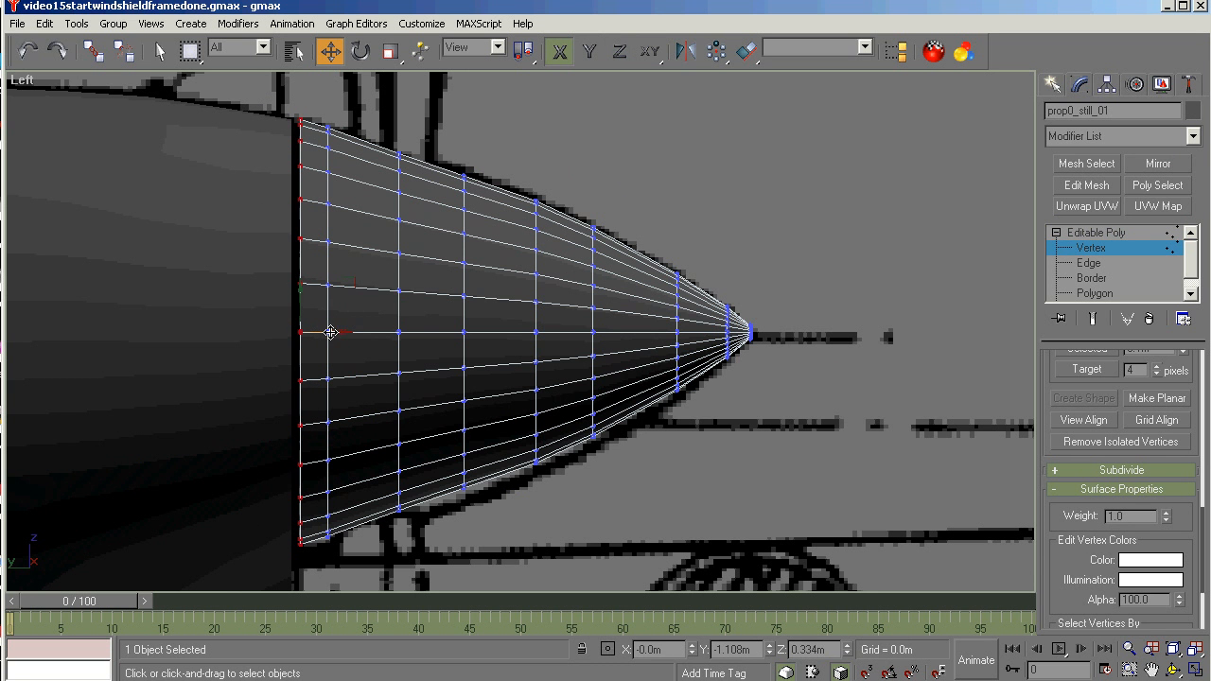
left_click(390, 51)
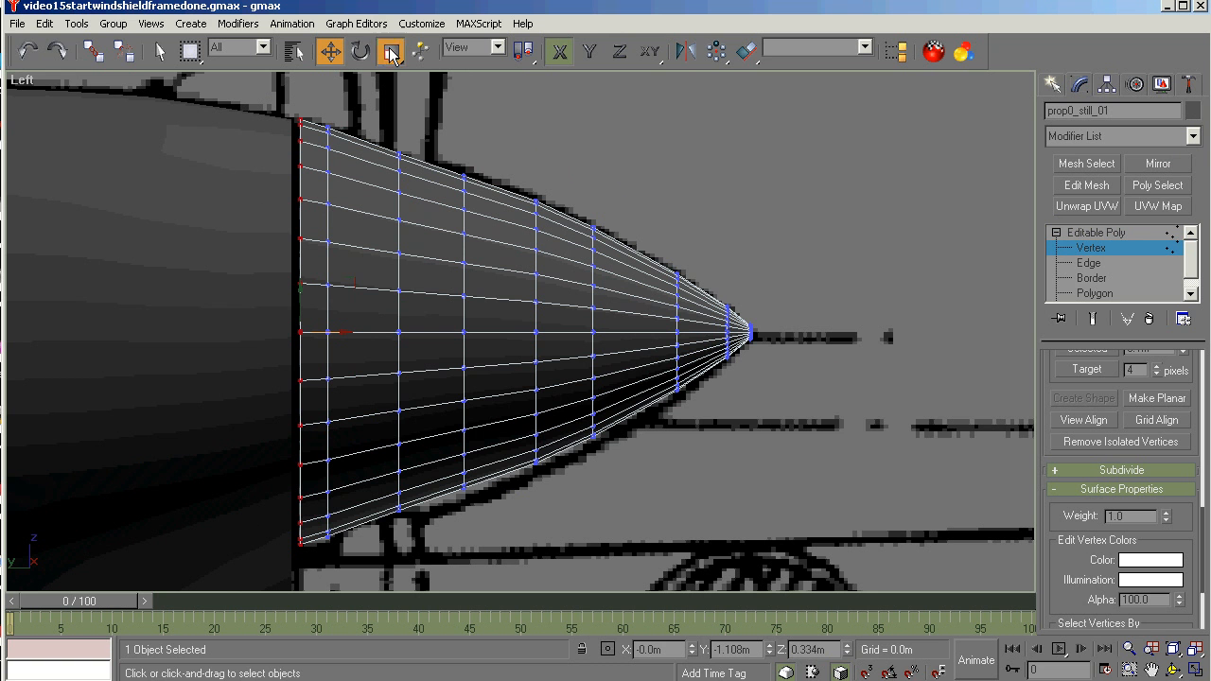
left_click(390, 51)
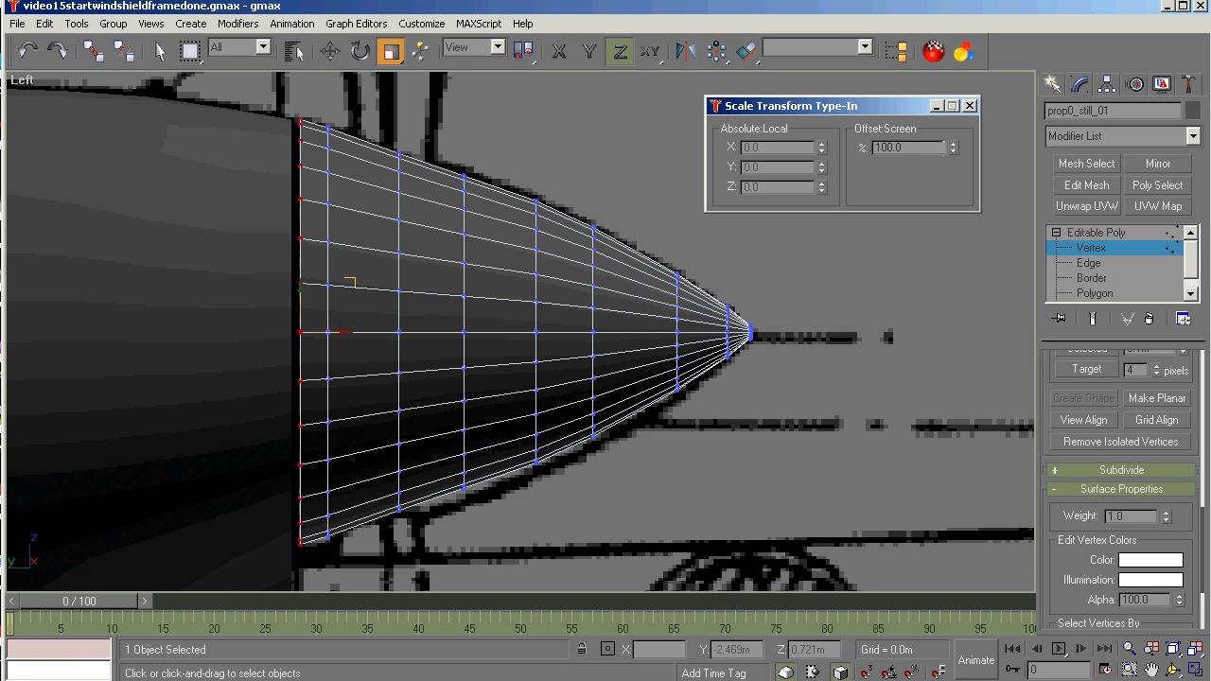
Orbit to check the spinner's cone shape, then switch to Move.
left_click(954, 151)
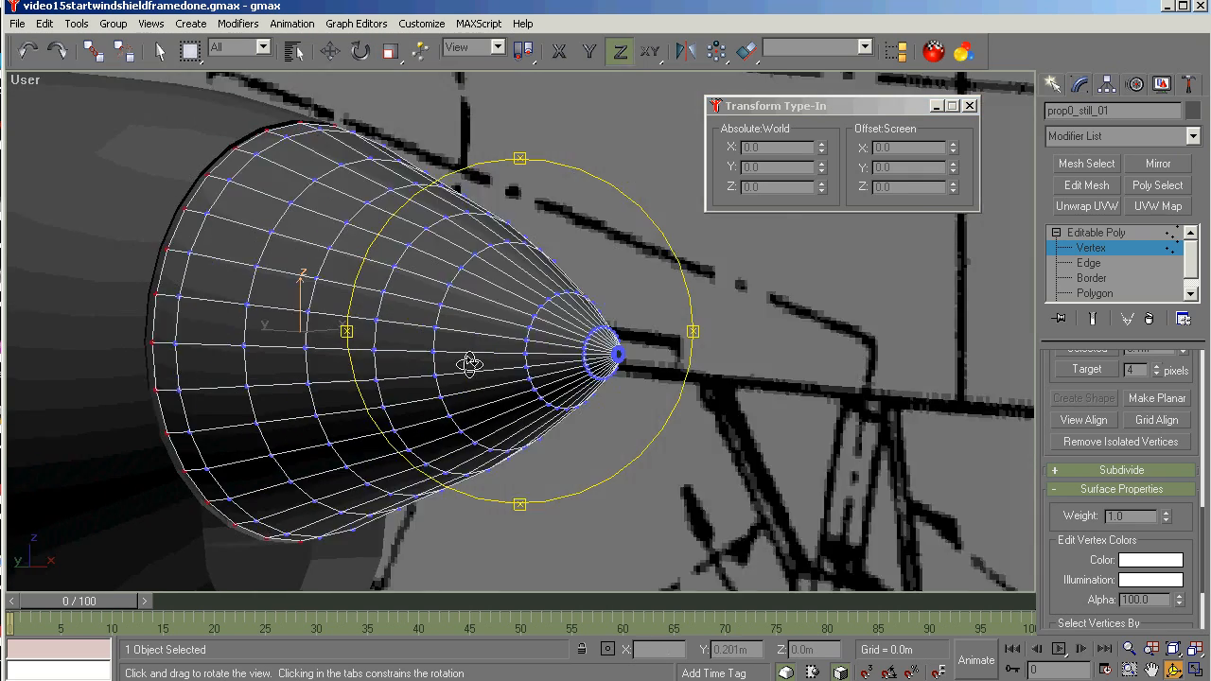
left_click_drag(469, 366, 546, 301)
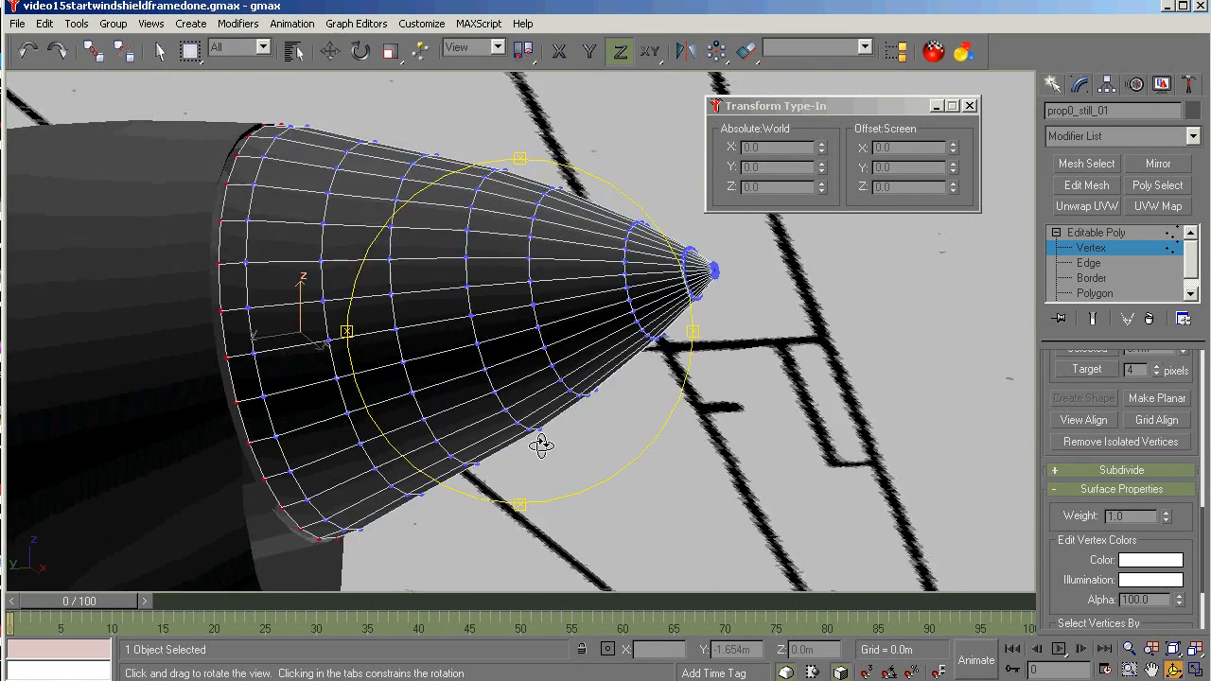
left_click_drag(541, 446, 583, 476)
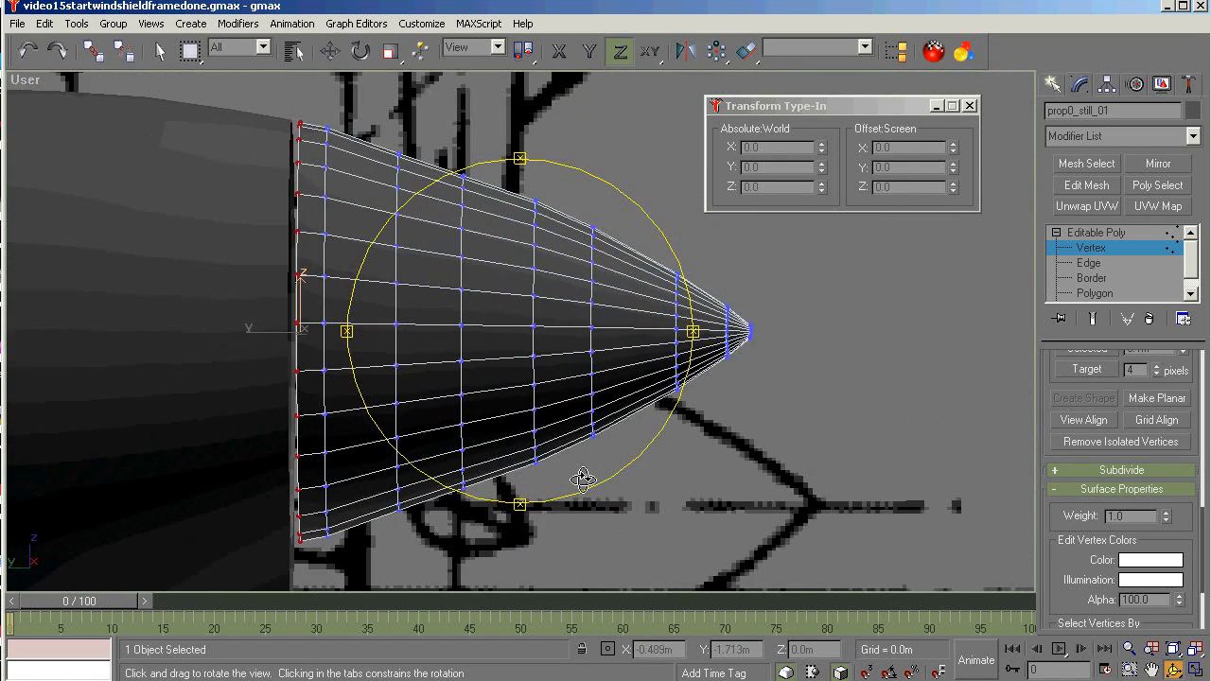
left_click(329, 51)
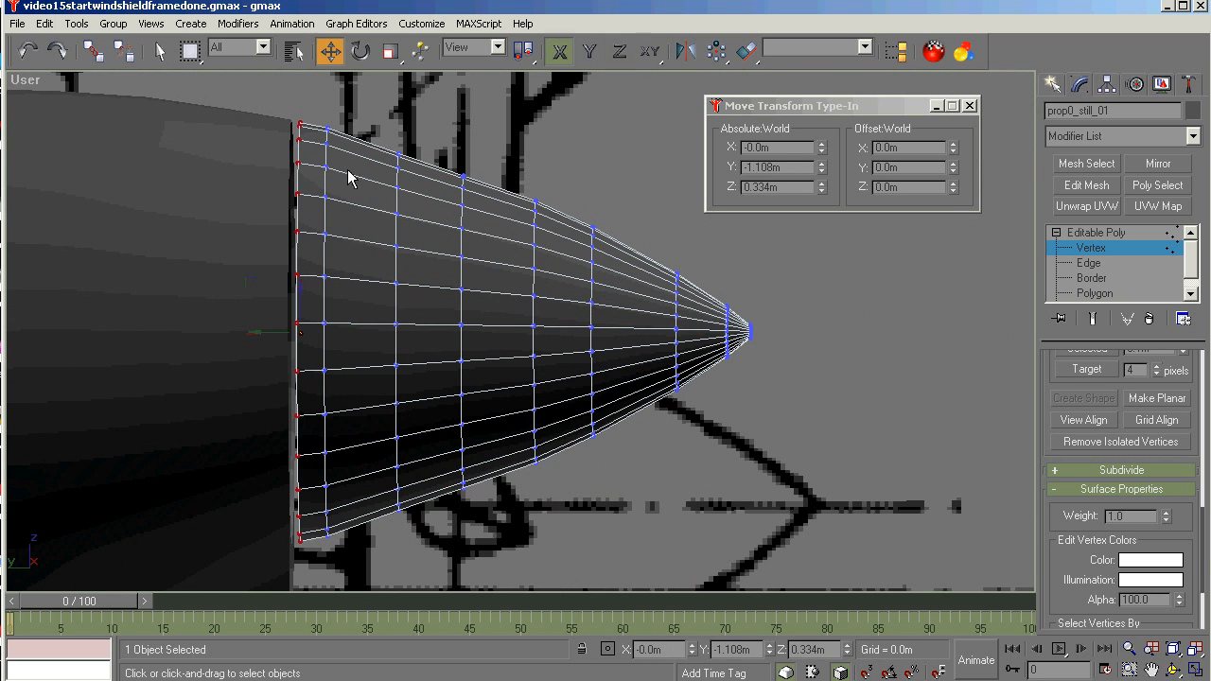
mouse_move(268, 333)
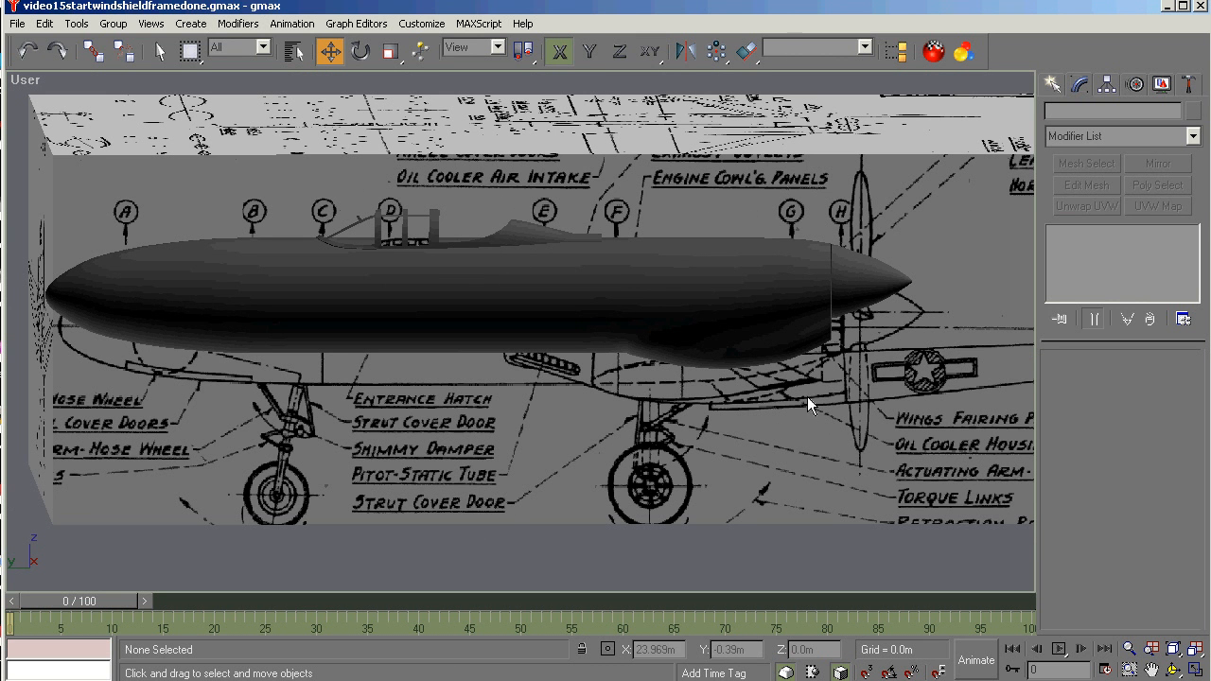
mouse_move(132, 257)
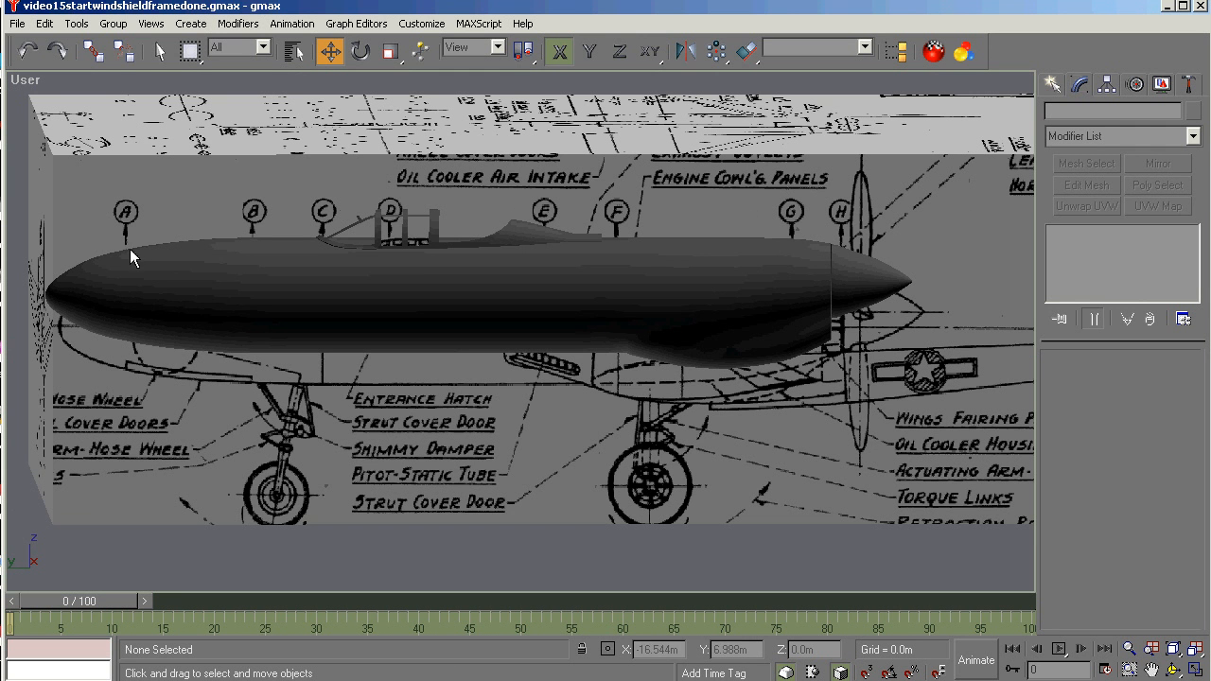
mouse_move(112, 257)
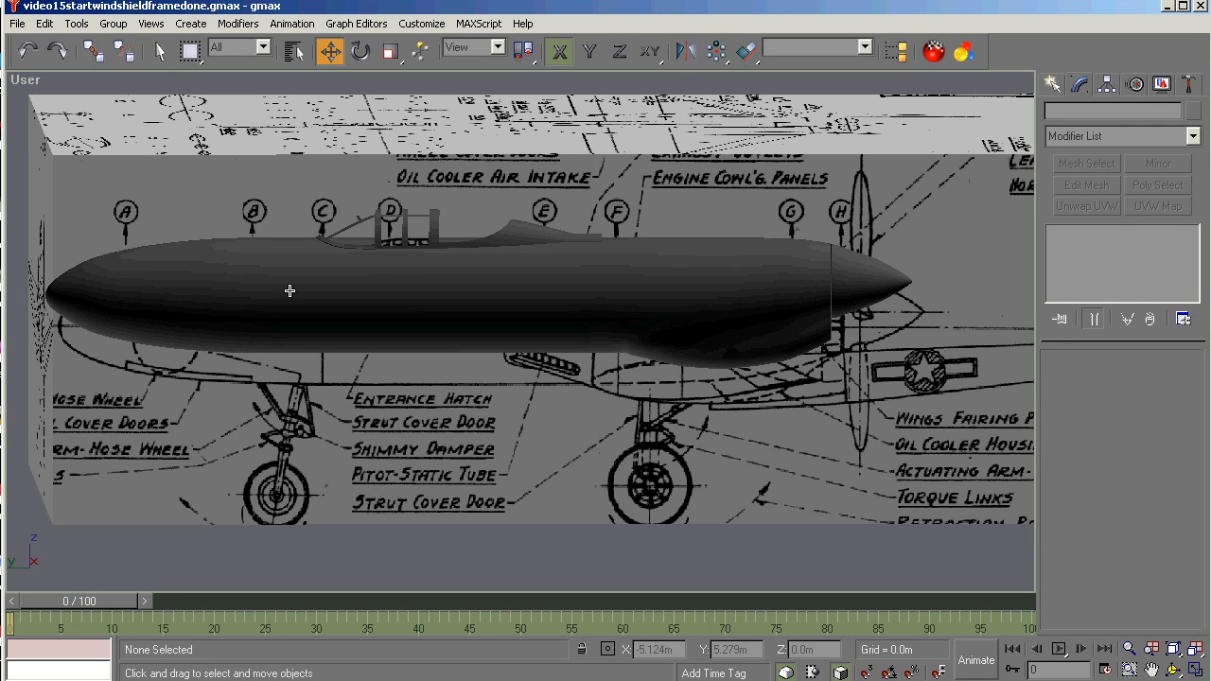
mouse_move(519, 276)
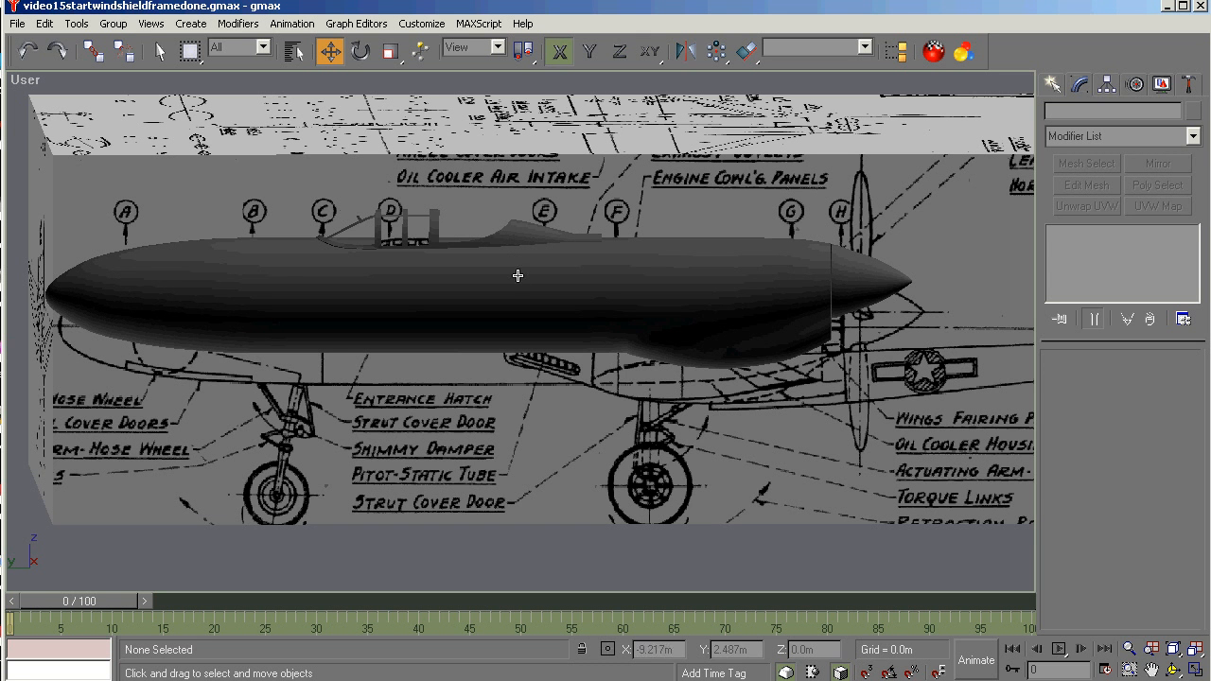
mouse_move(198, 382)
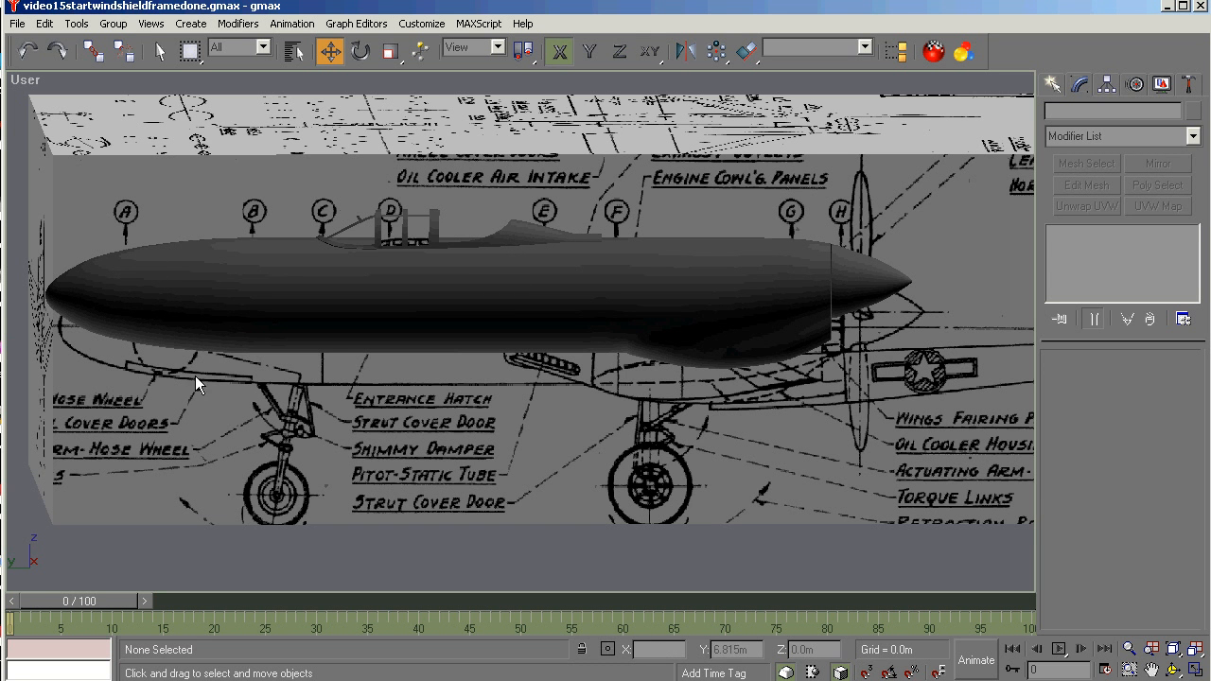